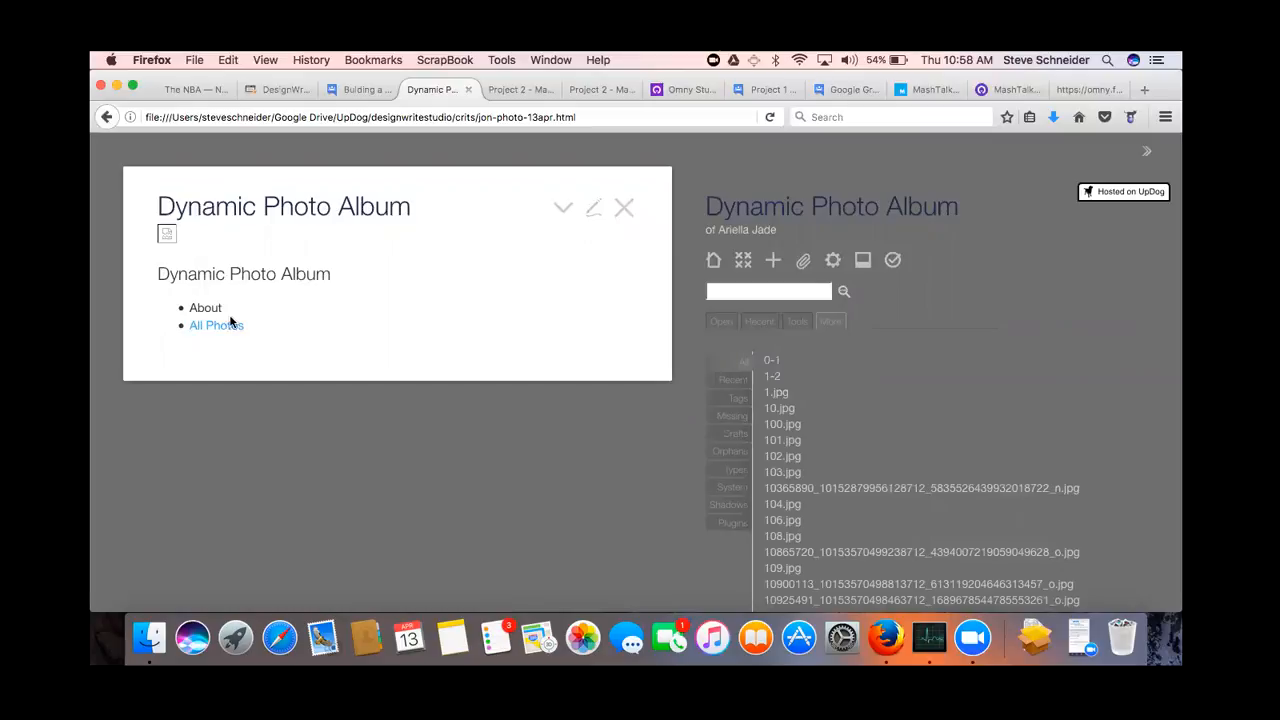
Open Meta-100.jpg from All Photos and bring up the context menu on its broken image
{"action": "left_click", "coordinate": [216, 324]}
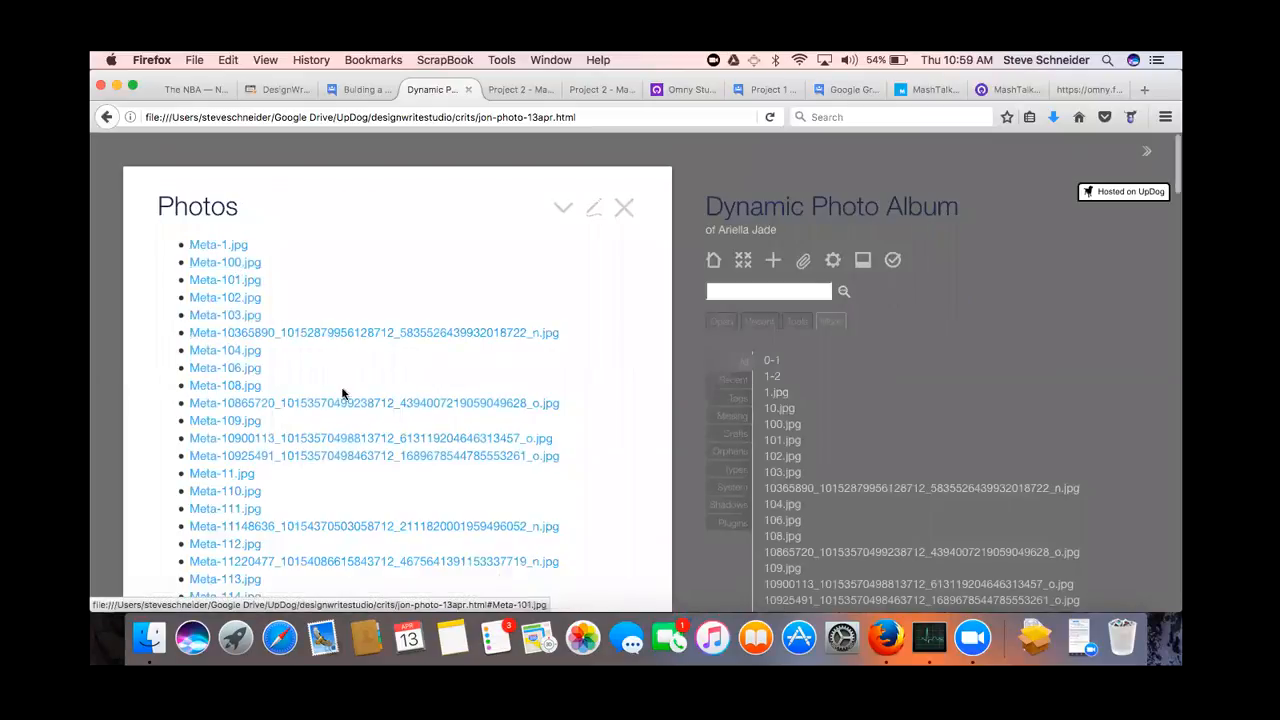
{"action": "mouse_move", "coordinate": [224, 262]}
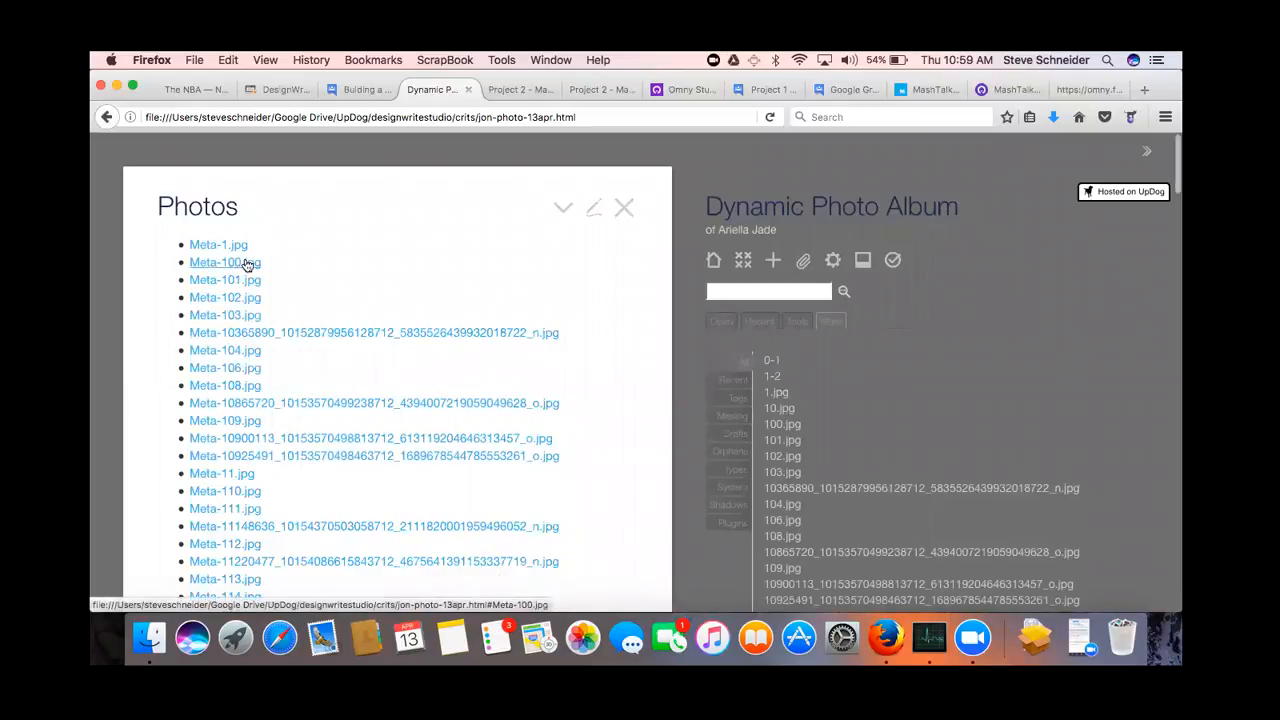
{"action": "left_click", "coordinate": [218, 262]}
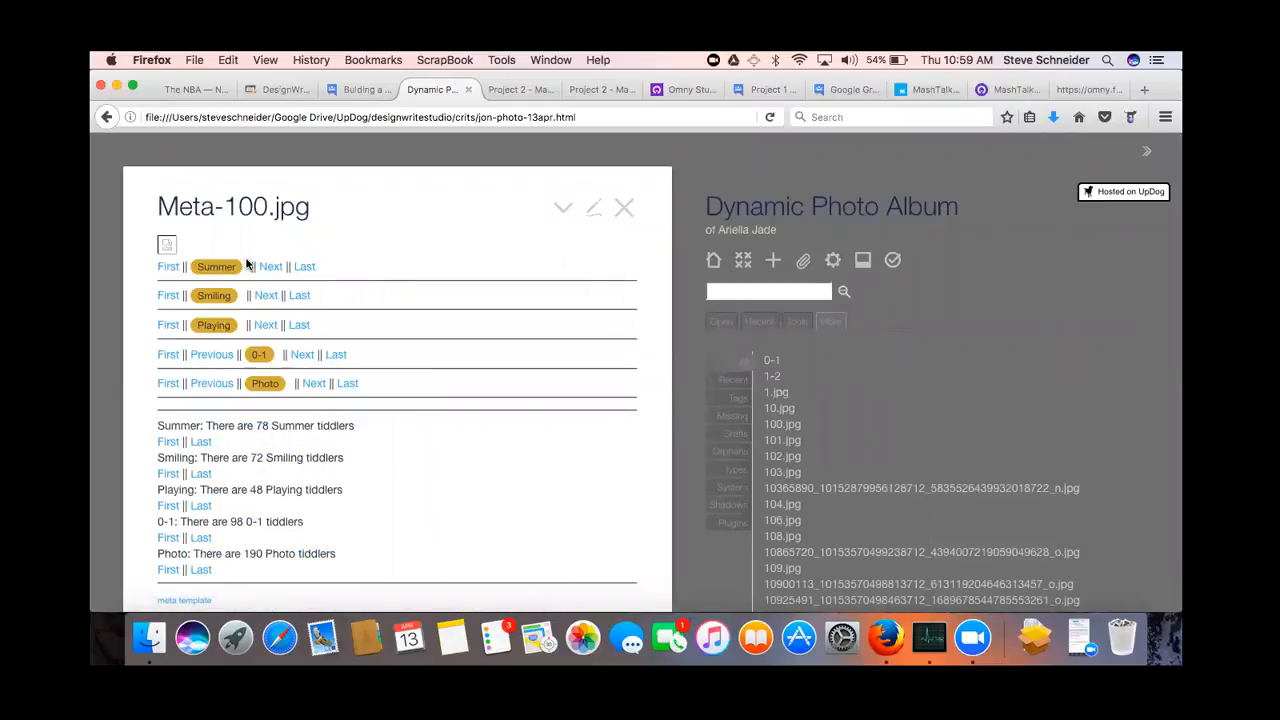
{"action": "mouse_move", "coordinate": [98, 224]}
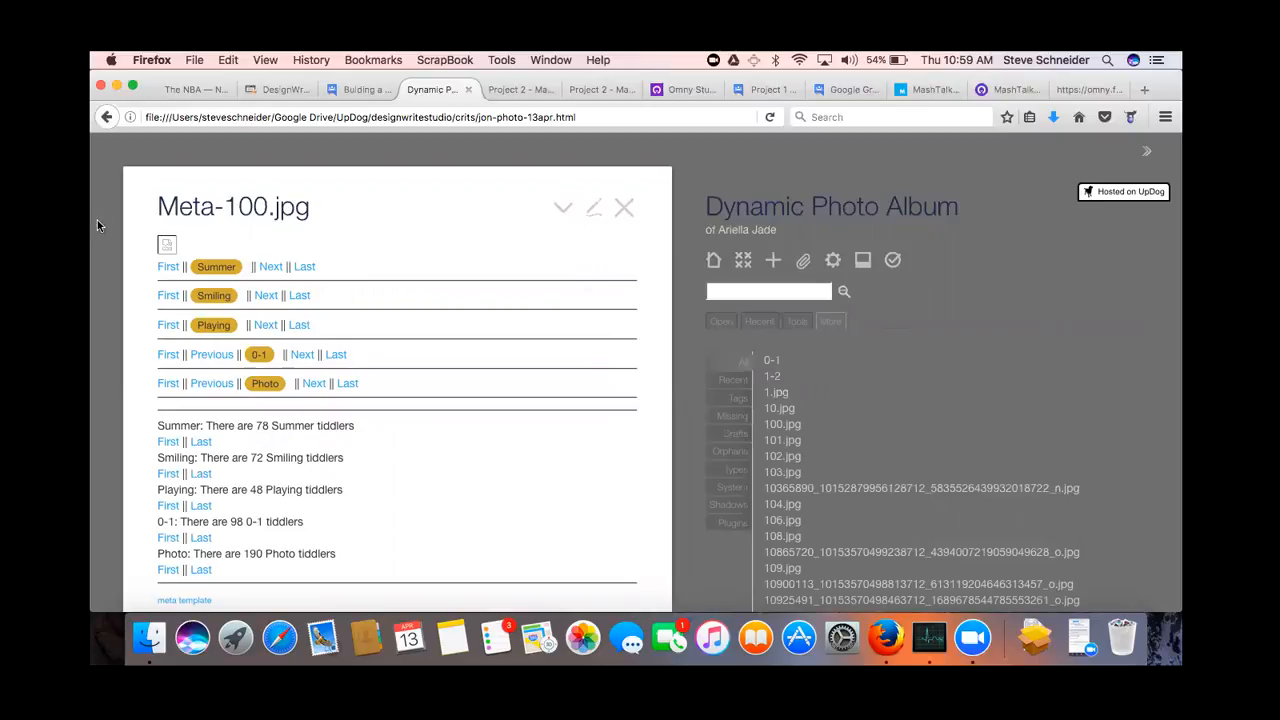
{"action": "right_click", "coordinate": [168, 244]}
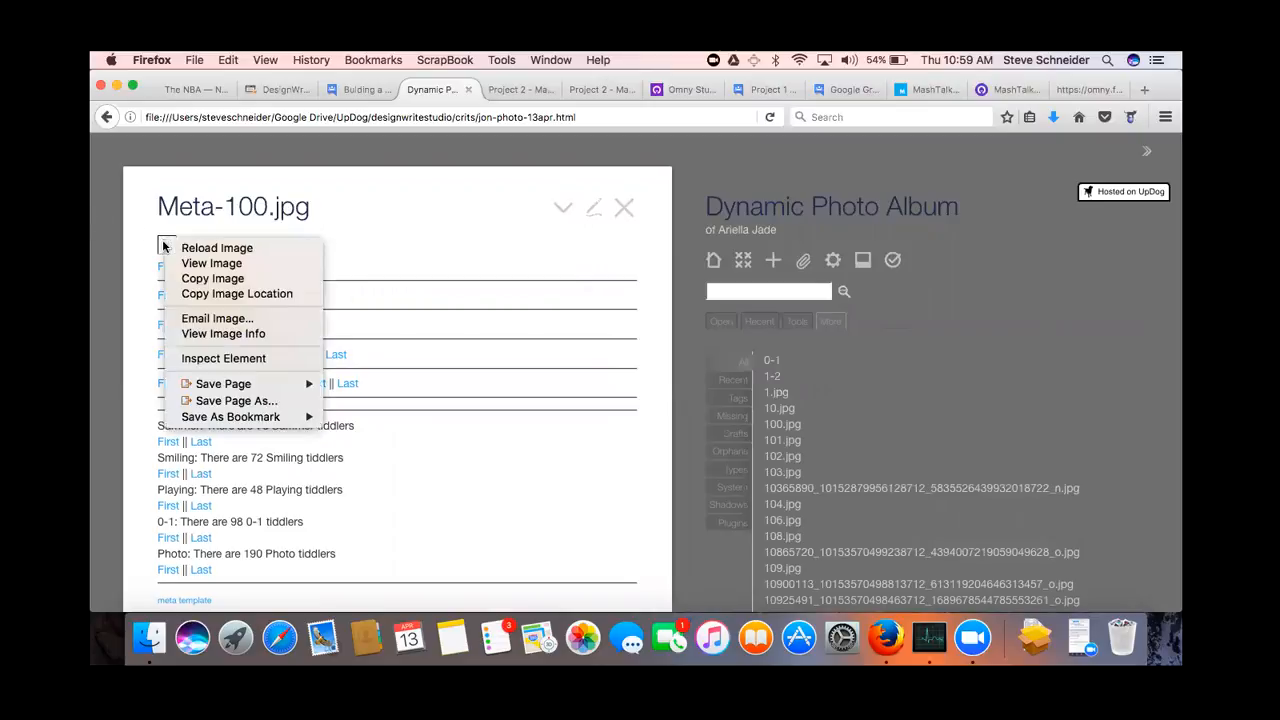
{"action": "mouse_move", "coordinate": [236, 292]}
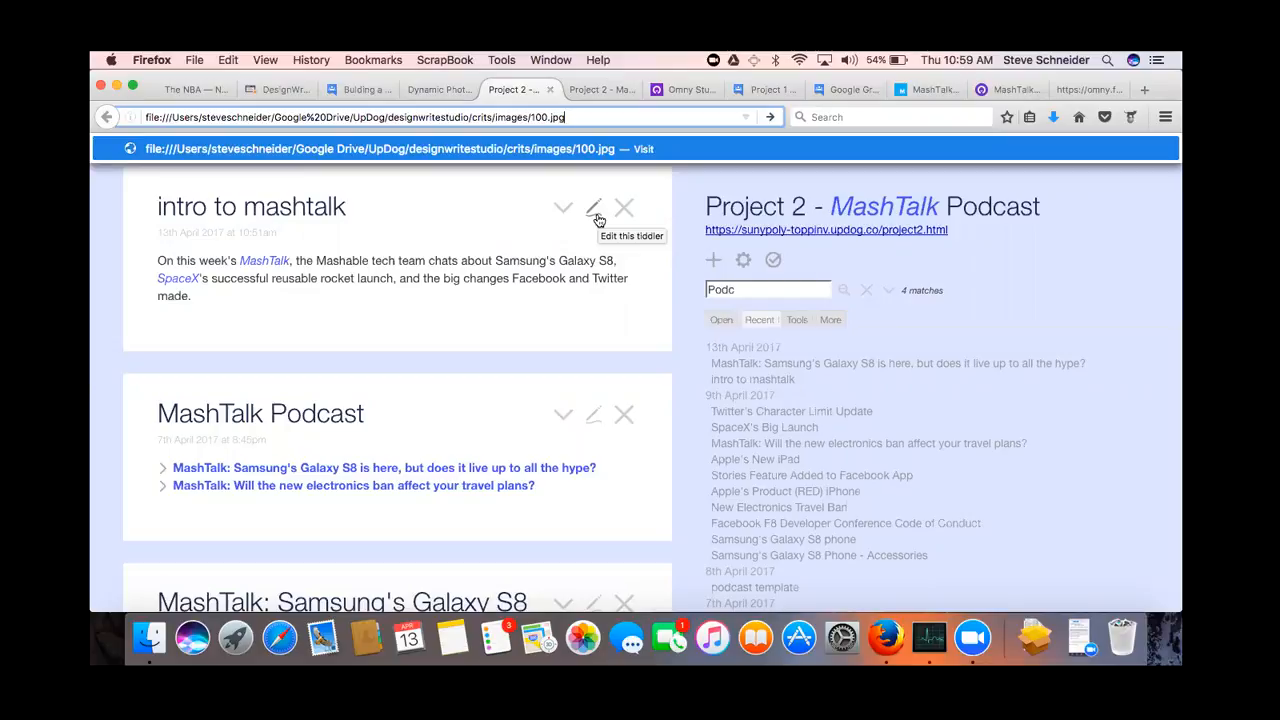
{"action": "mouse_move", "coordinate": [482, 116]}
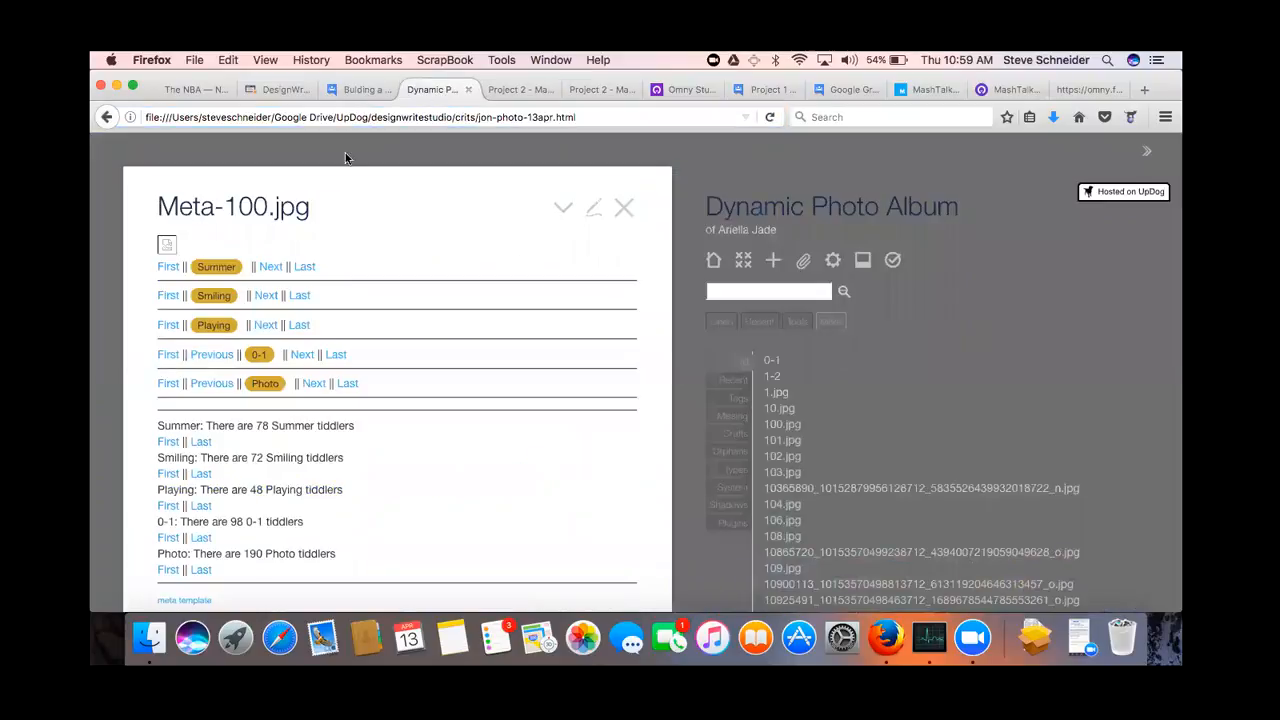
{"action": "mouse_move", "coordinate": [364, 108]}
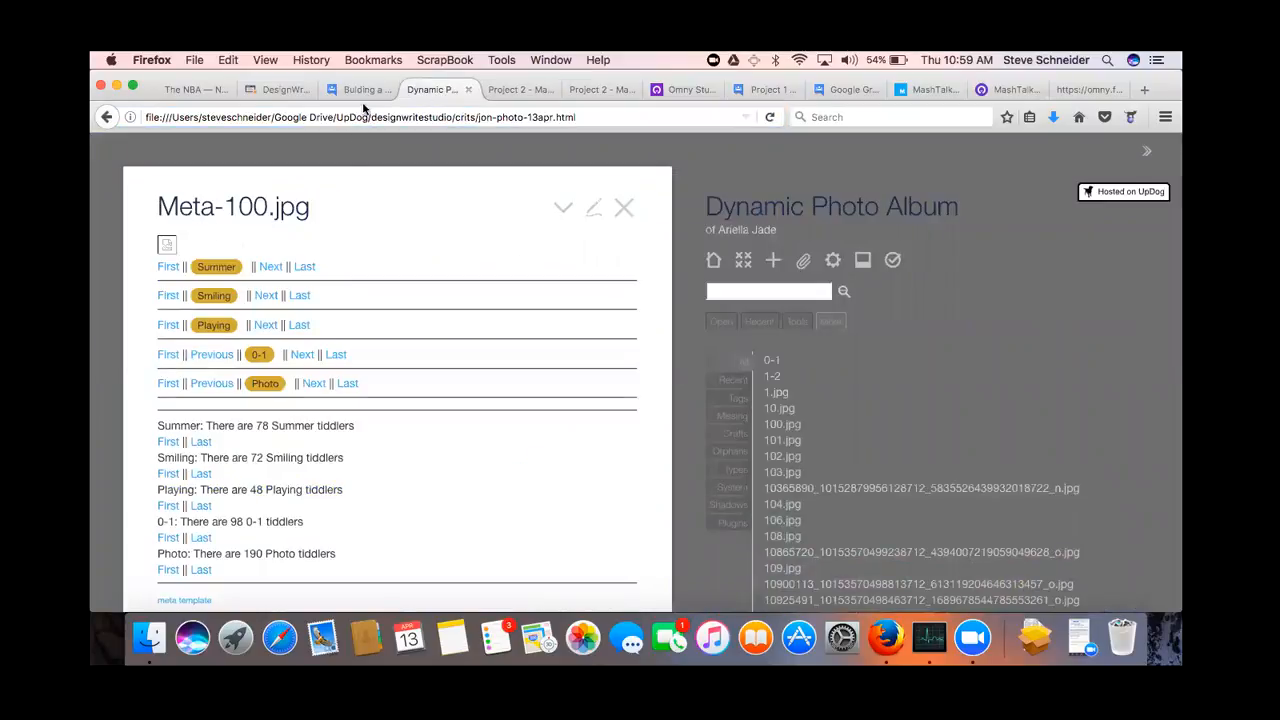
{"action": "left_click", "coordinate": [358, 88]}
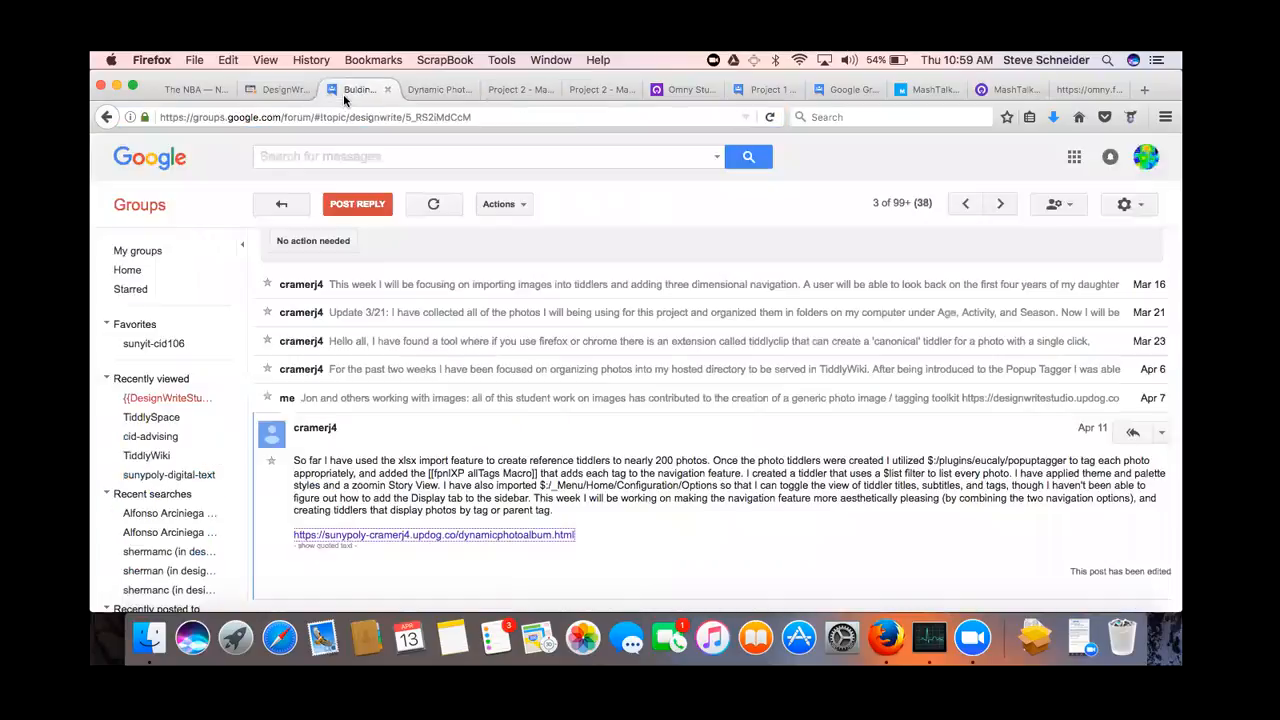
{"action": "left_click", "coordinate": [324, 544]}
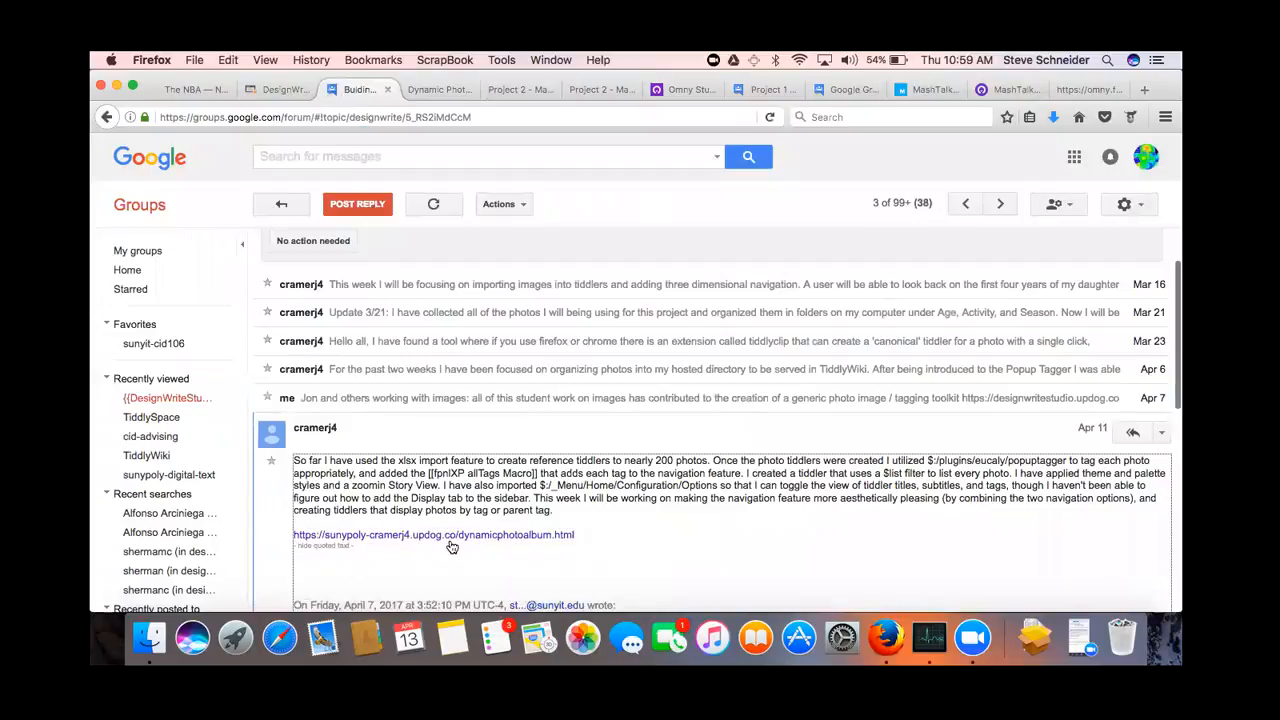
{"action": "left_click", "coordinate": [432, 534]}
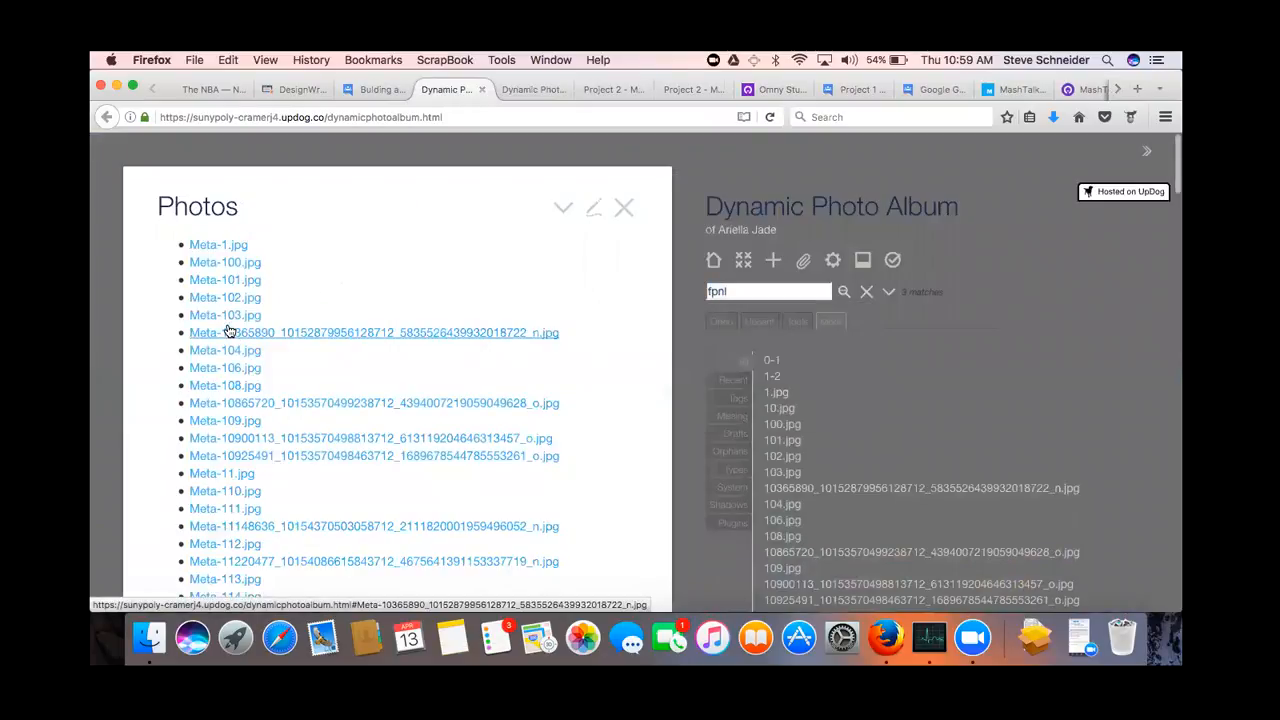
{"action": "mouse_move", "coordinate": [256, 262]}
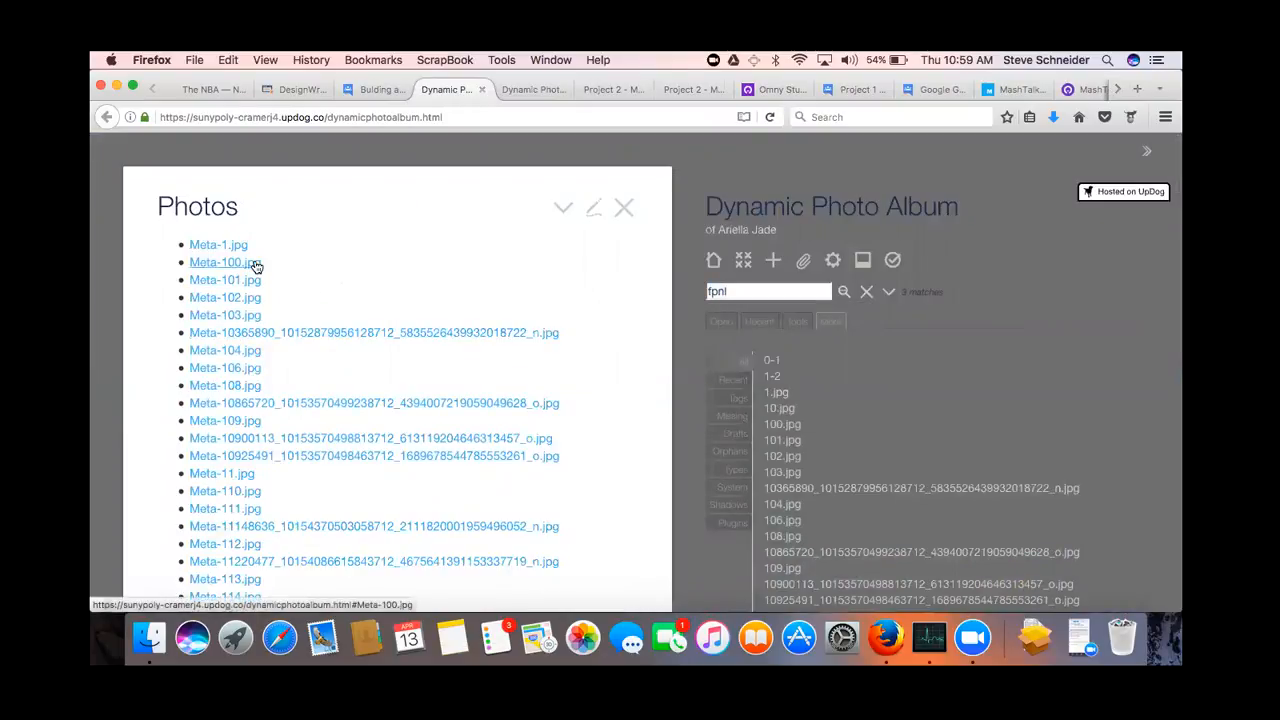
Open the hosted Meta-100.jpg tiddler and copy its image address images/100.jpg into the address bar
{"action": "left_click", "coordinate": [218, 262]}
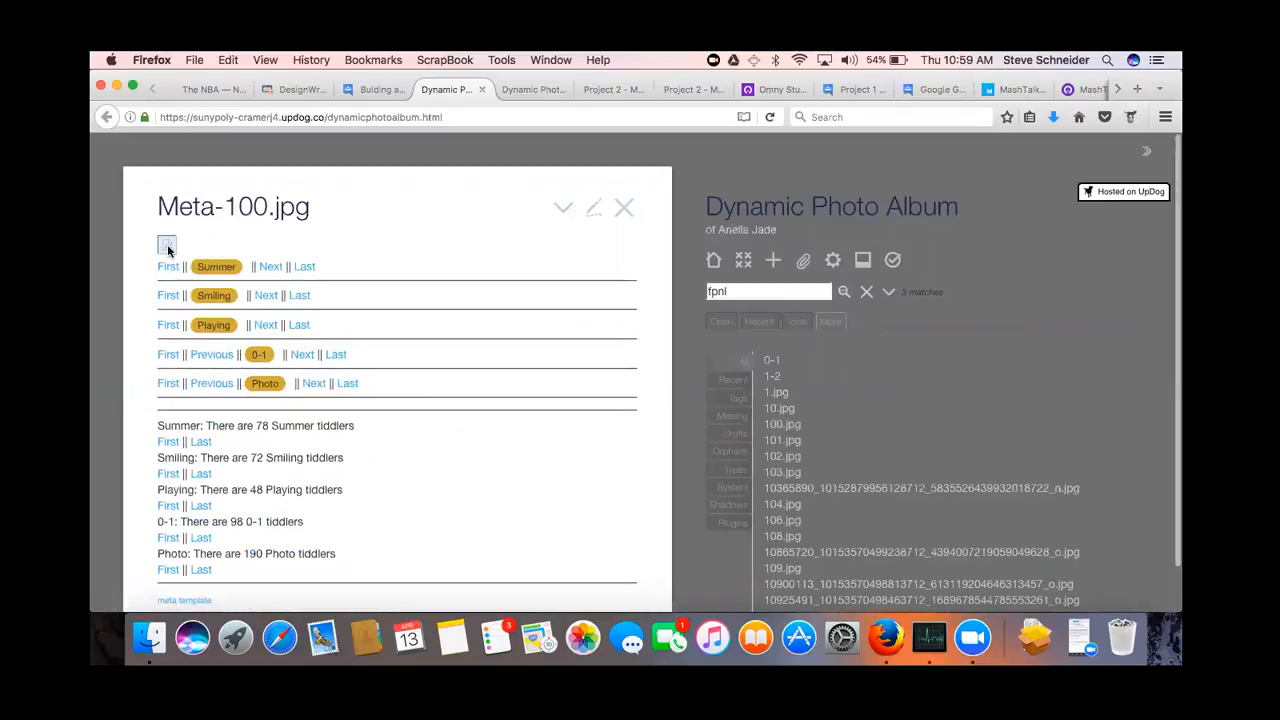
{"action": "right_click", "coordinate": [168, 244]}
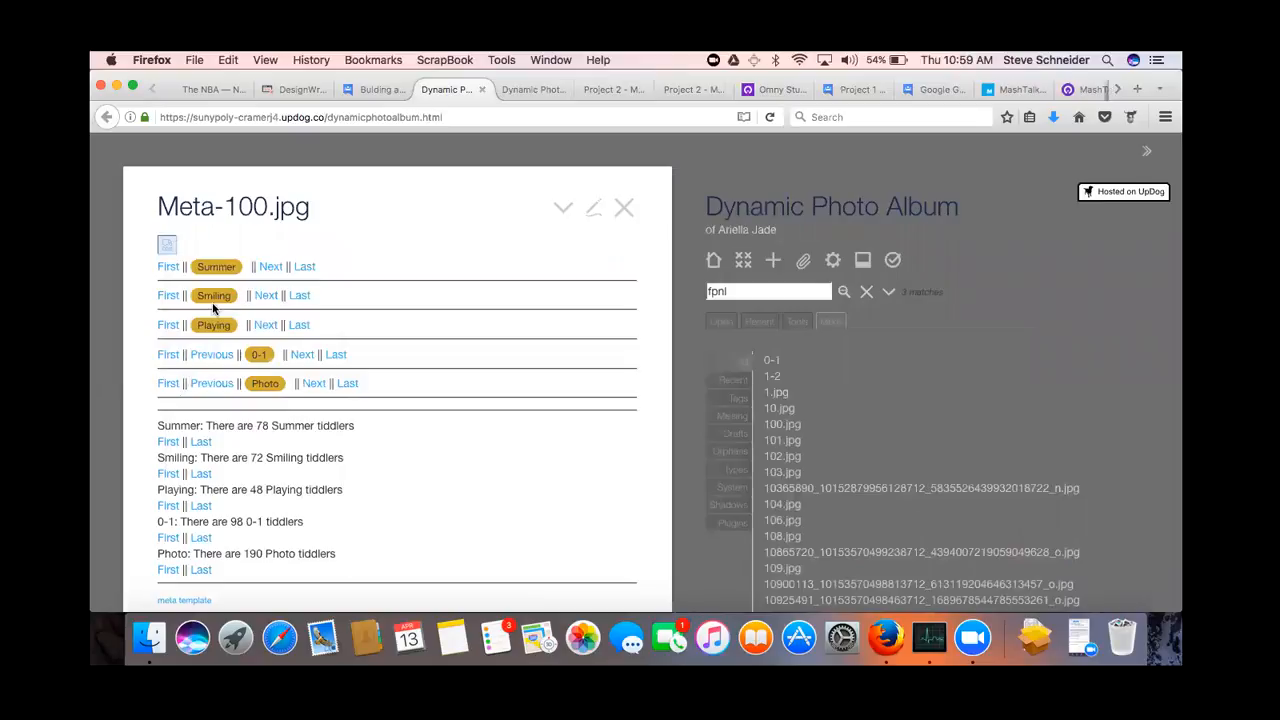
{"action": "left_click", "coordinate": [530, 88]}
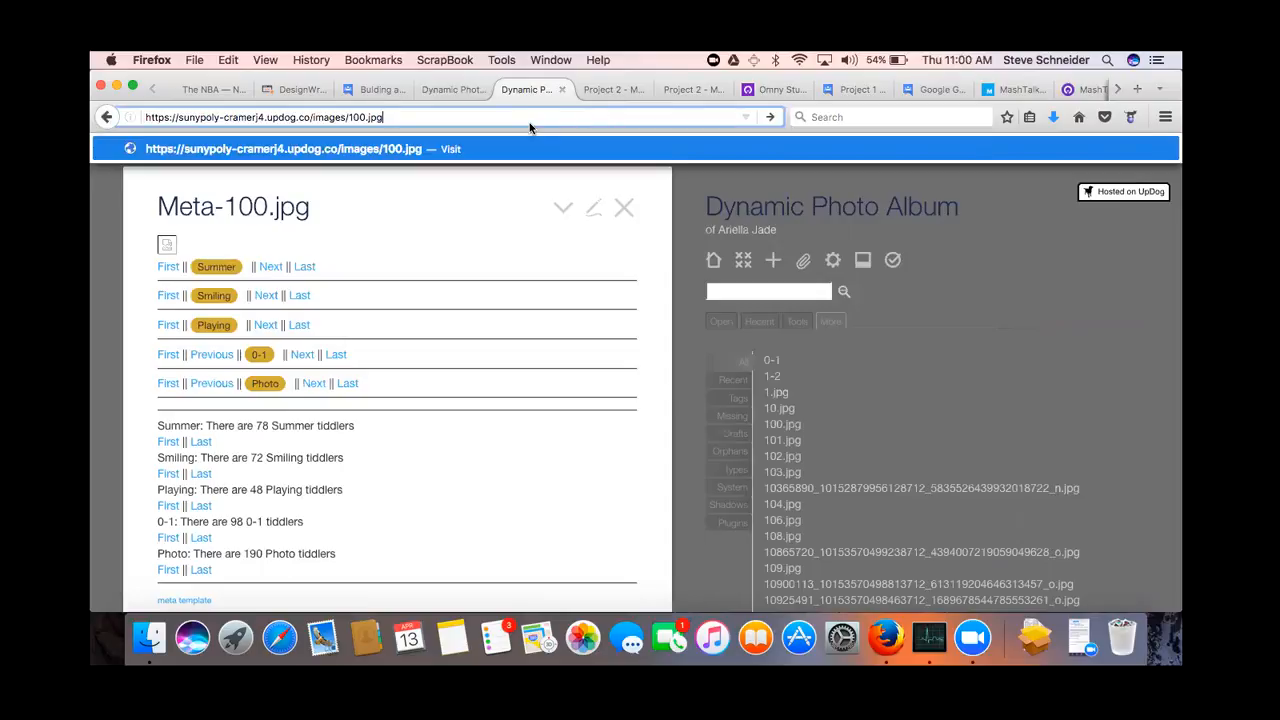
Load images/100.jpg, which the server answers with a Not Found page
{"action": "key", "text": "Return"}
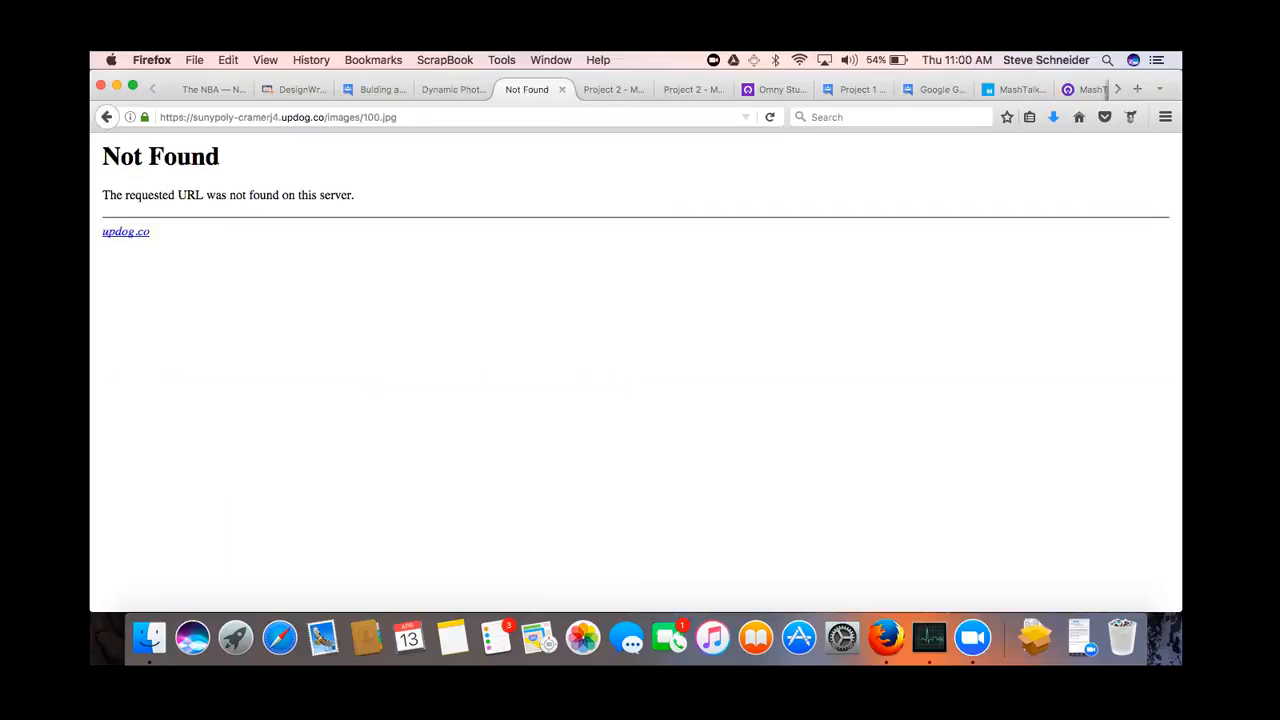
{"action": "mouse_move", "coordinate": [630, 636]}
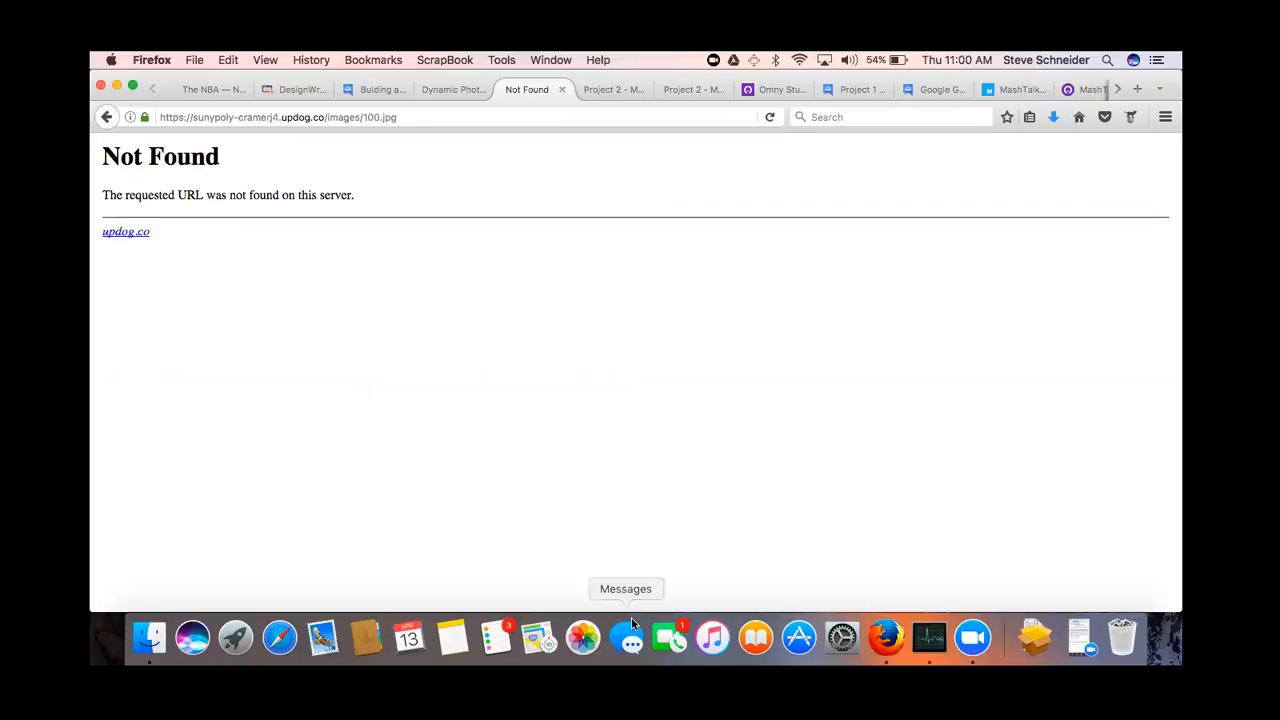
{"action": "mouse_move", "coordinate": [642, 618]}
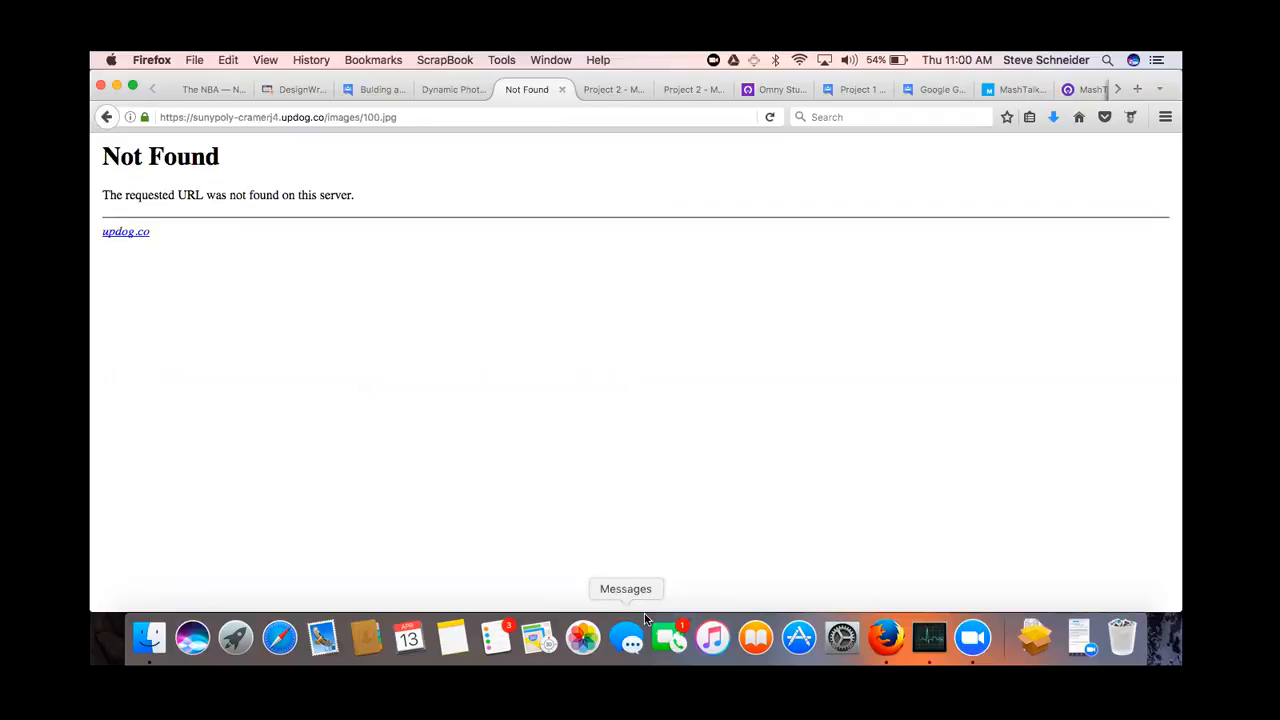
{"action": "mouse_move", "coordinate": [664, 476]}
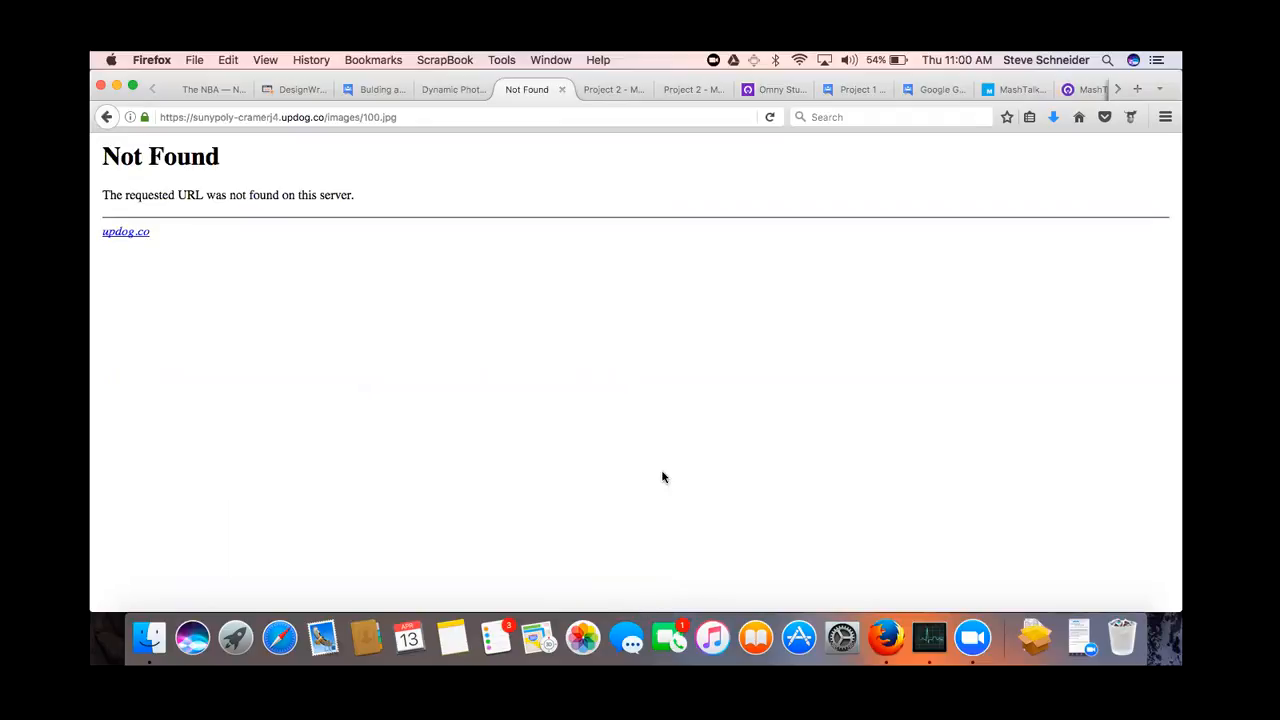
{"action": "mouse_move", "coordinate": [538, 636]}
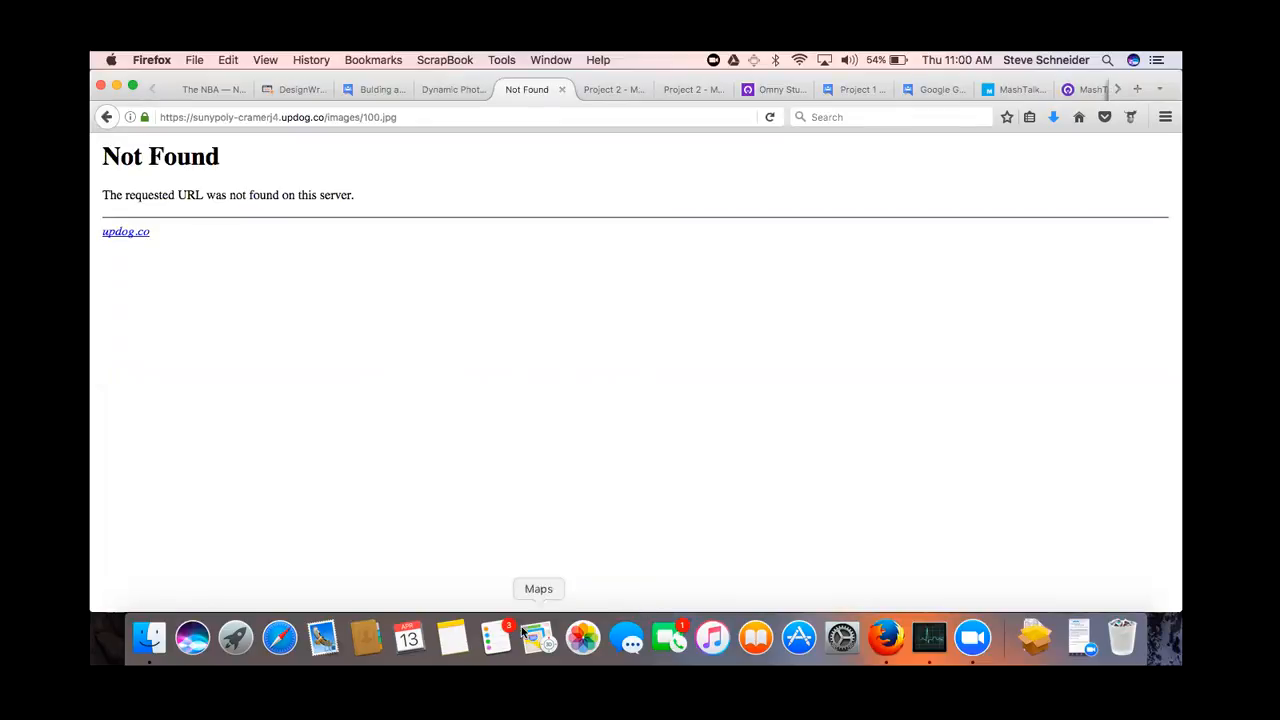
{"action": "mouse_move", "coordinate": [628, 636]}
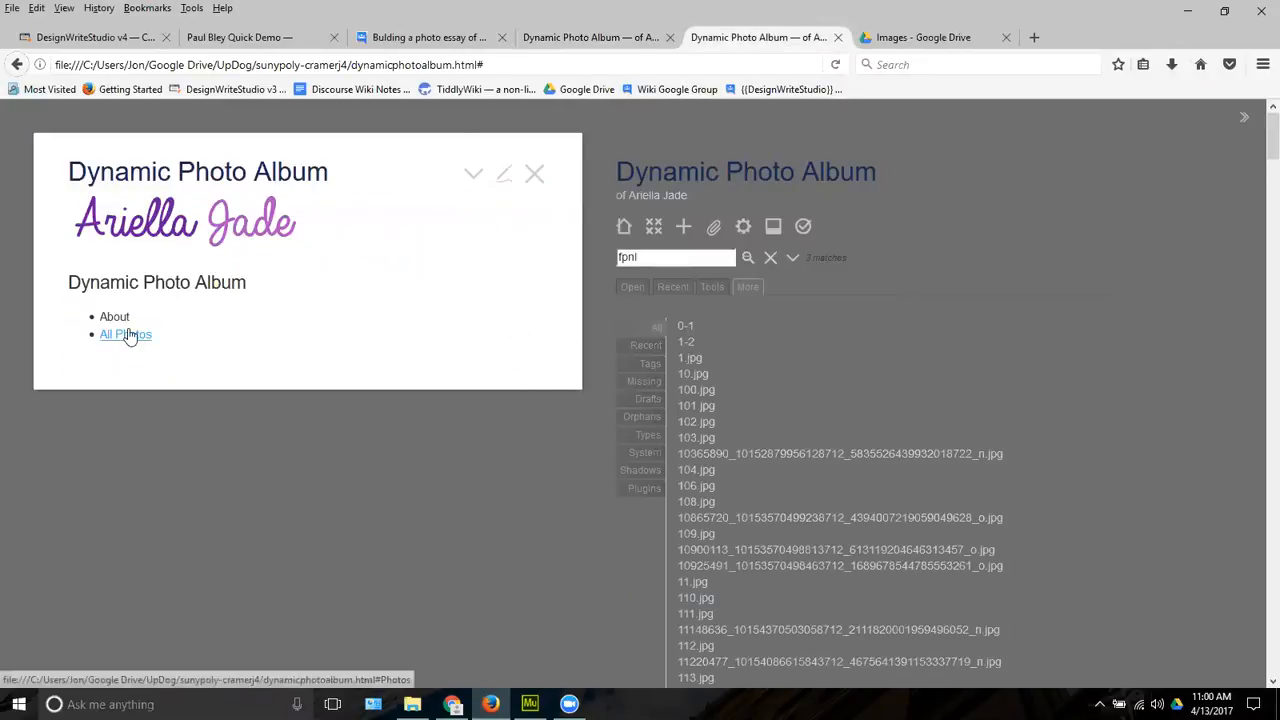
Open a photo tiddler from All Photos and get the address of its broken 108.jpg image
{"action": "left_click", "coordinate": [126, 334]}
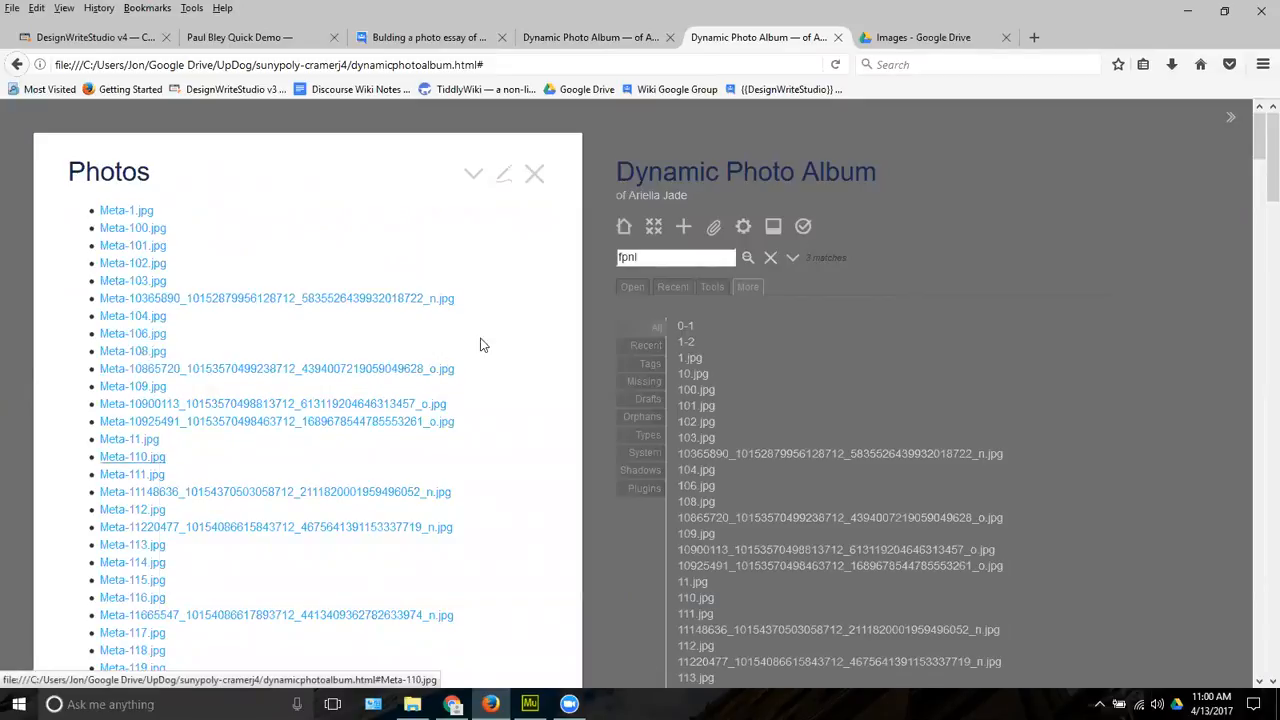
{"action": "left_click", "coordinate": [132, 456]}
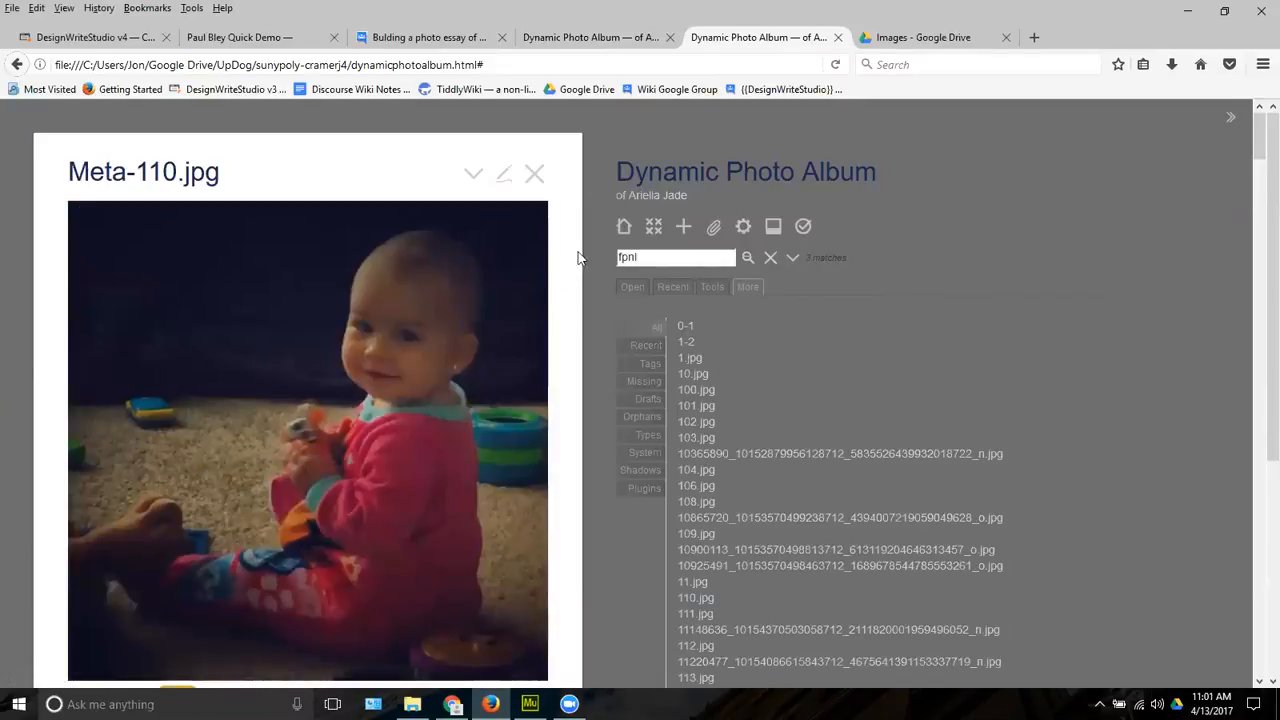
{"action": "scroll", "scroll_direction": "down", "scroll_amount": 3}
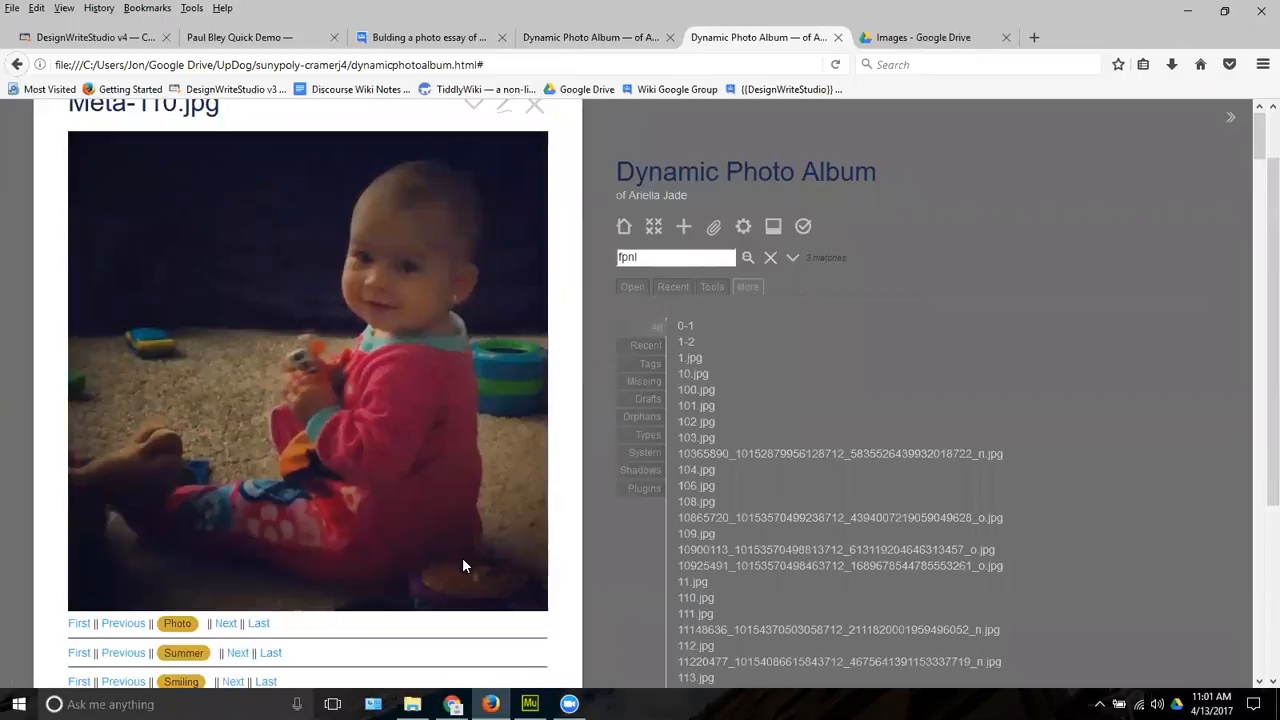
{"action": "scroll", "scroll_direction": "up", "scroll_amount": 3}
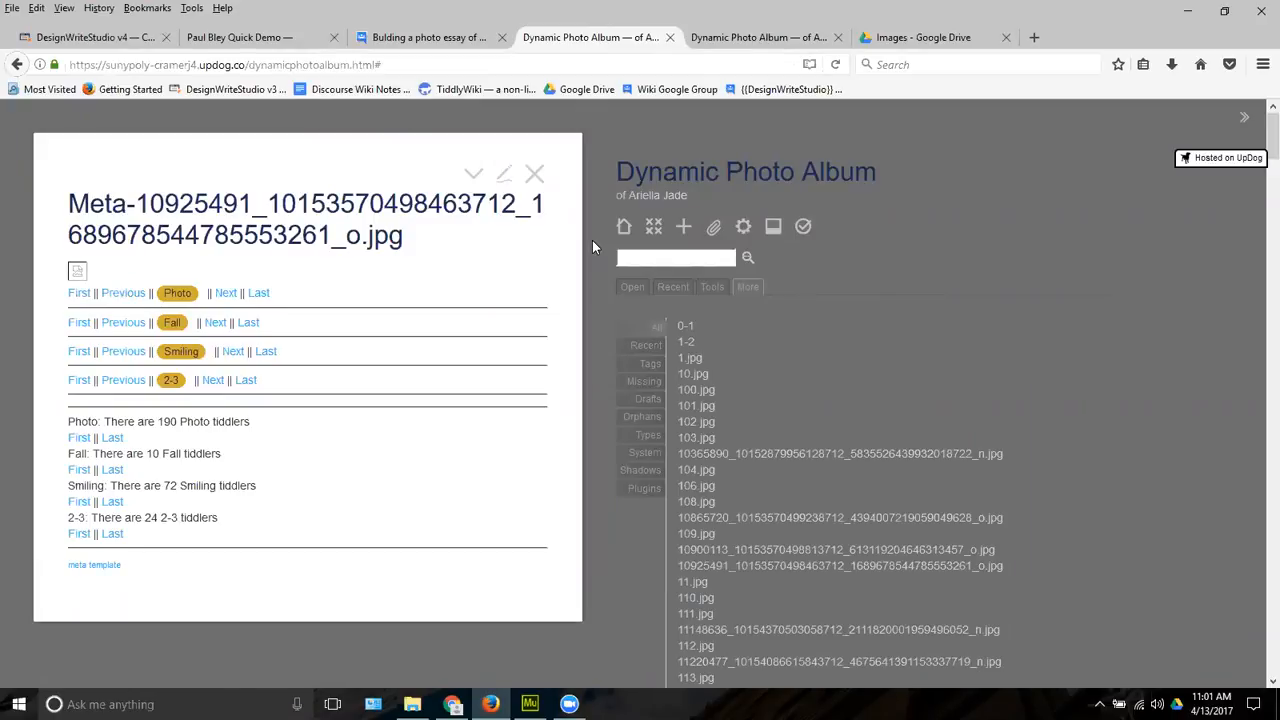
{"action": "mouse_move", "coordinate": [212, 402]}
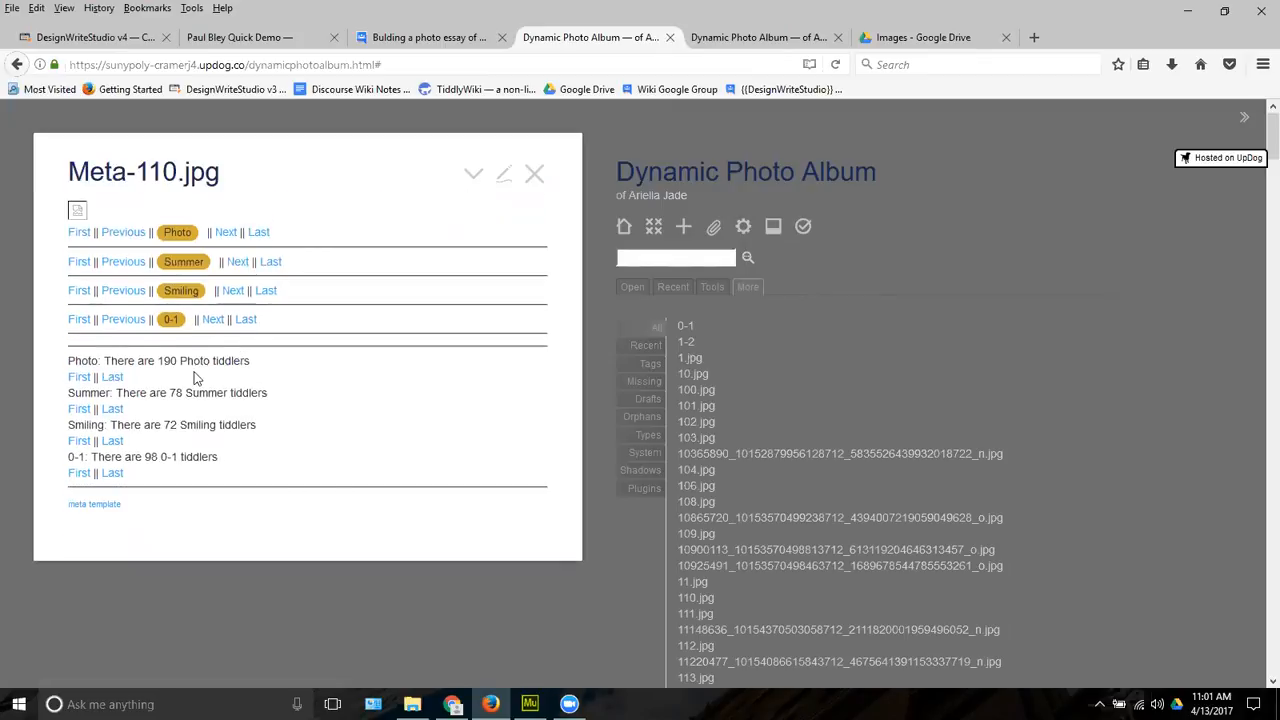
{"action": "mouse_move", "coordinate": [700, 530]}
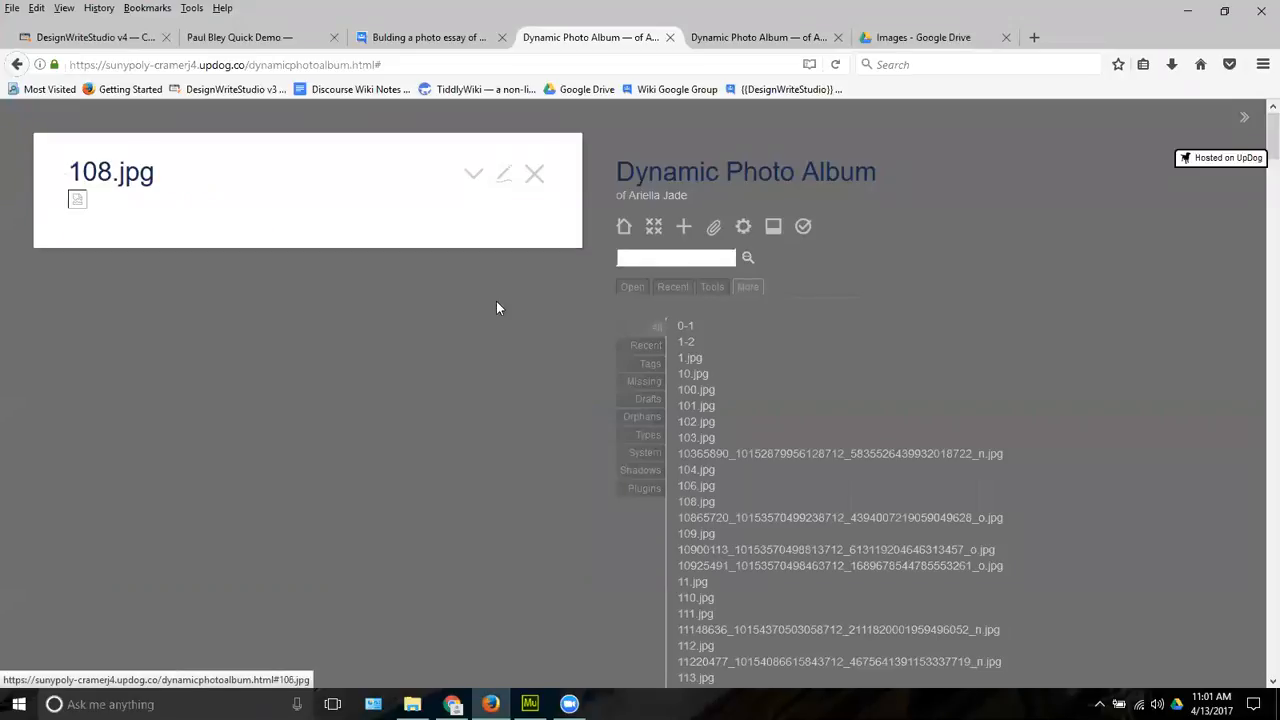
{"action": "mouse_move", "coordinate": [44, 388]}
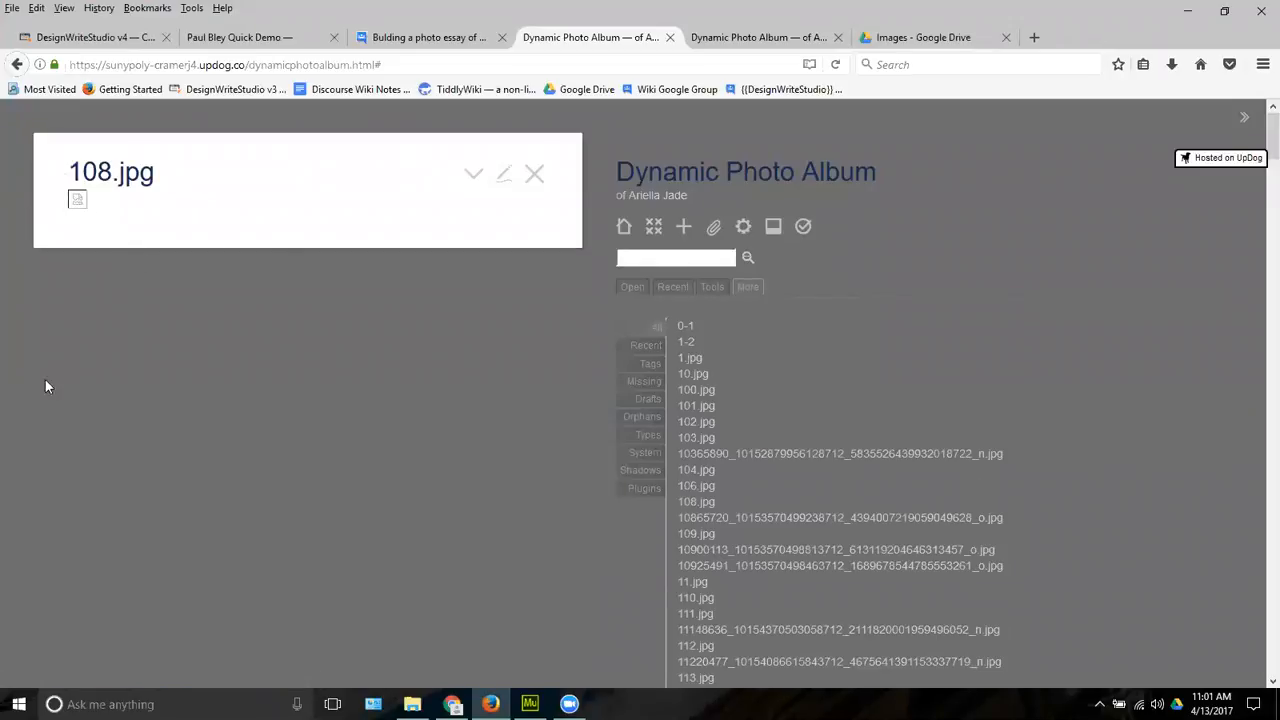
{"action": "mouse_move", "coordinate": [428, 402]}
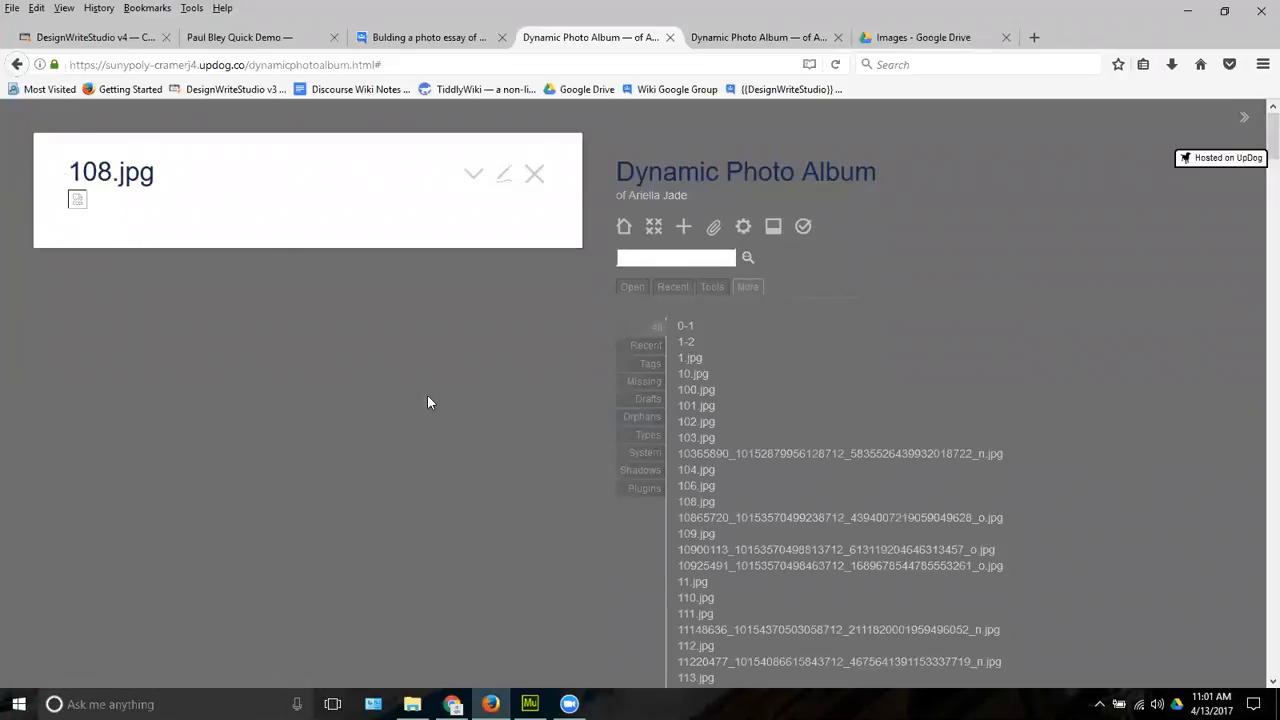
{"action": "right_click", "coordinate": [78, 200]}
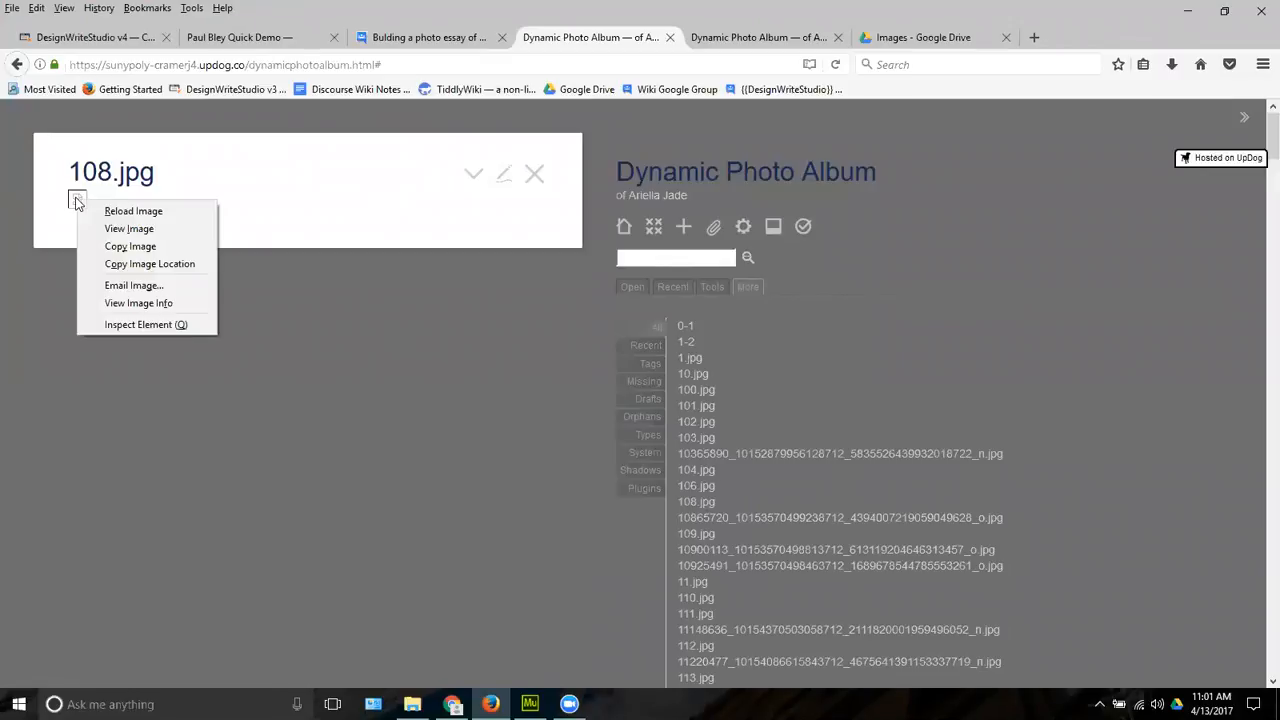
{"action": "mouse_move", "coordinate": [148, 264]}
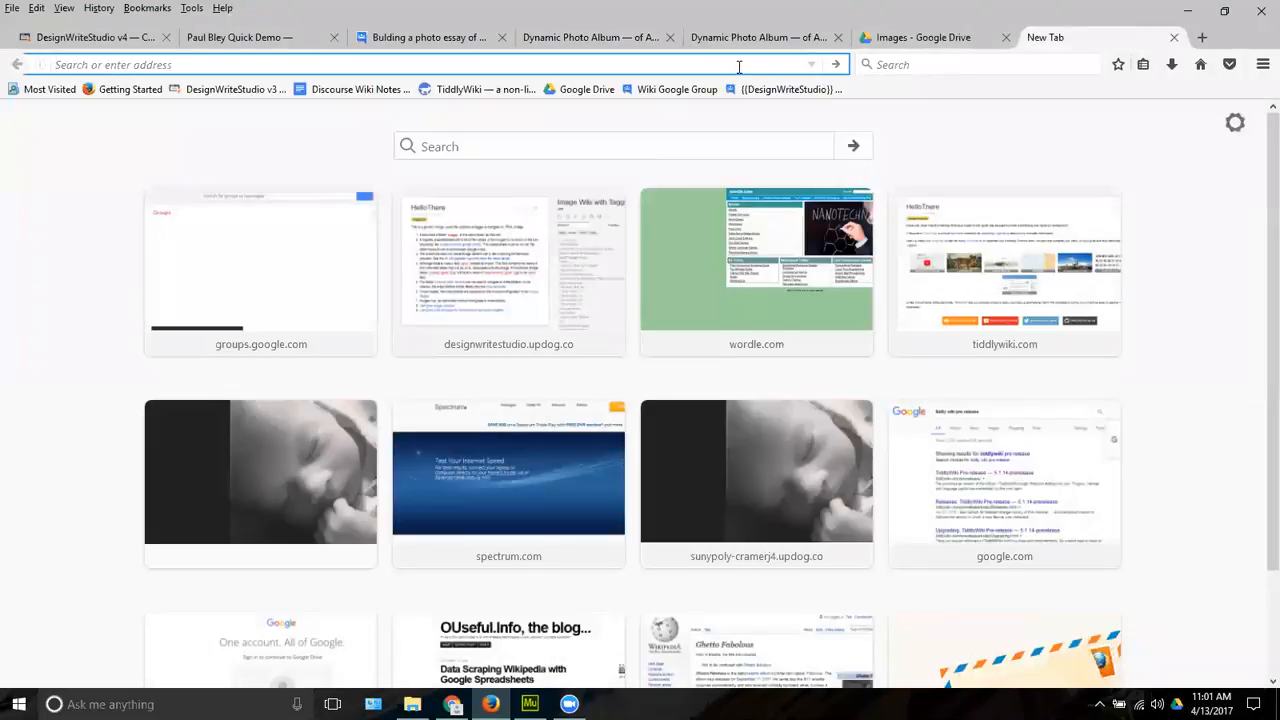
Load the copied 108.jpg image address, which returns a Not Found page
{"action": "left_click", "coordinate": [756, 470]}
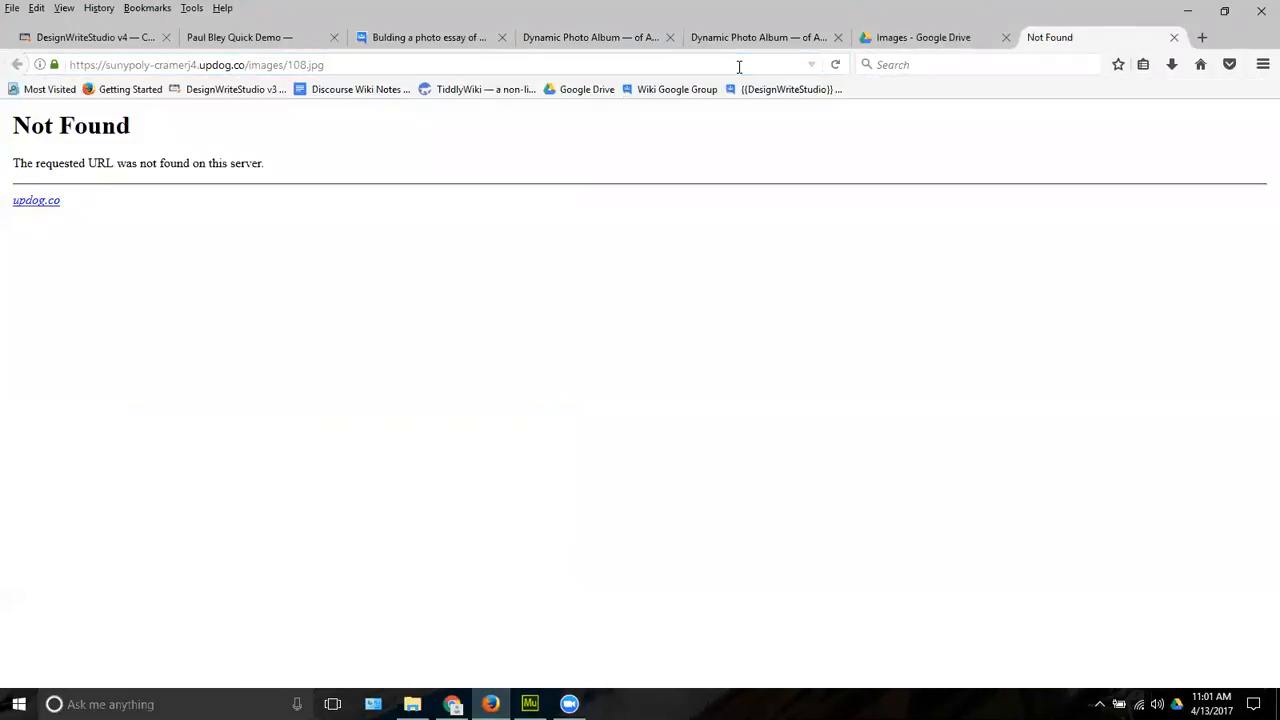
{"action": "mouse_move", "coordinate": [164, 288]}
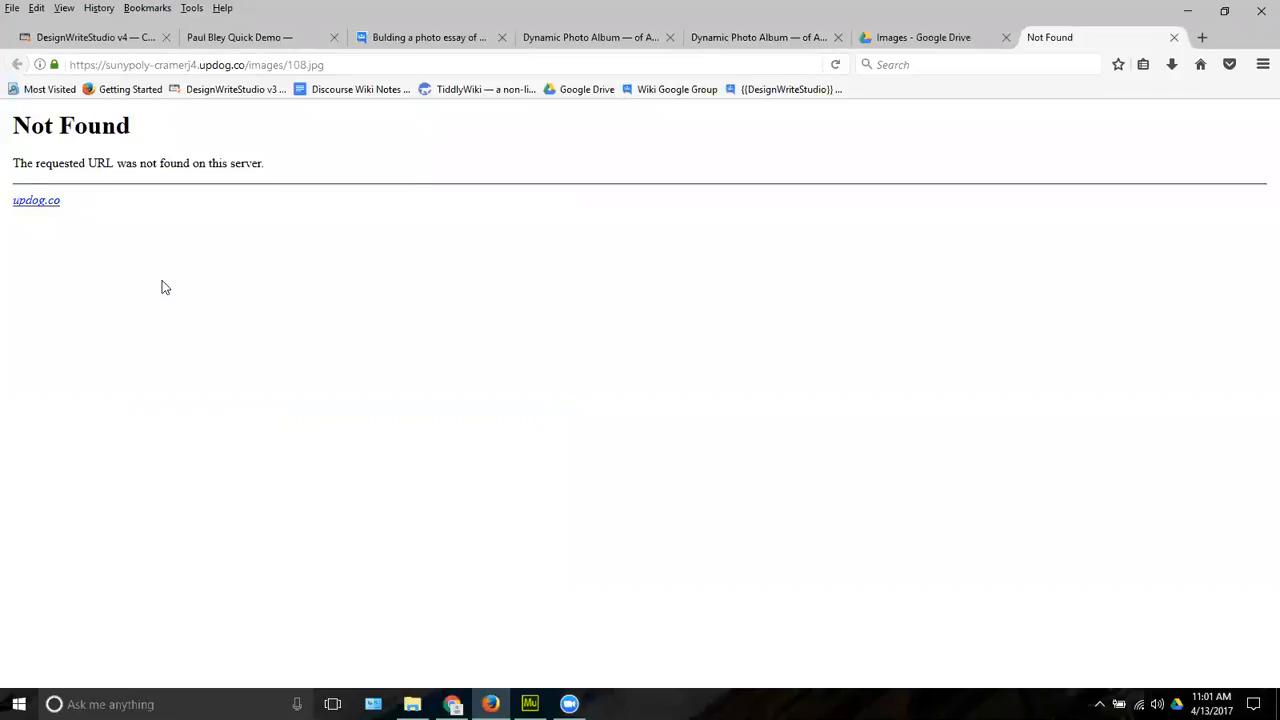
{"action": "mouse_move", "coordinate": [190, 194]}
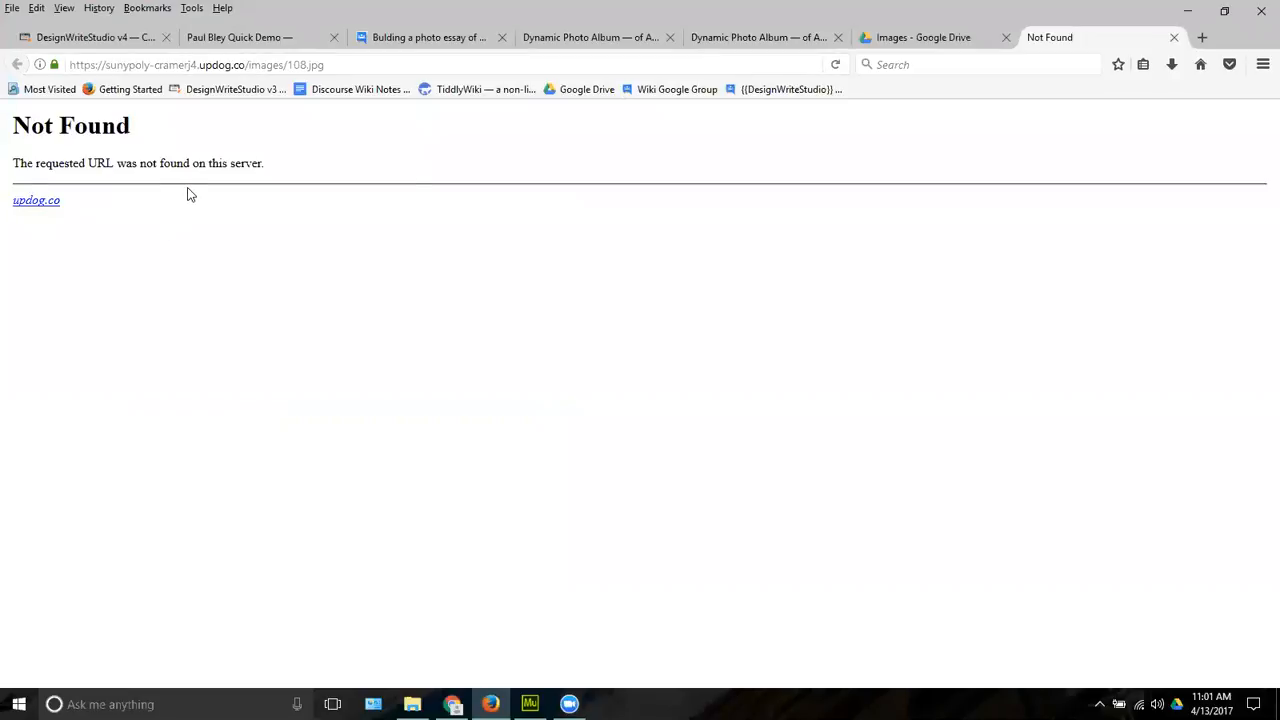
{"action": "mouse_move", "coordinate": [474, 192]}
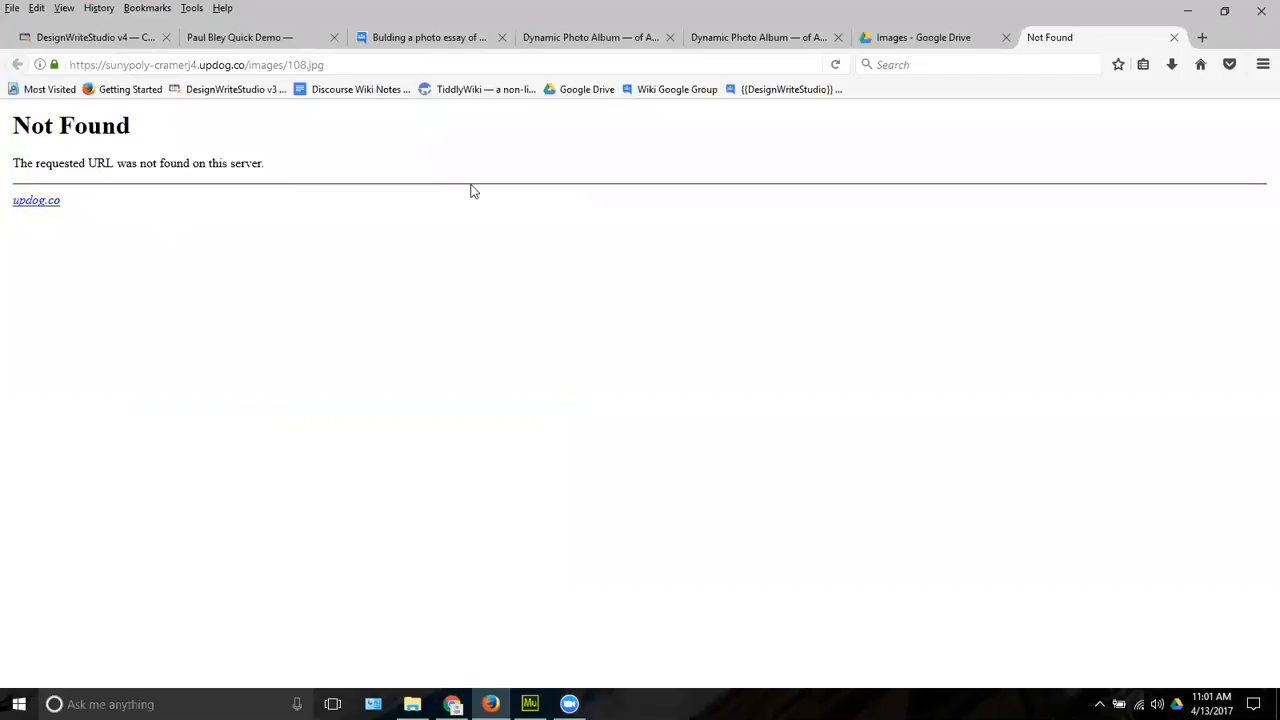
{"action": "mouse_move", "coordinate": [556, 148]}
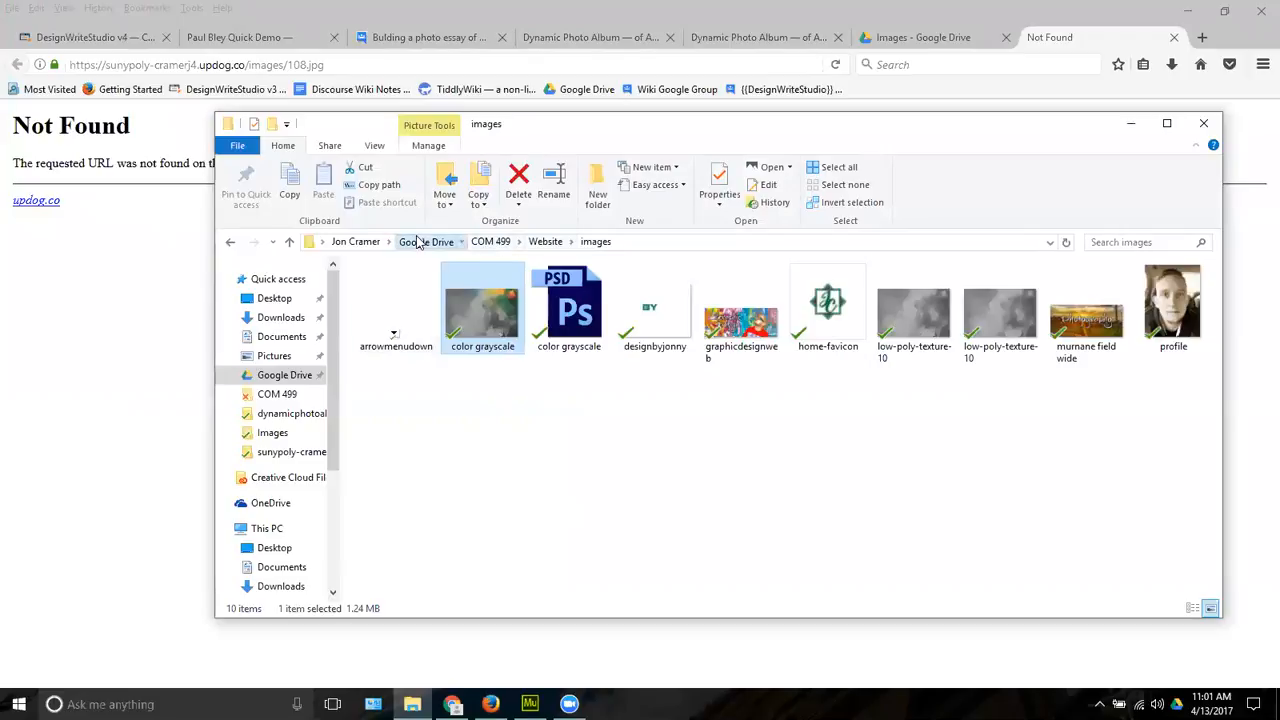
{"action": "left_click", "coordinate": [424, 240]}
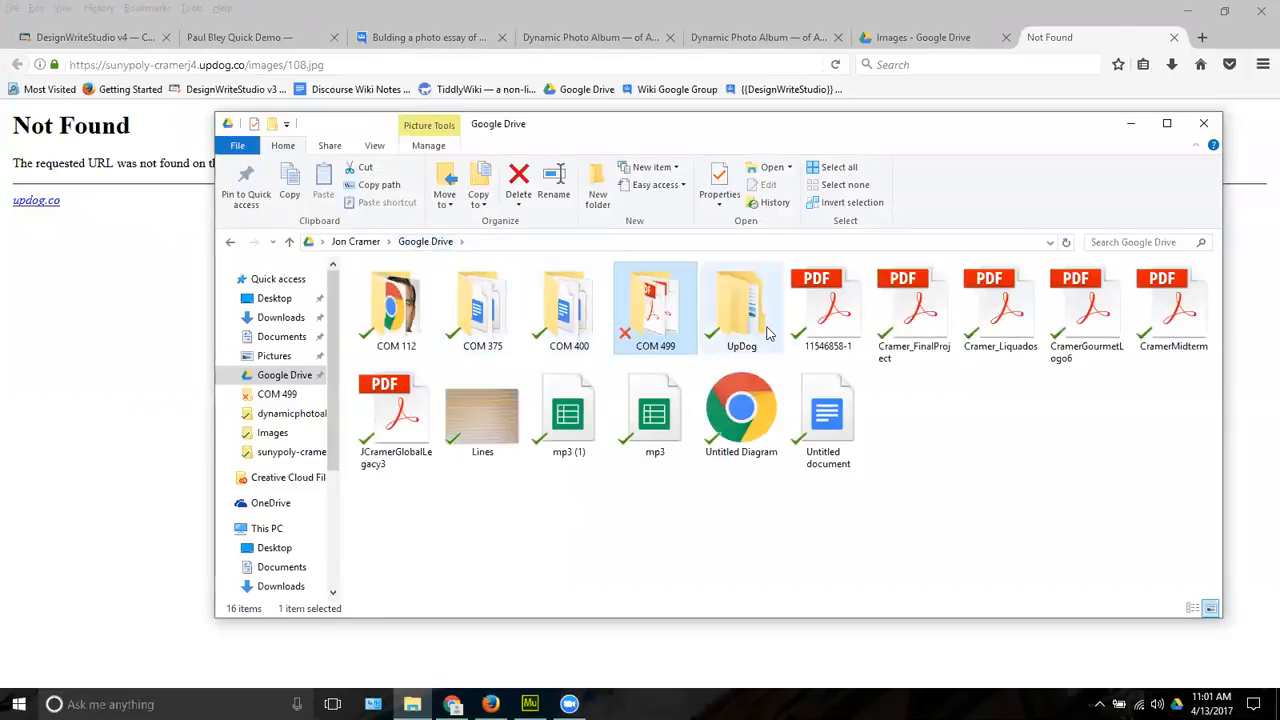
{"action": "double_click", "coordinate": [740, 304]}
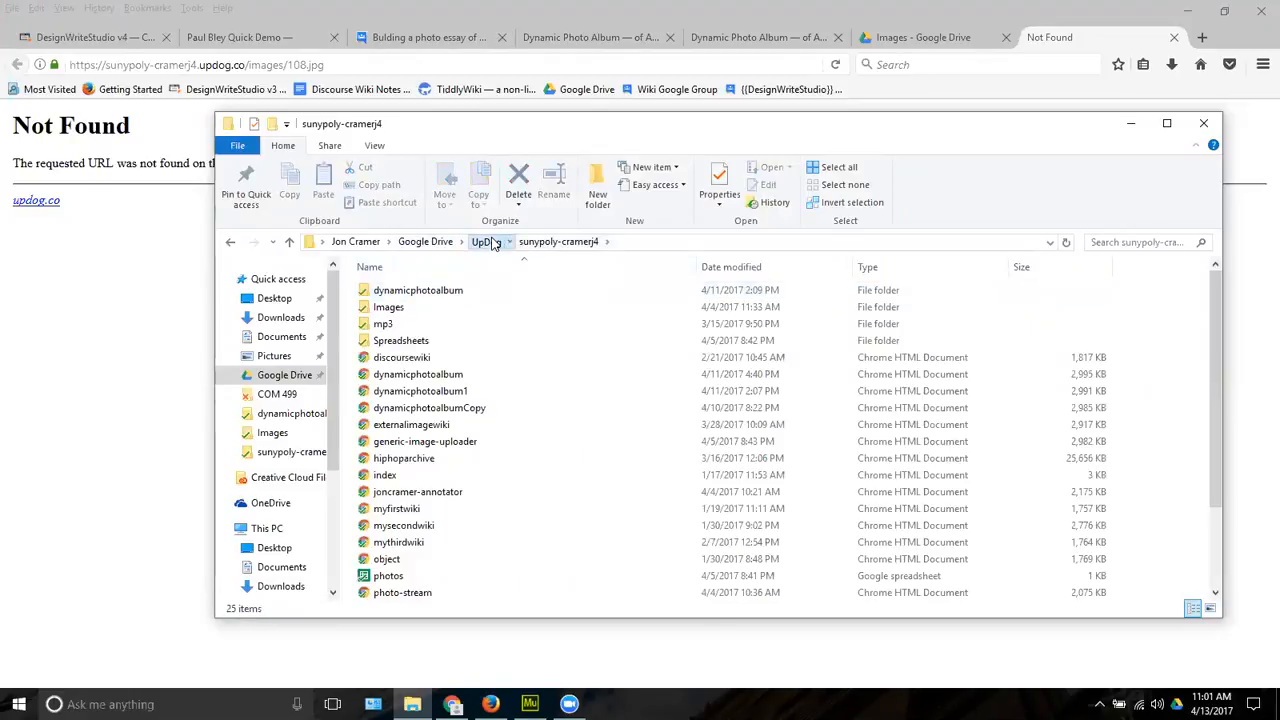
{"action": "left_click", "coordinate": [484, 240]}
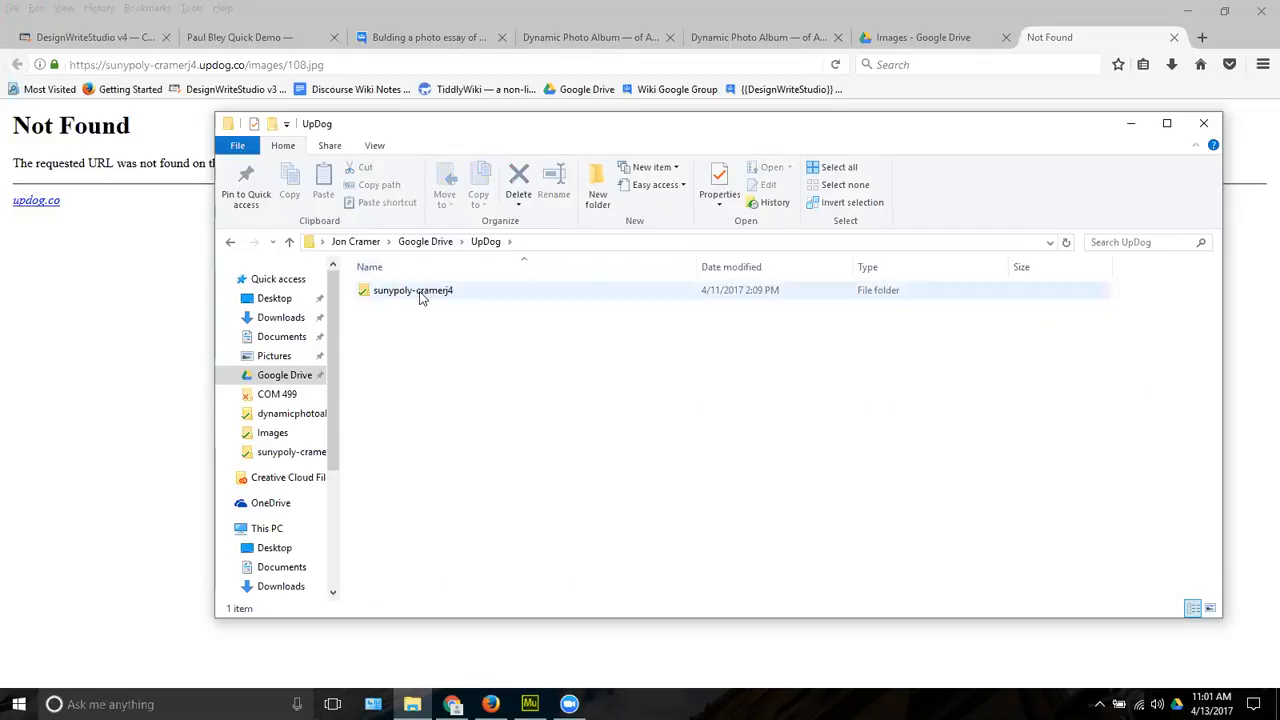
{"action": "double_click", "coordinate": [412, 290]}
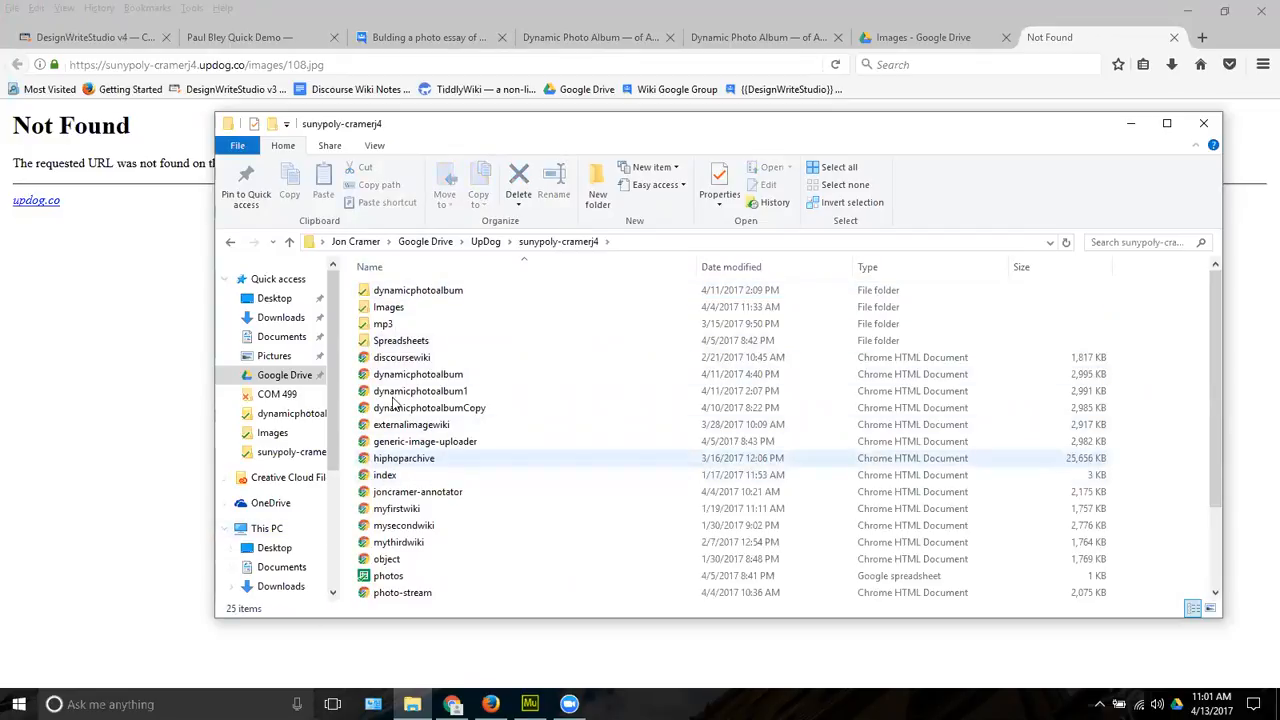
Select and check the Images folder, then return to the photo album wiki
{"action": "left_click", "coordinate": [388, 308]}
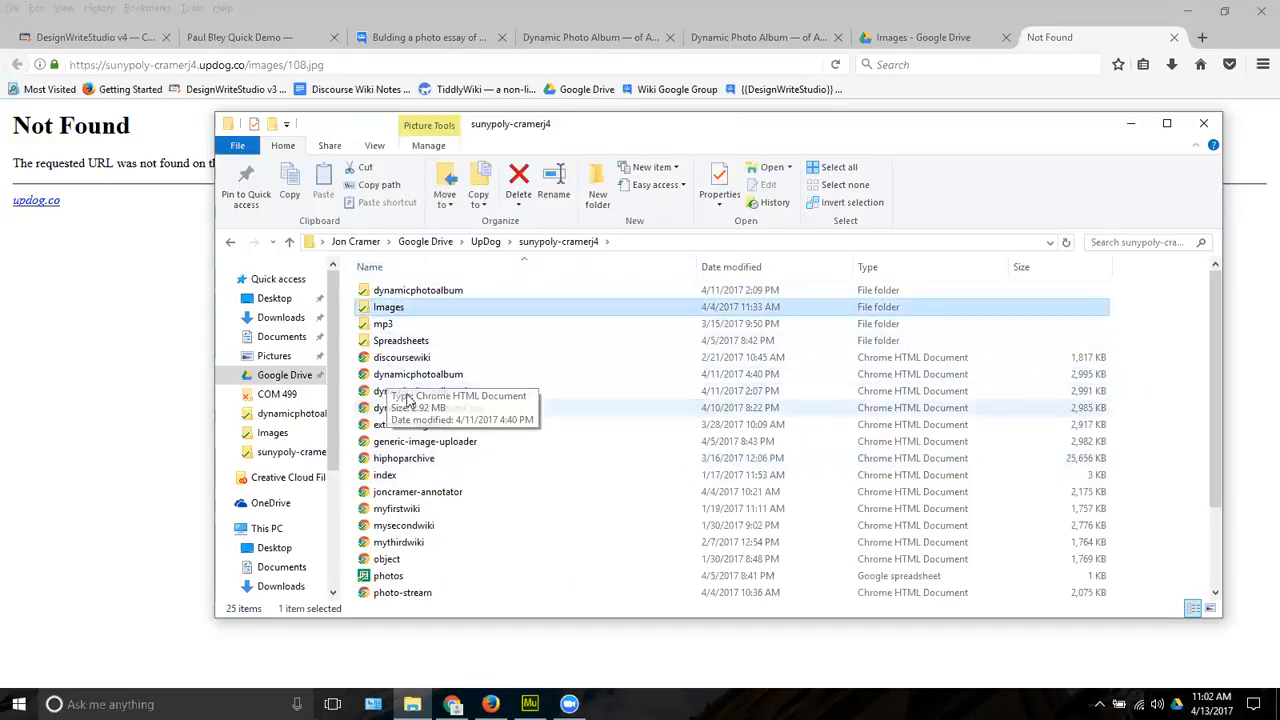
{"action": "mouse_move", "coordinate": [384, 324]}
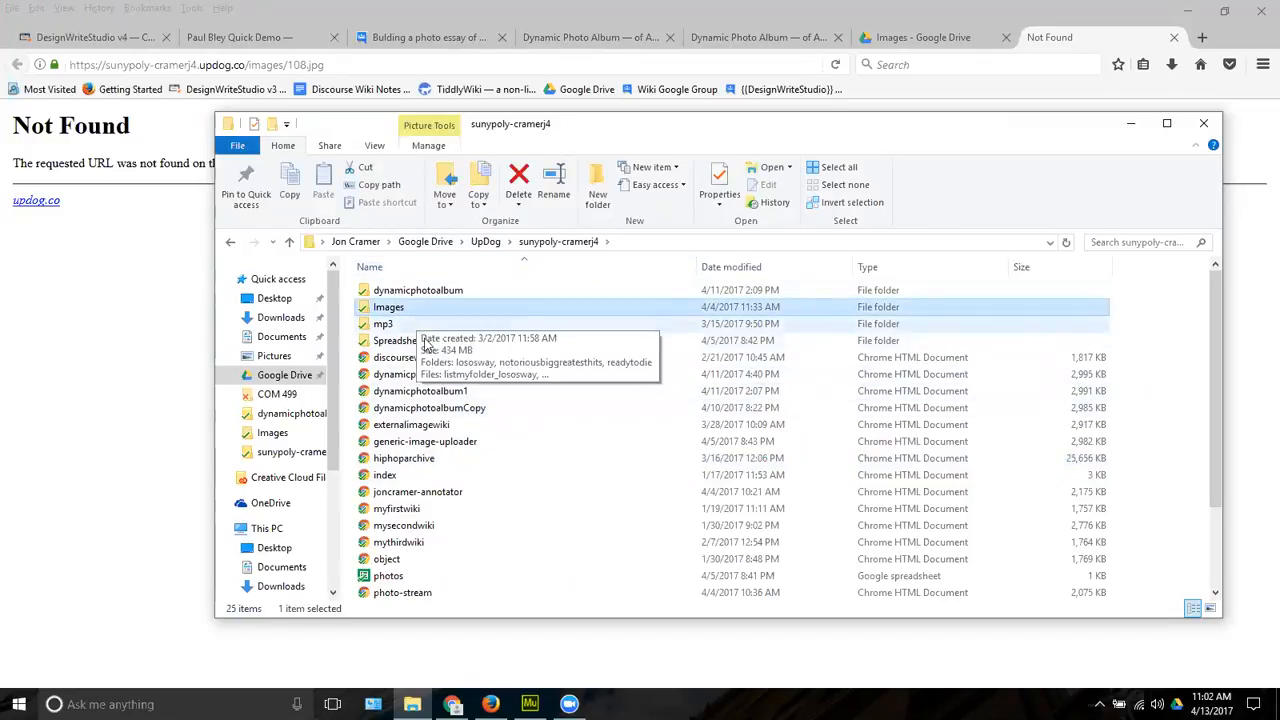
{"action": "mouse_move", "coordinate": [388, 306]}
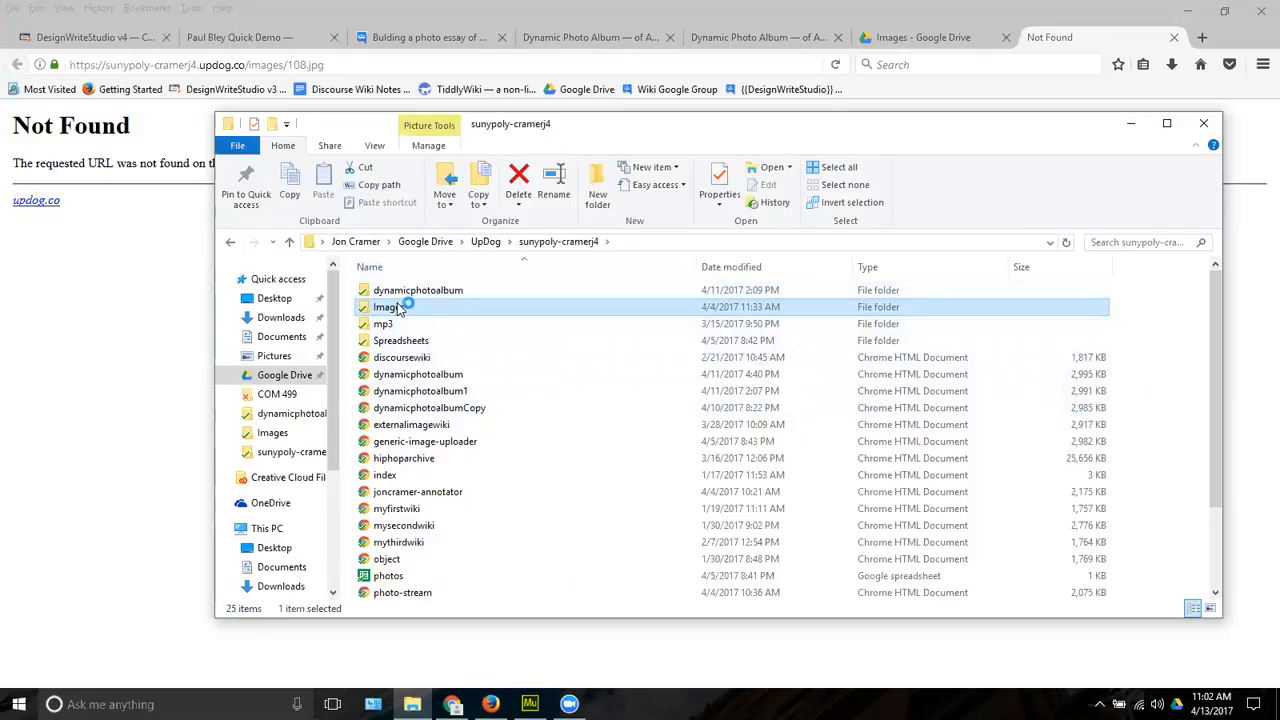
{"action": "mouse_move", "coordinate": [416, 312]}
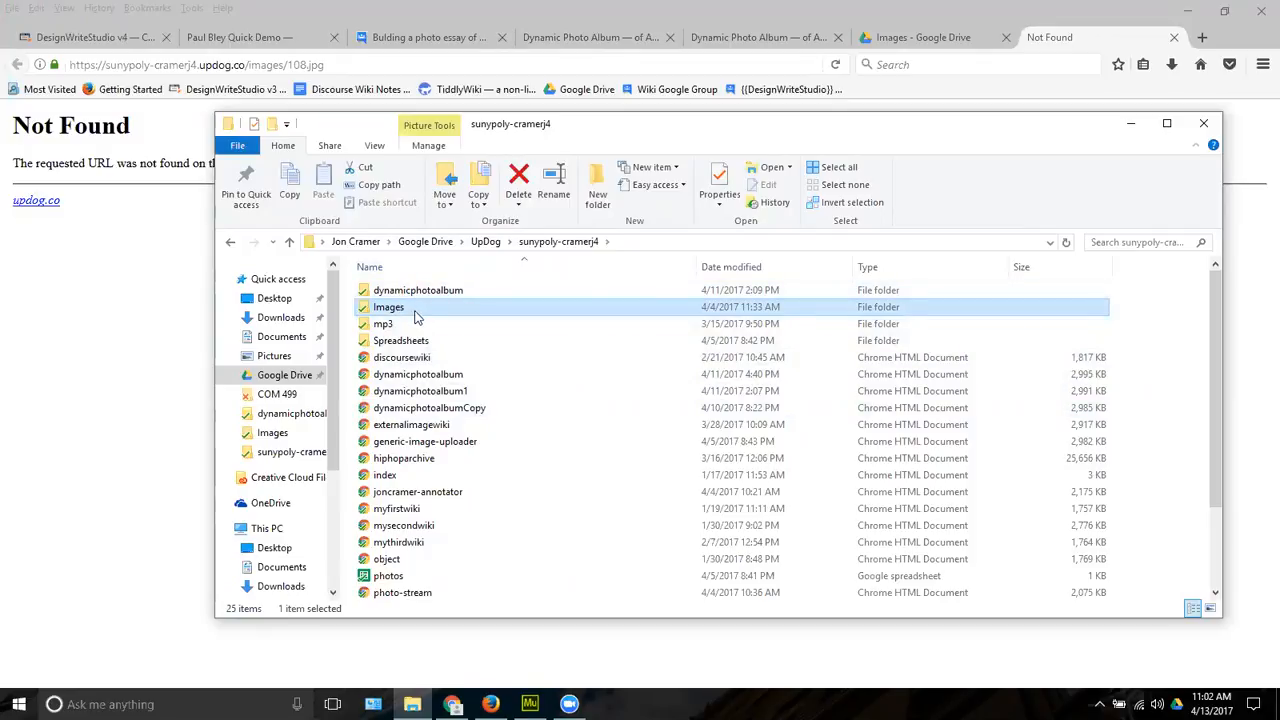
{"action": "mouse_move", "coordinate": [390, 308]}
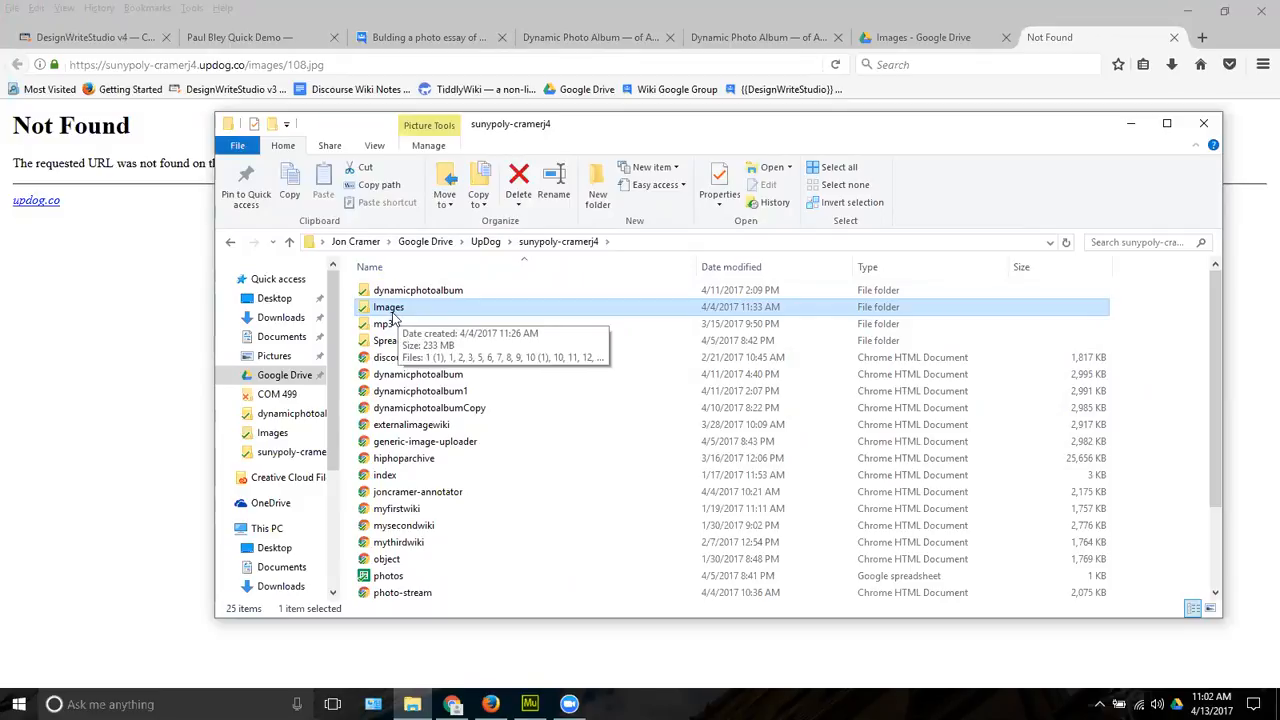
{"action": "left_click", "coordinate": [388, 306]}
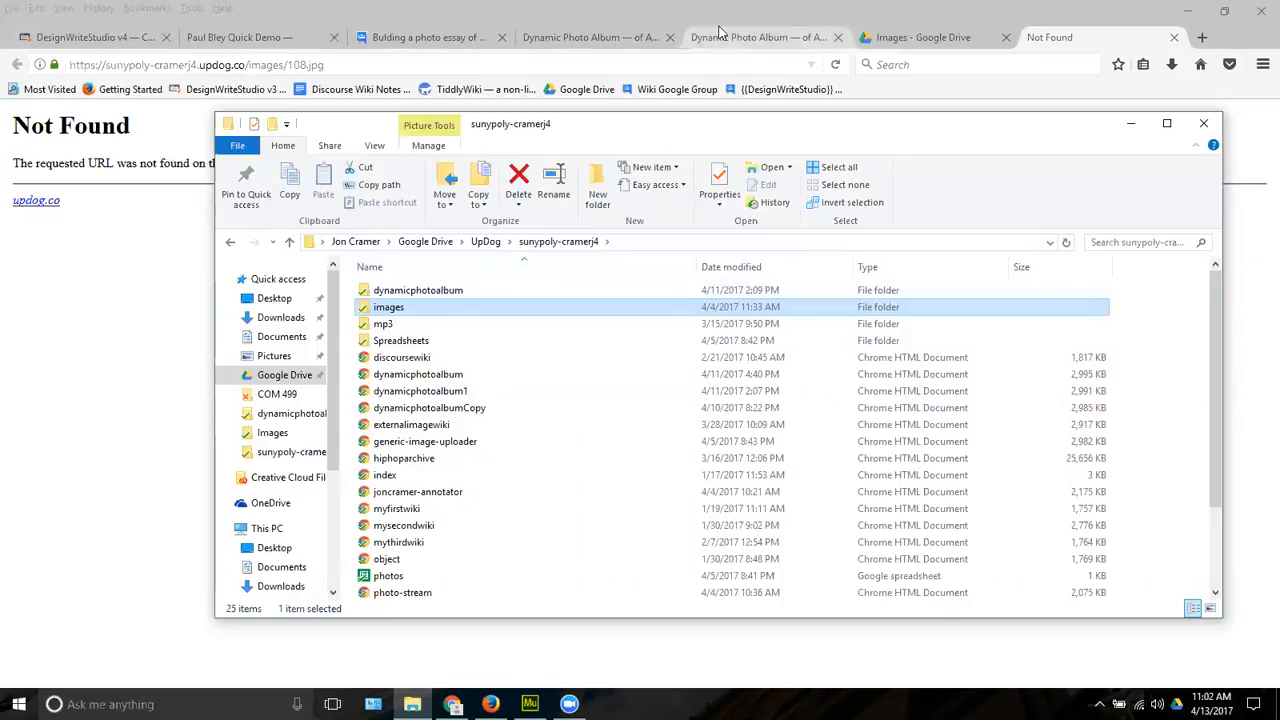
{"action": "left_click", "coordinate": [764, 36]}
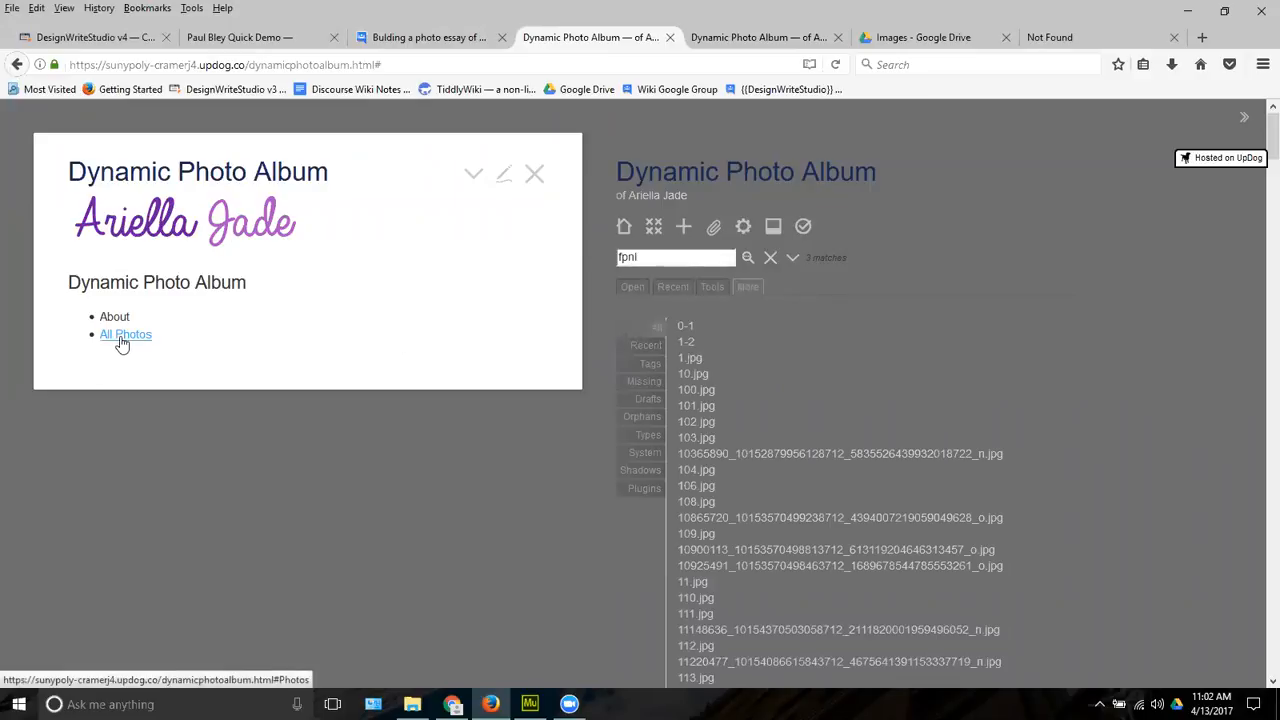
Open a Meta photo tiddler from All Photos and scroll to its per-tag Previous/Next links and counts
{"action": "left_click", "coordinate": [126, 334]}
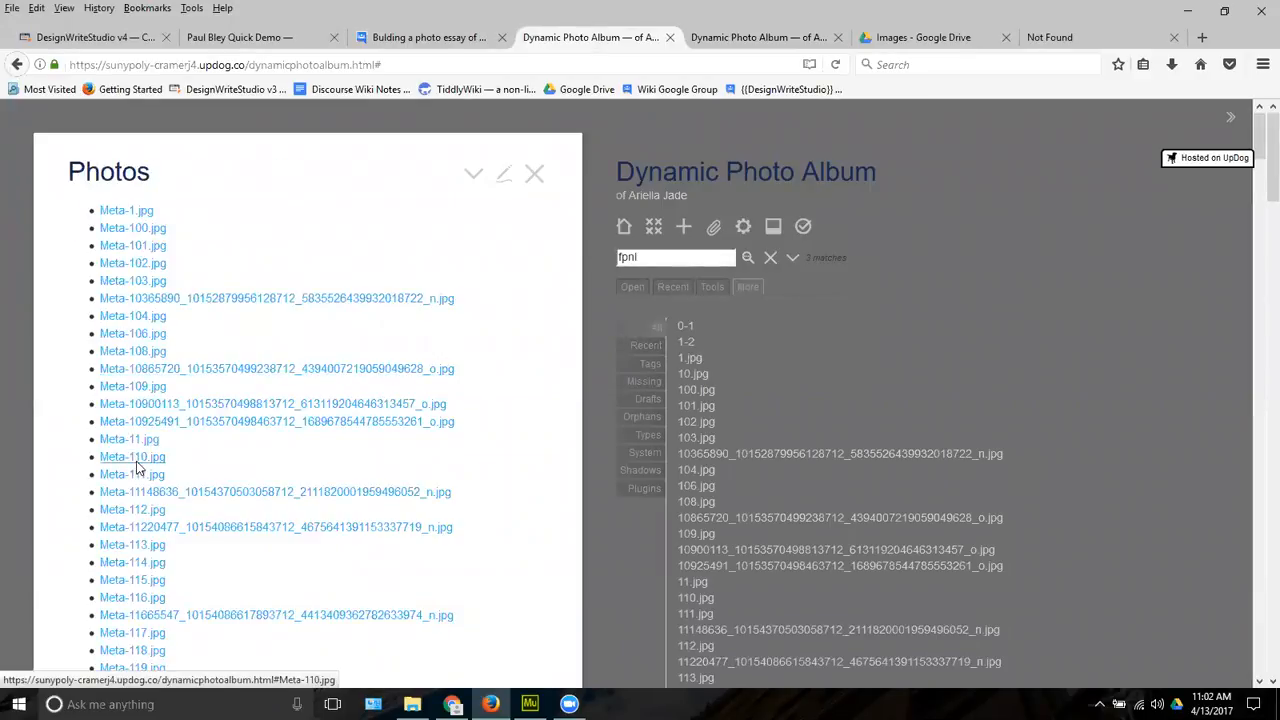
{"action": "left_click", "coordinate": [132, 456]}
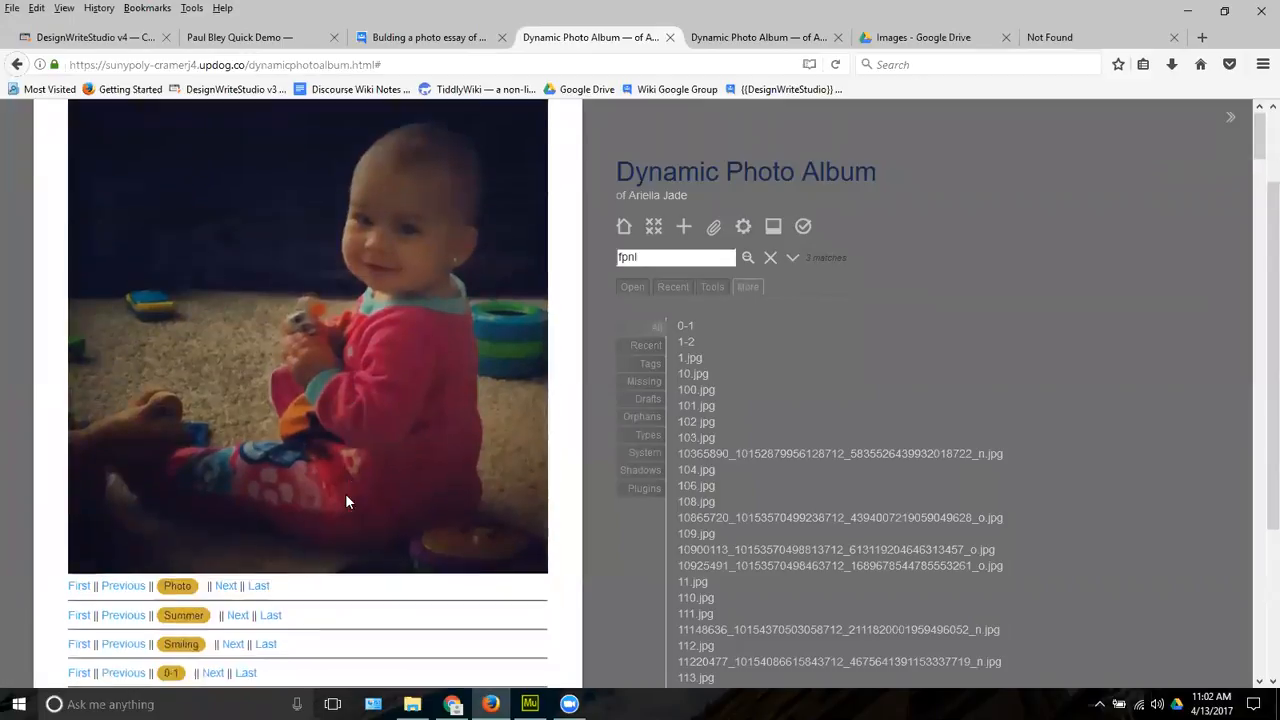
{"action": "scroll", "scroll_direction": "down", "scroll_amount": 3}
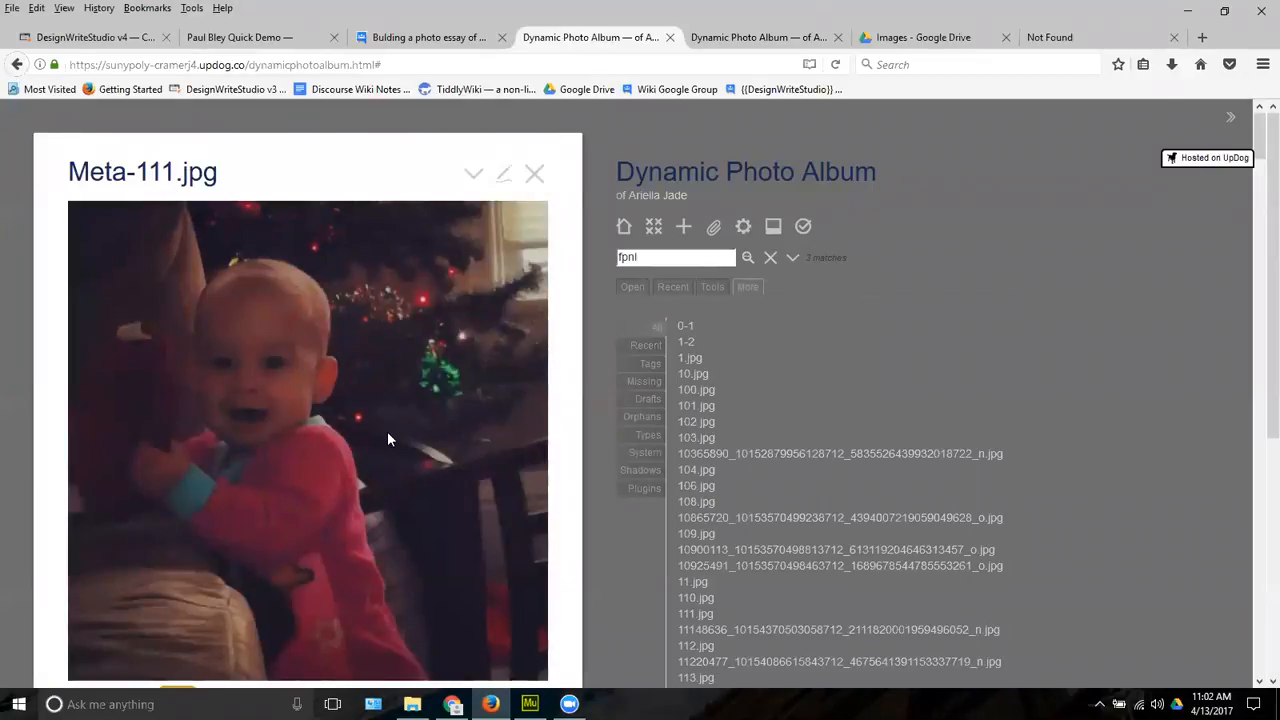
{"action": "mouse_move", "coordinate": [588, 400]}
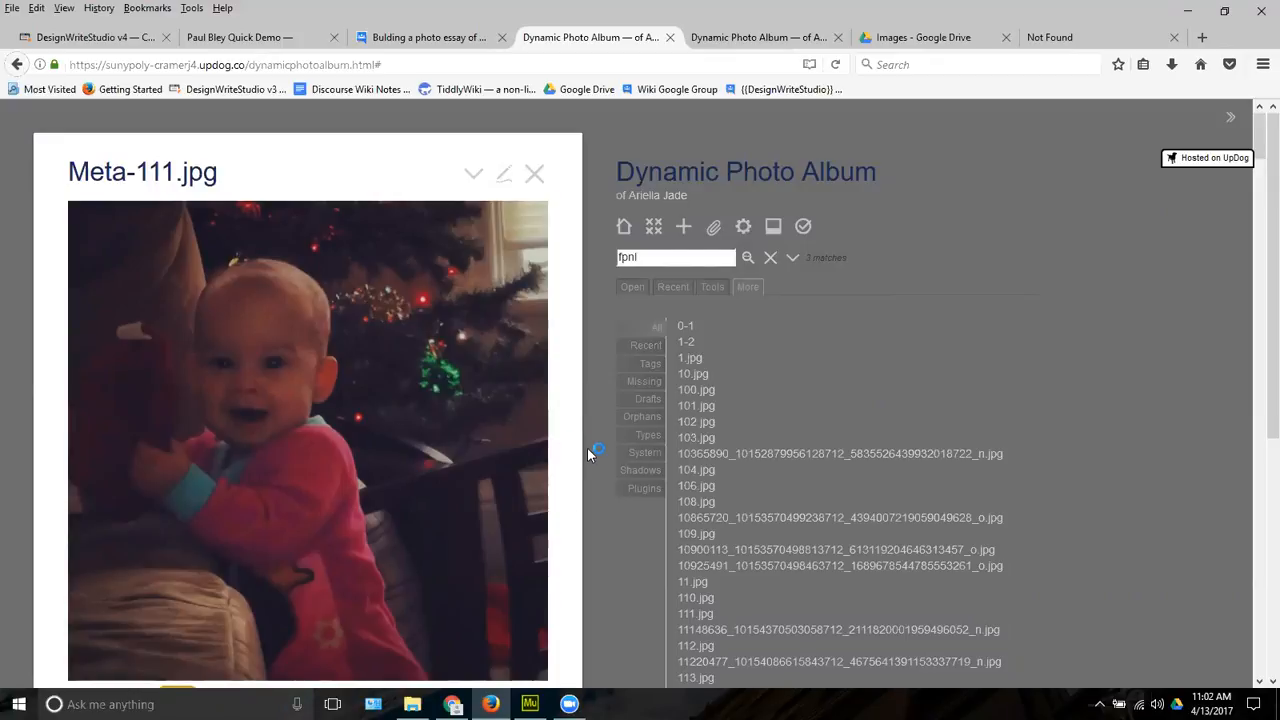
{"action": "scroll", "scroll_direction": "down", "scroll_amount": 3}
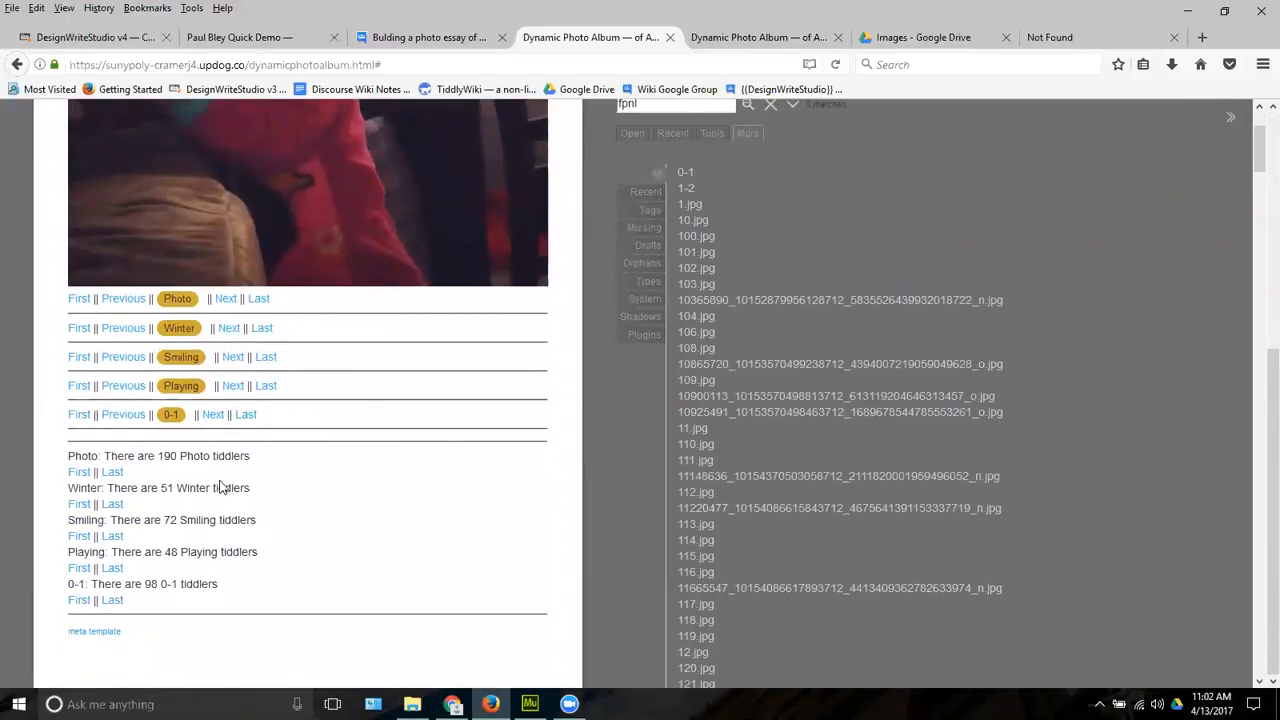
{"action": "mouse_move", "coordinate": [112, 504]}
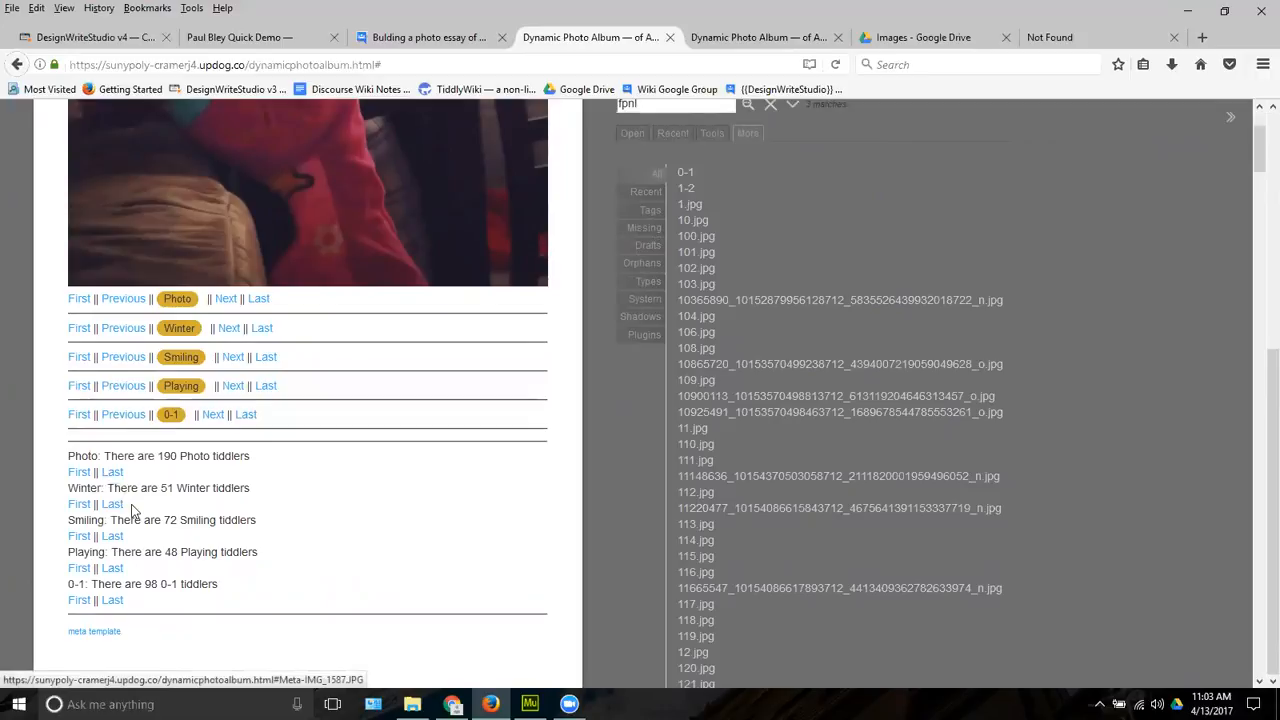
{"action": "mouse_move", "coordinate": [170, 552]}
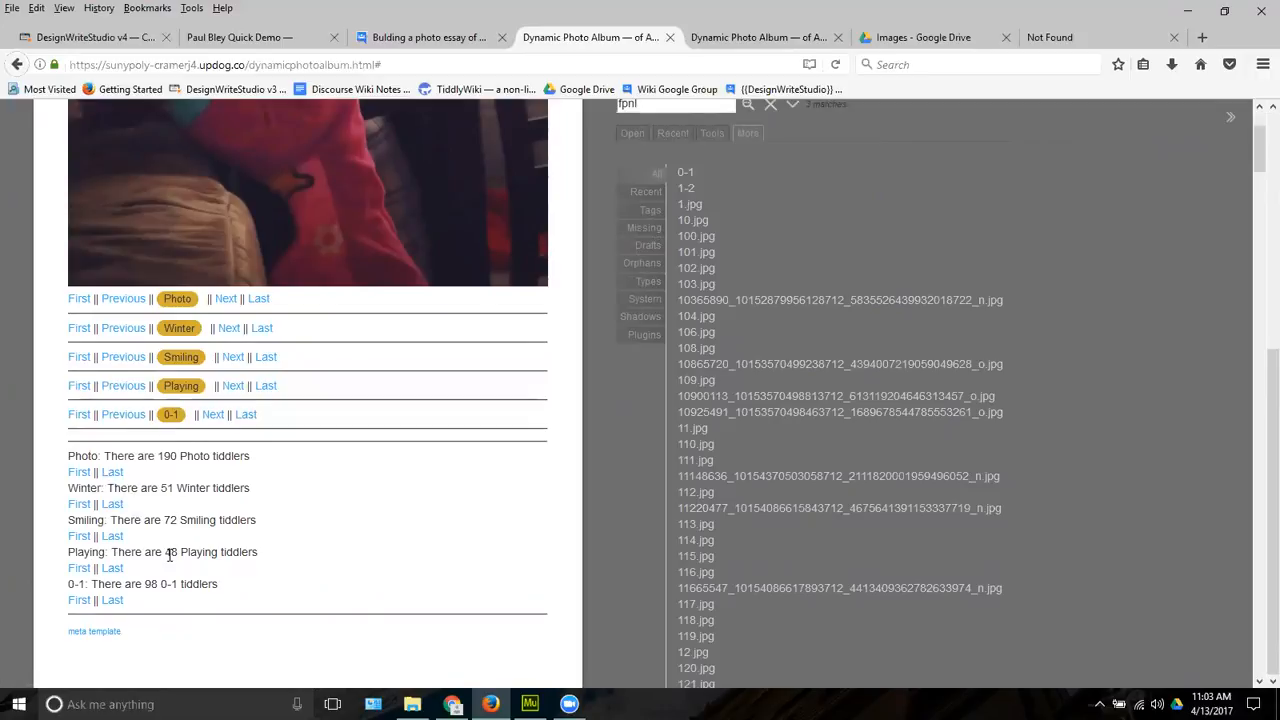
{"action": "mouse_move", "coordinate": [196, 356]}
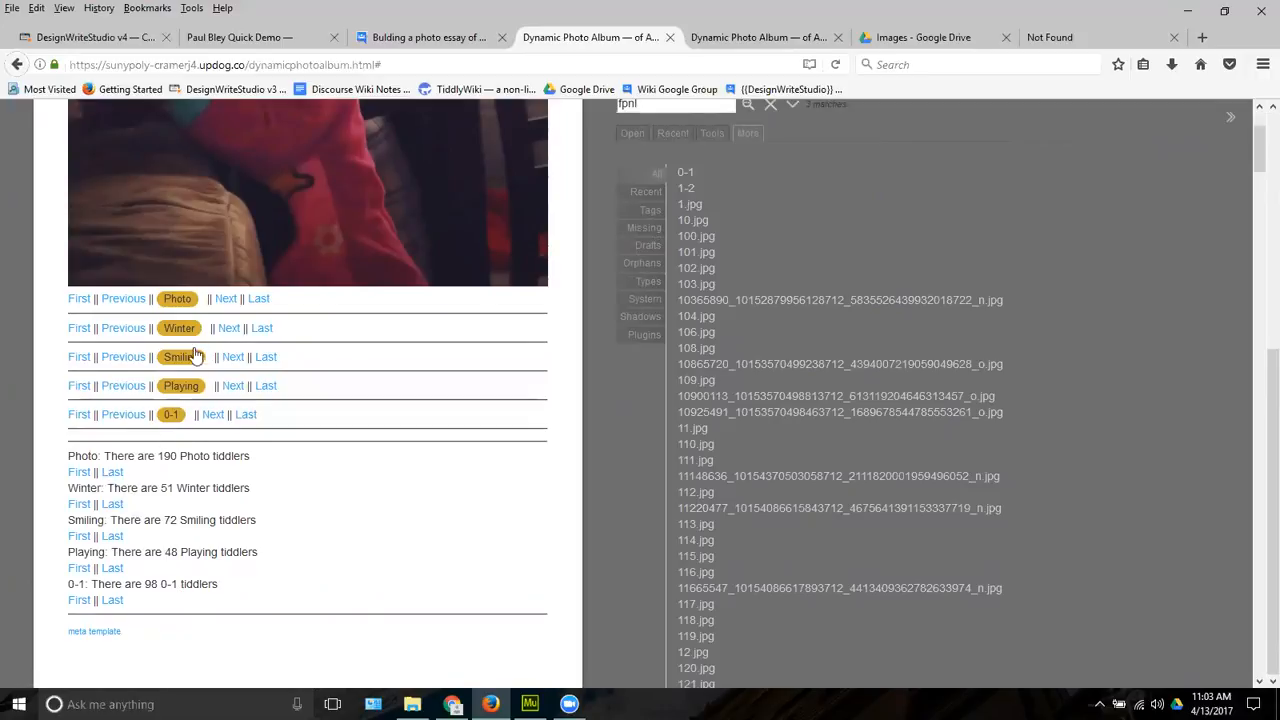
{"action": "mouse_move", "coordinate": [156, 436]}
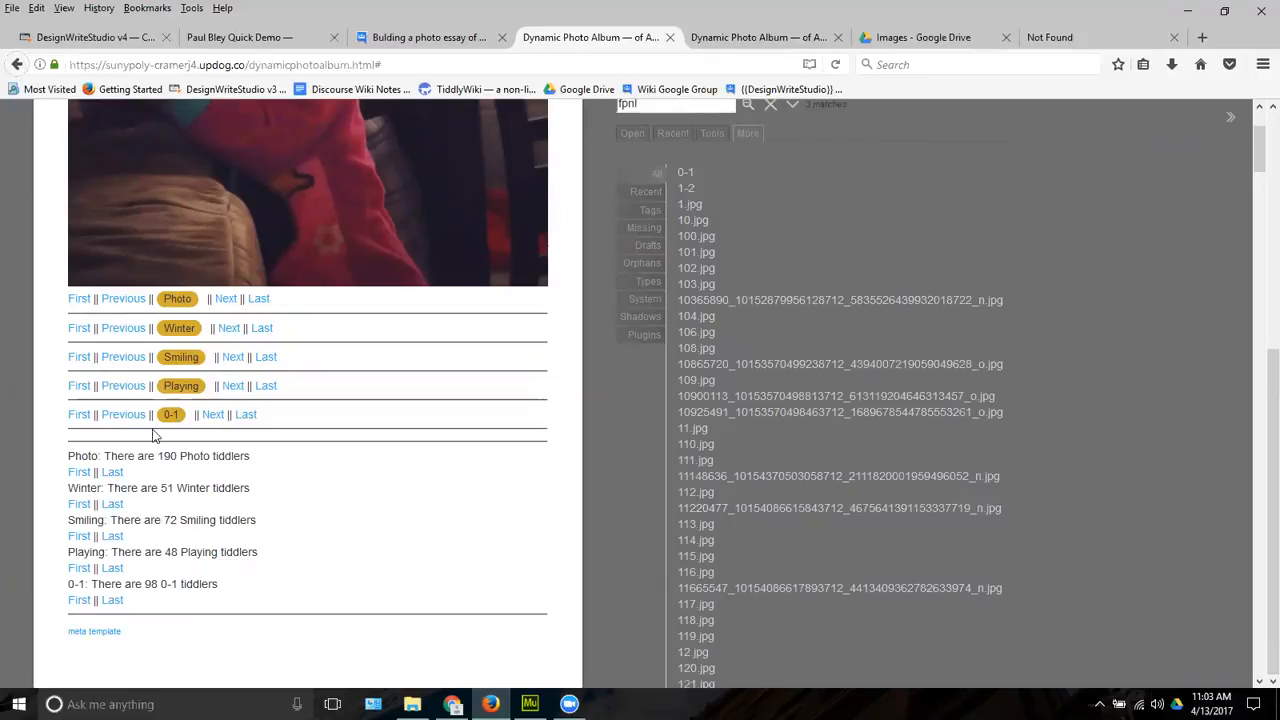
{"action": "double_click", "coordinate": [130, 456]}
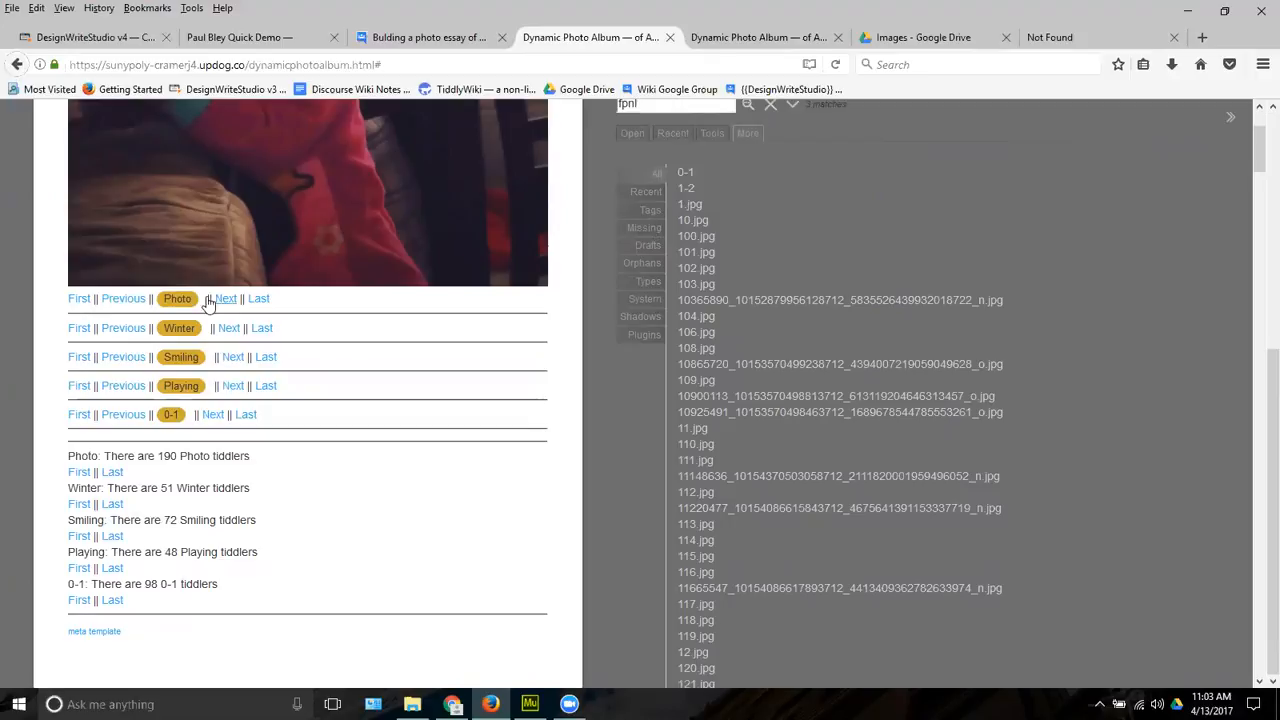
{"action": "mouse_move", "coordinate": [176, 298]}
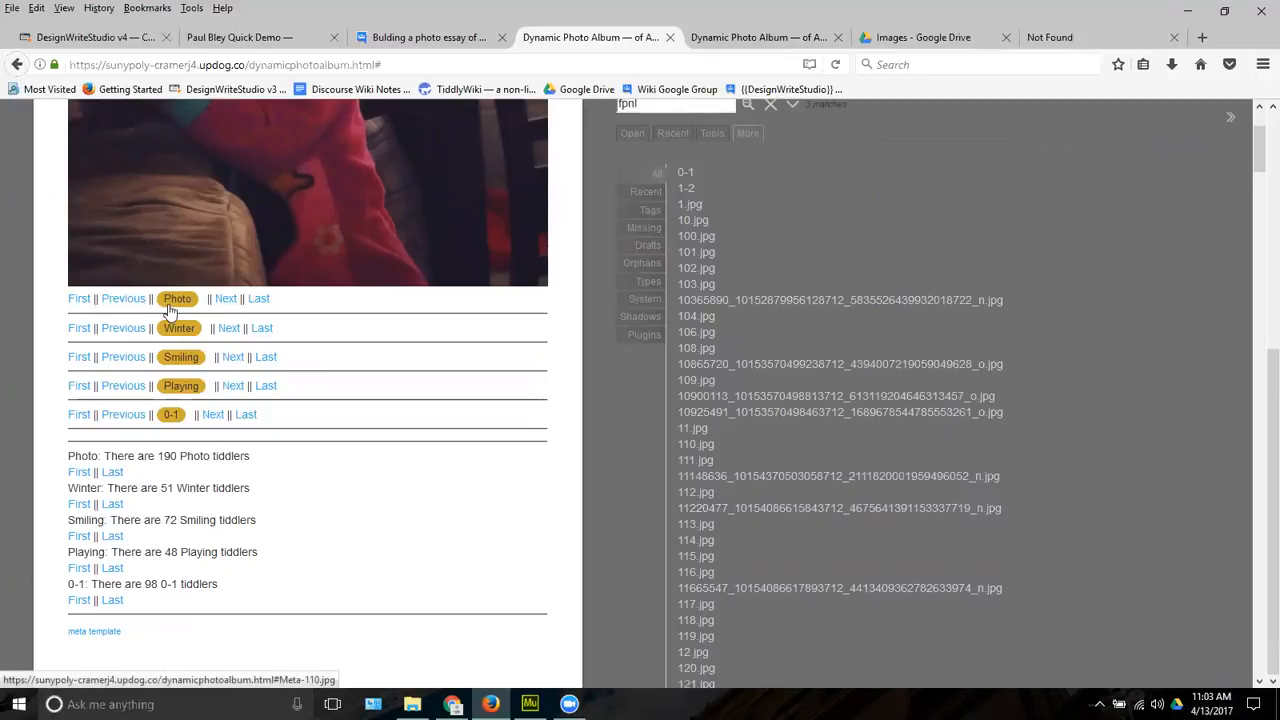
{"action": "scroll", "scroll_direction": "down", "scroll_amount": 3}
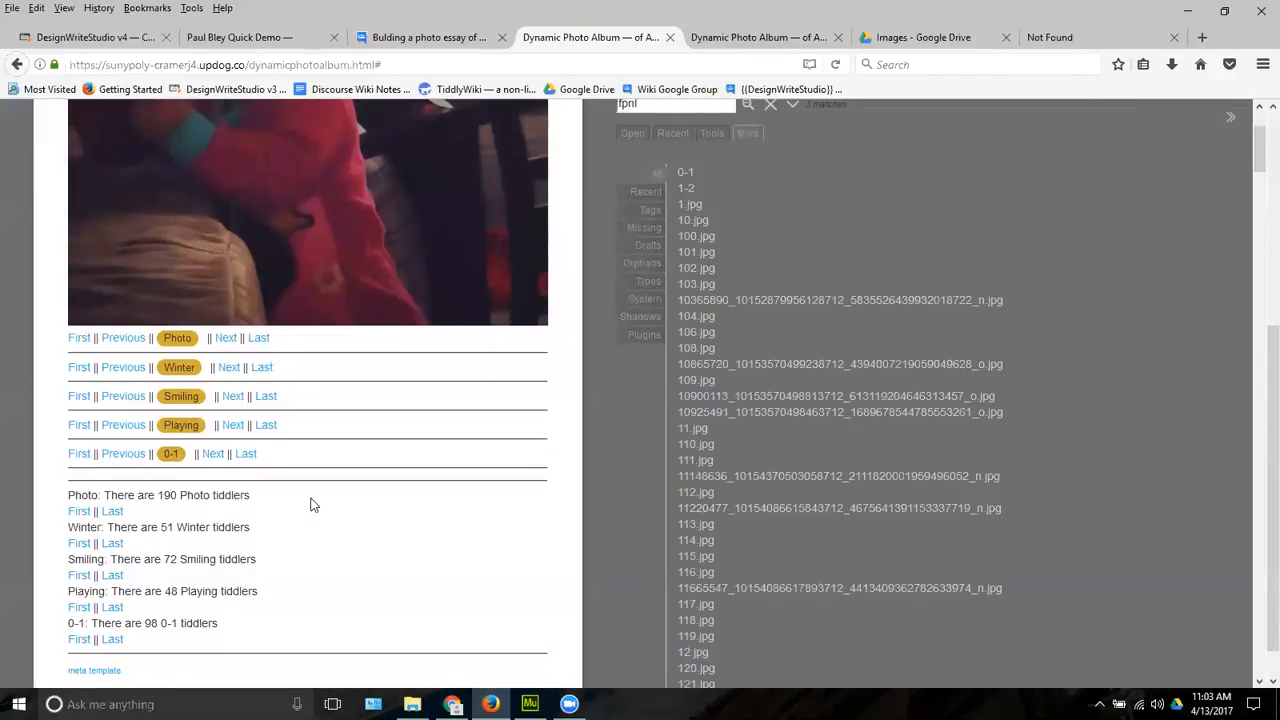
{"action": "mouse_move", "coordinate": [94, 670]}
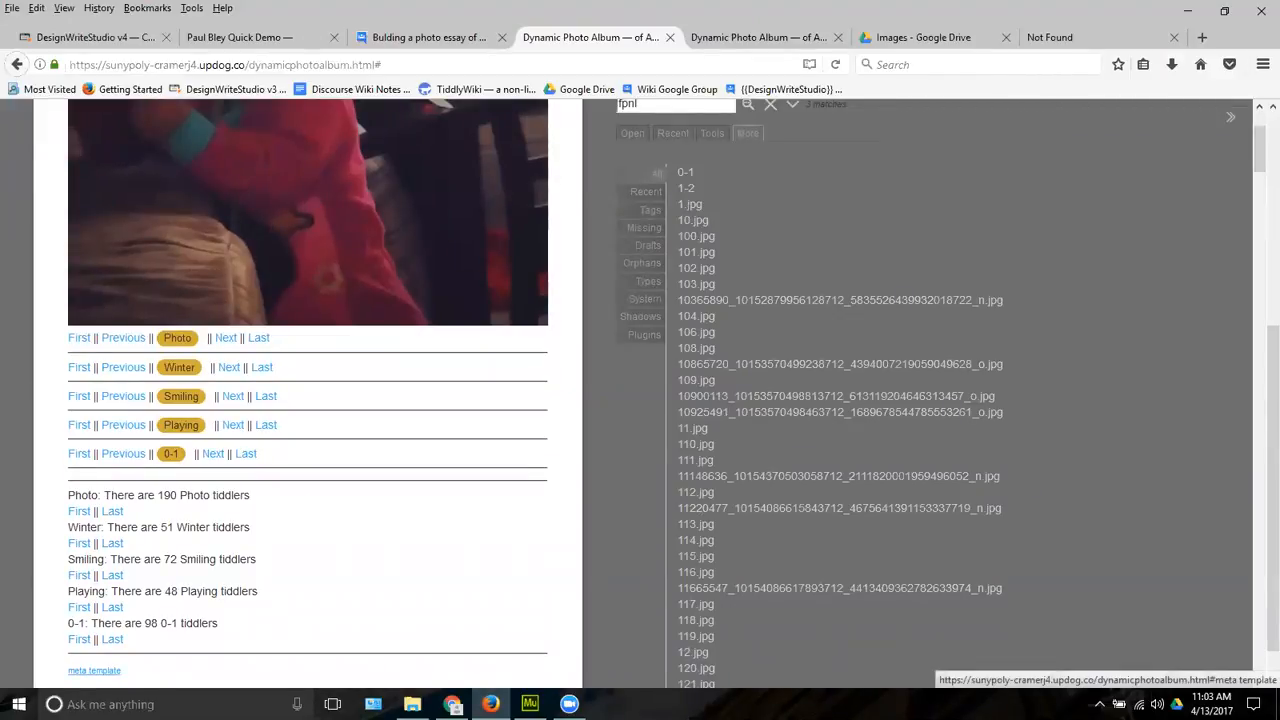
Open the meta template tiddler and move to the local dynamicphotoalbum.html copy
{"action": "left_click", "coordinate": [94, 670]}
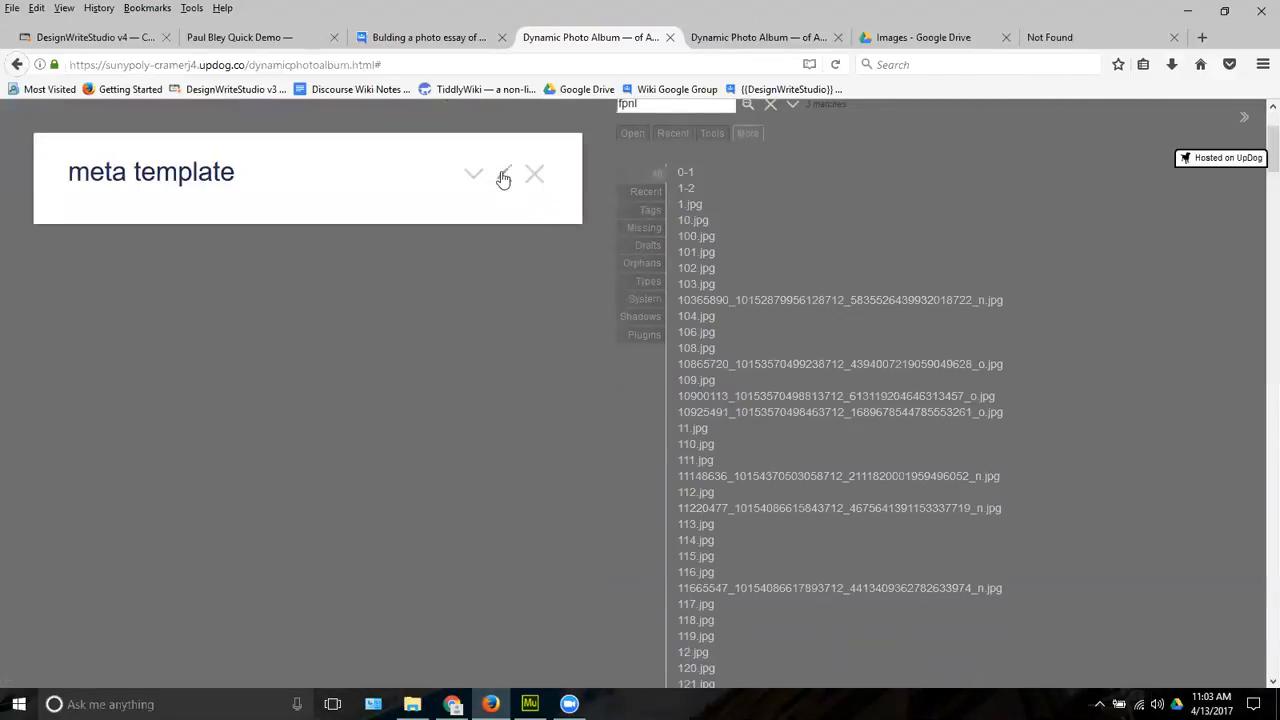
{"action": "left_click", "coordinate": [472, 174]}
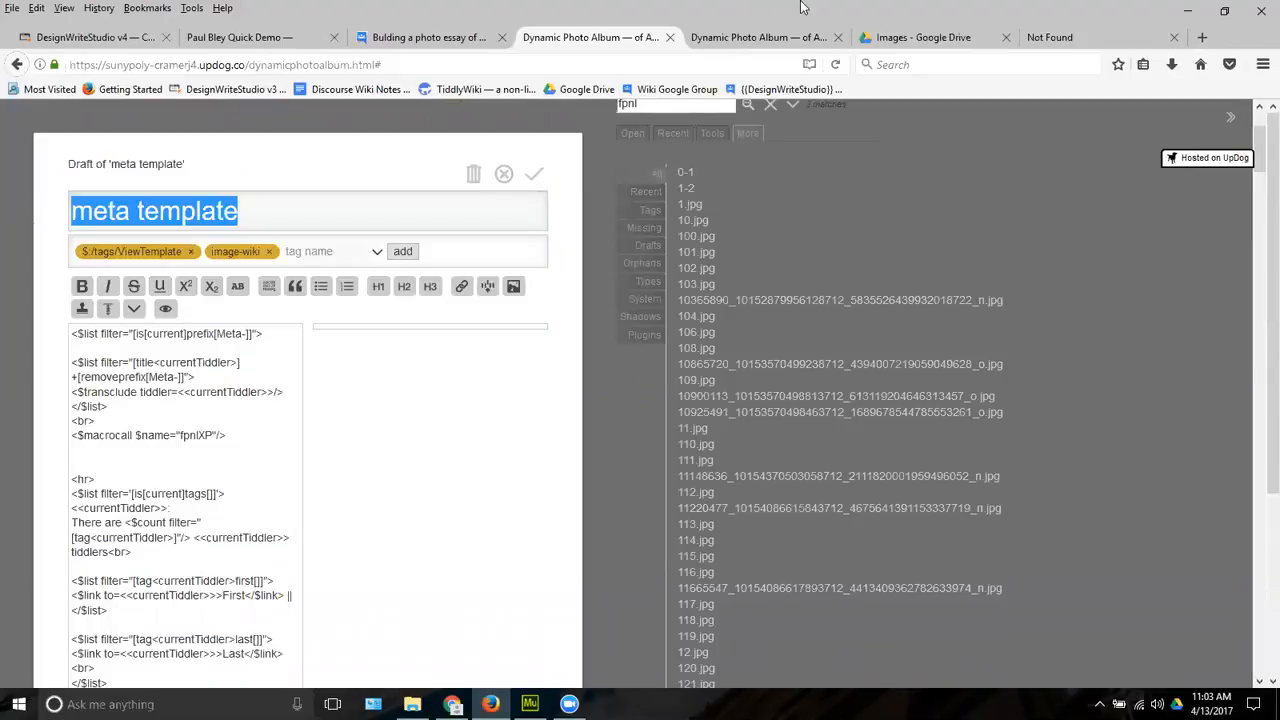
{"action": "left_click", "coordinate": [534, 174]}
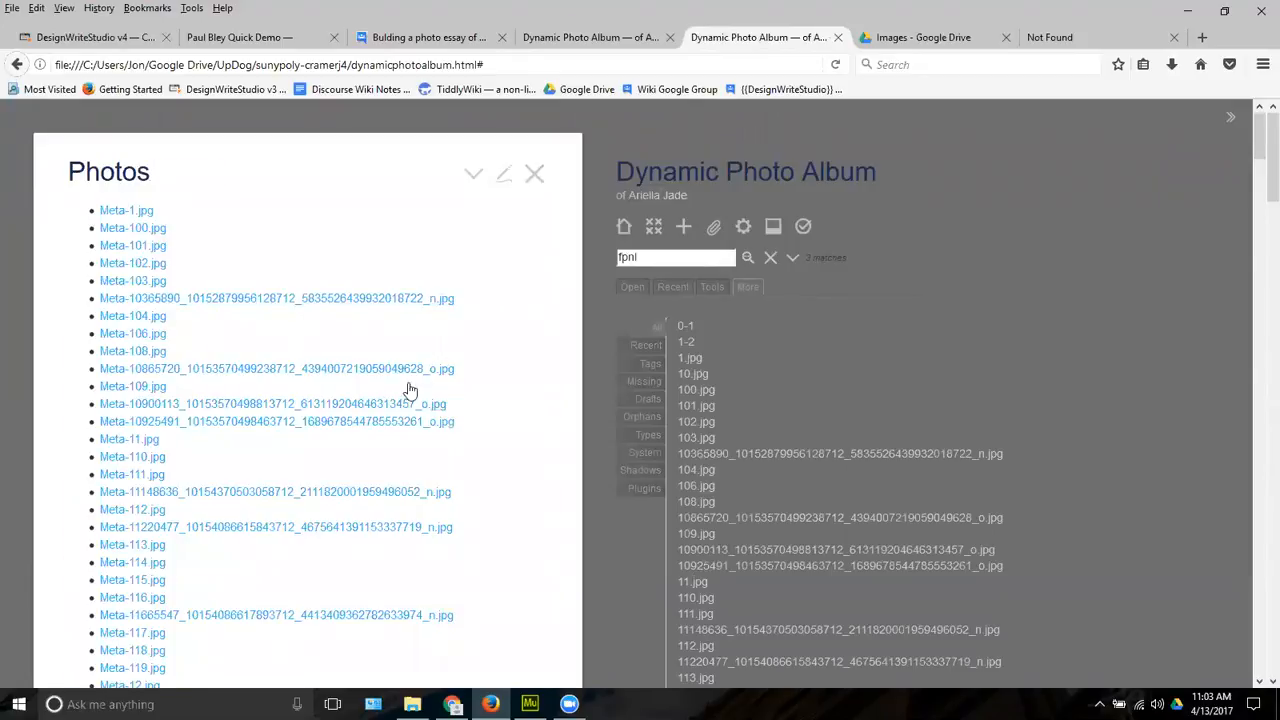
{"action": "mouse_move", "coordinate": [130, 456]}
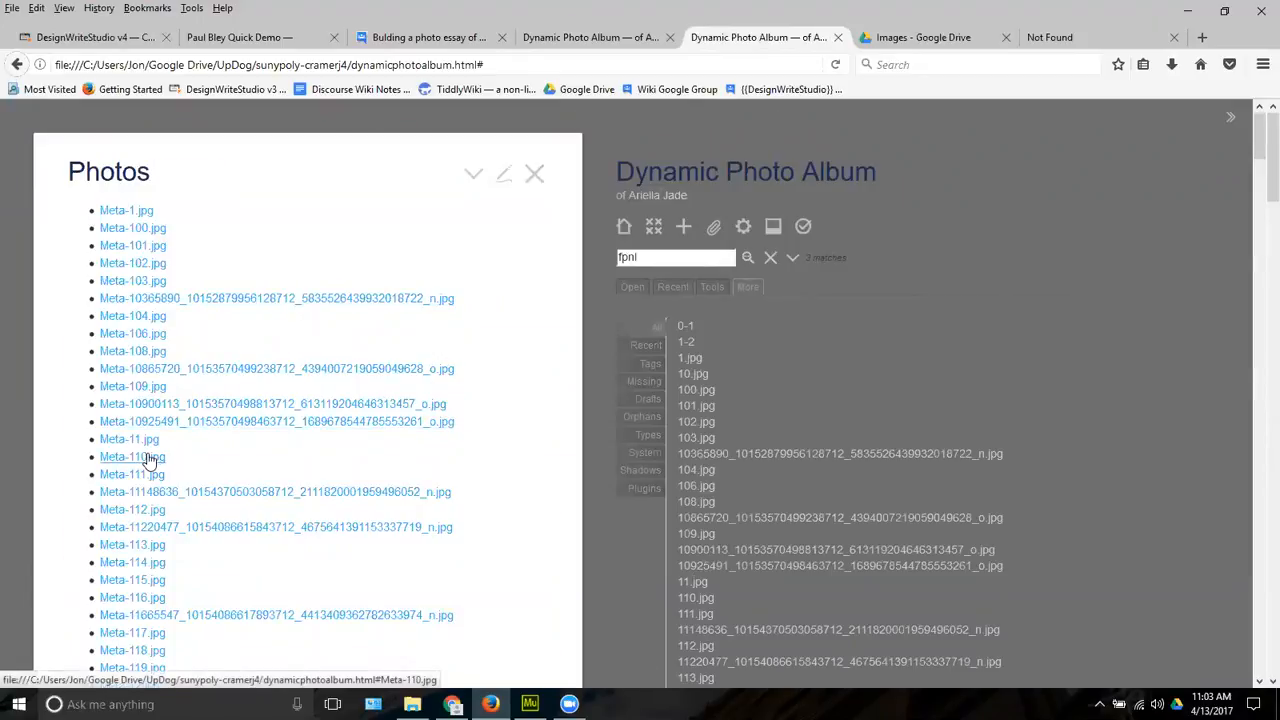
In the local copy, open a photo tiddler and start editing the meta template
{"action": "left_click", "coordinate": [128, 456]}
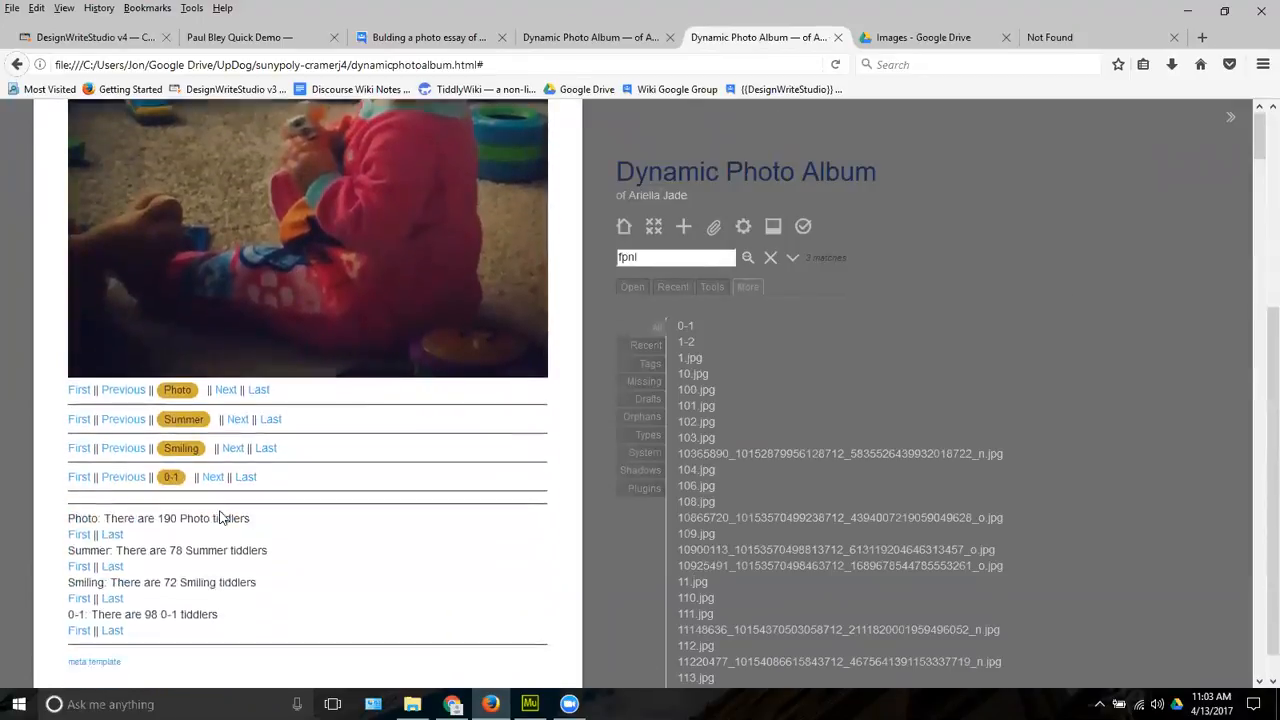
{"action": "scroll", "scroll_direction": "up", "scroll_amount": 3}
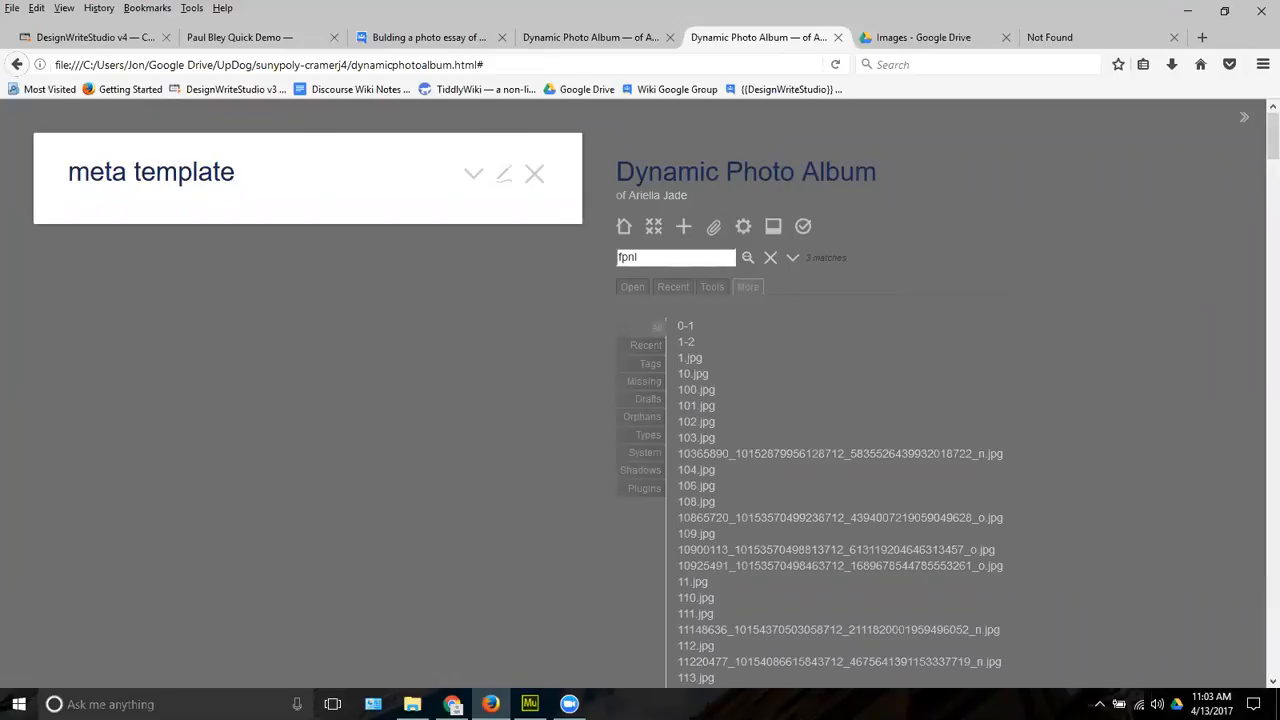
{"action": "mouse_move", "coordinate": [512, 162]}
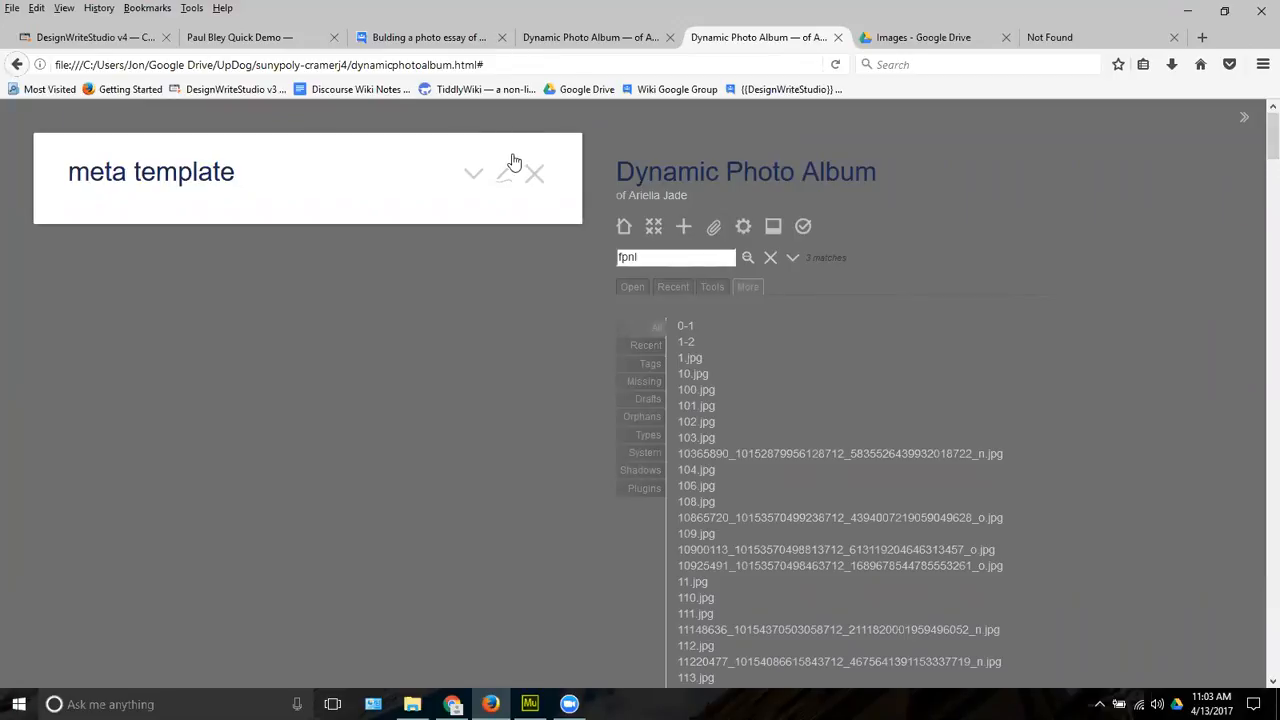
{"action": "left_click", "coordinate": [504, 172]}
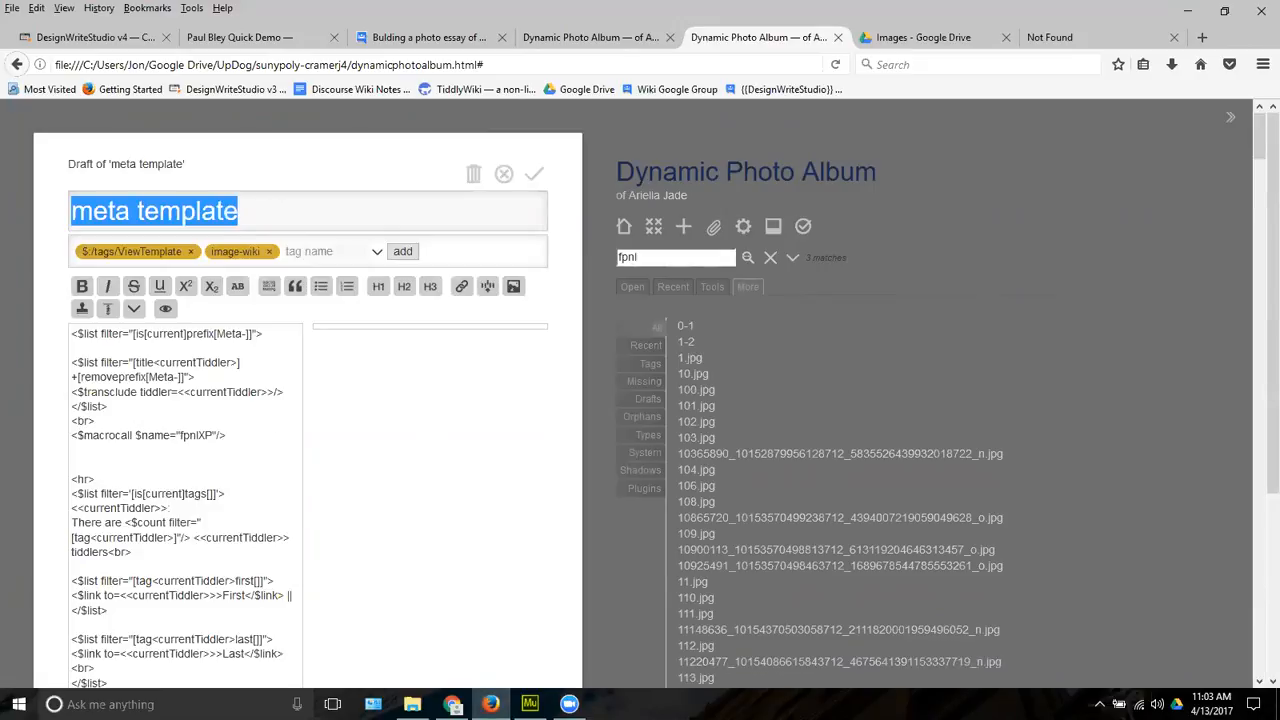
Scroll through the meta template's list-filter and count code, then close its draft
{"action": "left_click", "coordinate": [428, 544]}
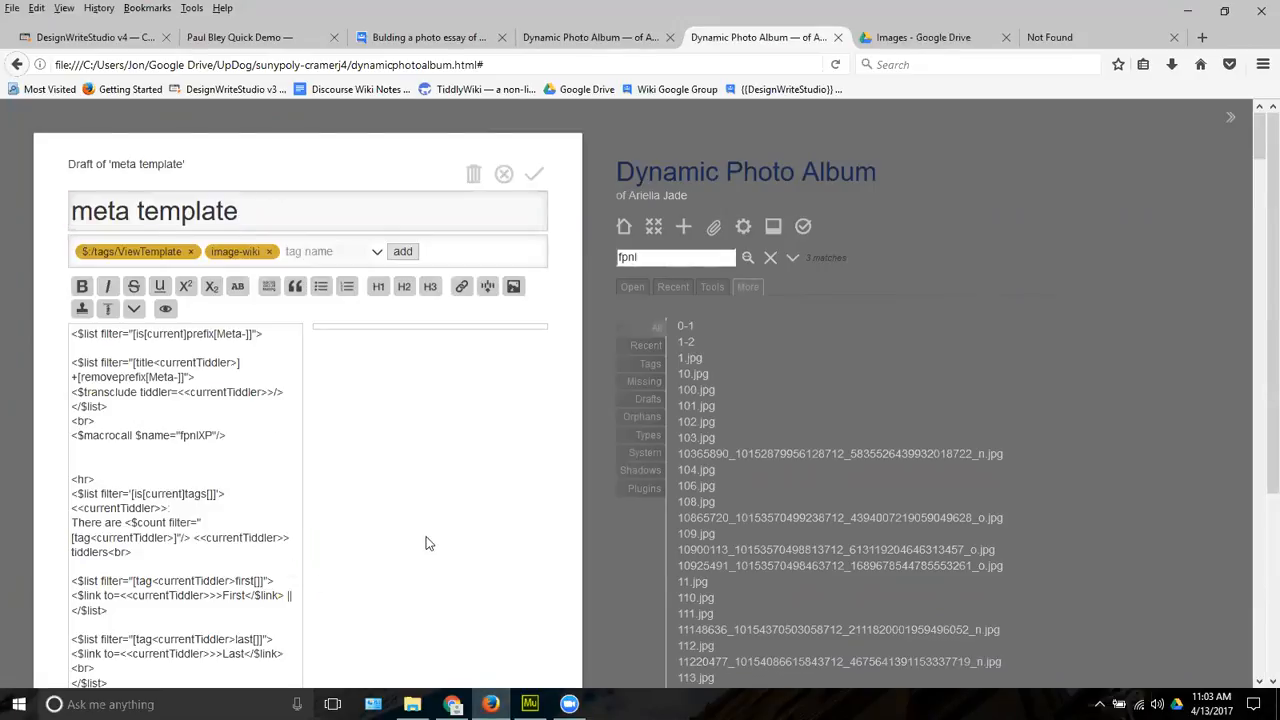
{"action": "scroll", "scroll_direction": "down", "scroll_amount": 3}
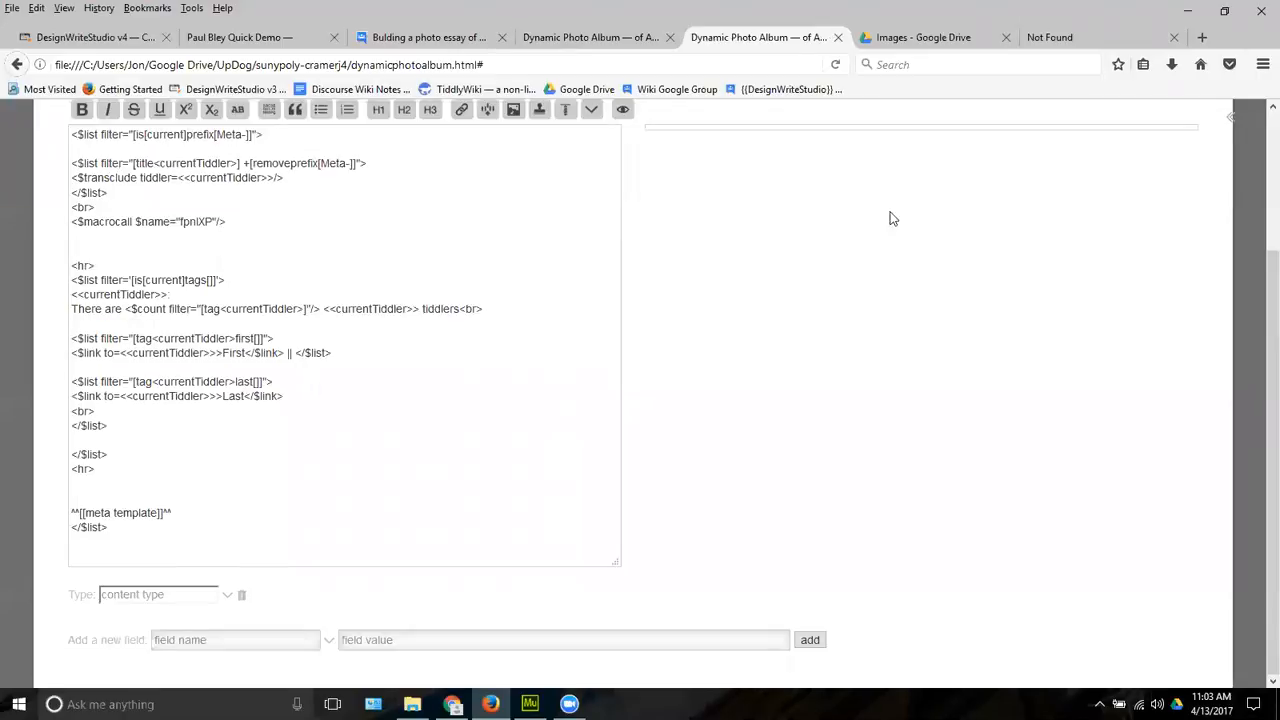
{"action": "mouse_move", "coordinate": [420, 458]}
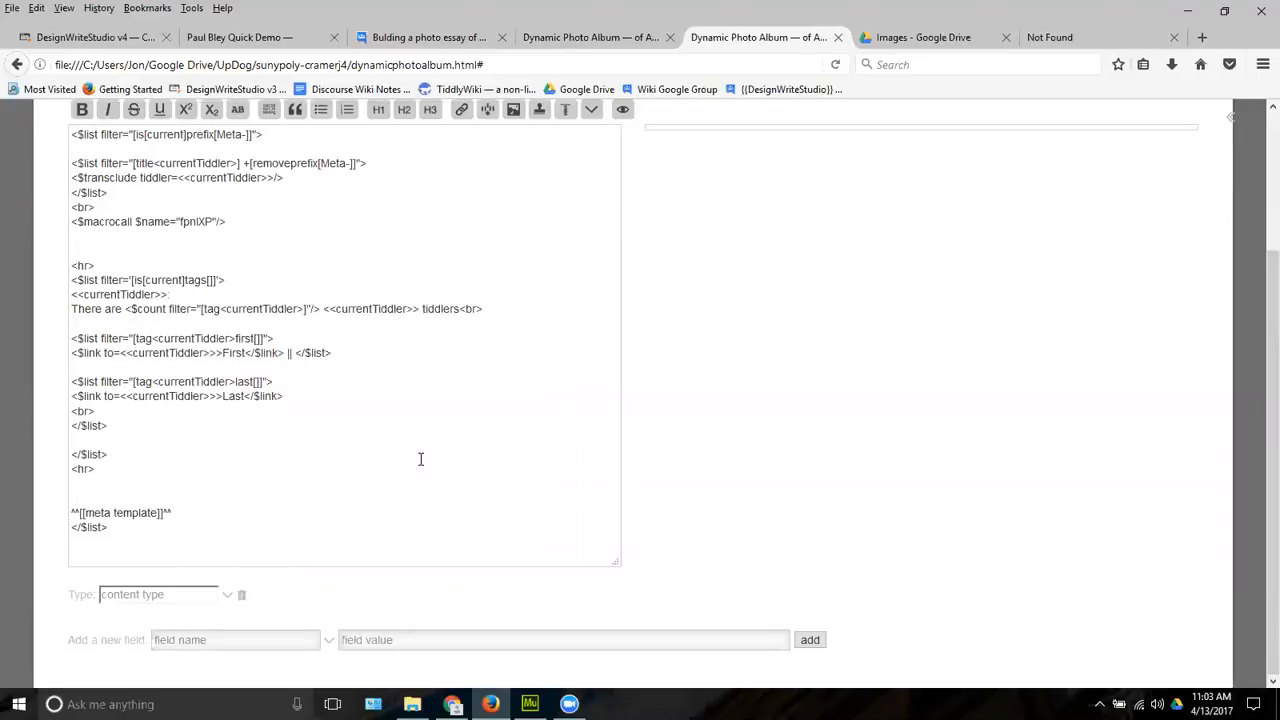
{"action": "scroll", "scroll_direction": "up", "scroll_amount": 3}
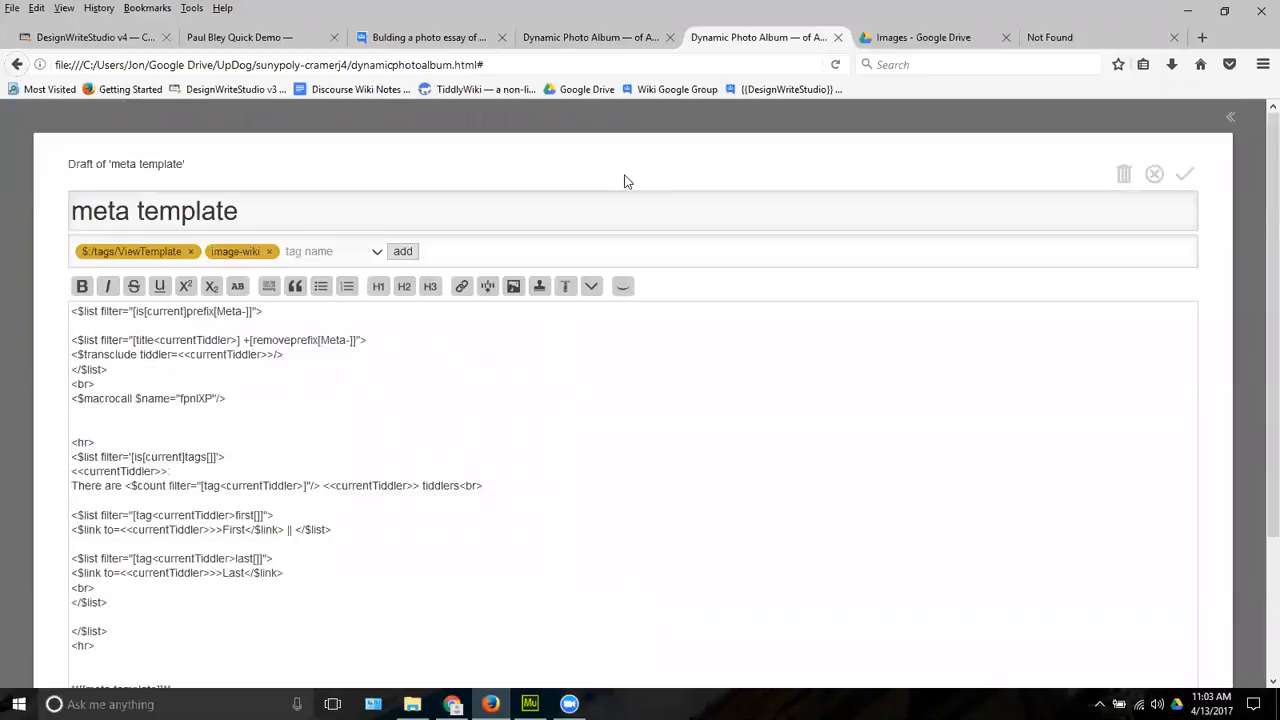
{"action": "scroll", "scroll_direction": "down", "scroll_amount": 3}
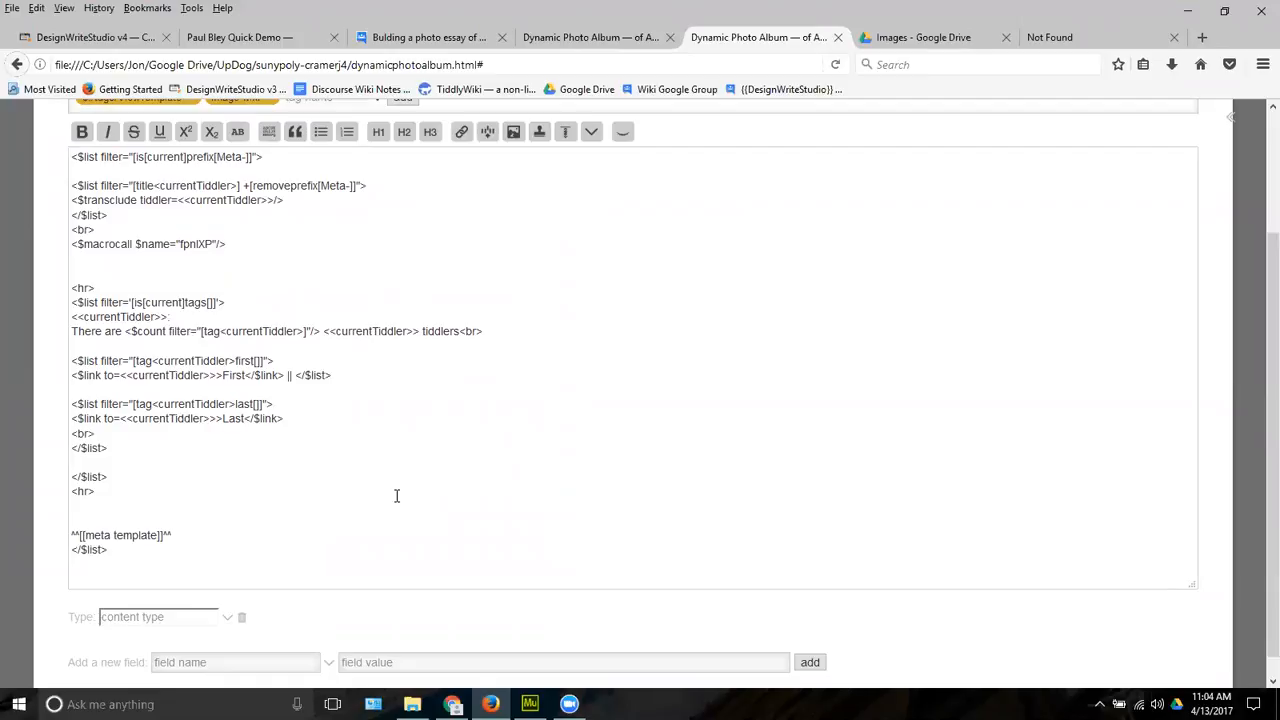
{"action": "scroll", "scroll_direction": "up", "scroll_amount": 3}
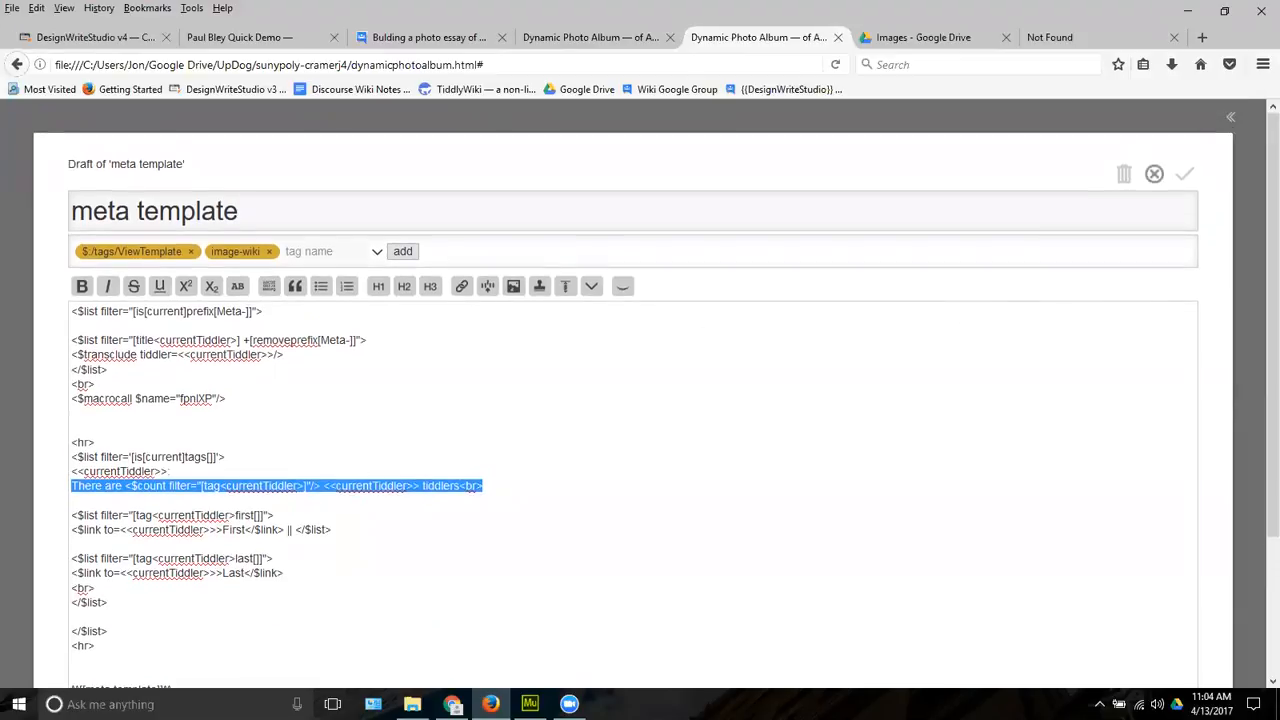
{"action": "left_click", "coordinate": [1184, 172]}
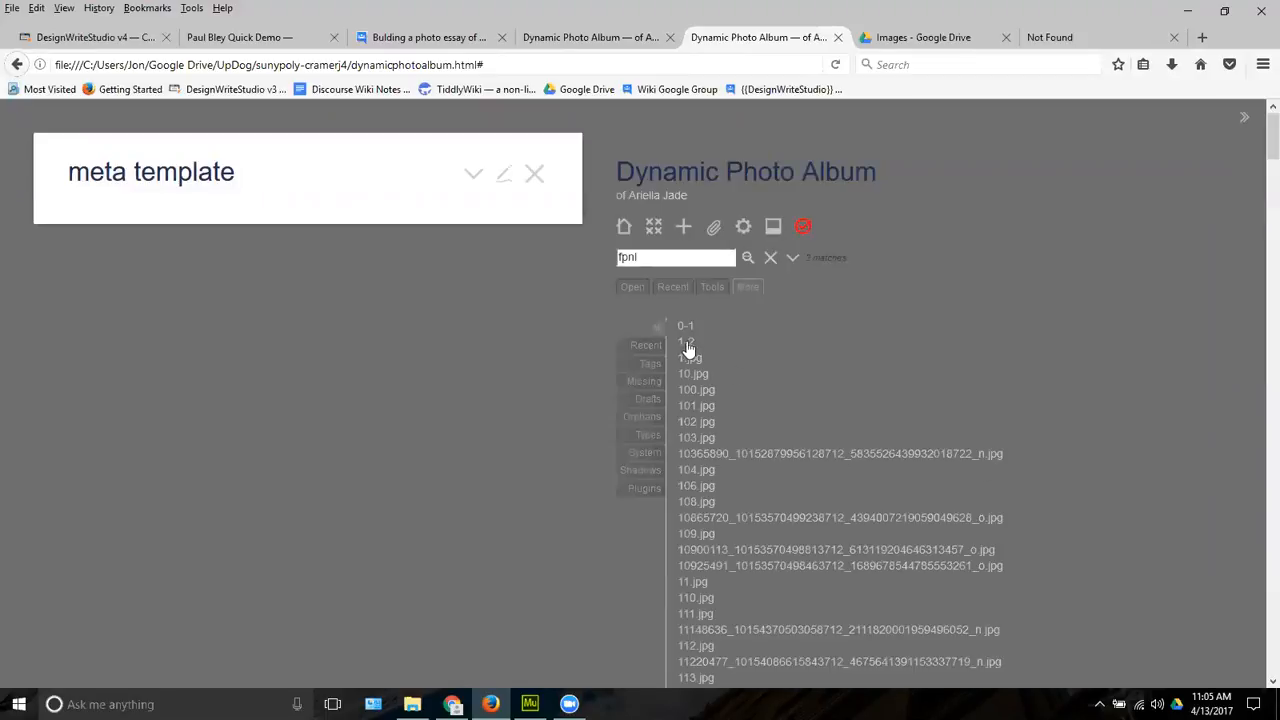
Insert a 'There are <$count filter="[tag<currentTiddler>]"/> <<currentTiddler>> tiddlers' line into the fpnlXP allTags Macro
{"action": "left_click", "coordinate": [672, 288]}
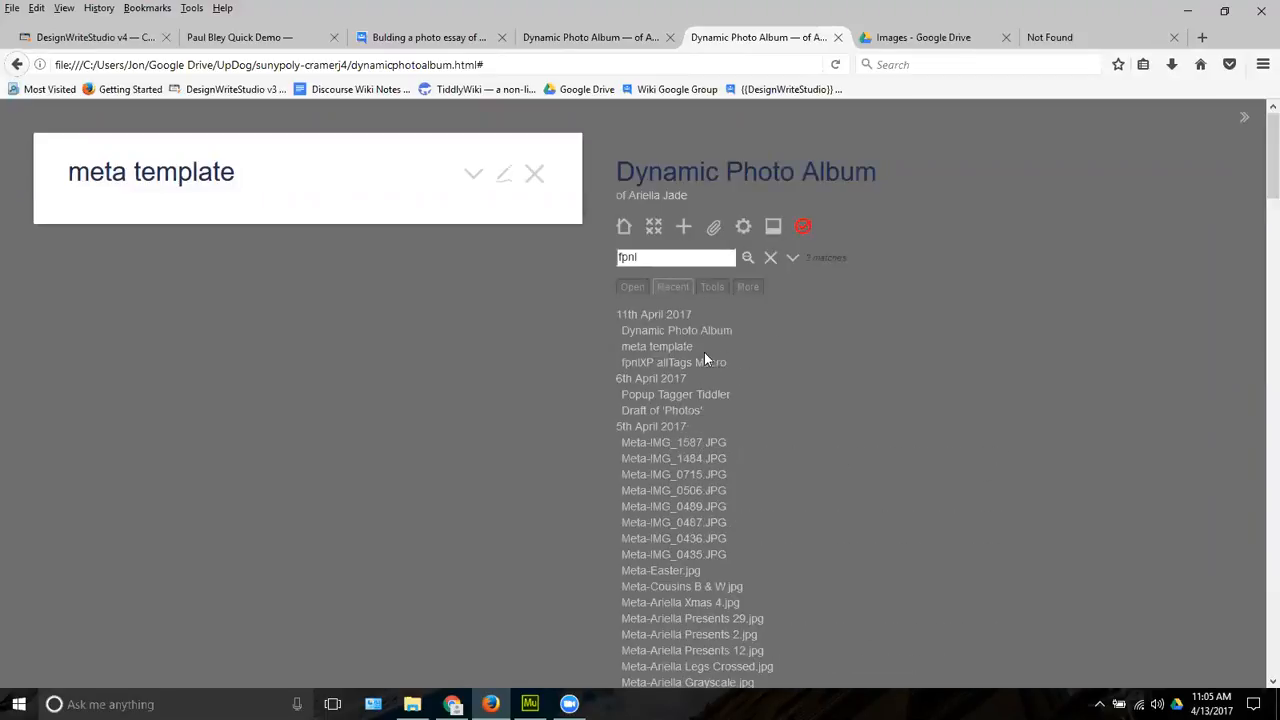
{"action": "left_click", "coordinate": [672, 362]}
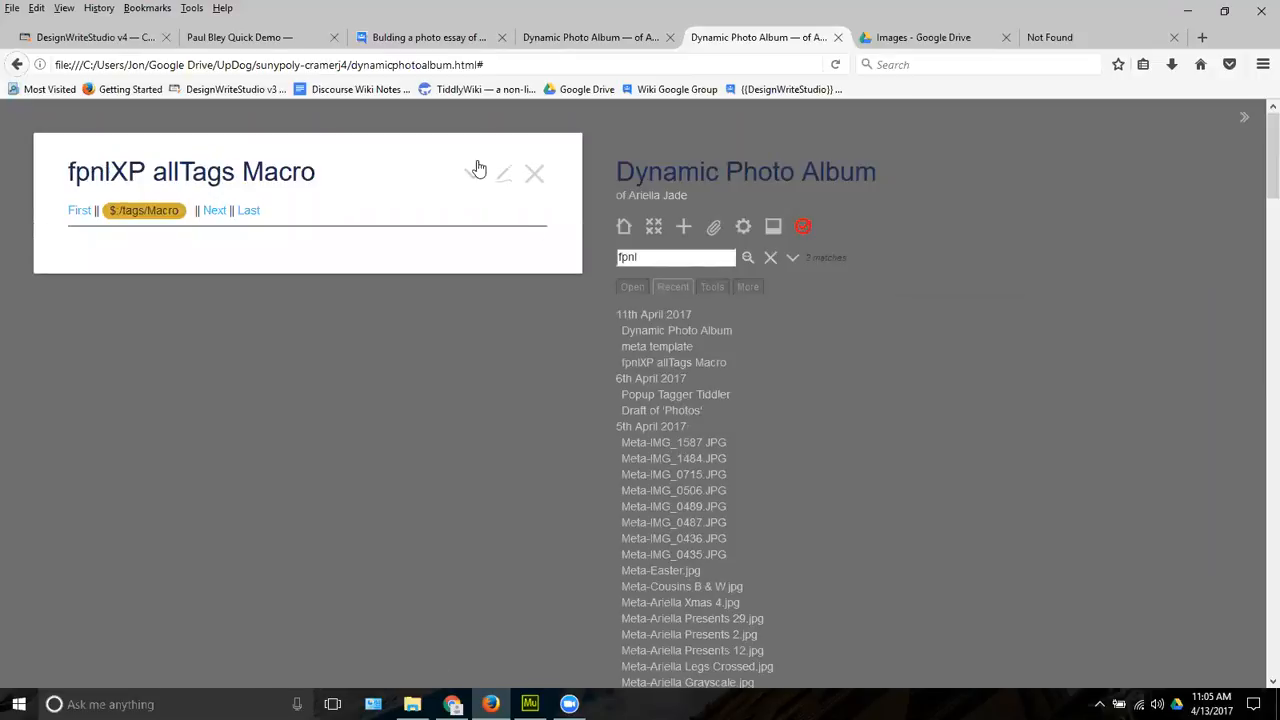
{"action": "left_click", "coordinate": [504, 174]}
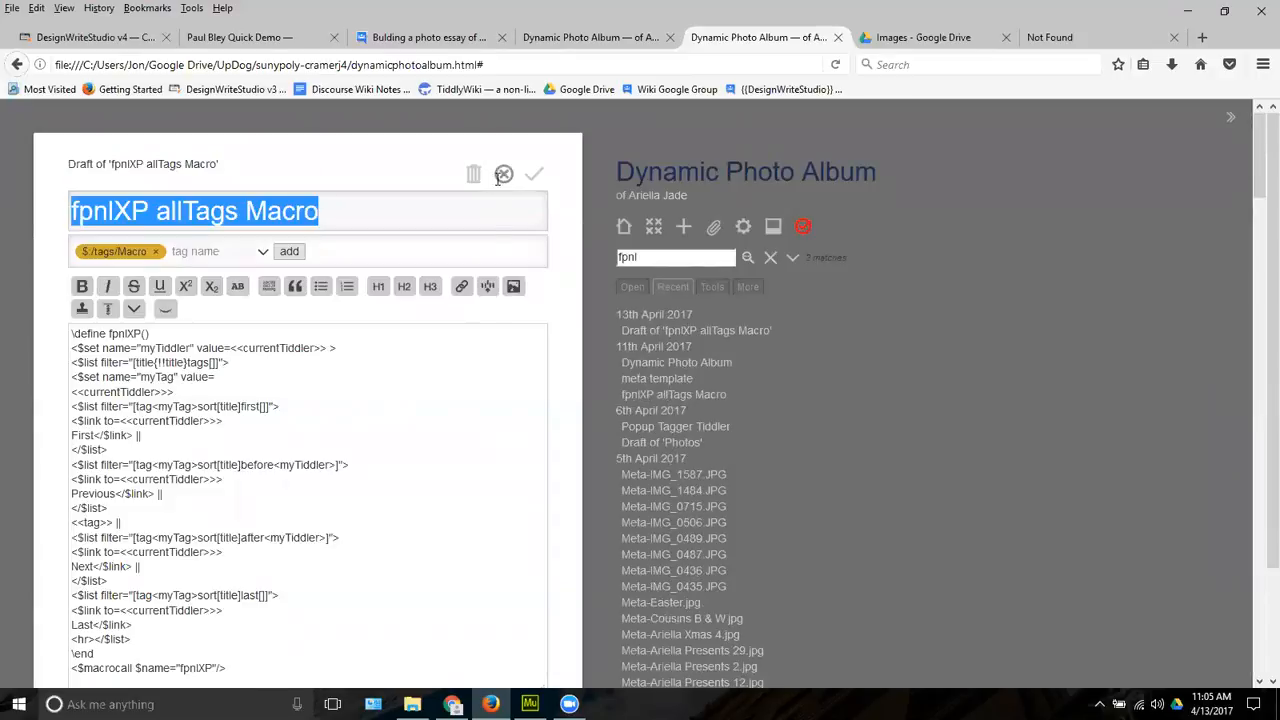
{"action": "scroll", "scroll_direction": "down", "scroll_amount": 3}
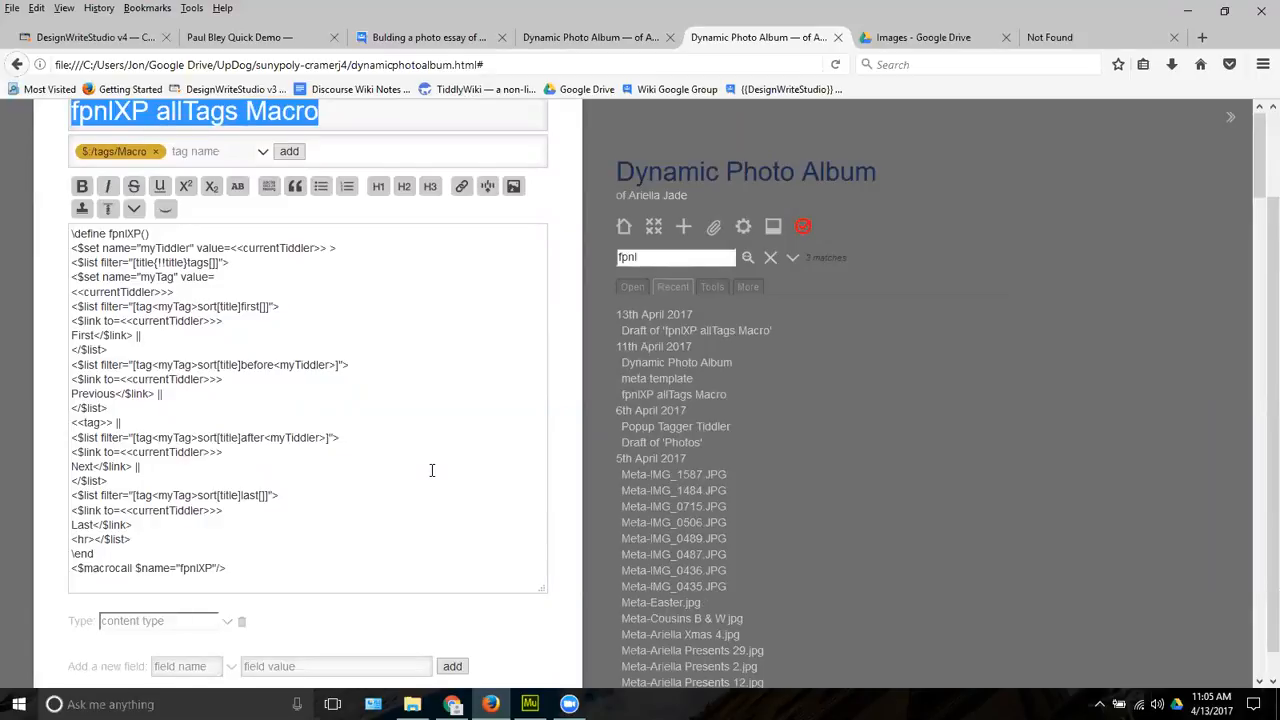
{"action": "mouse_move", "coordinate": [324, 444]}
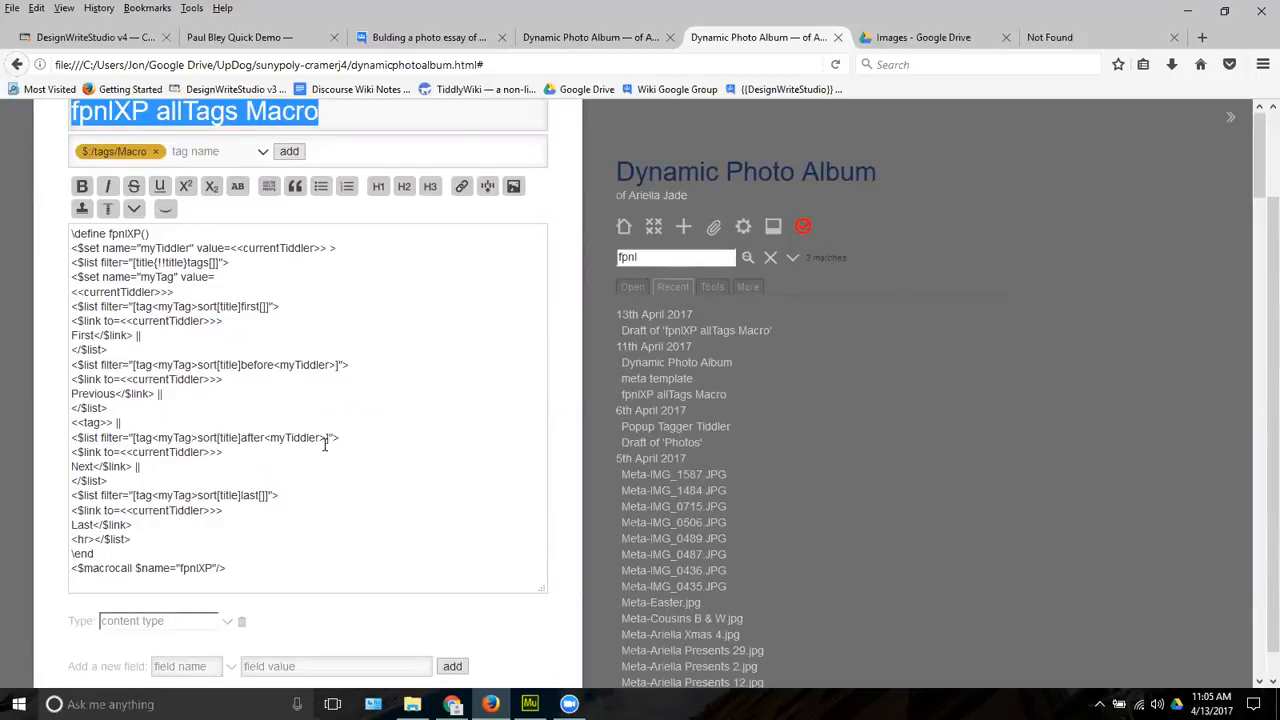
{"action": "mouse_move", "coordinate": [682, 618]}
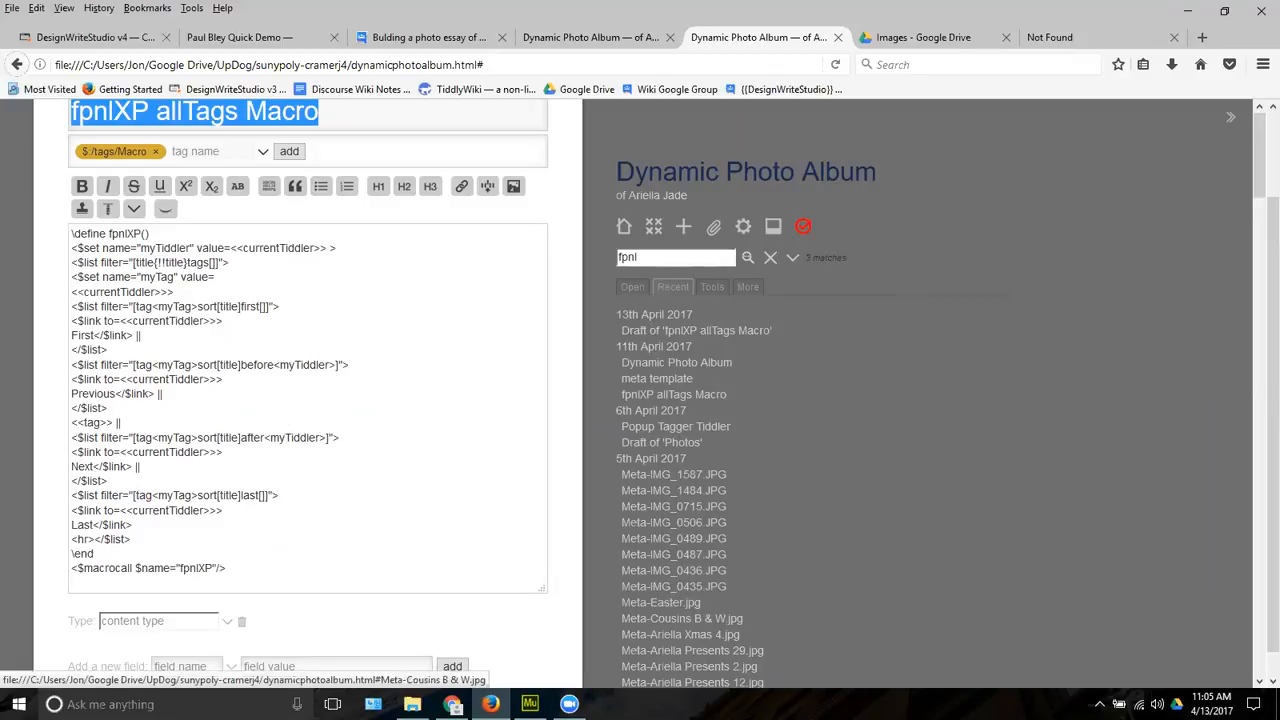
{"action": "left_click", "coordinate": [532, 574]}
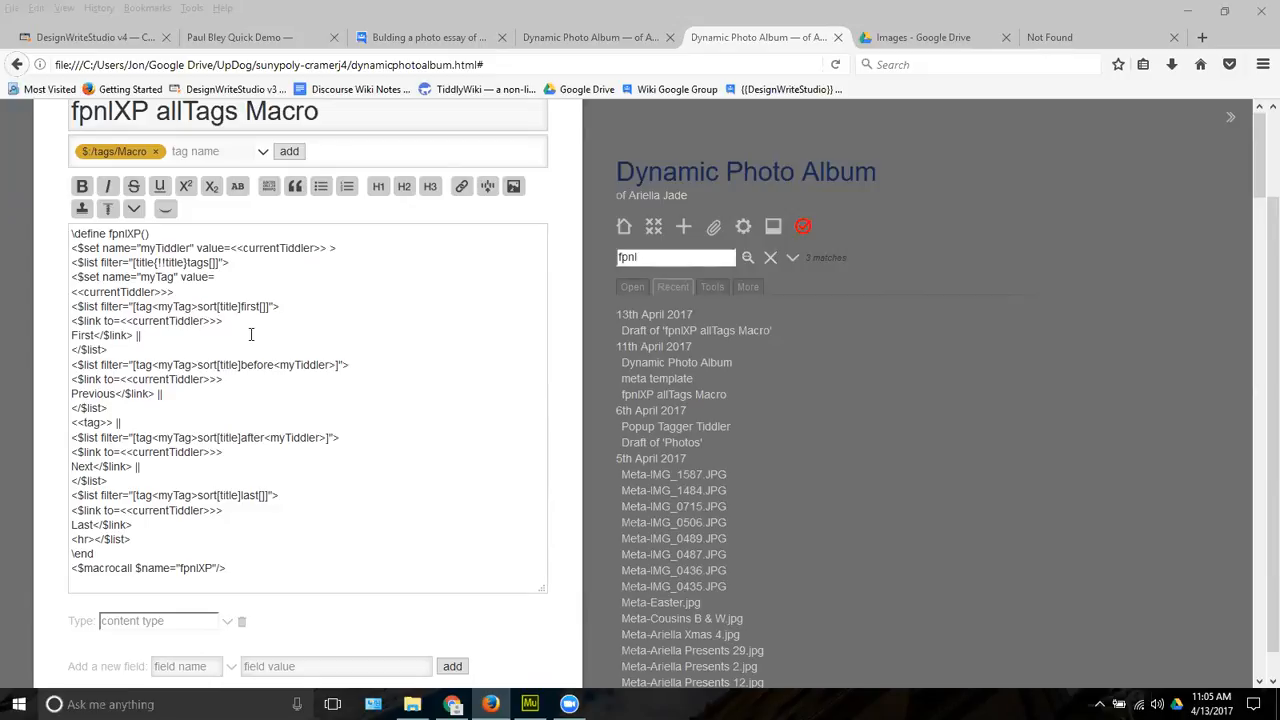
{"action": "mouse_move", "coordinate": [260, 322]}
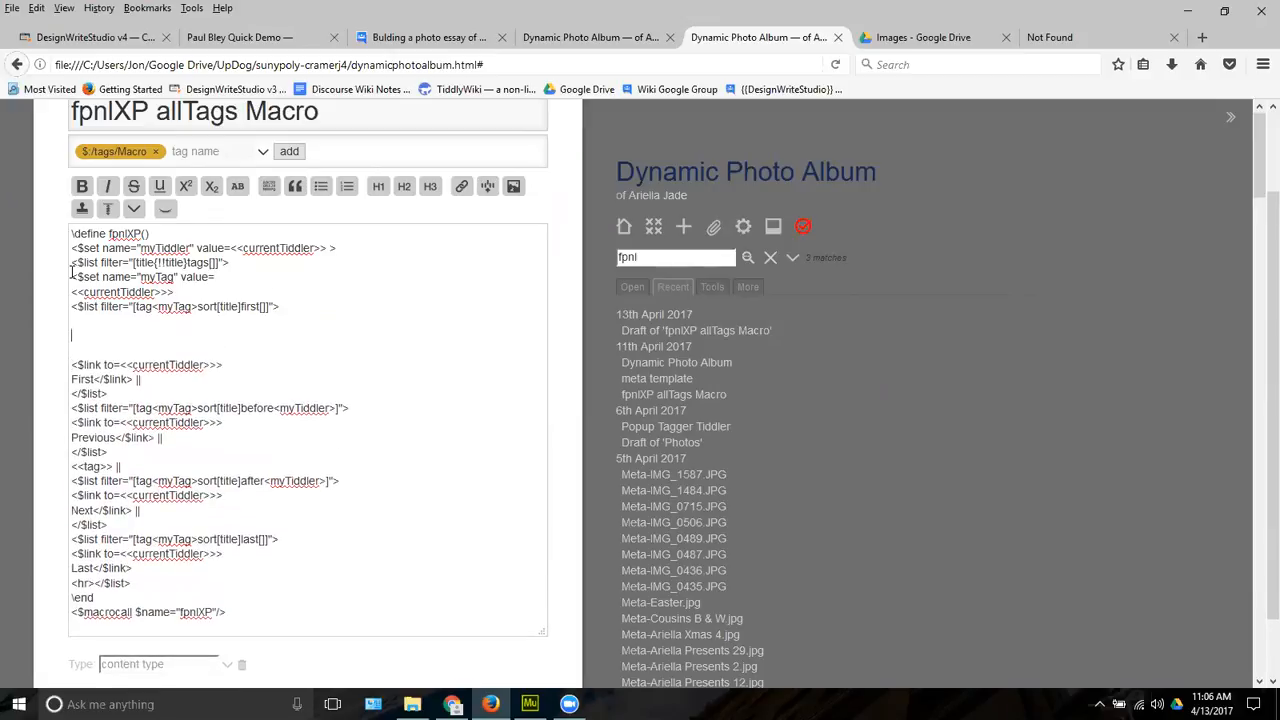
{"action": "type", "text": "There are <$count filter=\"[tag<currentTiddler>]\"/> <<currentTiddler>> tiddlers<br>"}
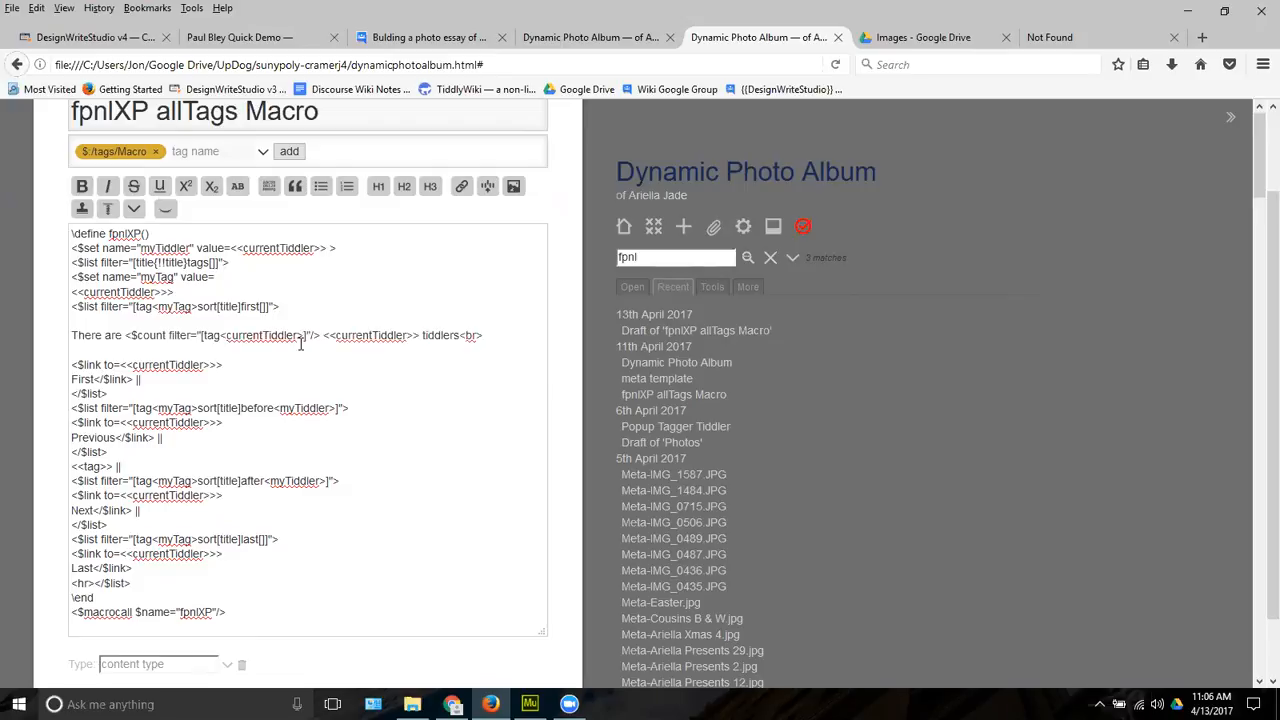
{"action": "mouse_move", "coordinate": [164, 210]}
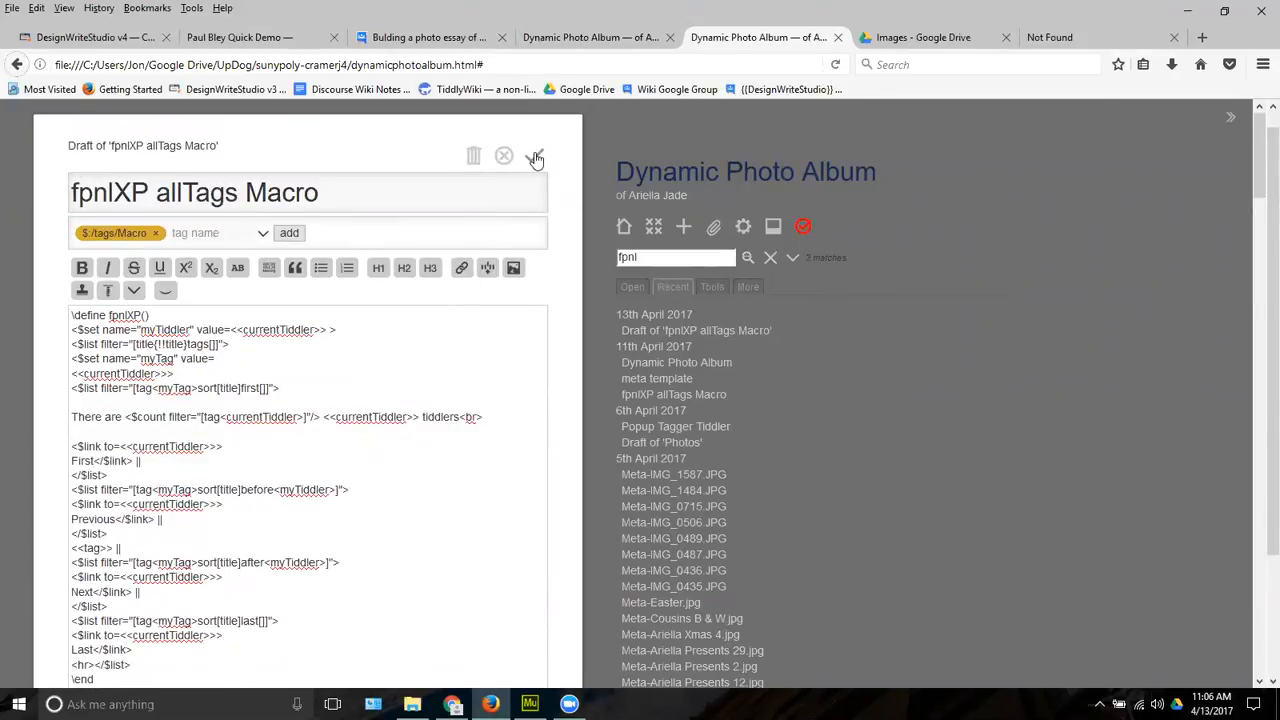
{"action": "mouse_move", "coordinate": [558, 214]}
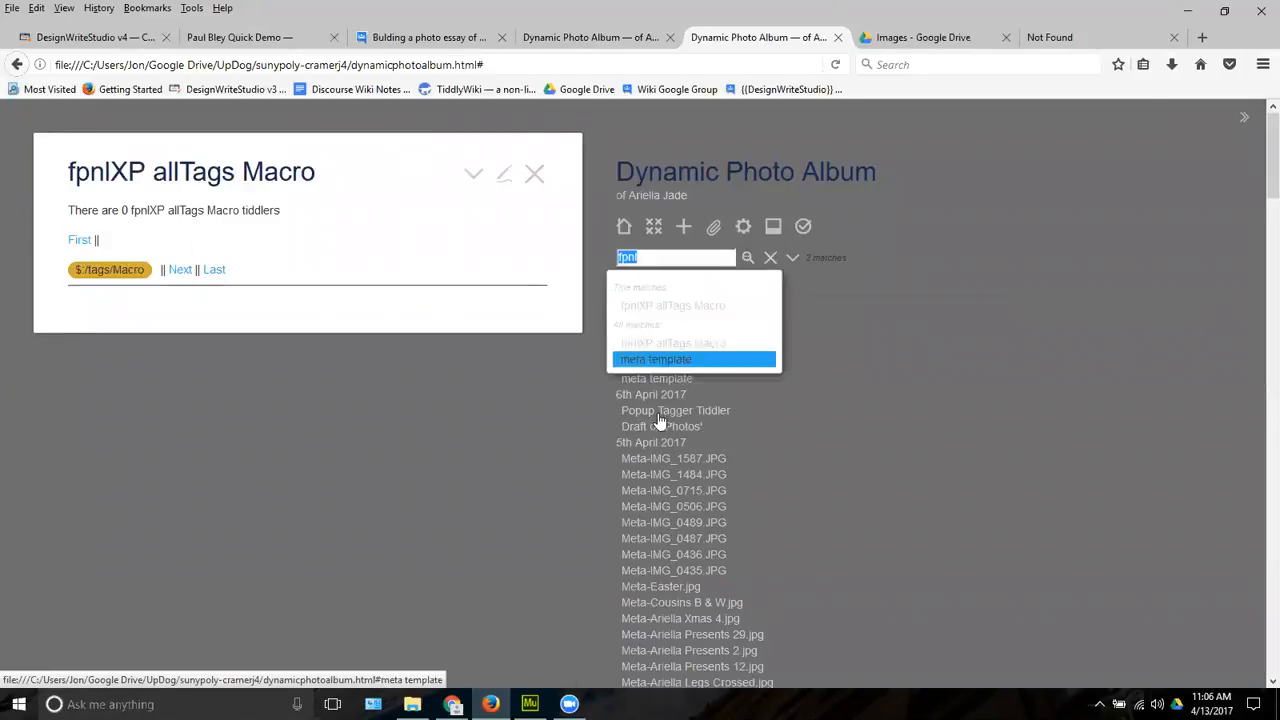
Check the 'There are 0 … tiddlers' counts on Meta-IMG_0715.JPG, then reopen the allTags macro for editing
{"action": "left_click", "coordinate": [672, 490]}
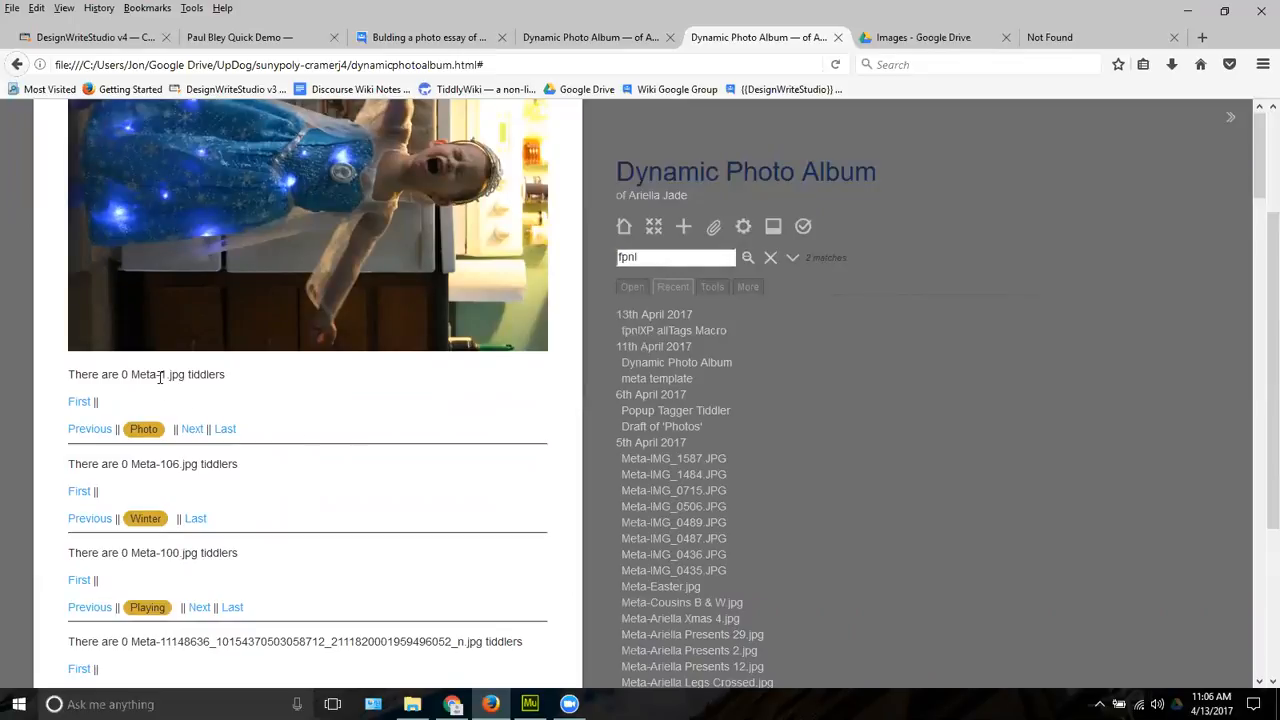
{"action": "scroll", "scroll_direction": "down", "scroll_amount": 3}
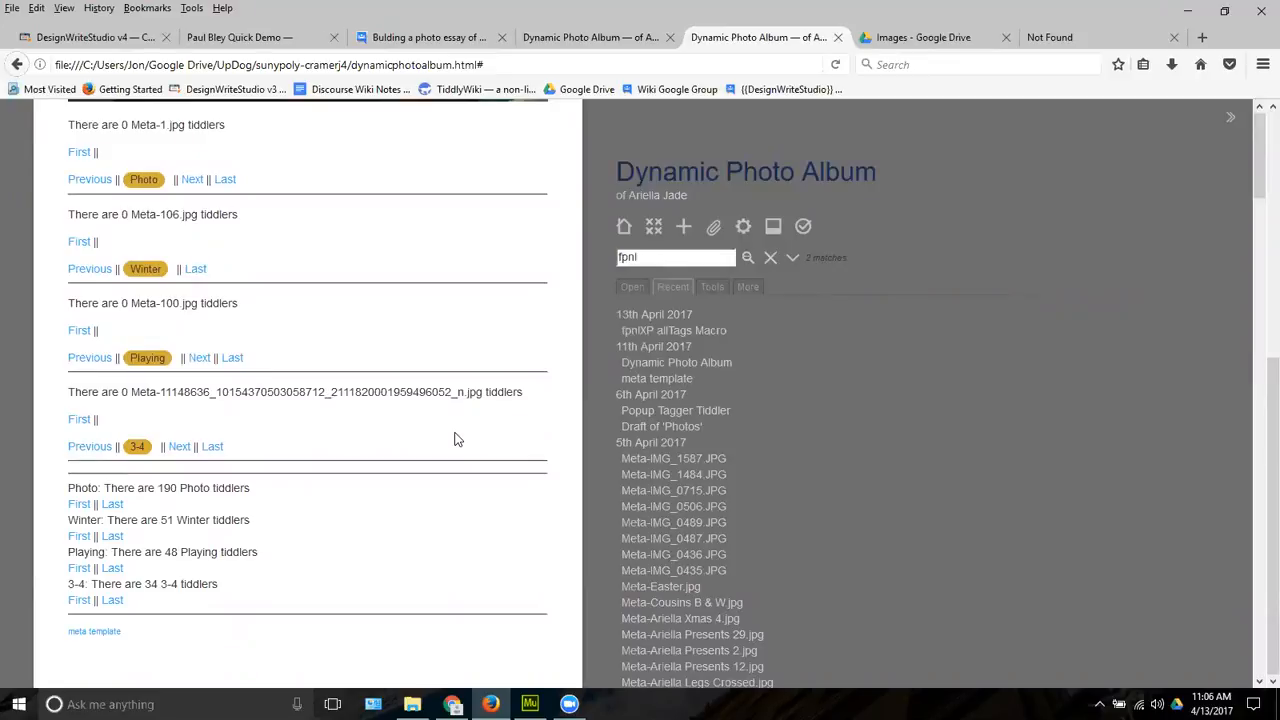
{"action": "scroll", "scroll_direction": "up", "scroll_amount": 3}
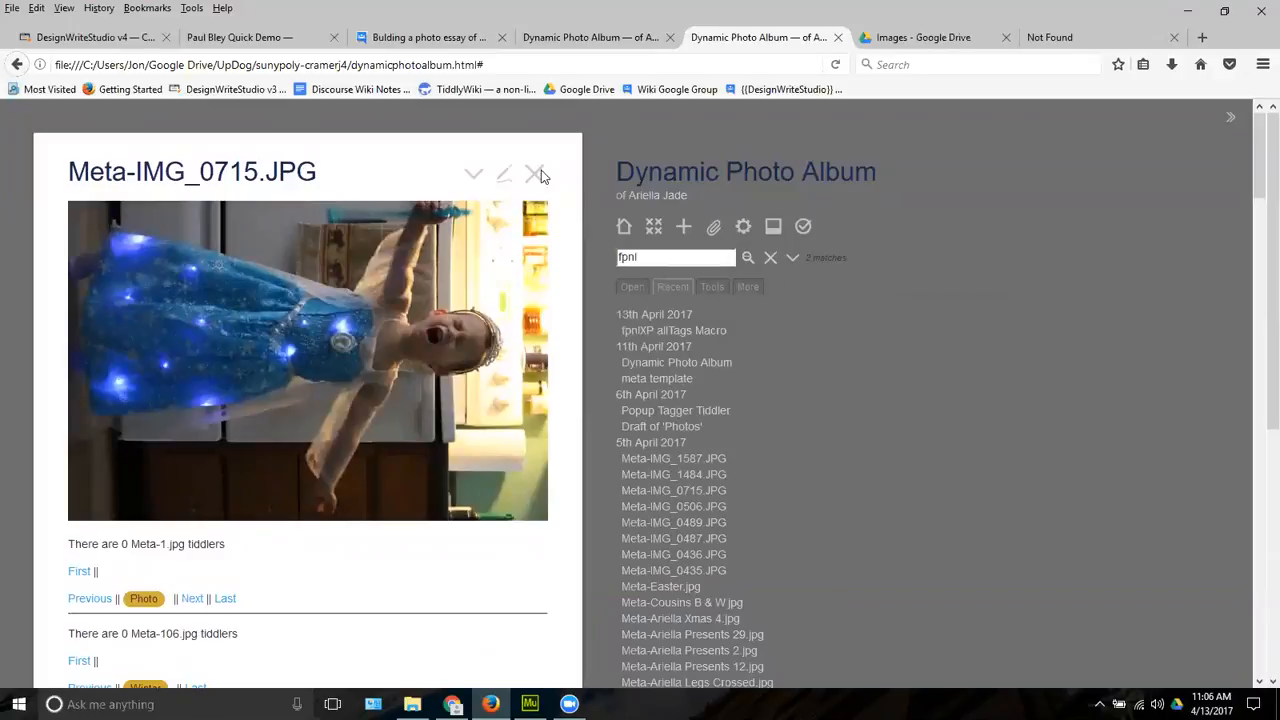
{"action": "left_click", "coordinate": [672, 330]}
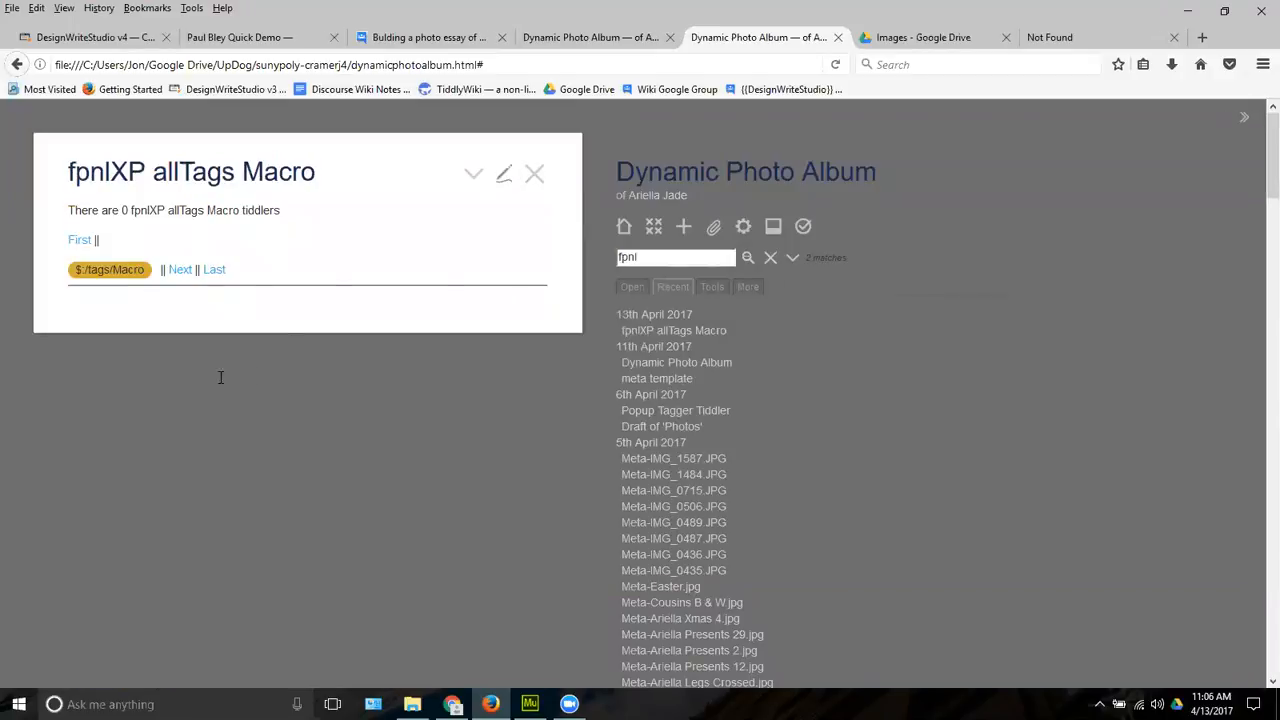
{"action": "left_click", "coordinate": [504, 172]}
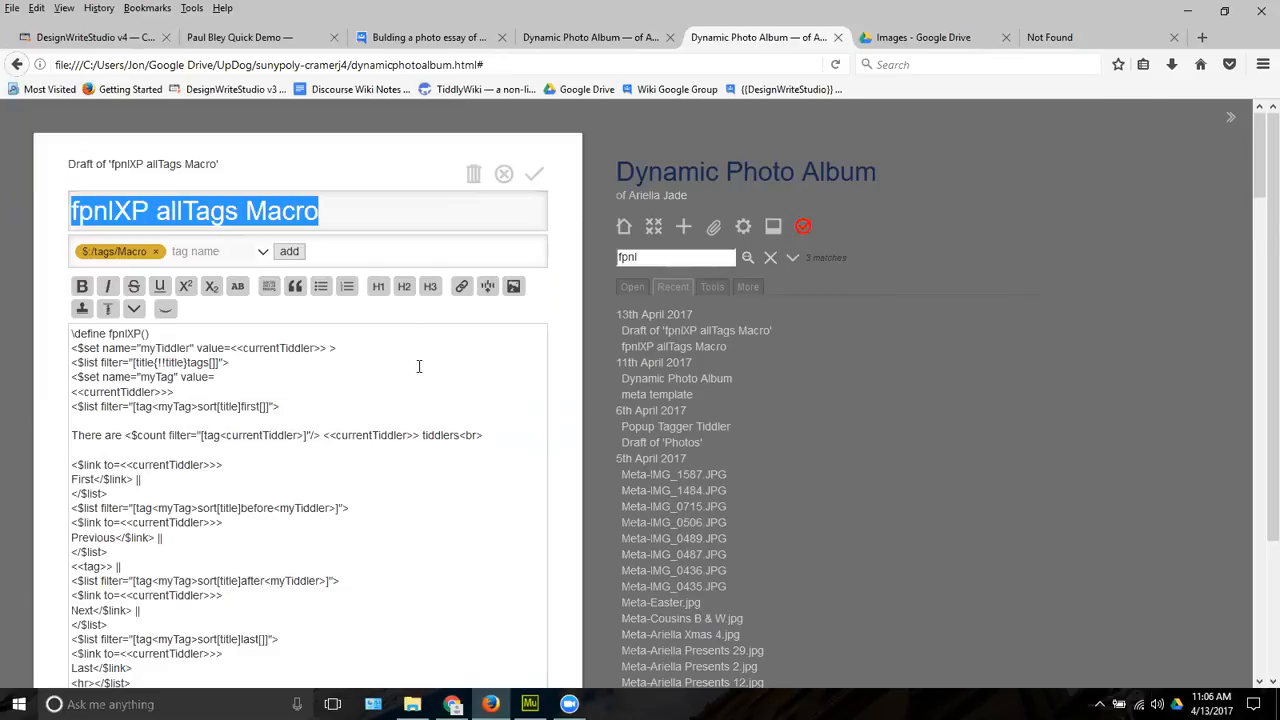
Replace currentTiddler with myTag in the count line's filter and label, and save the macro
{"action": "scroll", "scroll_direction": "down", "scroll_amount": 3}
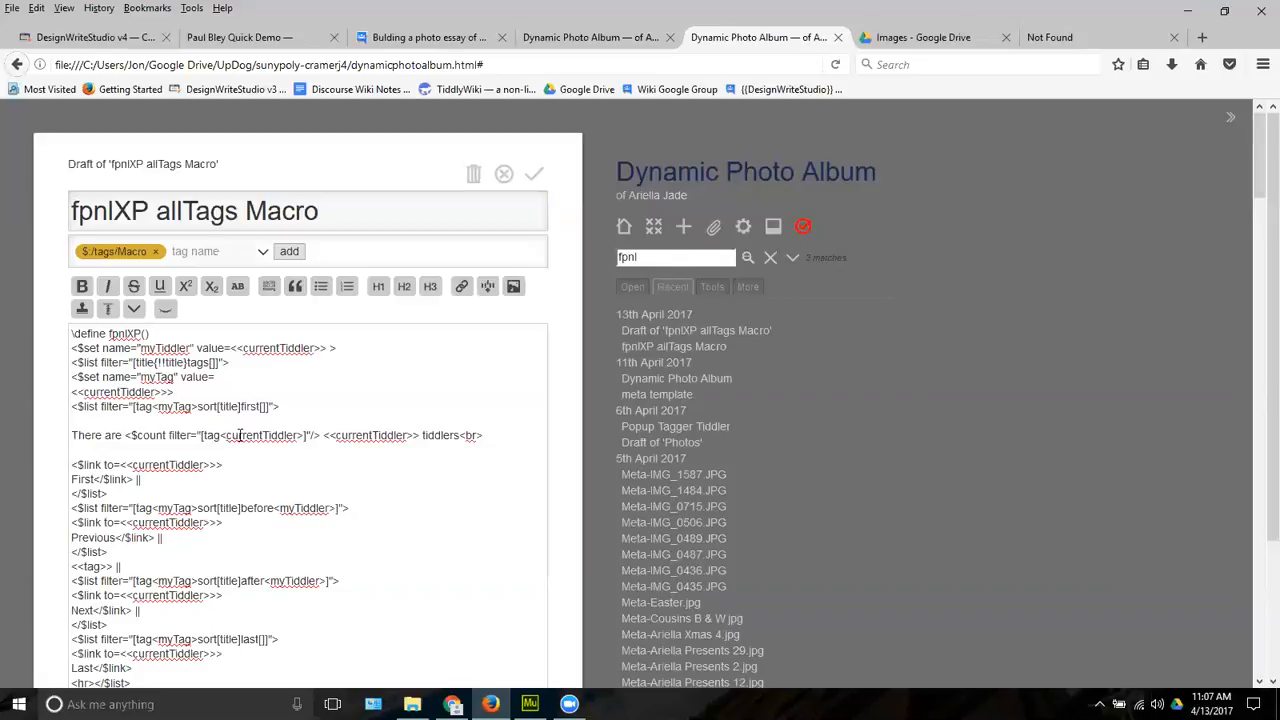
{"action": "double_click", "coordinate": [260, 436]}
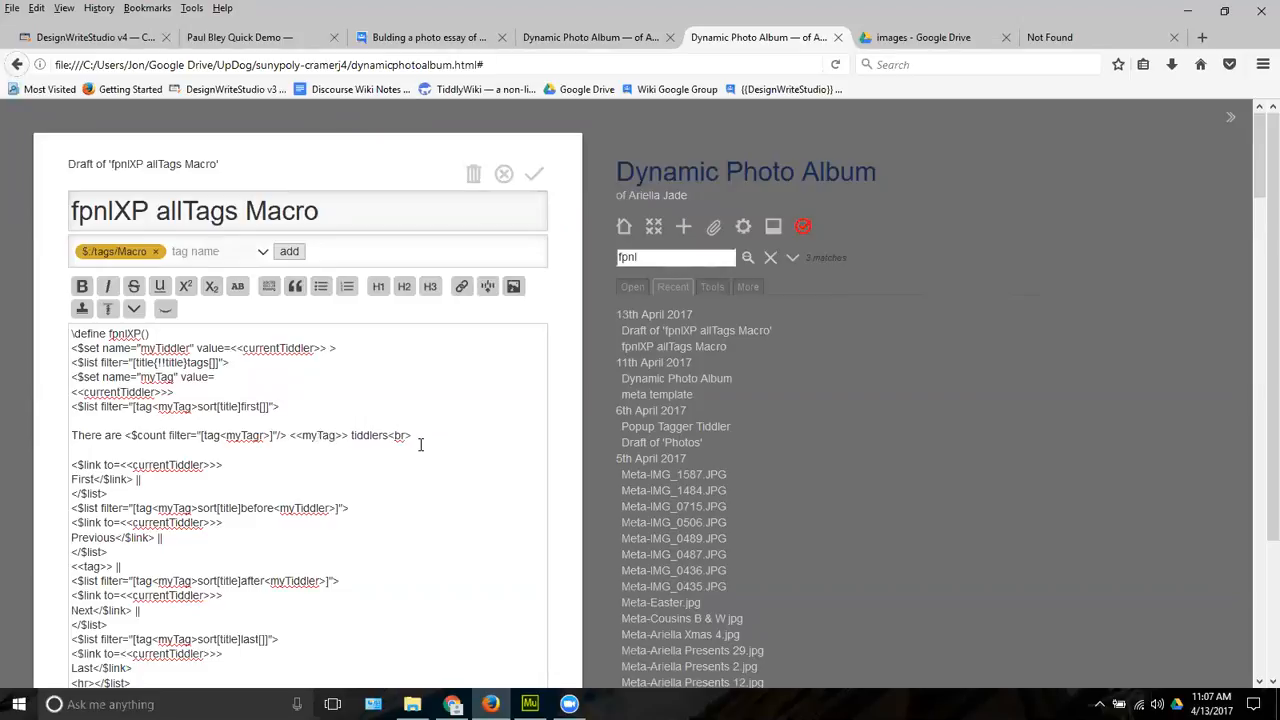
{"action": "mouse_move", "coordinate": [534, 172]}
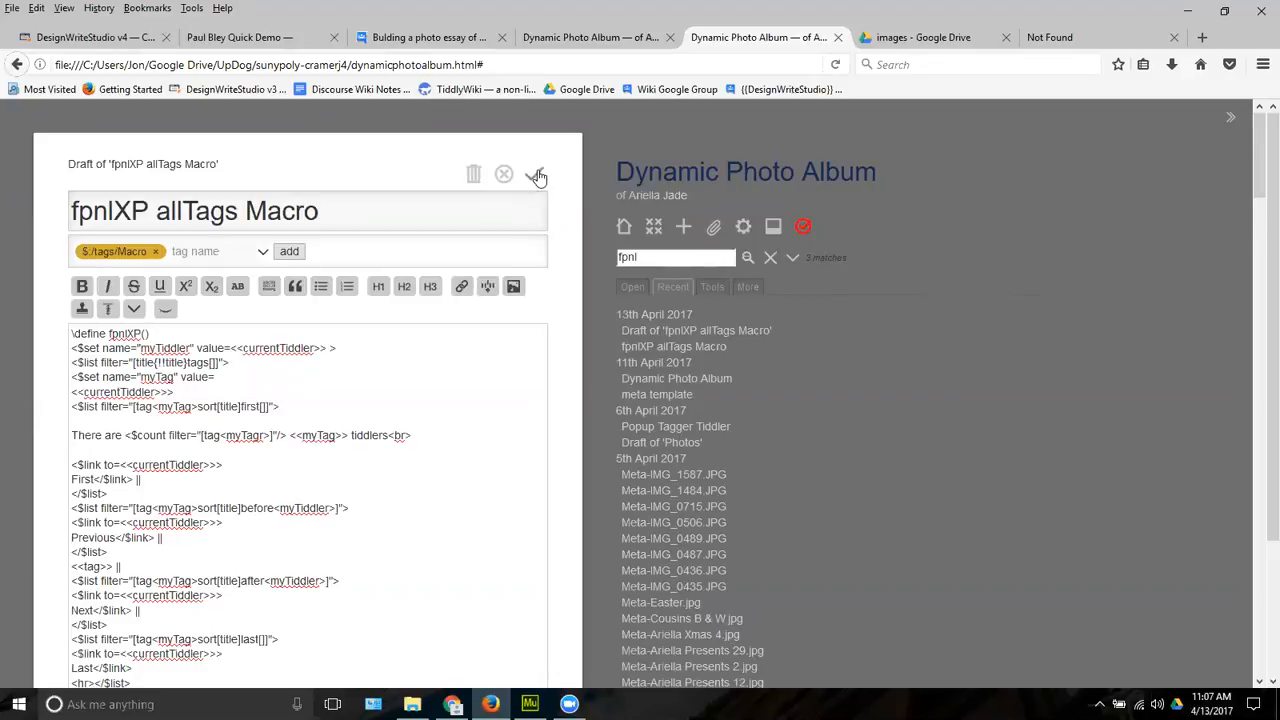
{"action": "left_click", "coordinate": [536, 174]}
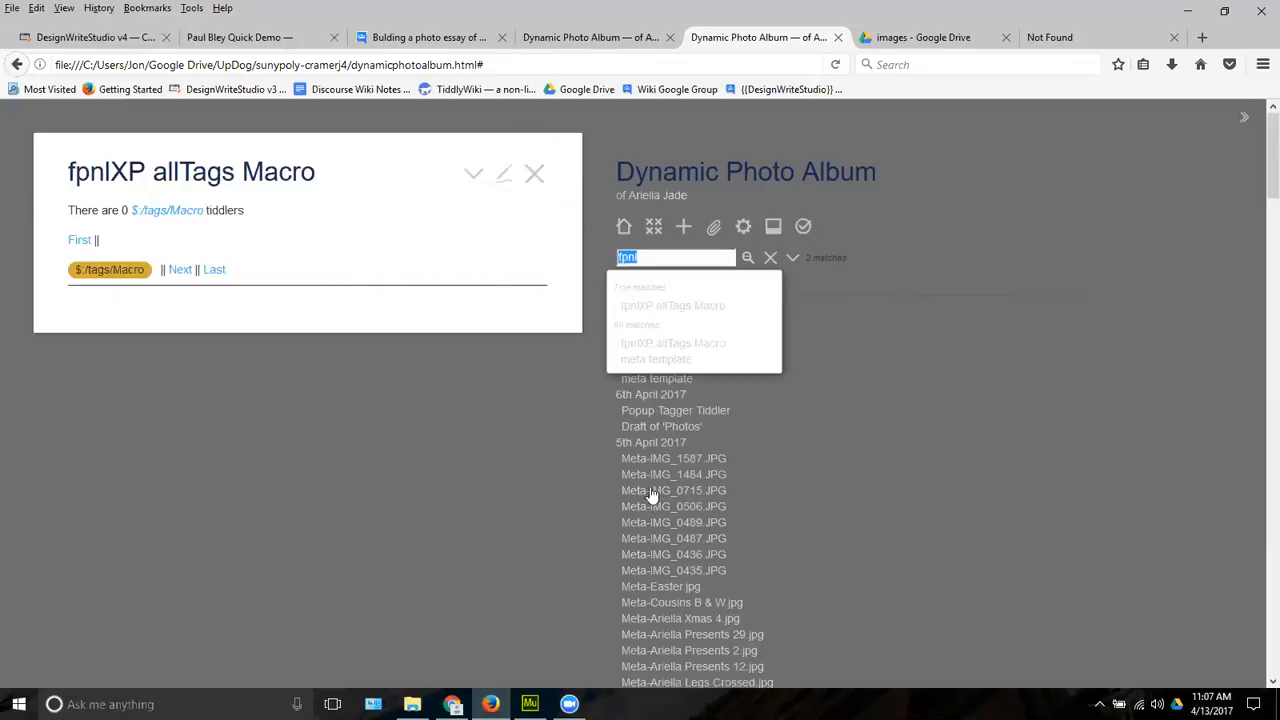
Confirm Meta-IMG_0506.JPG still reports 'There are 0' per tag, then reopen the allTags macro for editing
{"action": "left_click", "coordinate": [672, 490]}
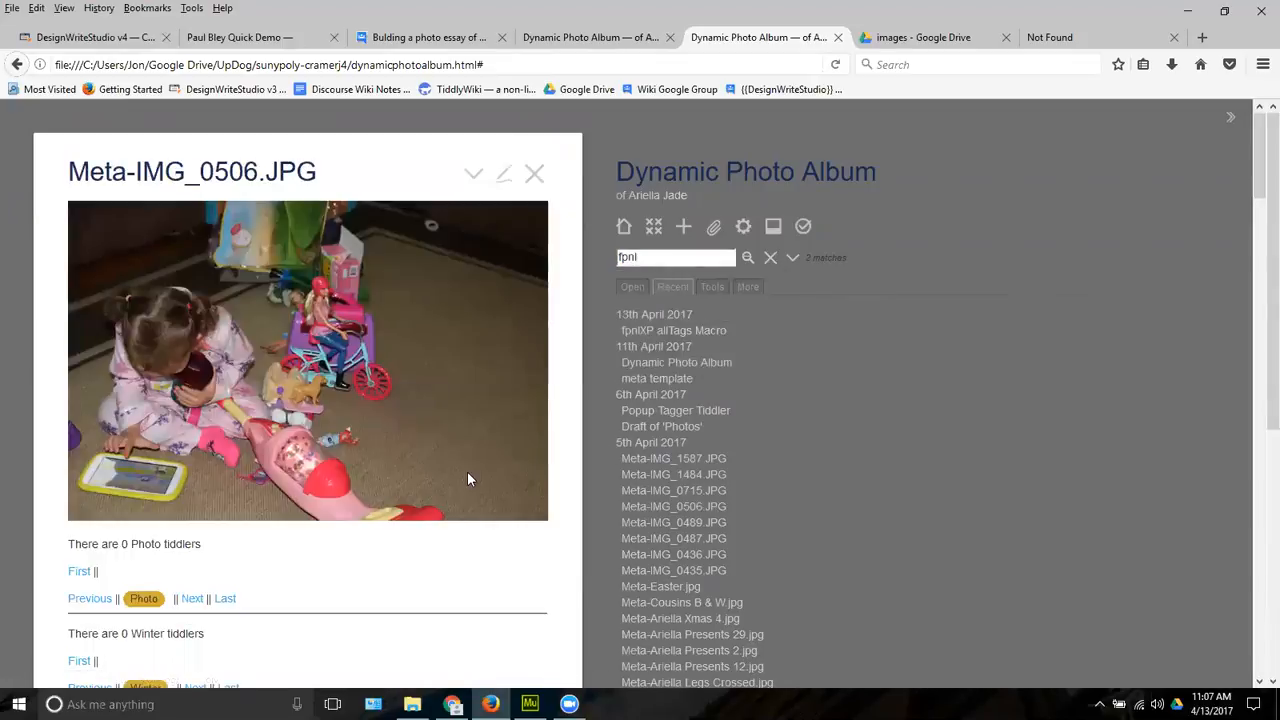
{"action": "mouse_move", "coordinate": [408, 570]}
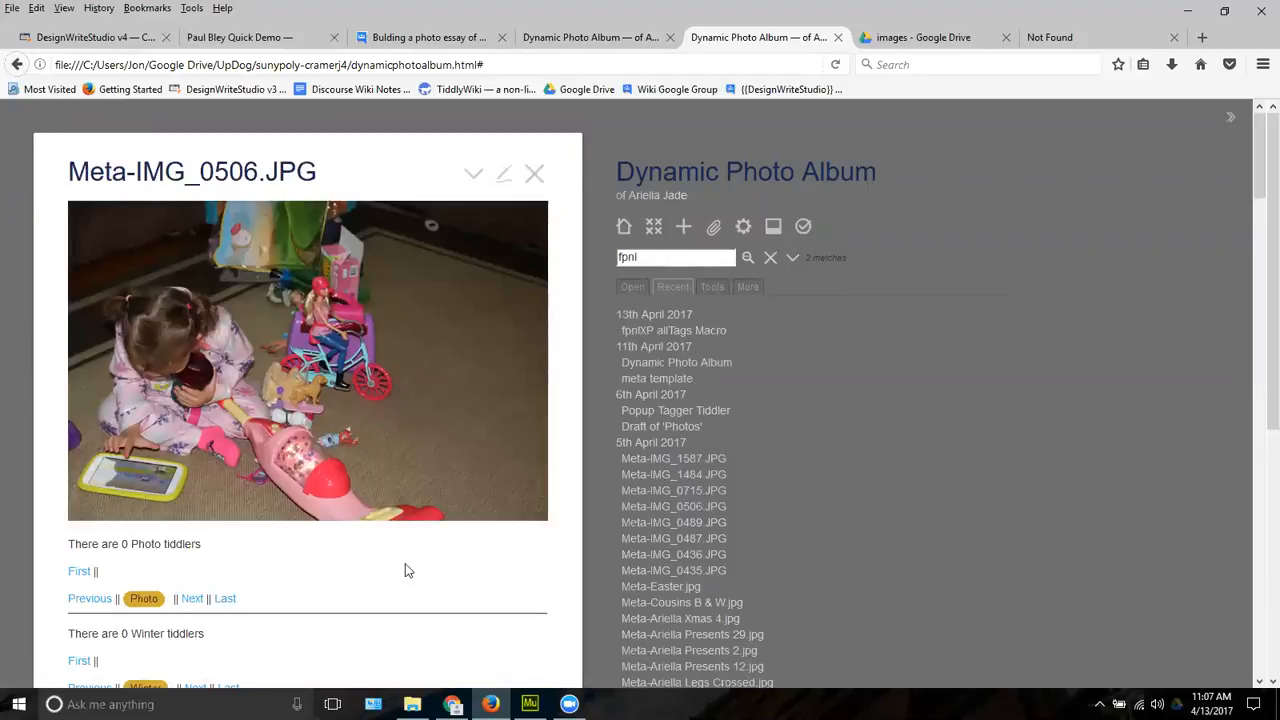
{"action": "scroll", "scroll_direction": "down", "scroll_amount": 3}
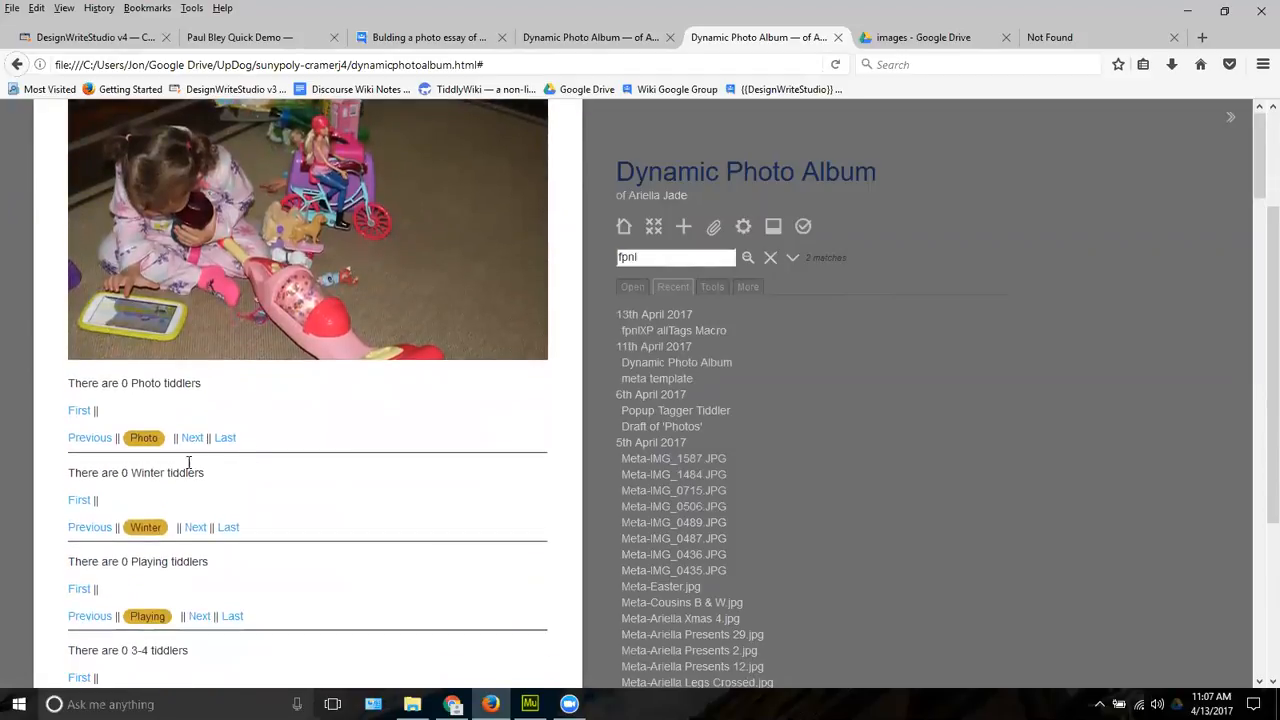
{"action": "mouse_move", "coordinate": [164, 572]}
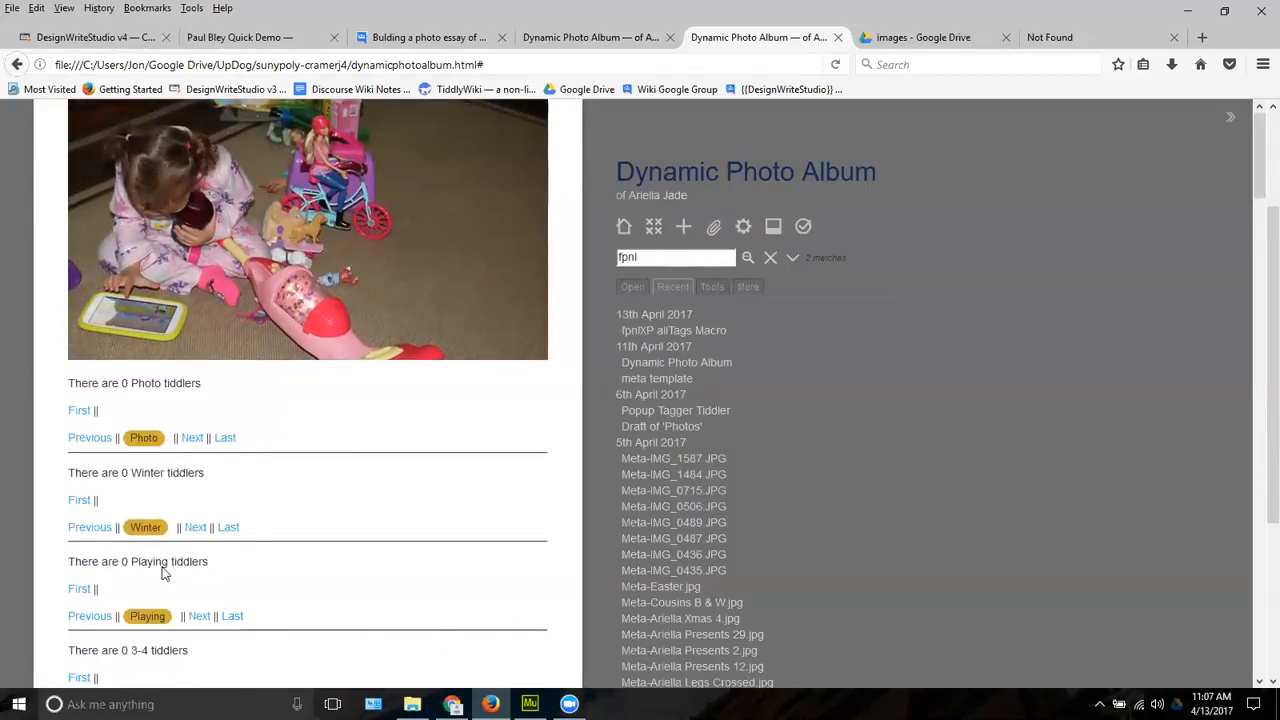
{"action": "scroll", "scroll_direction": "down", "scroll_amount": 3}
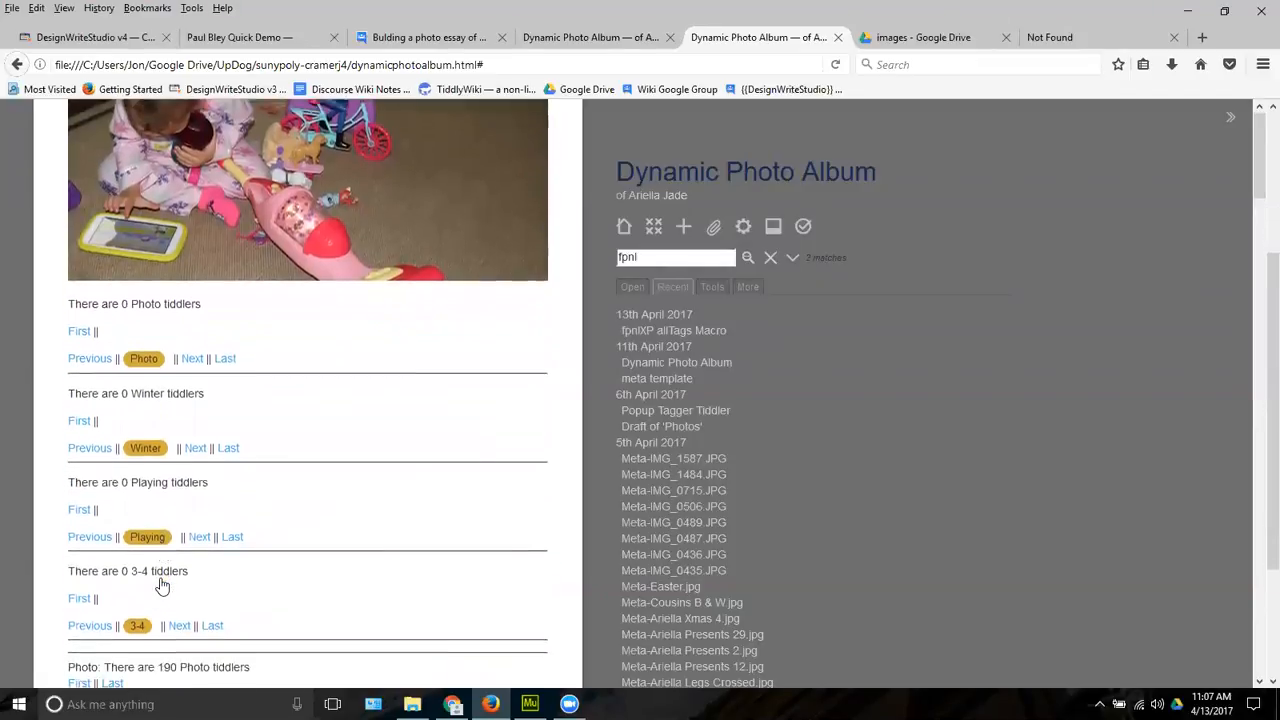
{"action": "scroll", "scroll_direction": "down", "scroll_amount": 3}
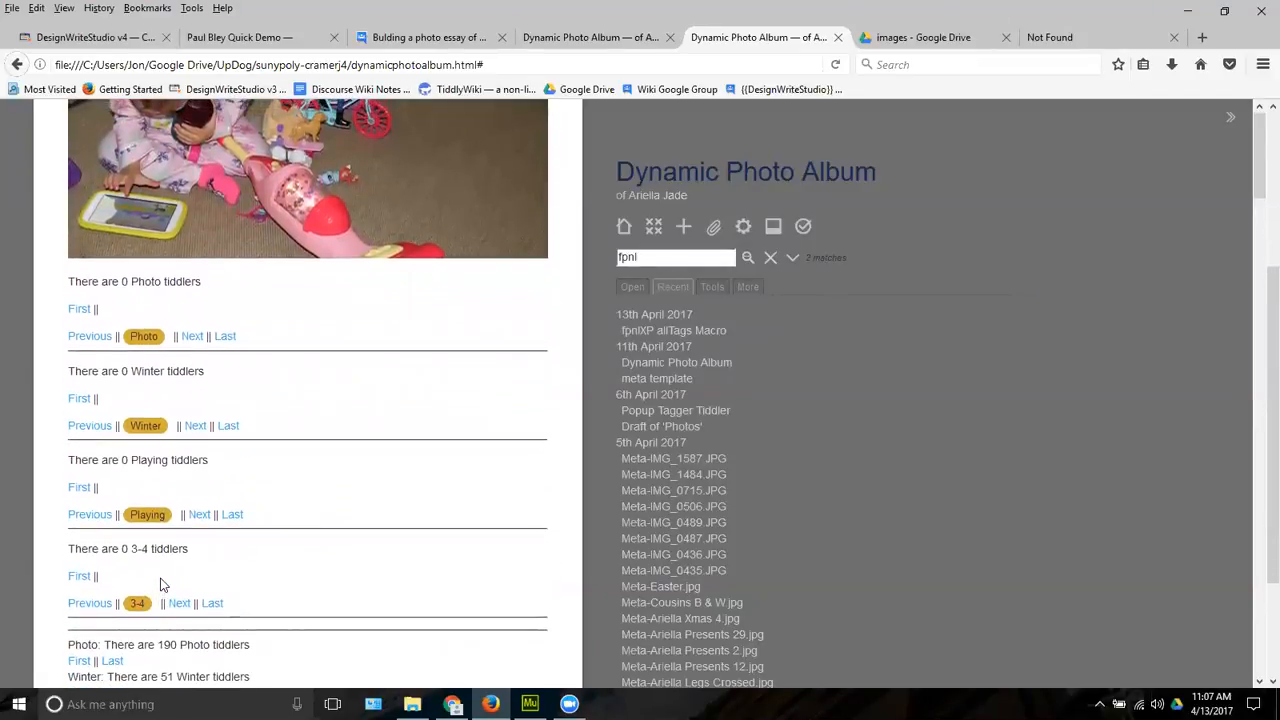
{"action": "left_click", "coordinate": [672, 506]}
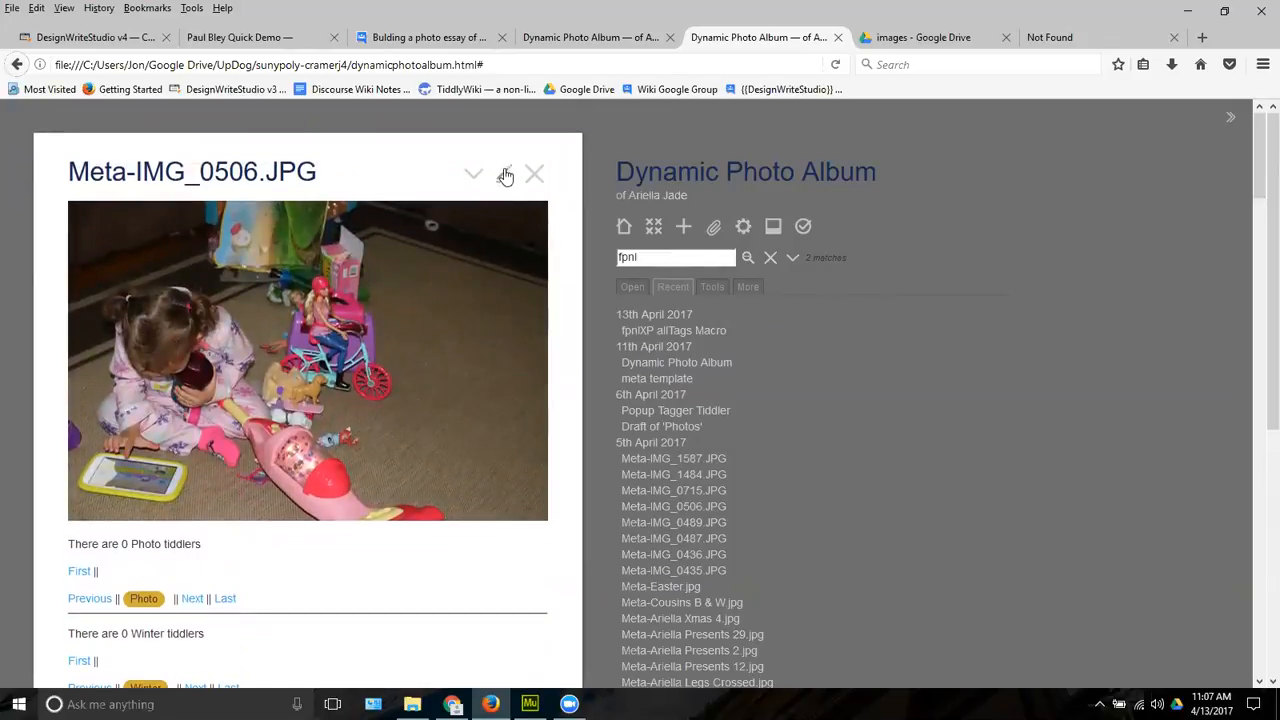
{"action": "mouse_move", "coordinate": [504, 174]}
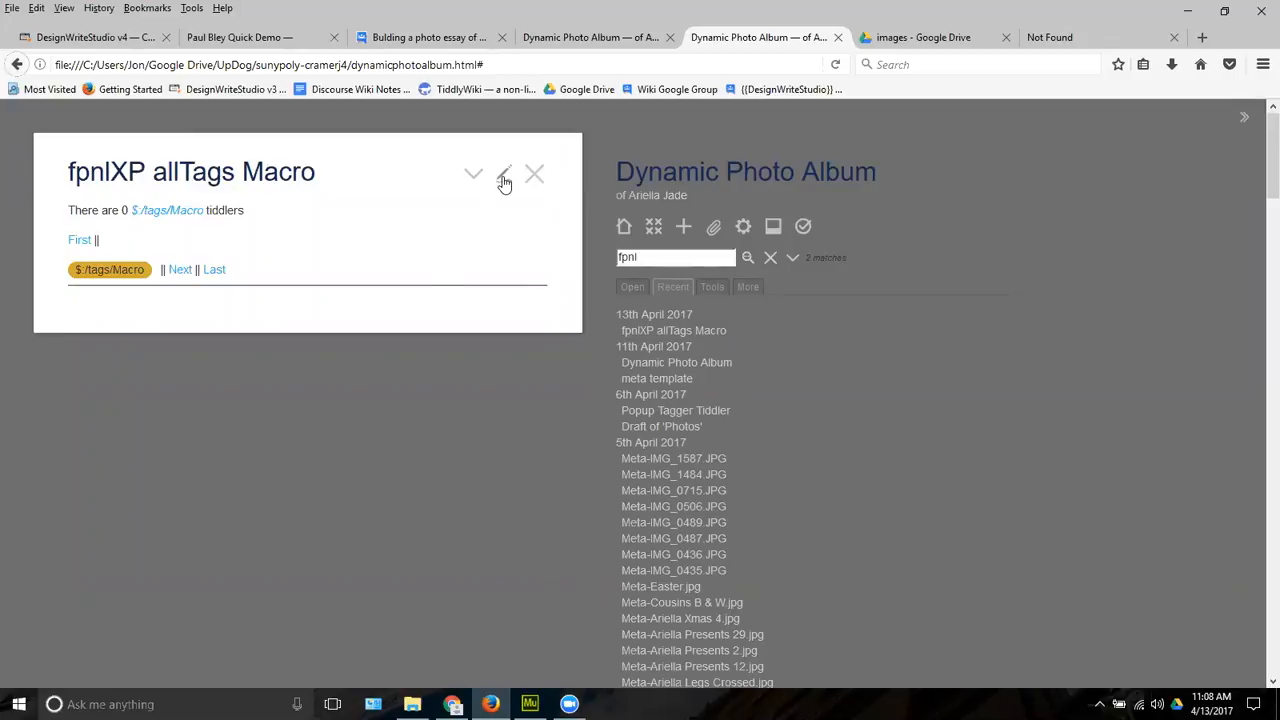
{"action": "left_click", "coordinate": [504, 172]}
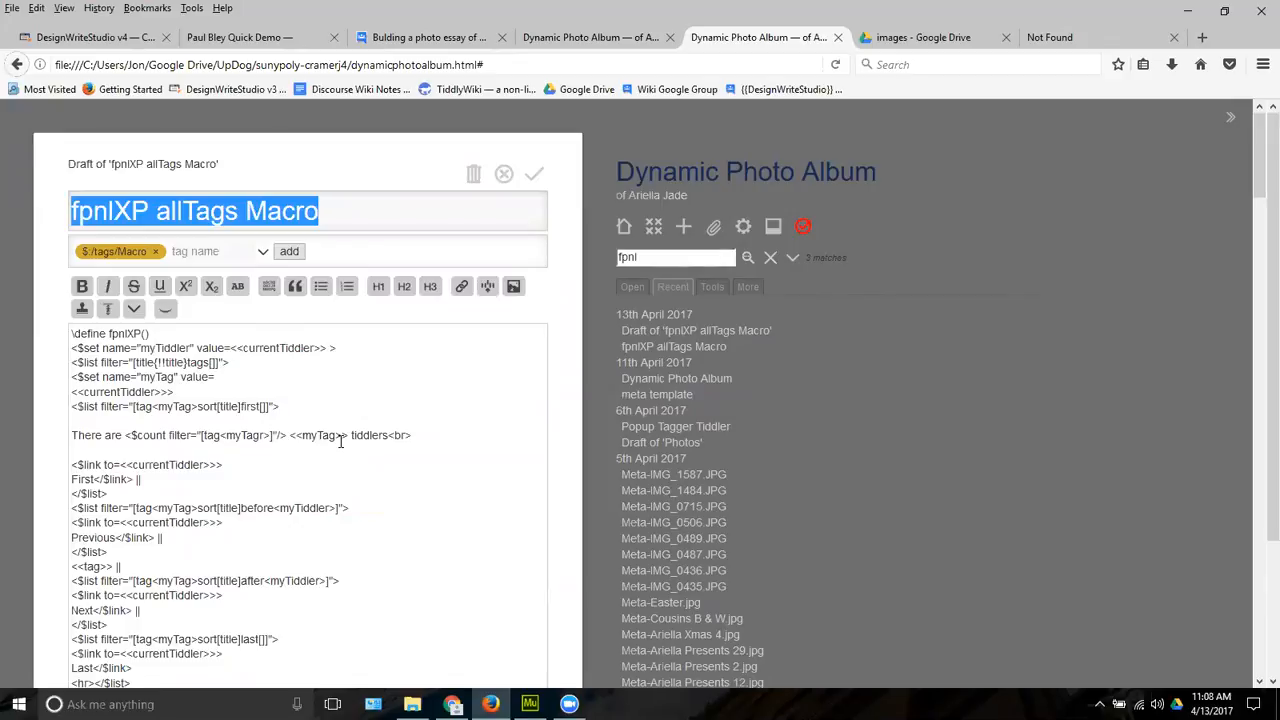
{"action": "mouse_move", "coordinate": [244, 412]}
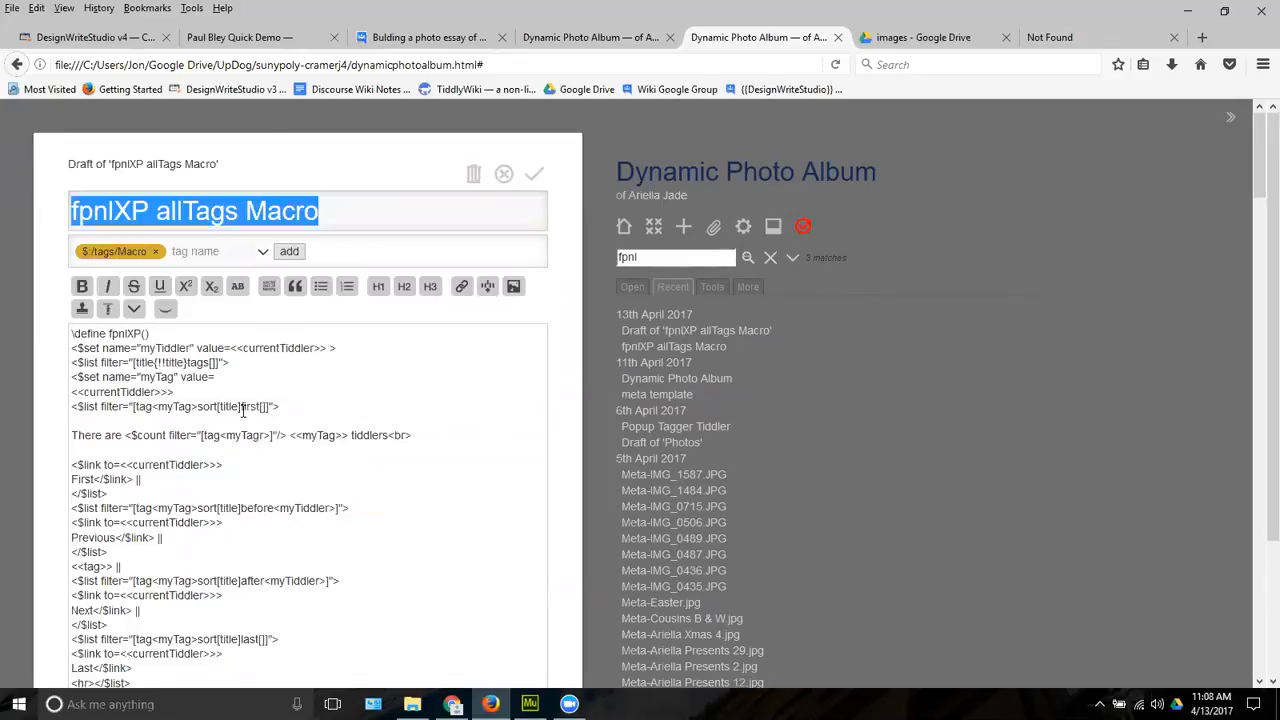
{"action": "mouse_move", "coordinate": [278, 398]}
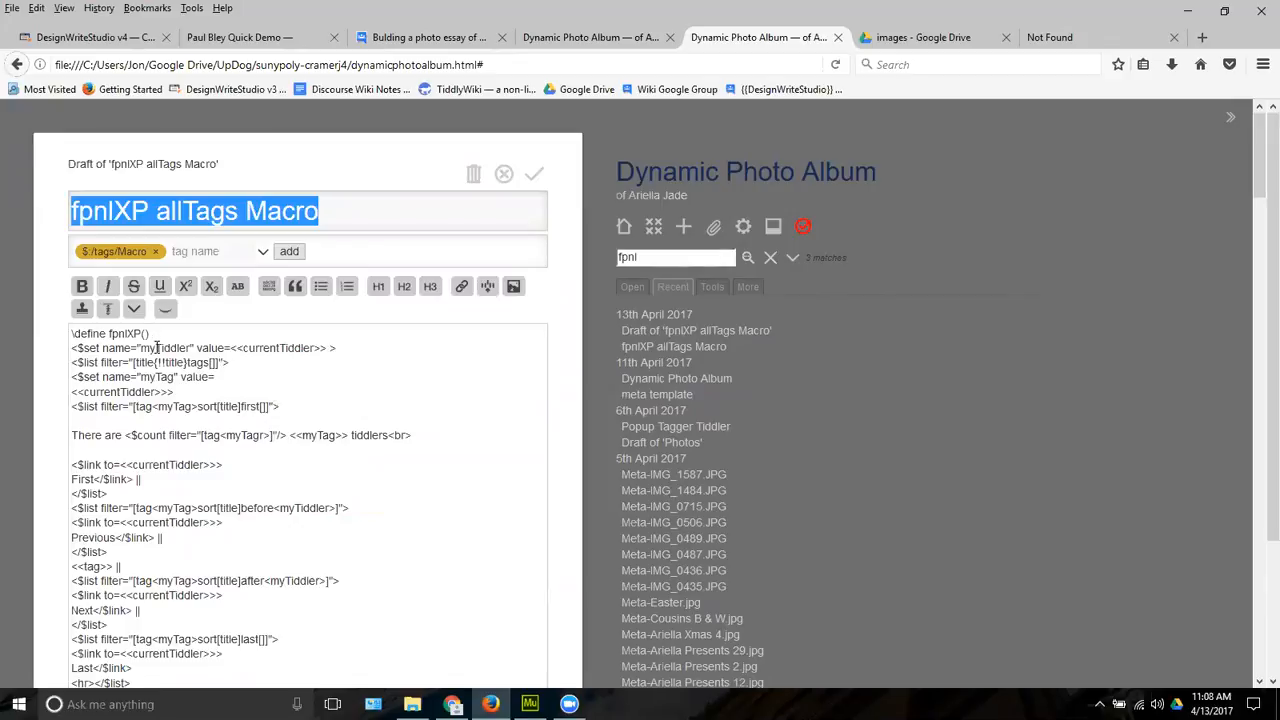
Save the corrected count line so the macro reports 'There are 2 $:/tags/Macro tiddlers', then reopen it
{"action": "left_click", "coordinate": [278, 408]}
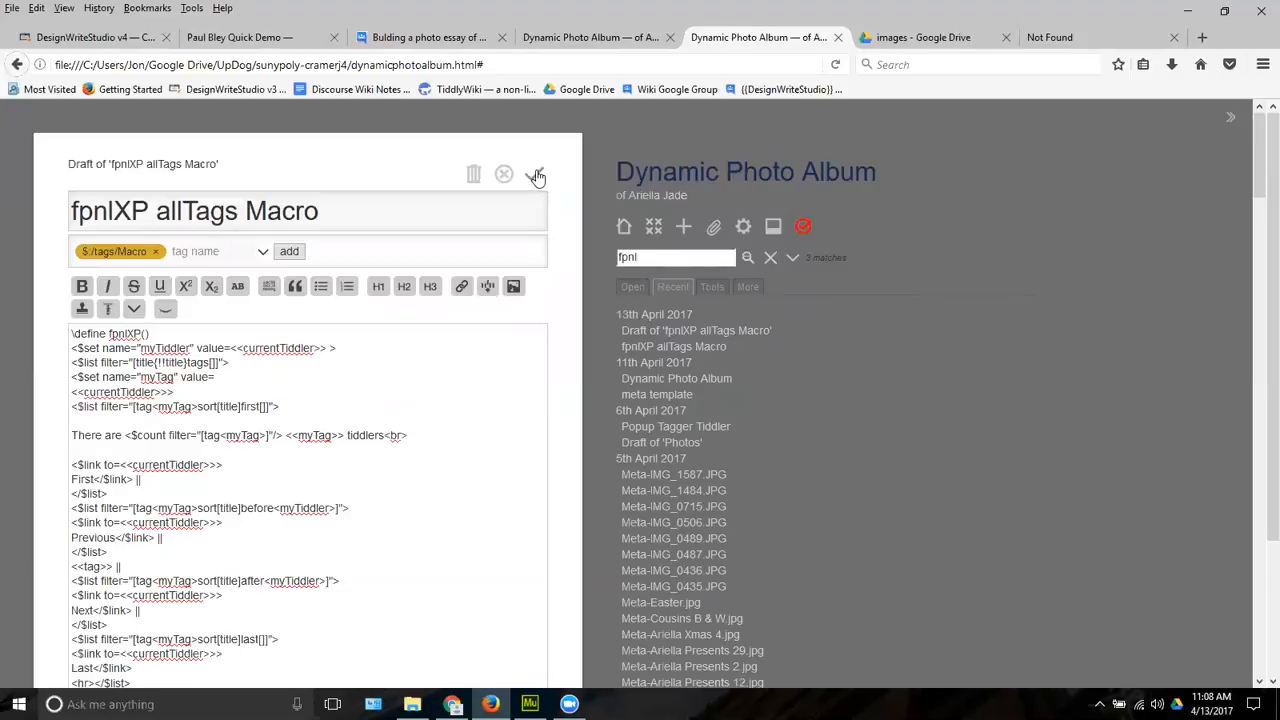
{"action": "left_click", "coordinate": [536, 174]}
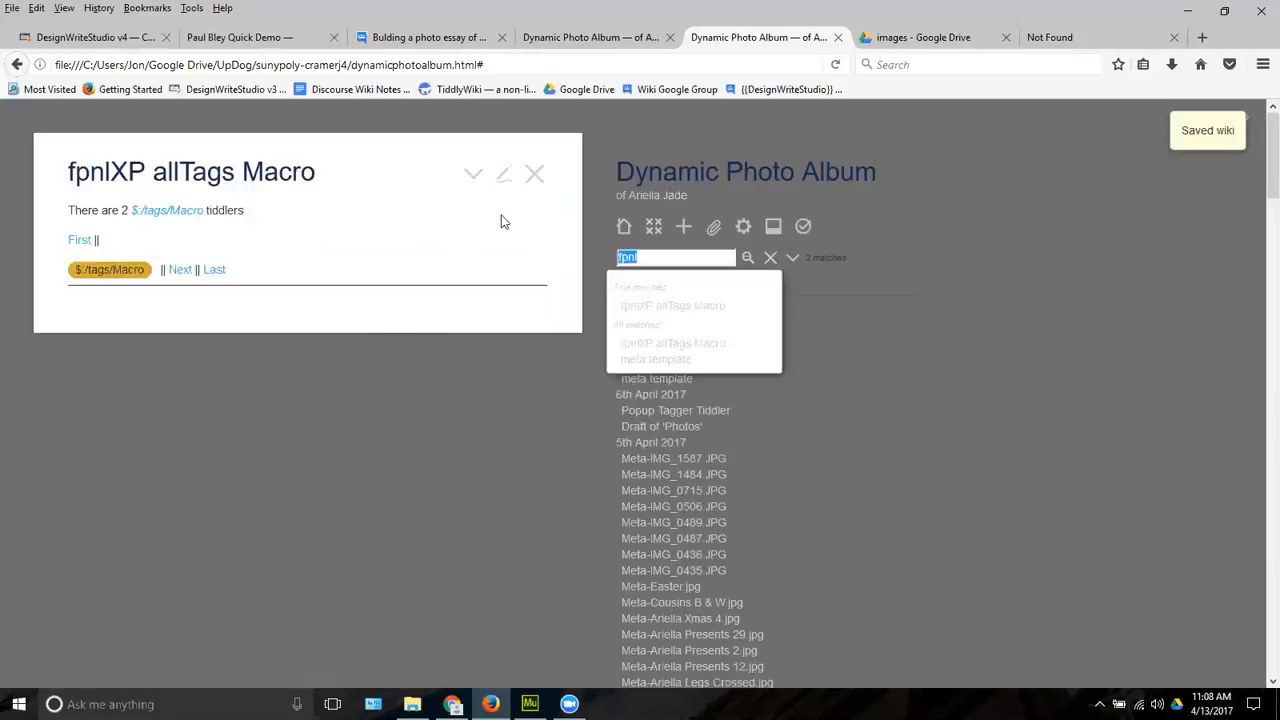
{"action": "left_click", "coordinate": [504, 174]}
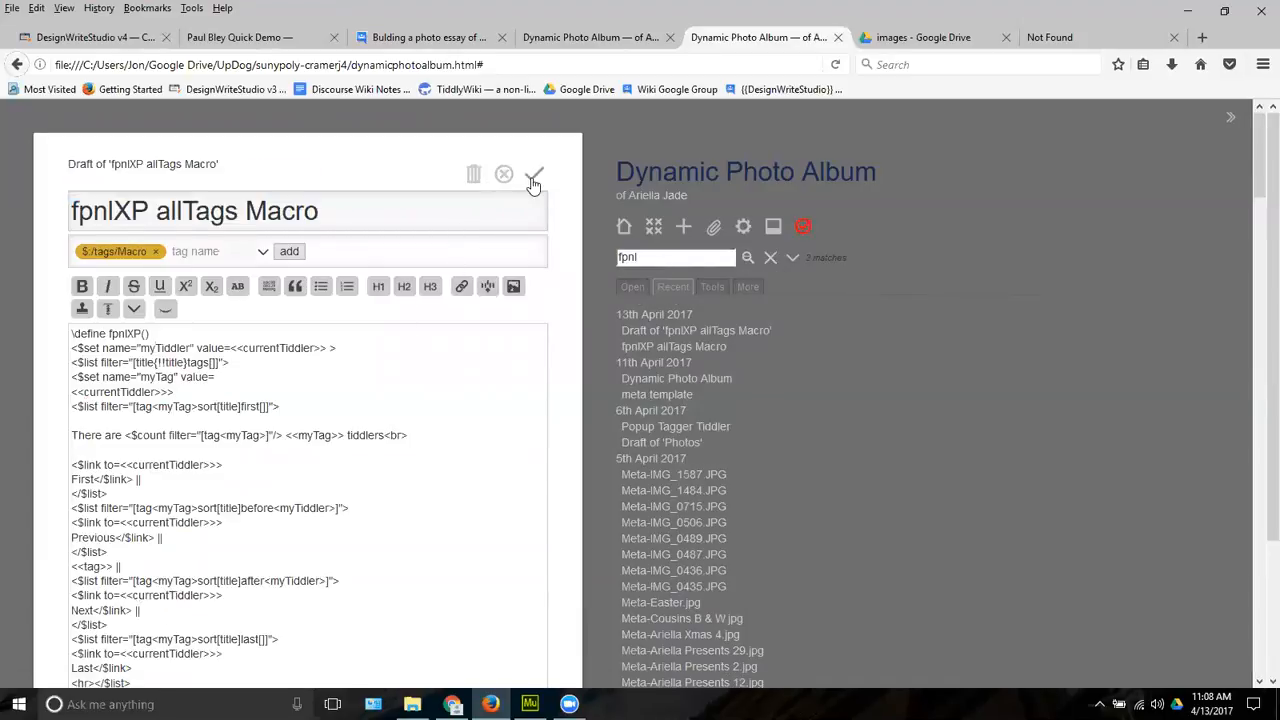
{"action": "mouse_move", "coordinate": [690, 490]}
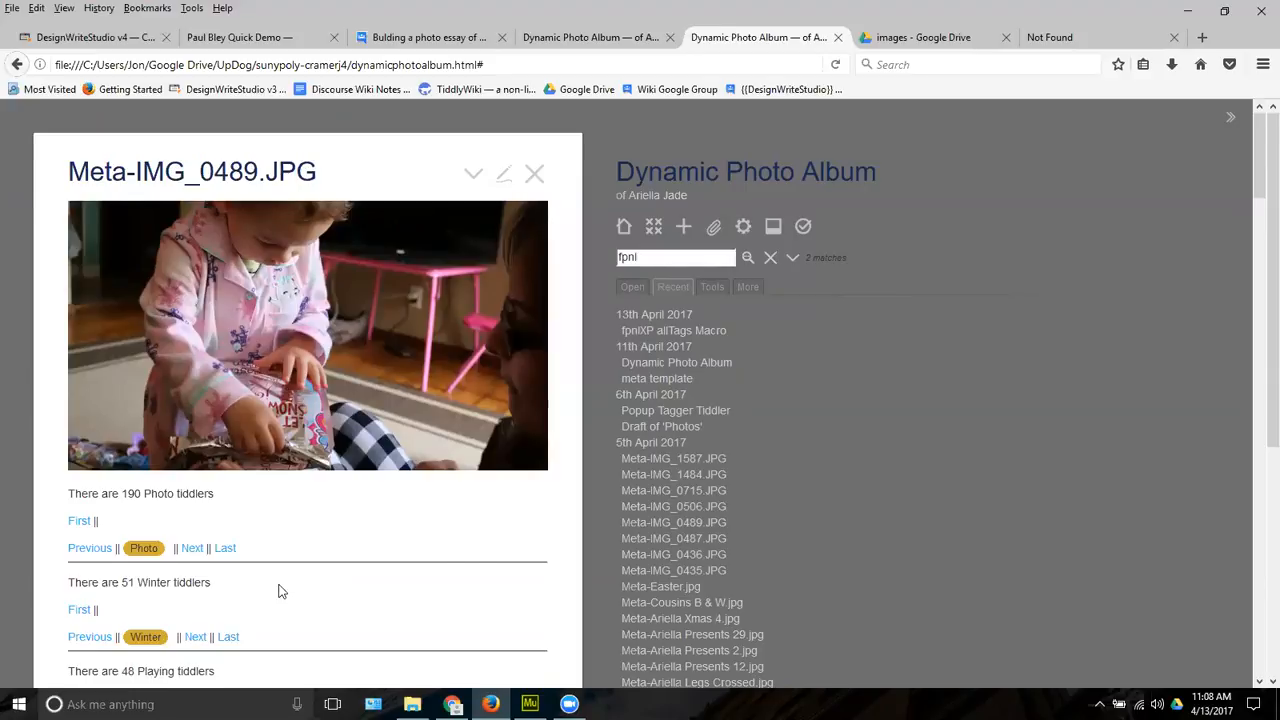
Review Meta-IMG_0489.JPG's 190 Photo, 51 Winter and 48 Playing counts, then reopen the allTags macro
{"action": "scroll", "scroll_direction": "down", "scroll_amount": 3}
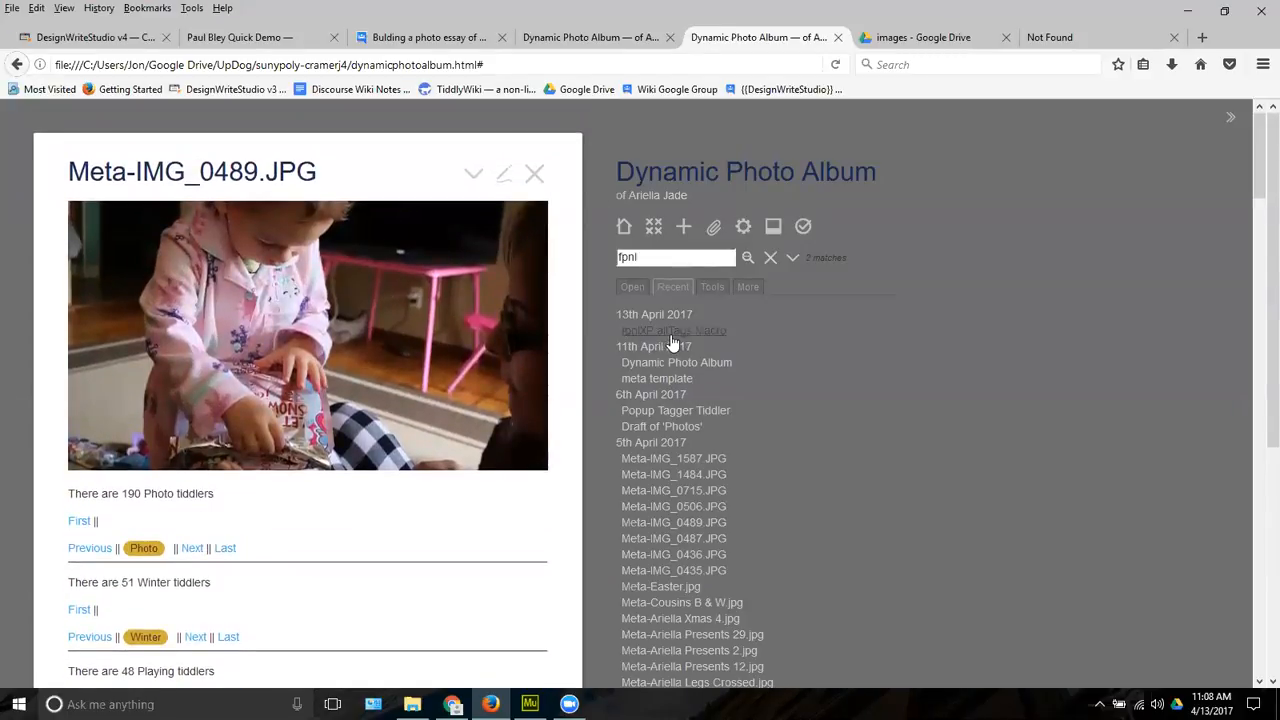
{"action": "left_click", "coordinate": [672, 330]}
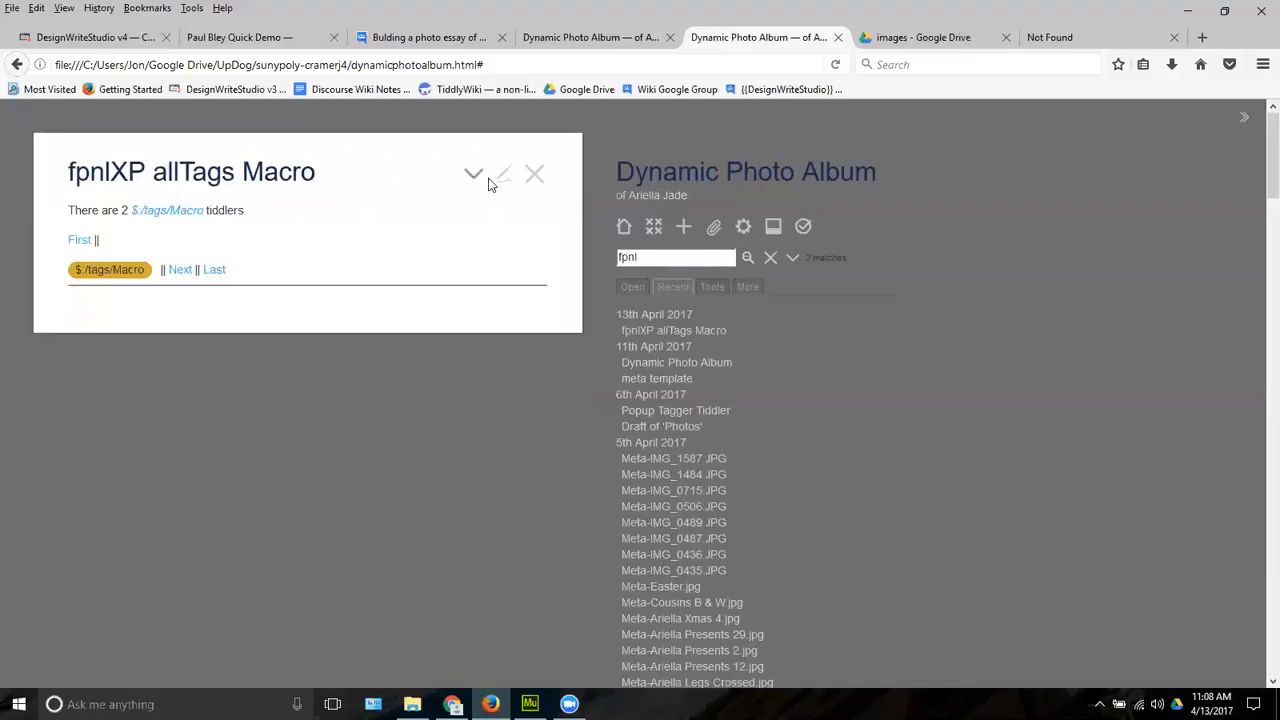
{"action": "mouse_move", "coordinate": [504, 176]}
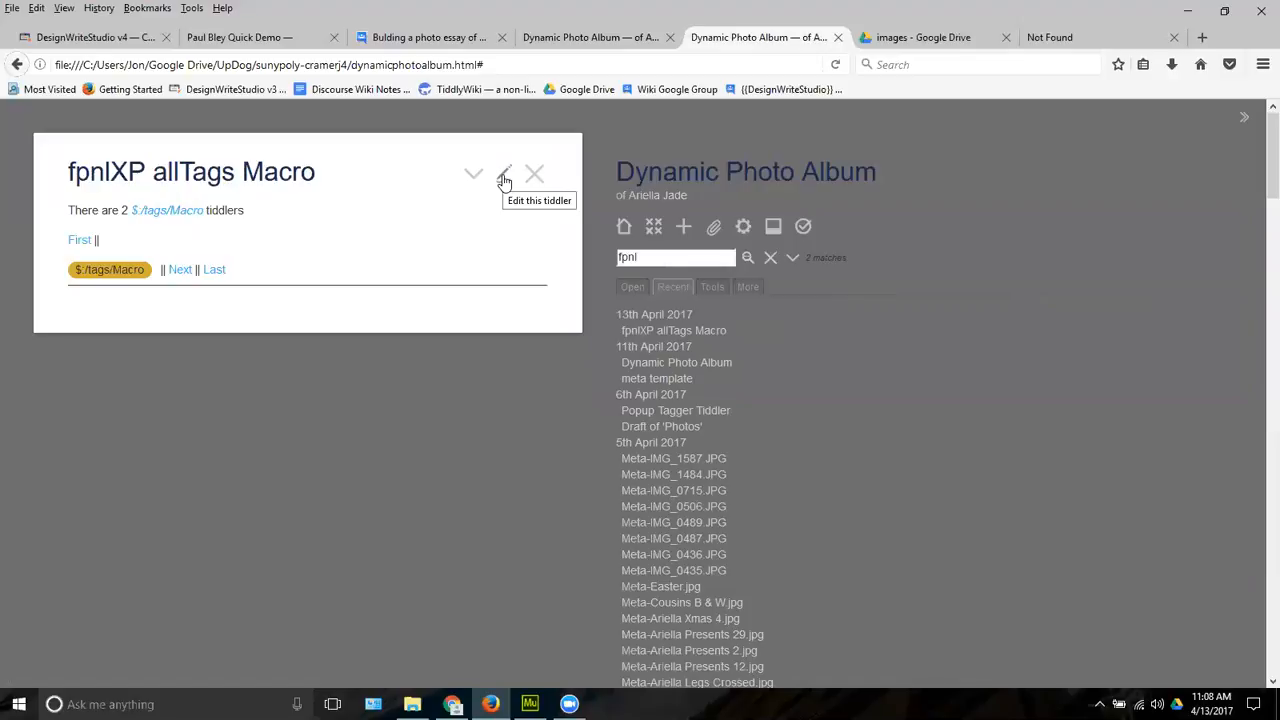
{"action": "mouse_move", "coordinate": [504, 180]}
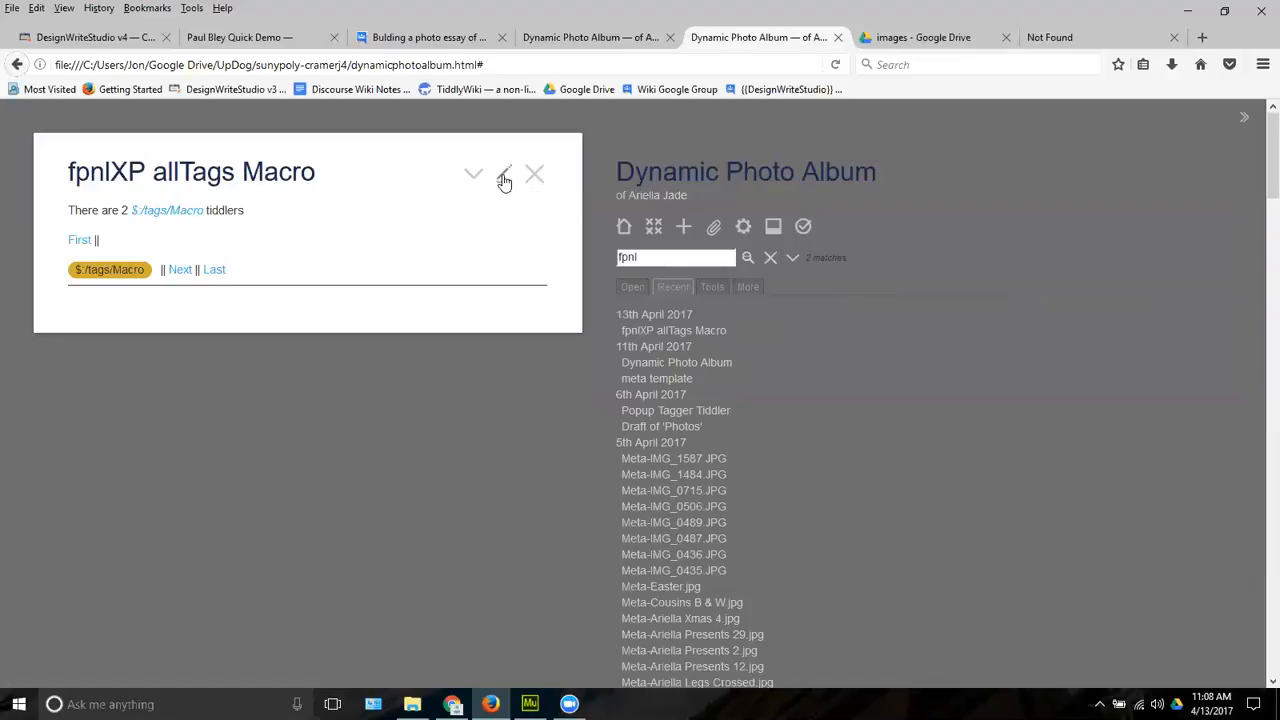
{"action": "left_click", "coordinate": [504, 172]}
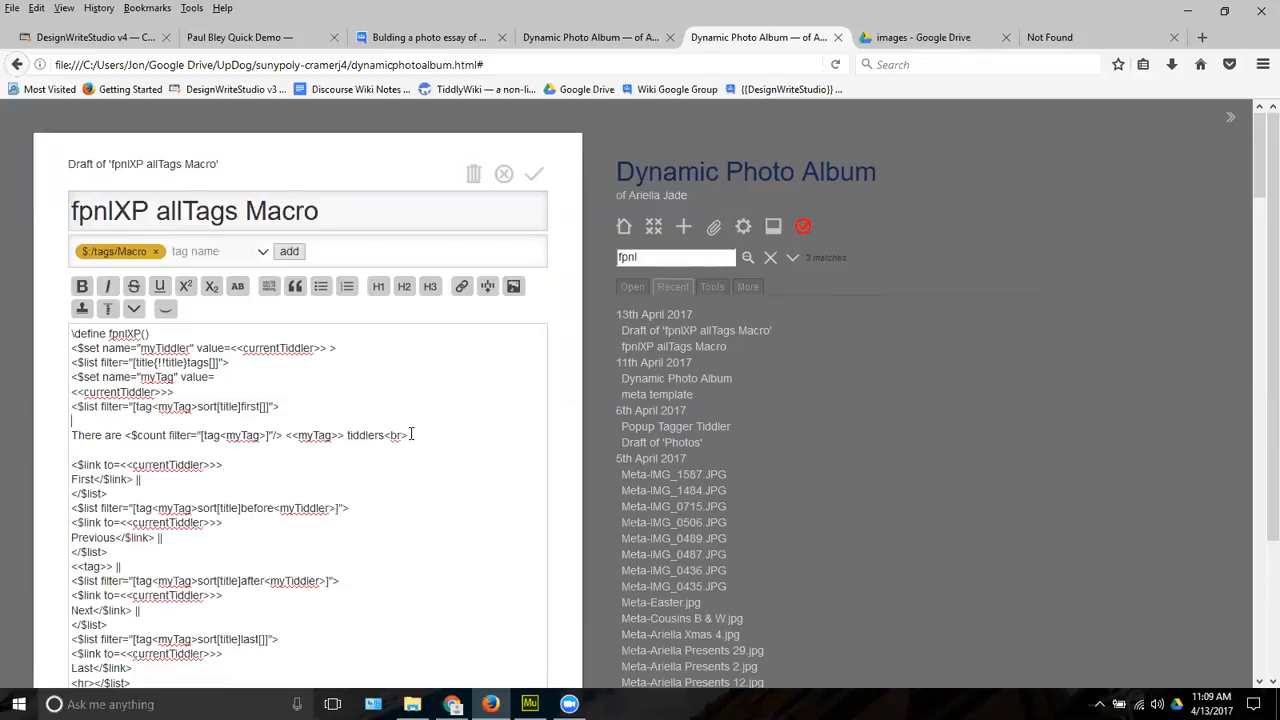
Move the count before the tag and strip '<<myTag>> tiddlers<br/>' so only the bare $count widget remains
{"action": "triple_click", "coordinate": [240, 436]}
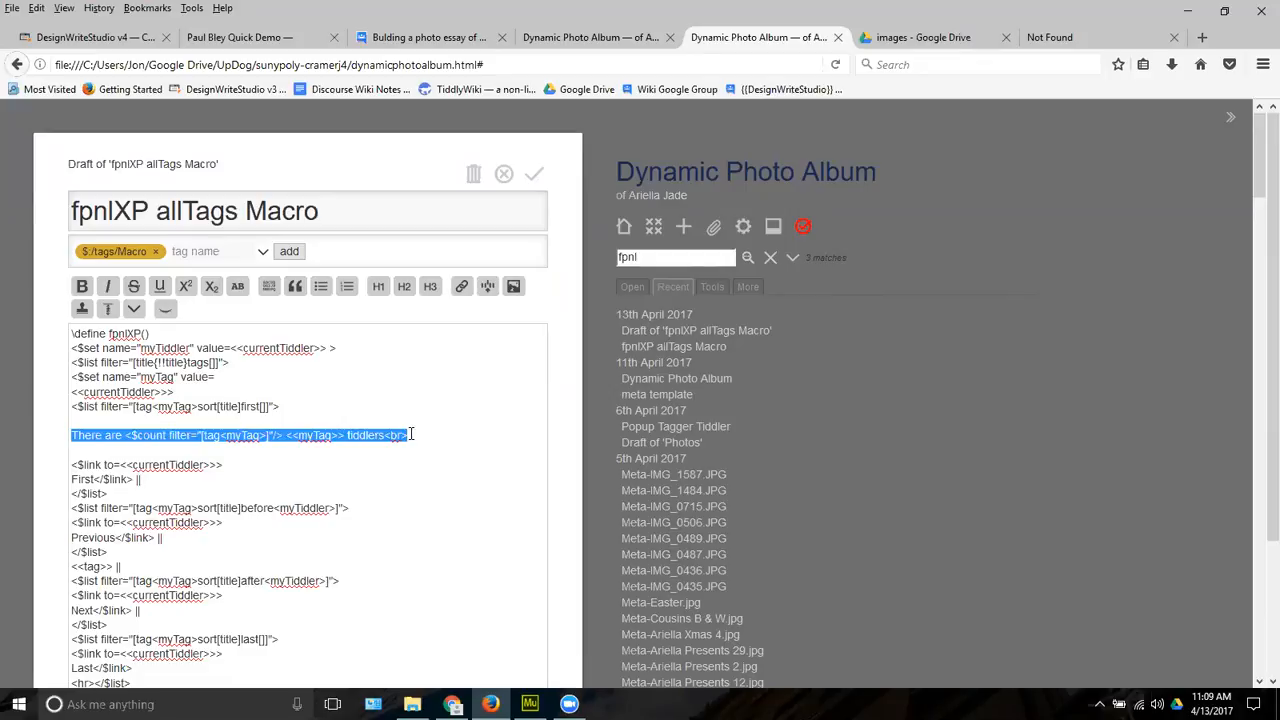
{"action": "key", "text": "Delete"}
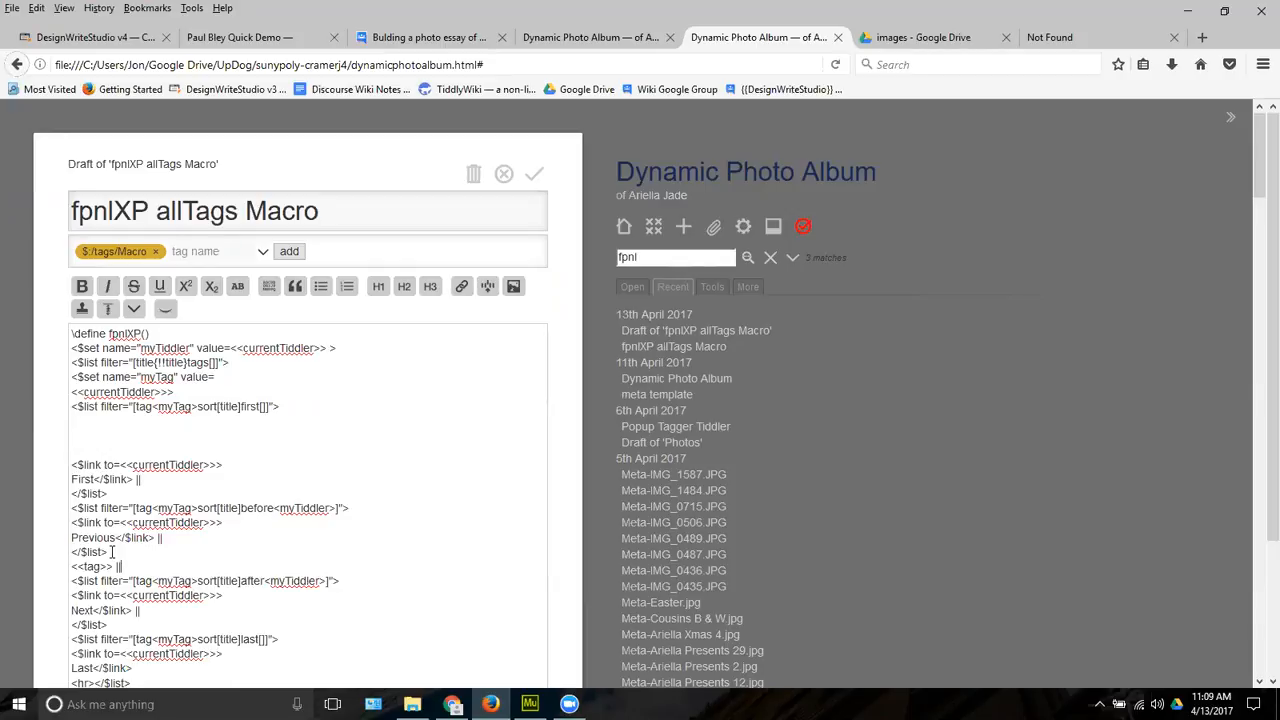
{"action": "mouse_move", "coordinate": [164, 580]}
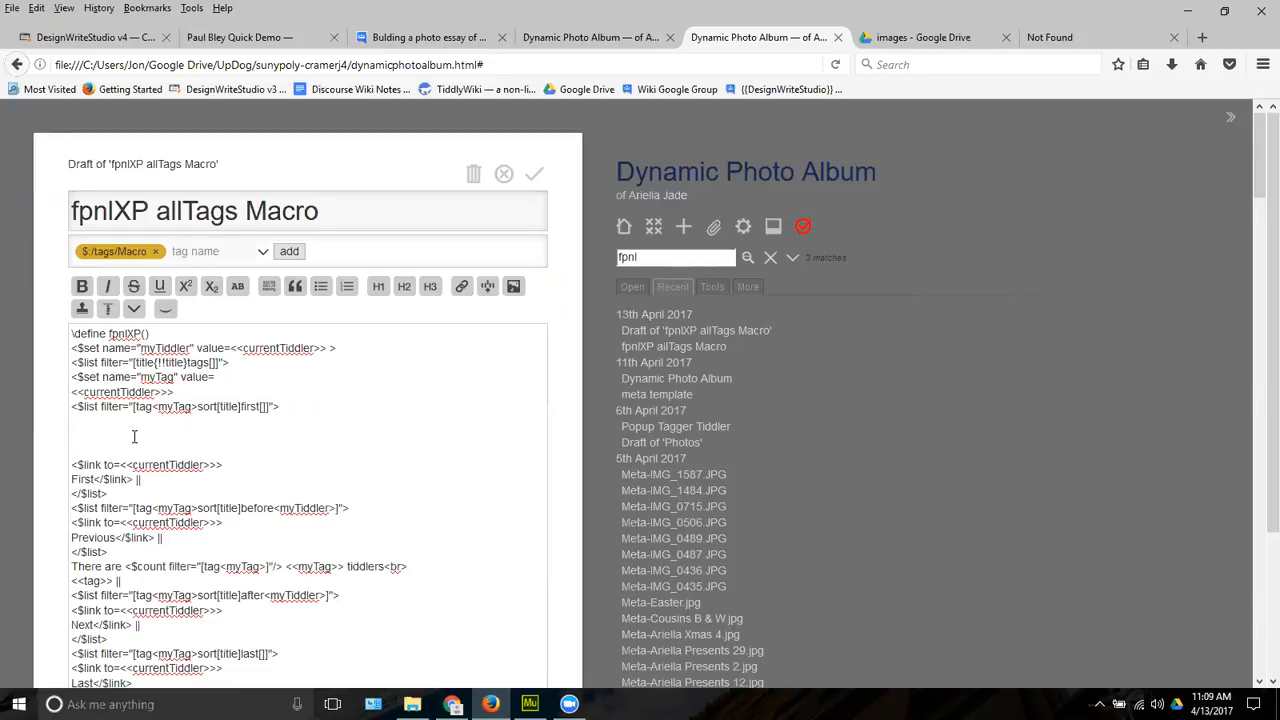
{"action": "mouse_move", "coordinate": [176, 560]}
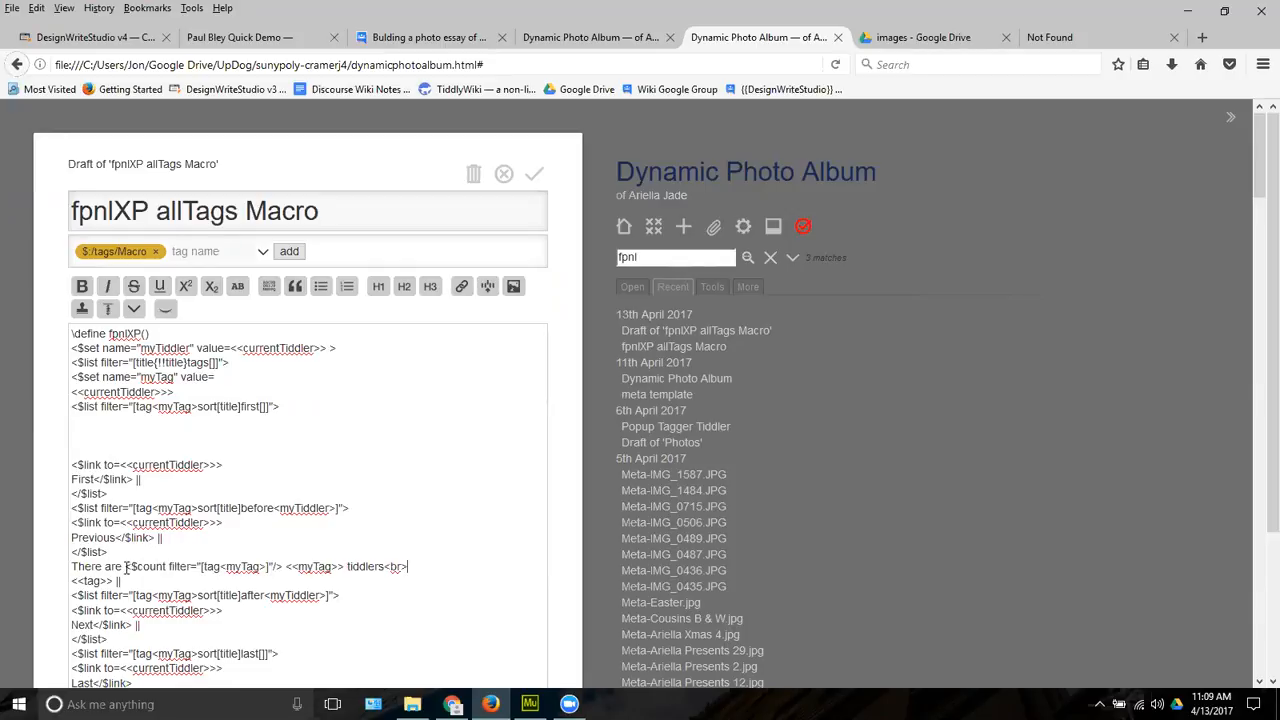
{"action": "double_click", "coordinate": [96, 566]}
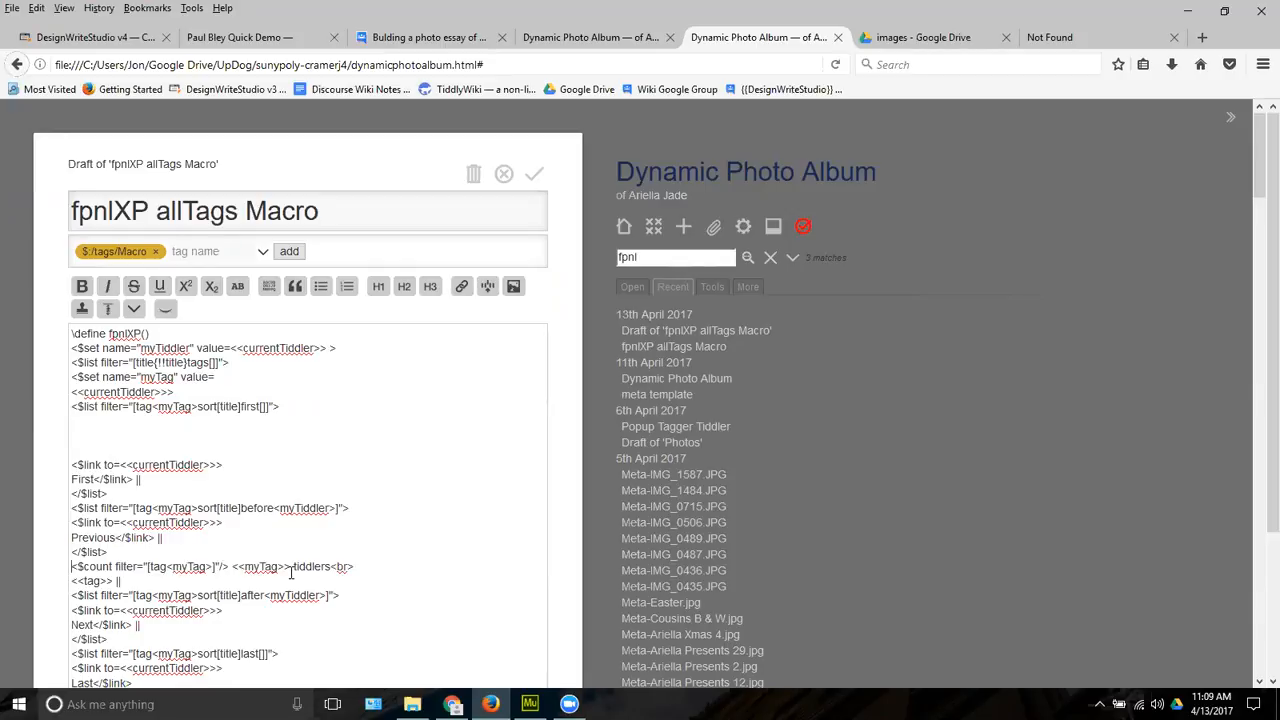
{"action": "double_click", "coordinate": [308, 566]}
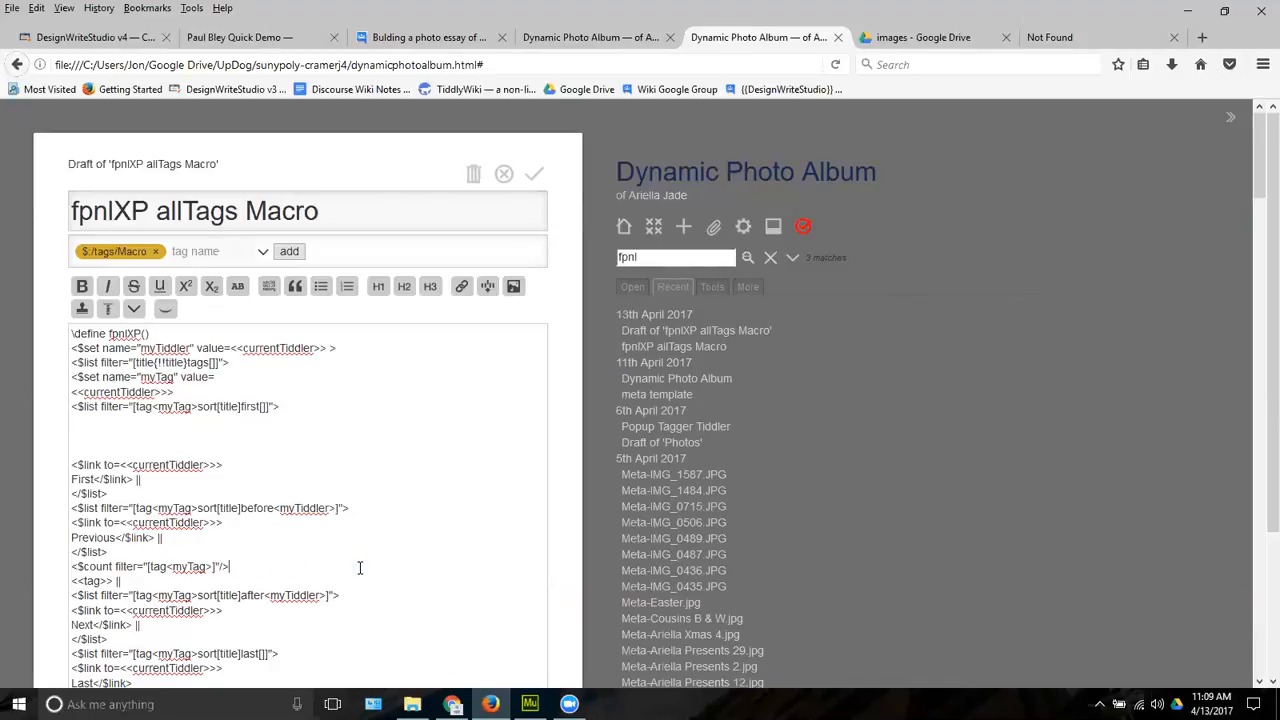
{"action": "mouse_move", "coordinate": [454, 336]}
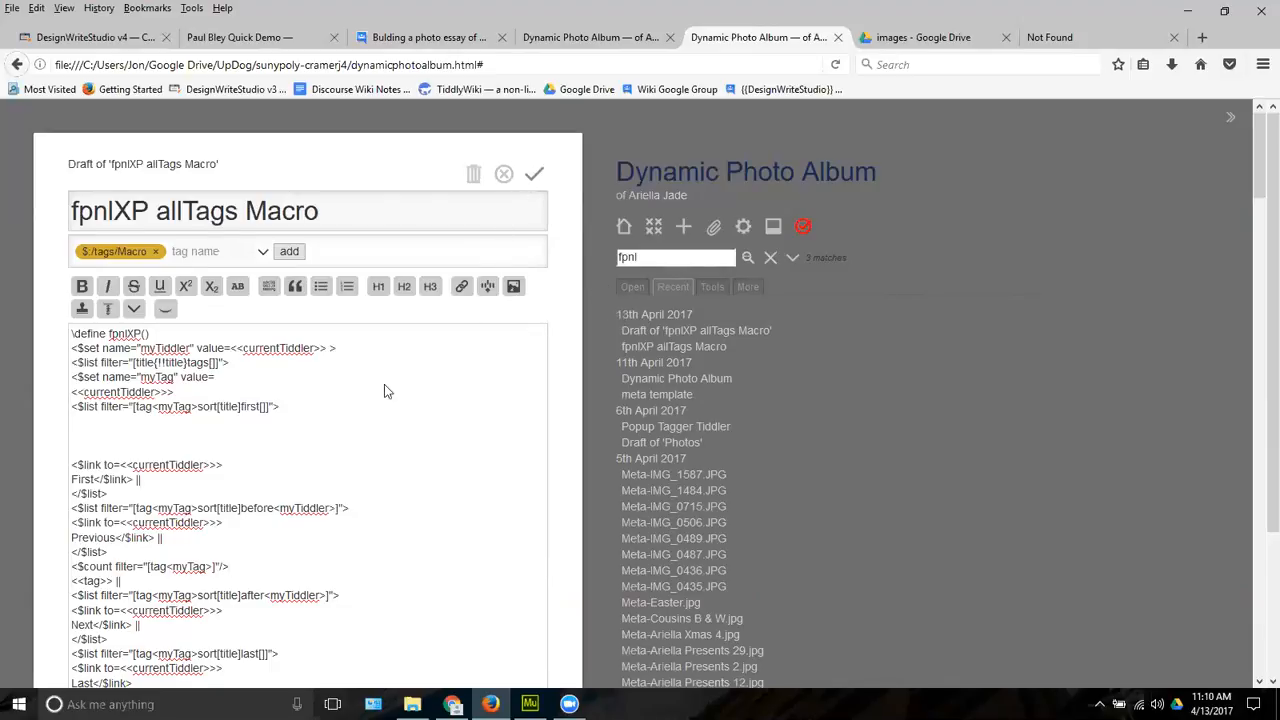
Save the trimmed macro and view Meta-Ariella Presents 29.jpg showing bare counts like '190 Photo' per tag
{"action": "left_click", "coordinate": [534, 174]}
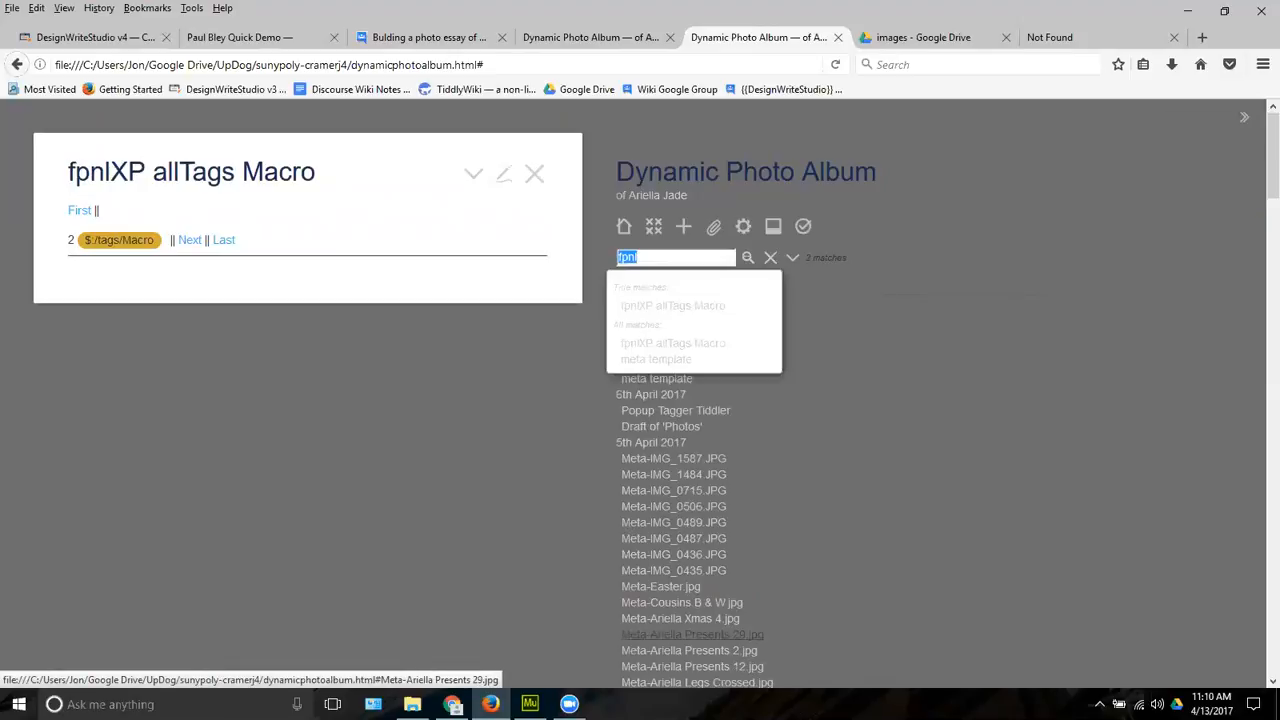
{"action": "left_click", "coordinate": [692, 634]}
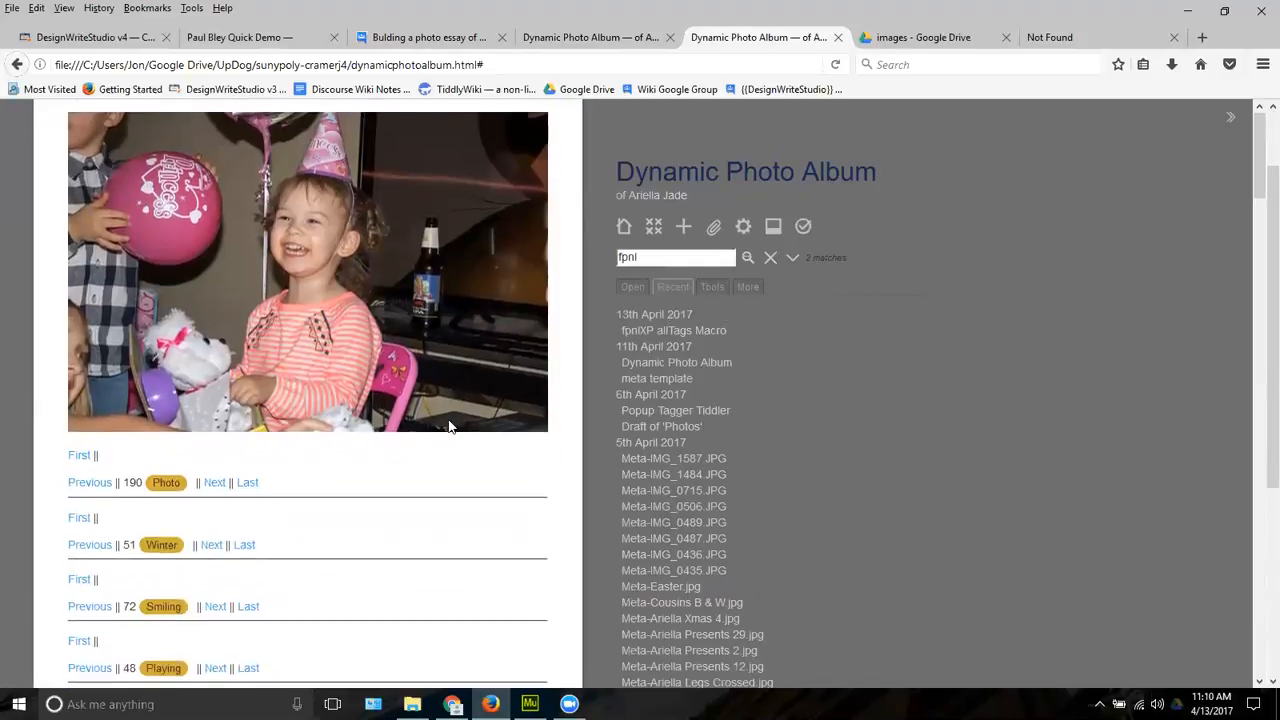
{"action": "scroll", "scroll_direction": "down", "scroll_amount": 3}
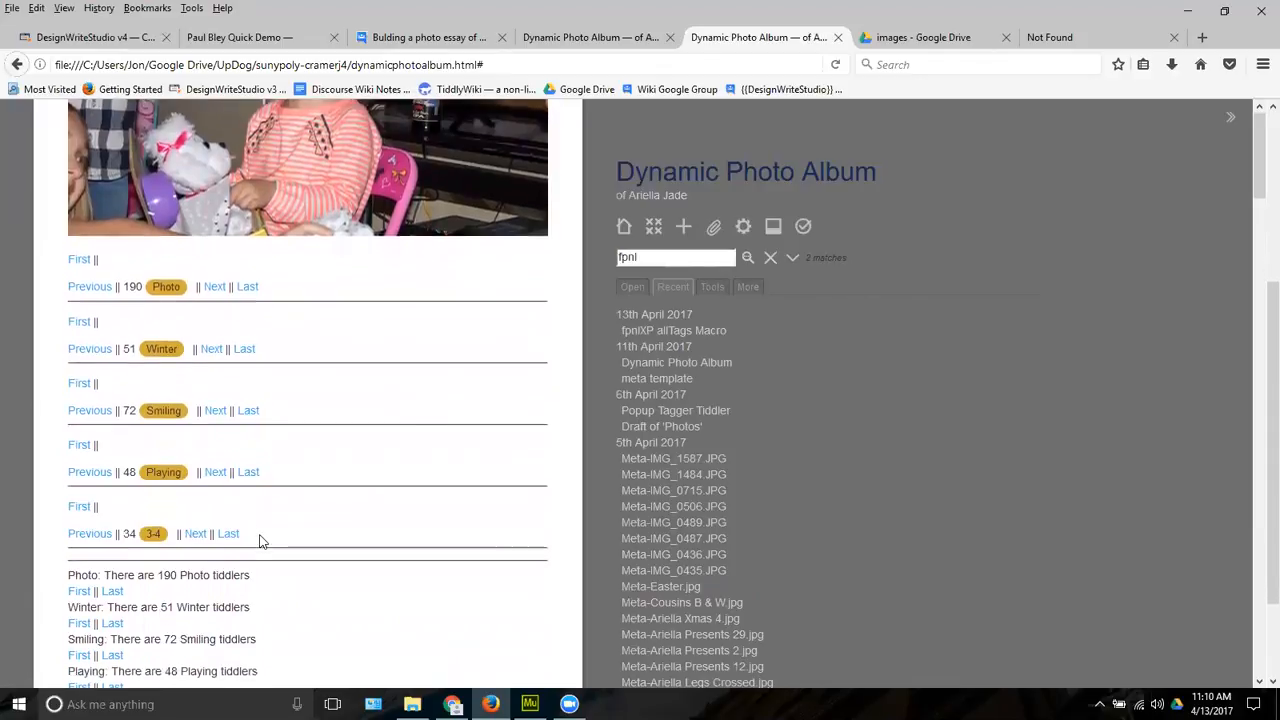
{"action": "scroll", "scroll_direction": "up", "scroll_amount": 3}
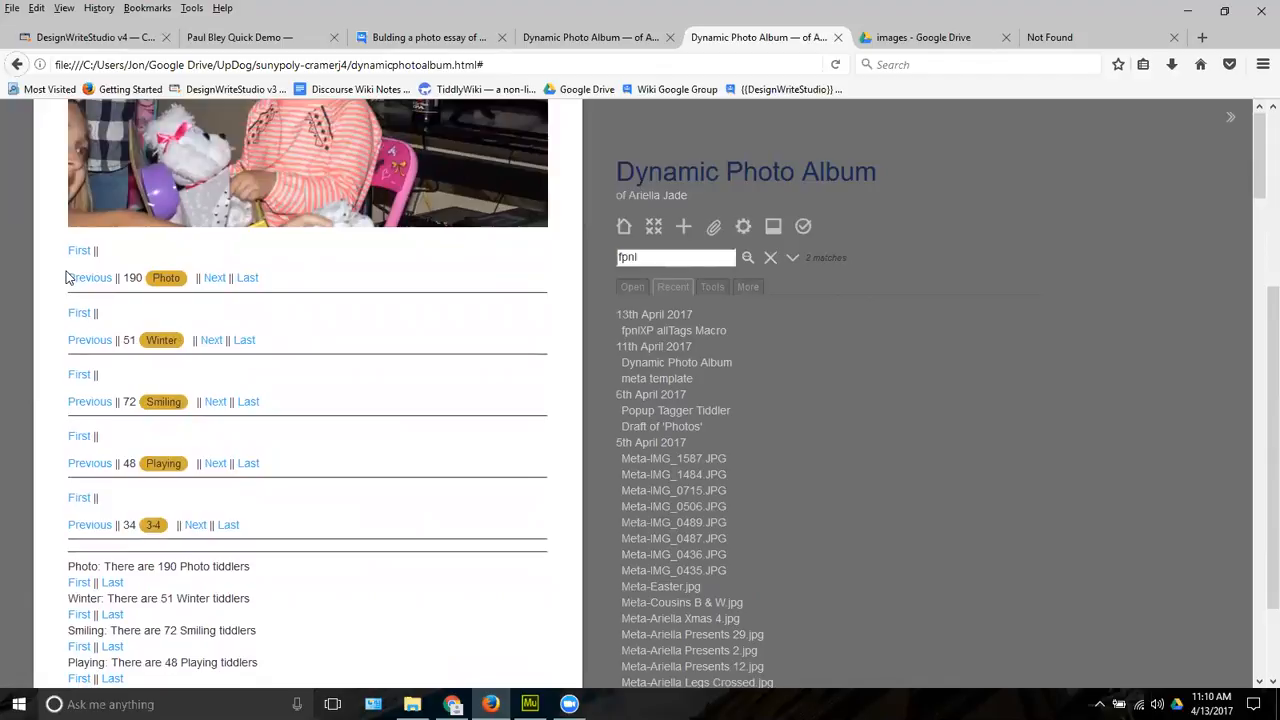
{"action": "mouse_move", "coordinate": [168, 292]}
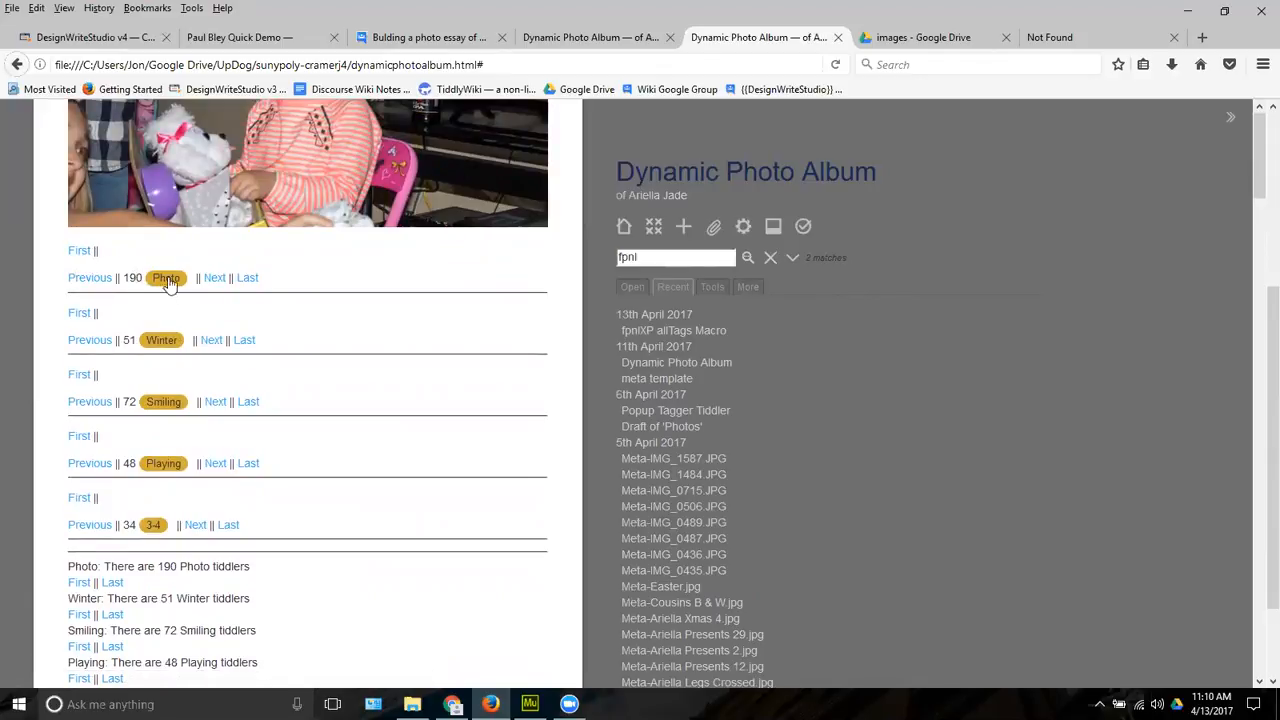
{"action": "mouse_move", "coordinate": [140, 294]}
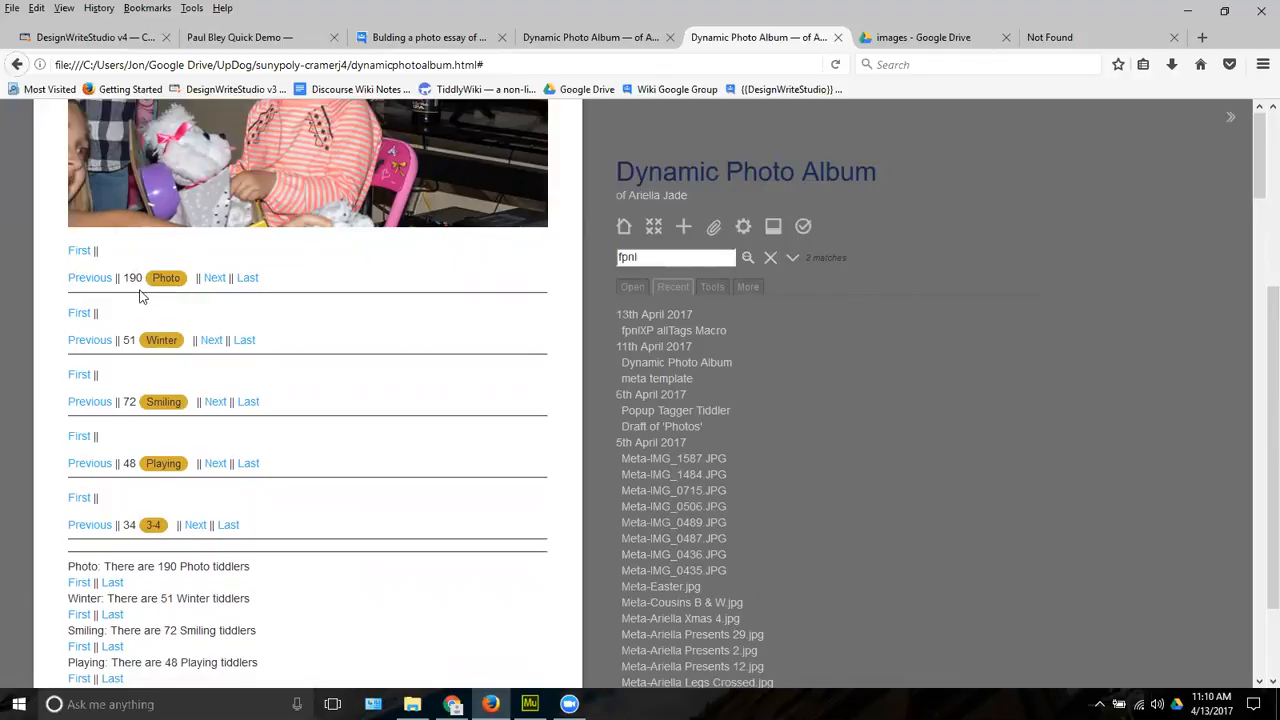
{"action": "mouse_move", "coordinate": [664, 332]}
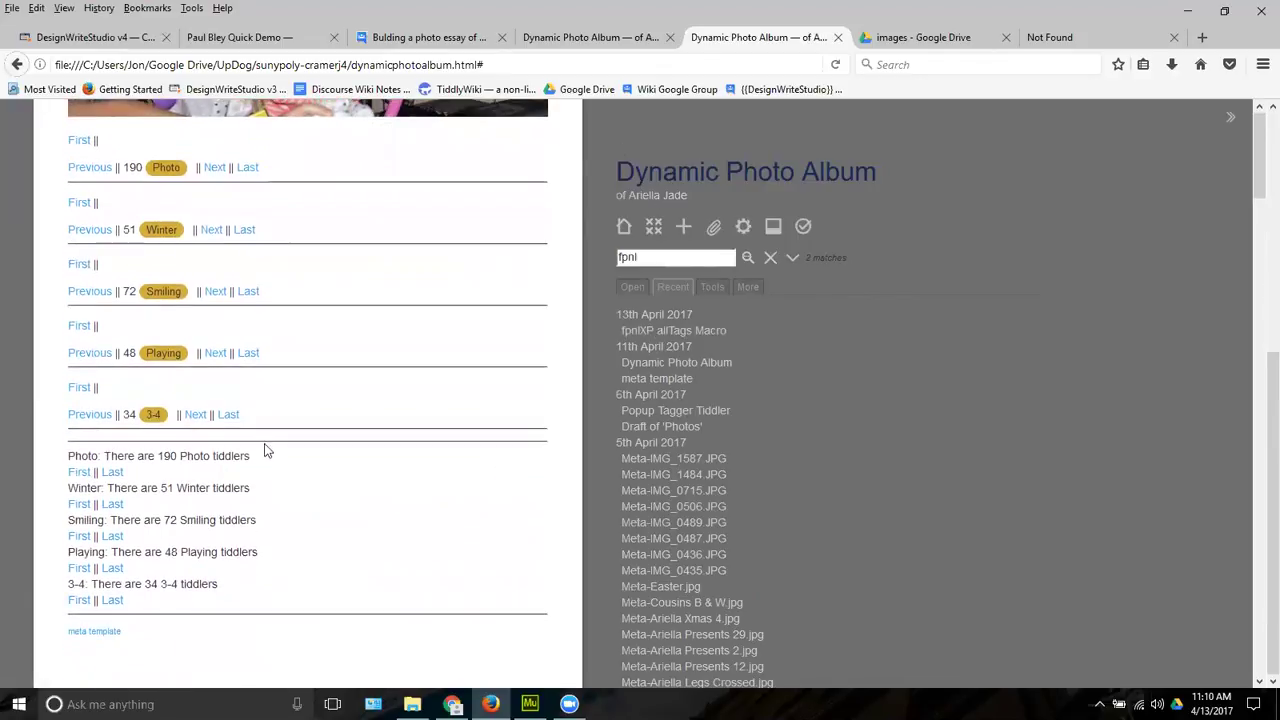
{"action": "mouse_move", "coordinate": [256, 464]}
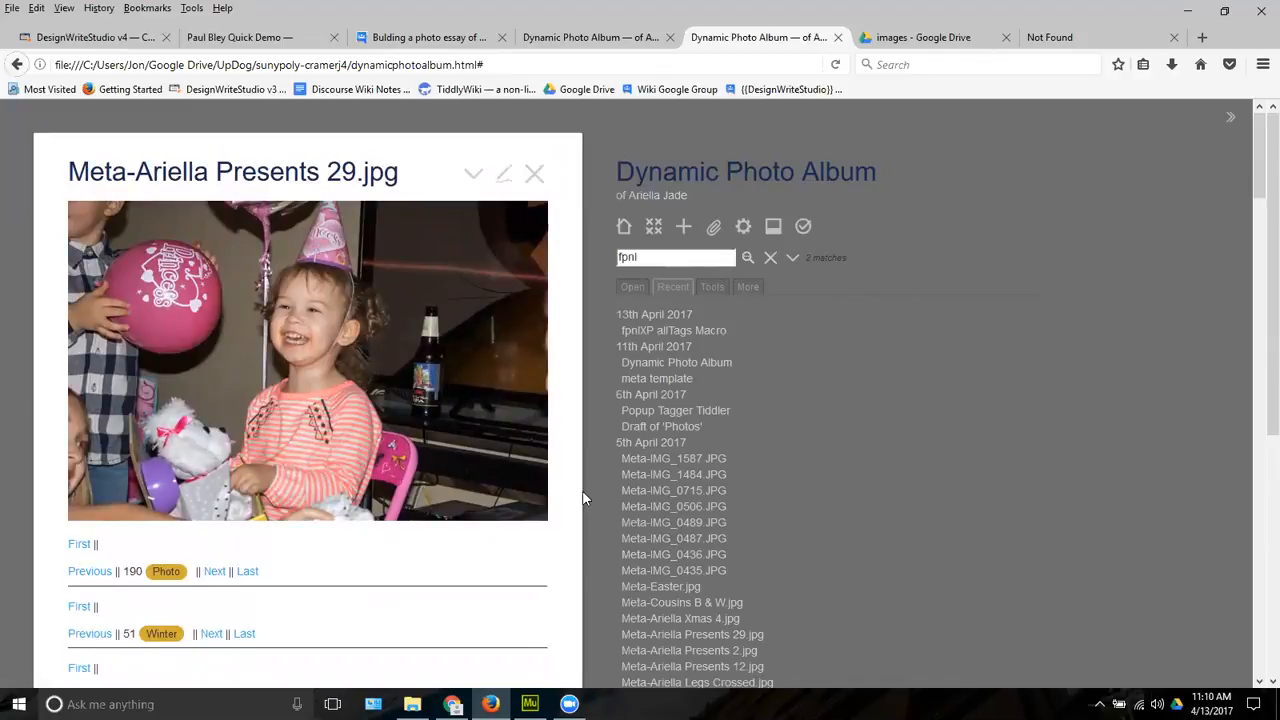
{"action": "mouse_move", "coordinate": [672, 538]}
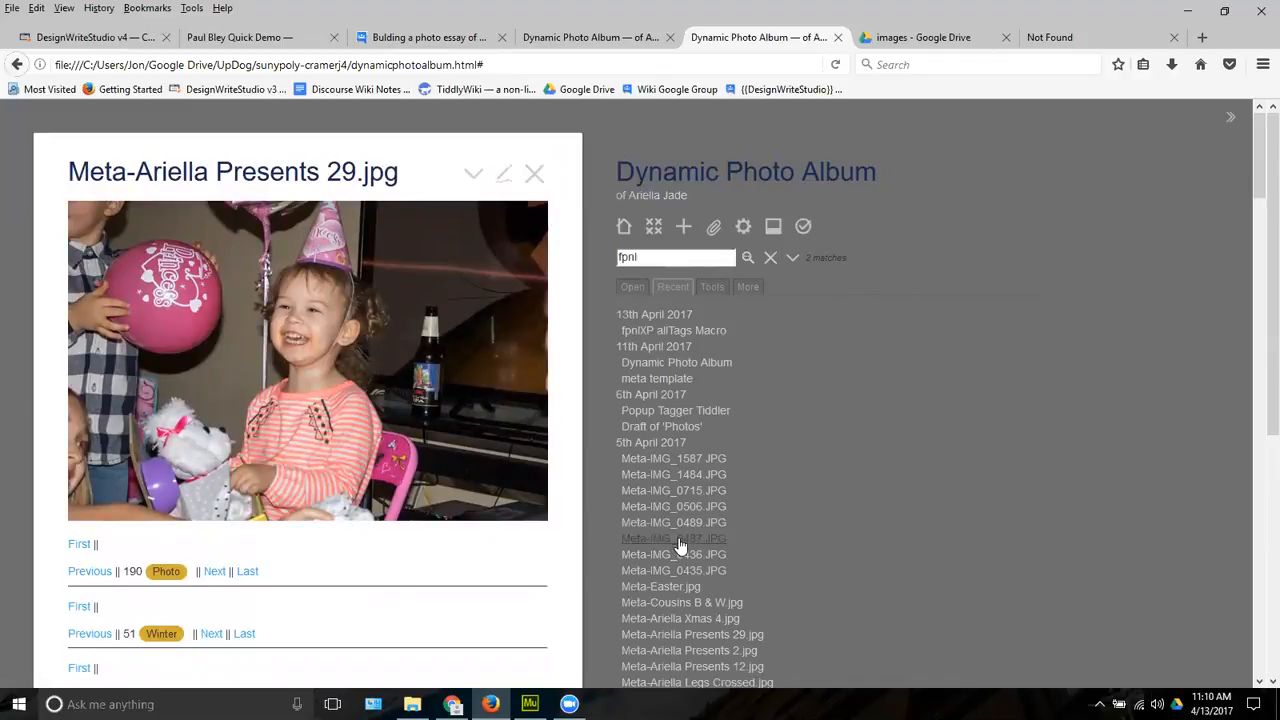
{"action": "mouse_move", "coordinate": [958, 588]}
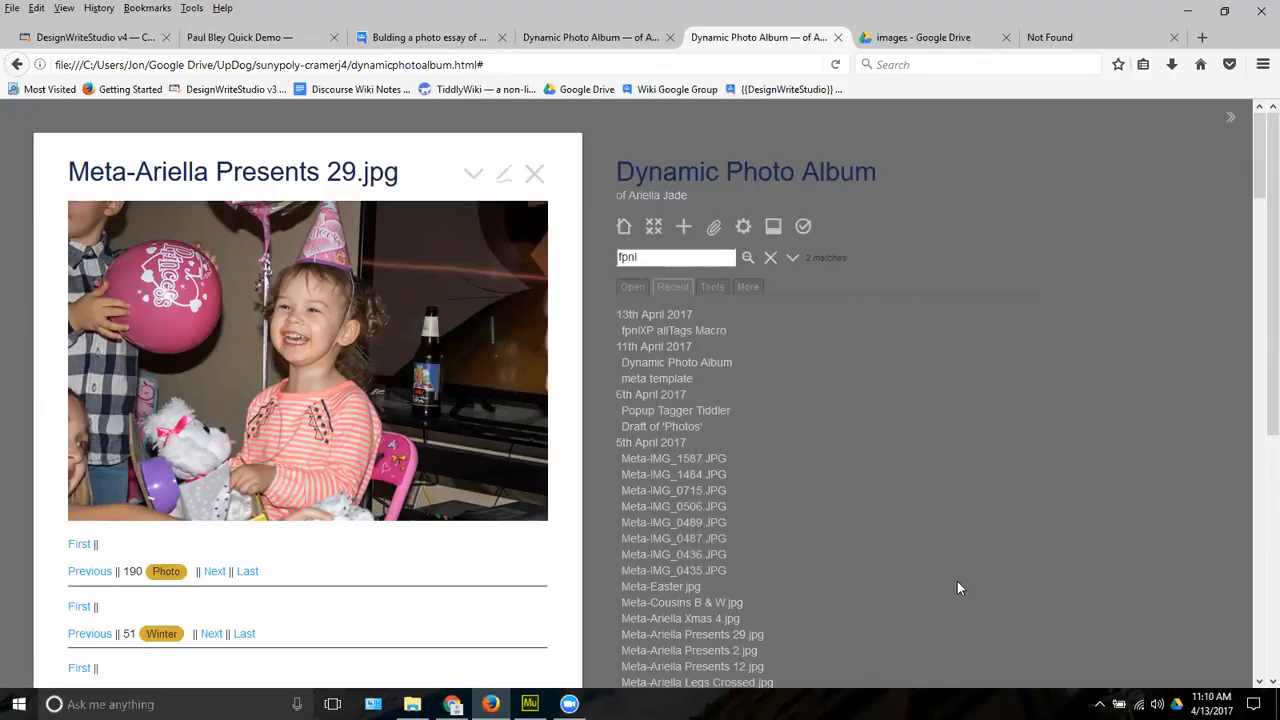
{"action": "mouse_move", "coordinate": [214, 566]}
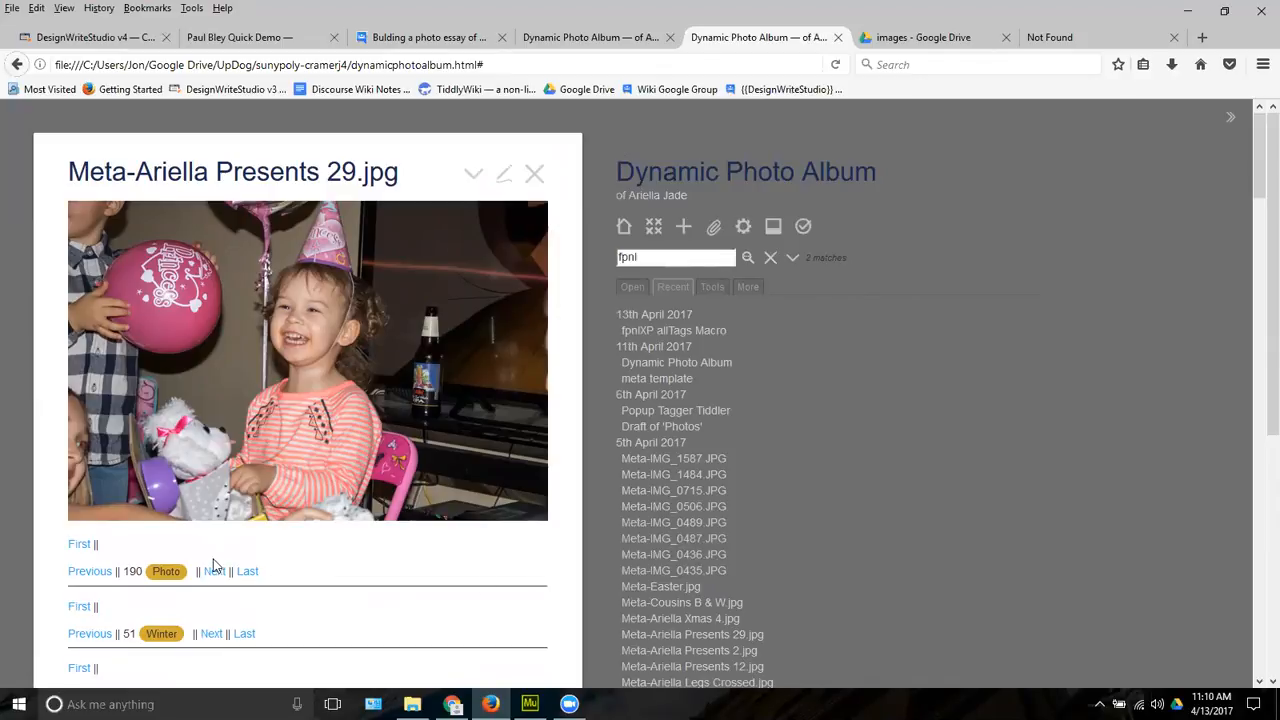
Go to the next Photo-tagged tiddler, Meta-Ariella Xmas 4.jpg, via the Photo row's Next link
{"action": "left_click", "coordinate": [680, 618]}
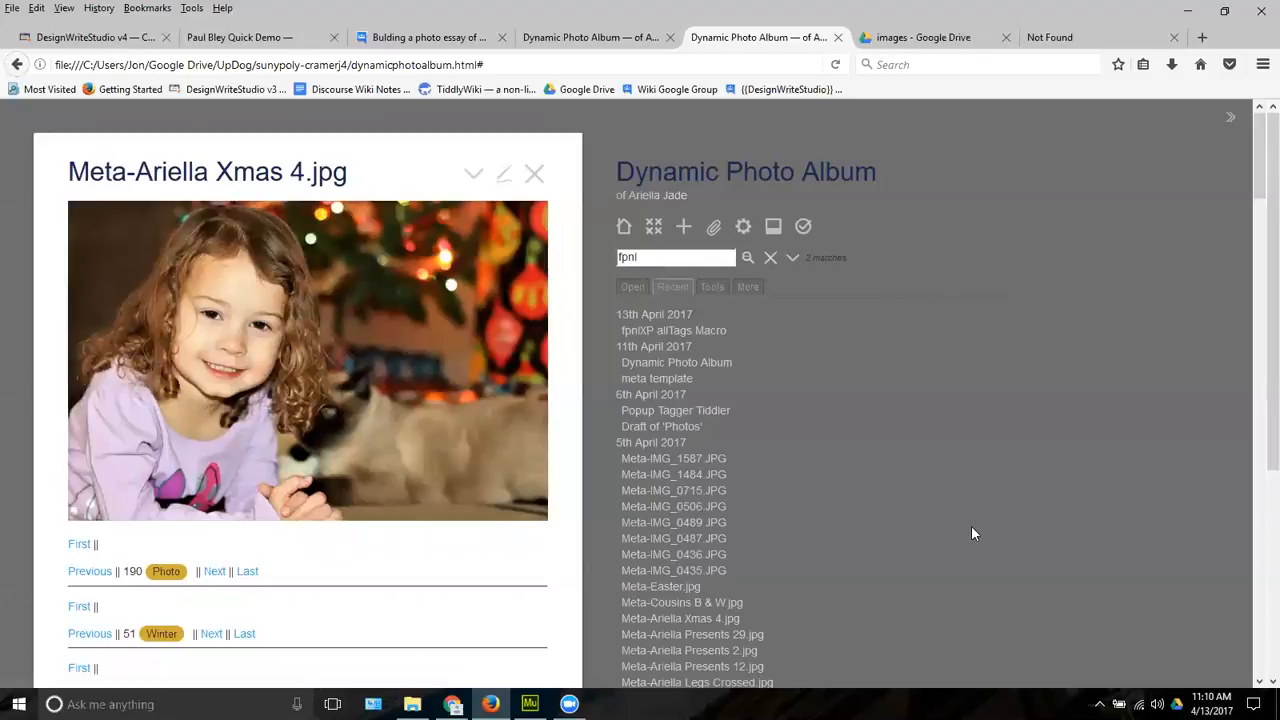
{"action": "mouse_move", "coordinate": [848, 522]}
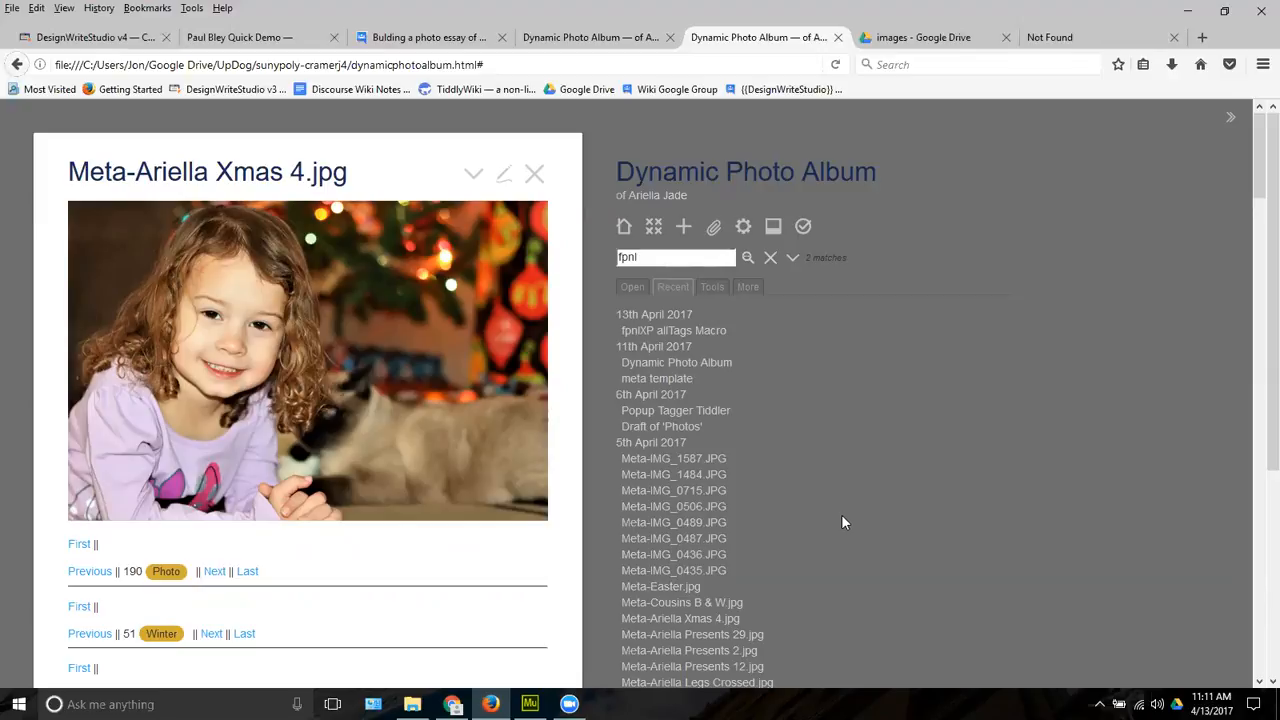
{"action": "mouse_move", "coordinate": [592, 536]}
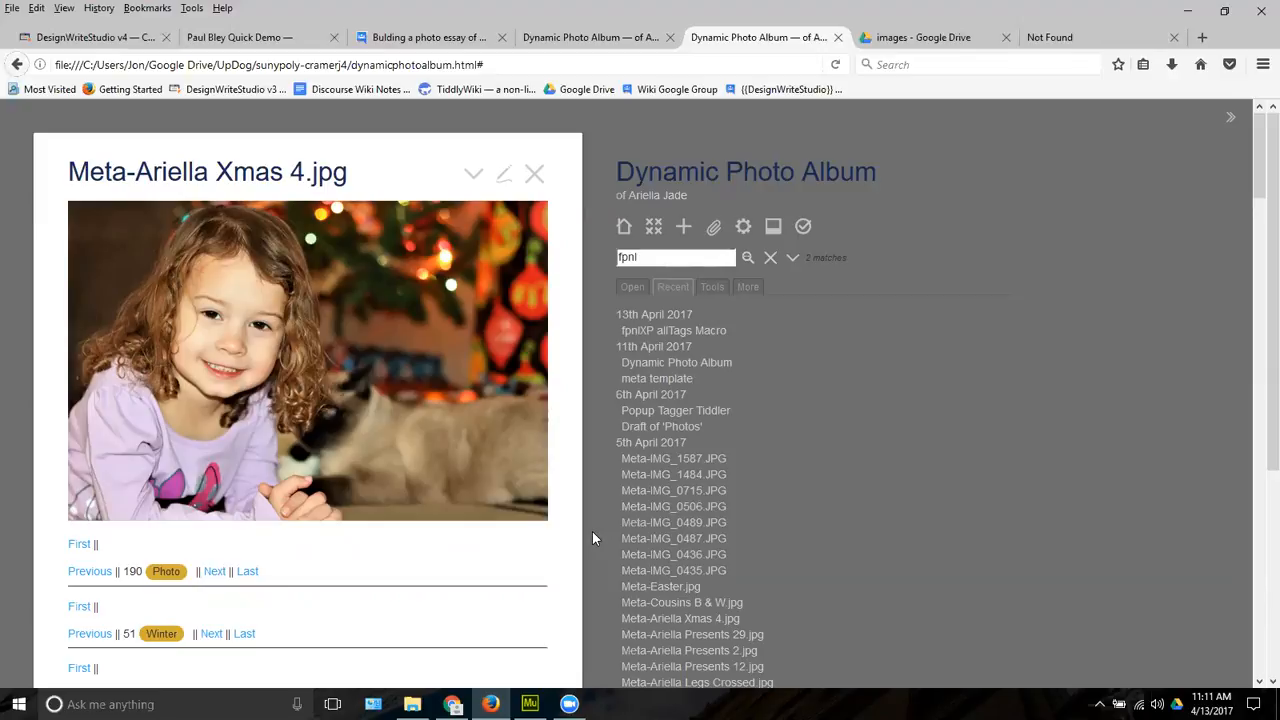
{"action": "mouse_move", "coordinate": [450, 444]}
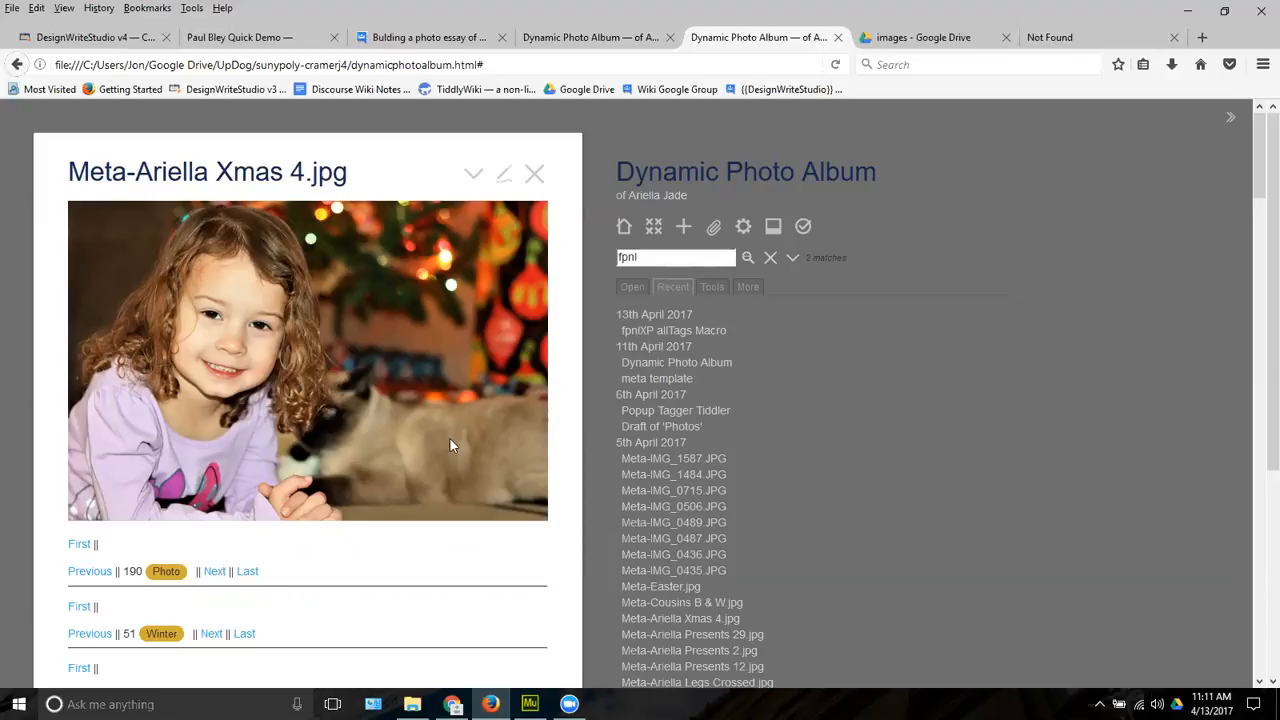
{"action": "mouse_move", "coordinate": [536, 478]}
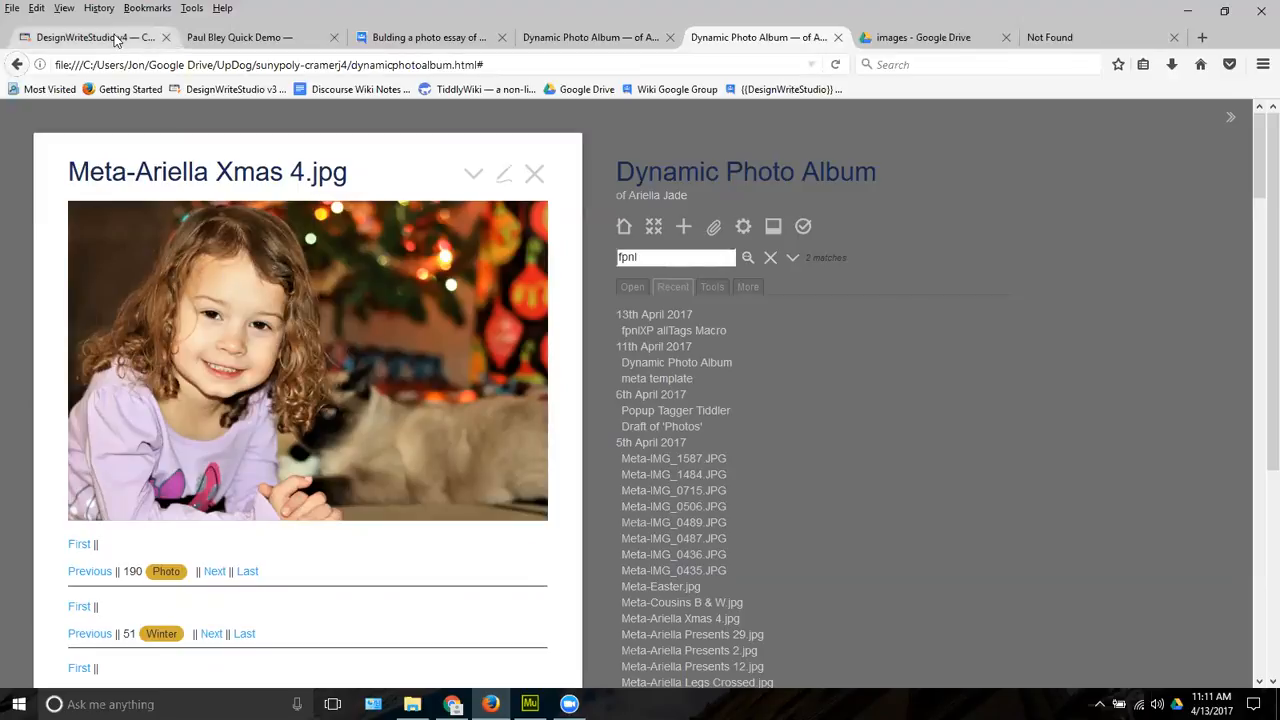
In the DesignWriteStudio wiki, search 'nth' and bring up the nth Operator tiddler and its Examples
{"action": "left_click", "coordinate": [90, 36]}
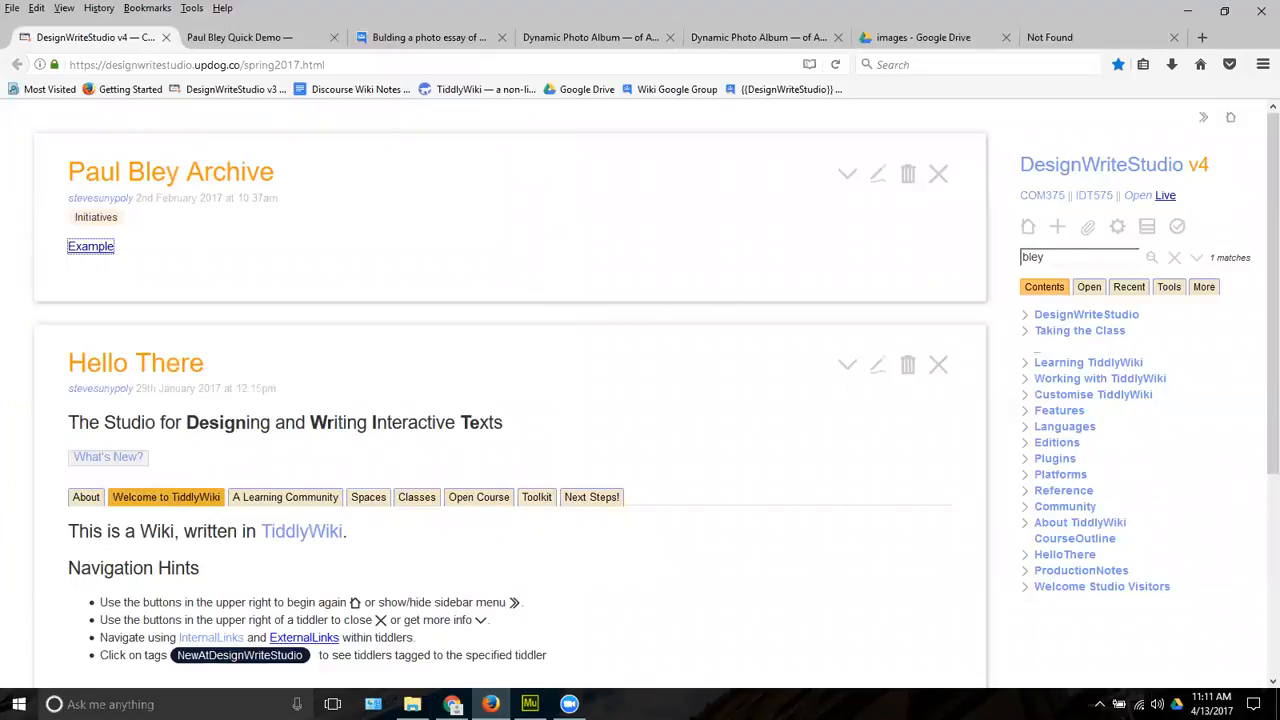
{"action": "left_click", "coordinate": [1080, 256]}
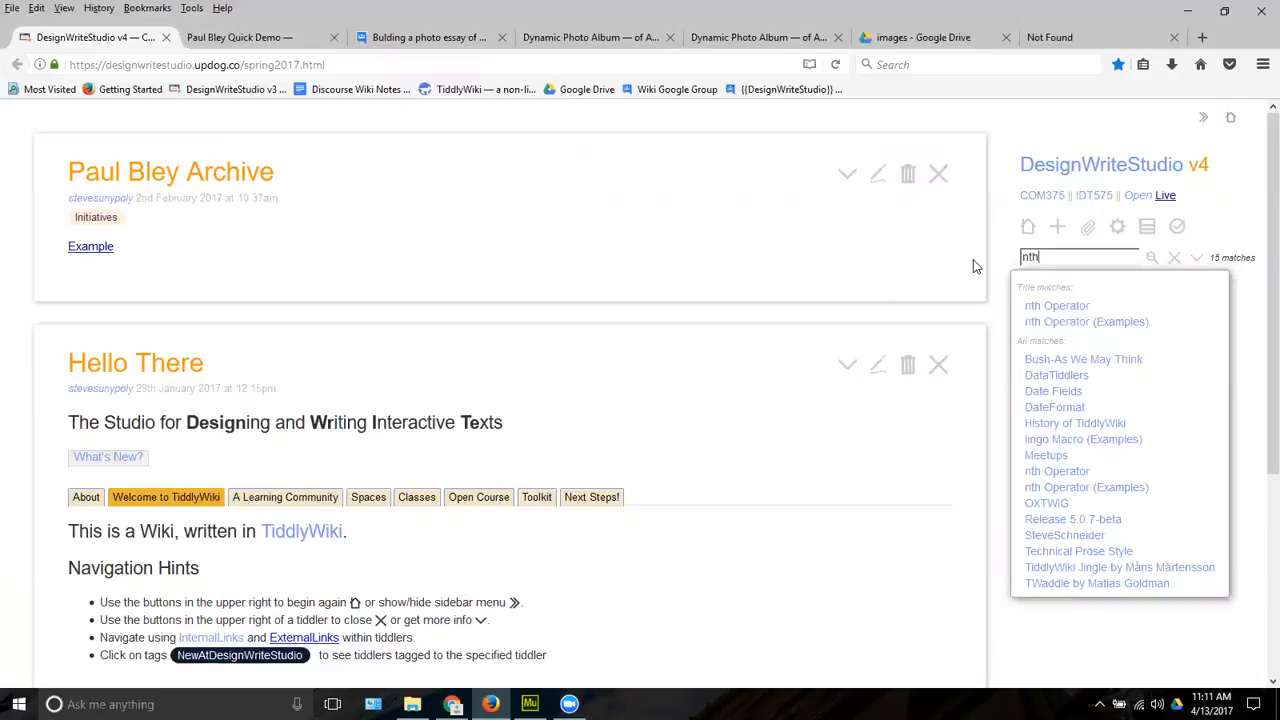
{"action": "mouse_move", "coordinate": [1056, 304]}
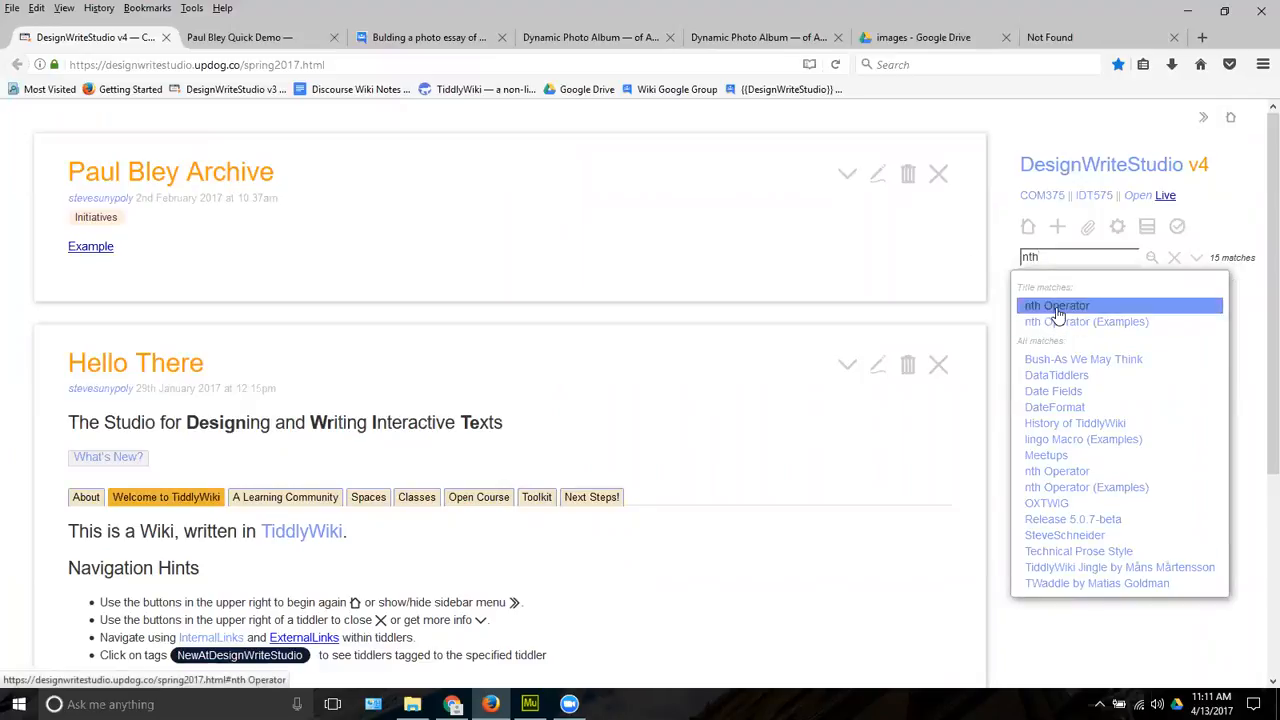
{"action": "left_click", "coordinate": [1056, 304]}
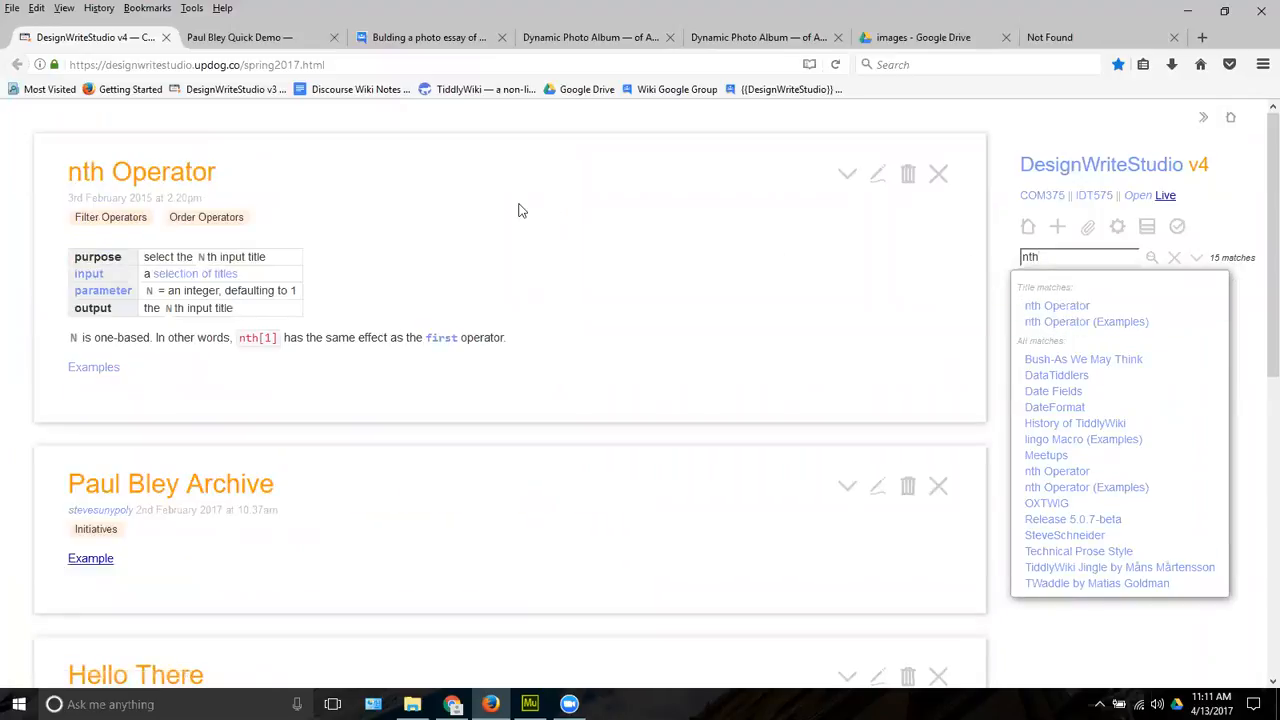
{"action": "mouse_move", "coordinate": [340, 282]}
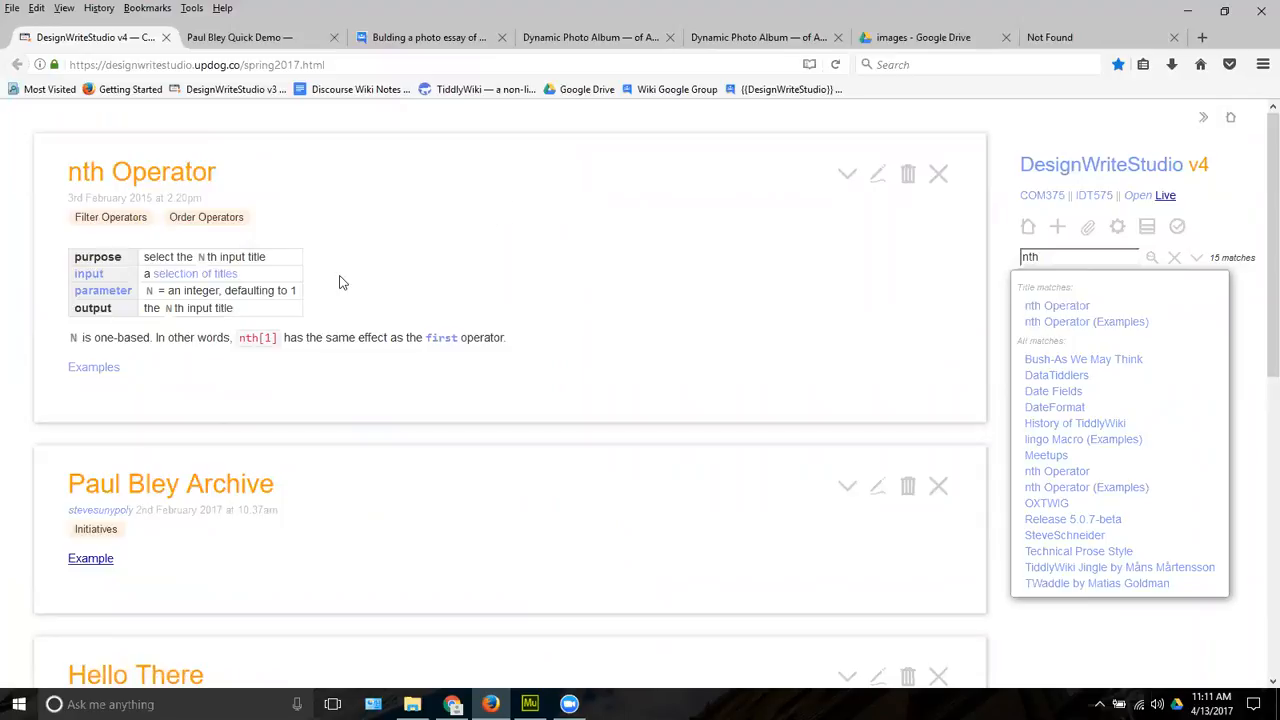
{"action": "mouse_move", "coordinate": [124, 376]}
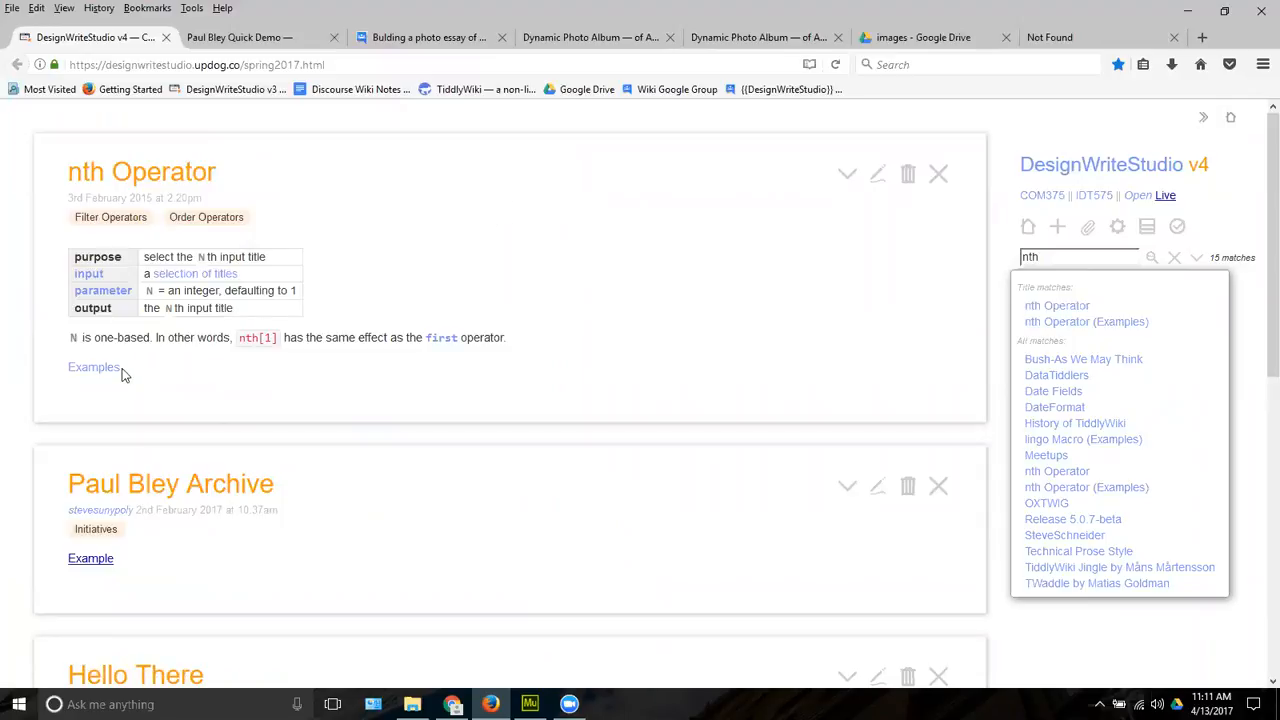
{"action": "mouse_move", "coordinate": [134, 388]}
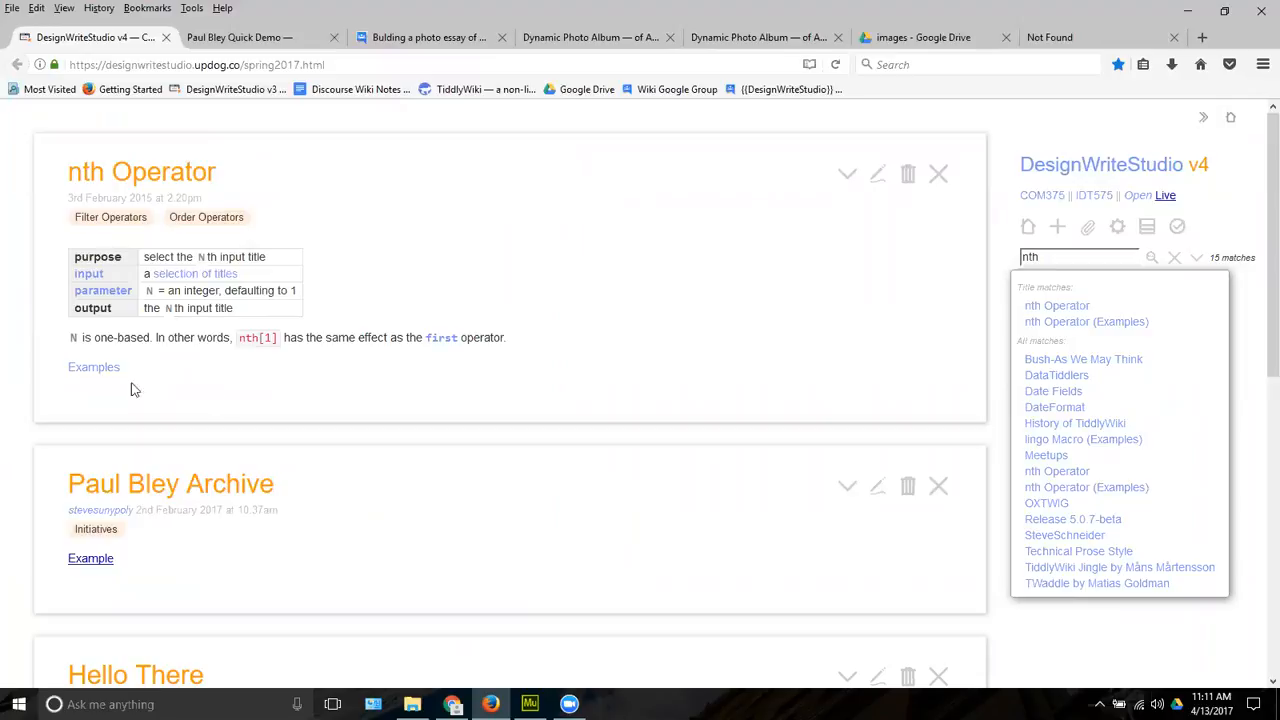
{"action": "mouse_move", "coordinate": [92, 368]}
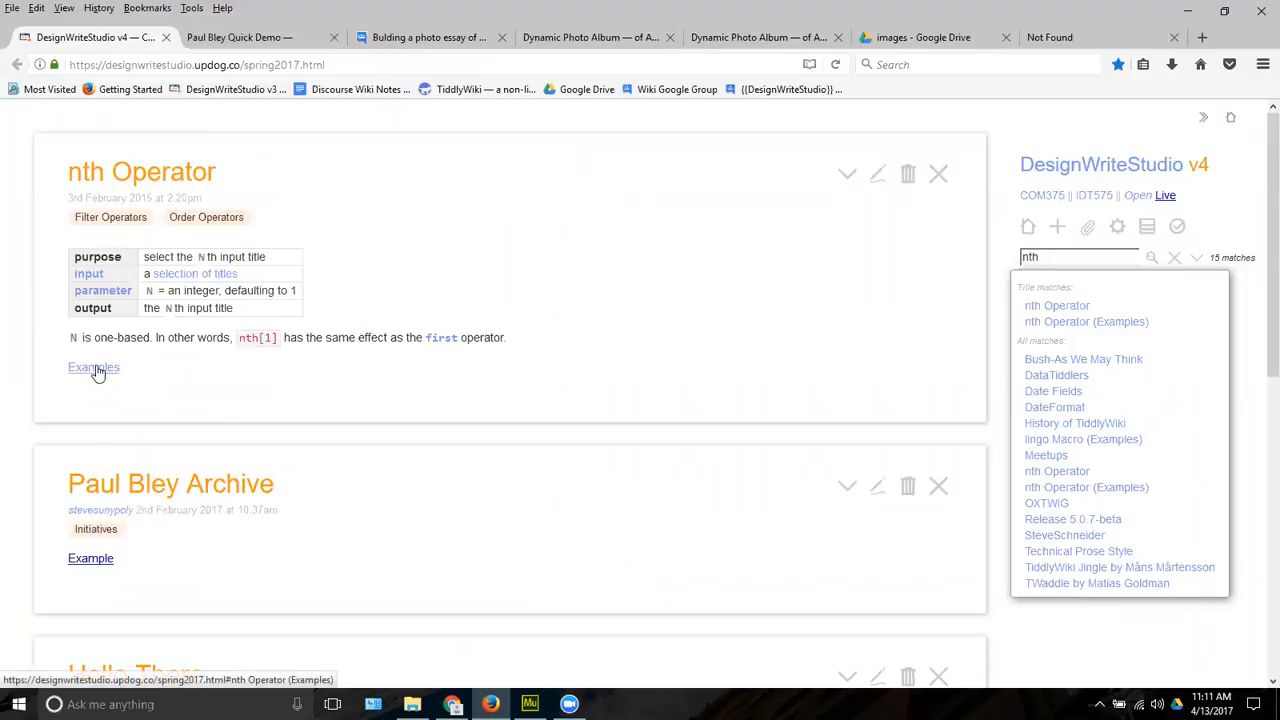
{"action": "left_click", "coordinate": [92, 368]}
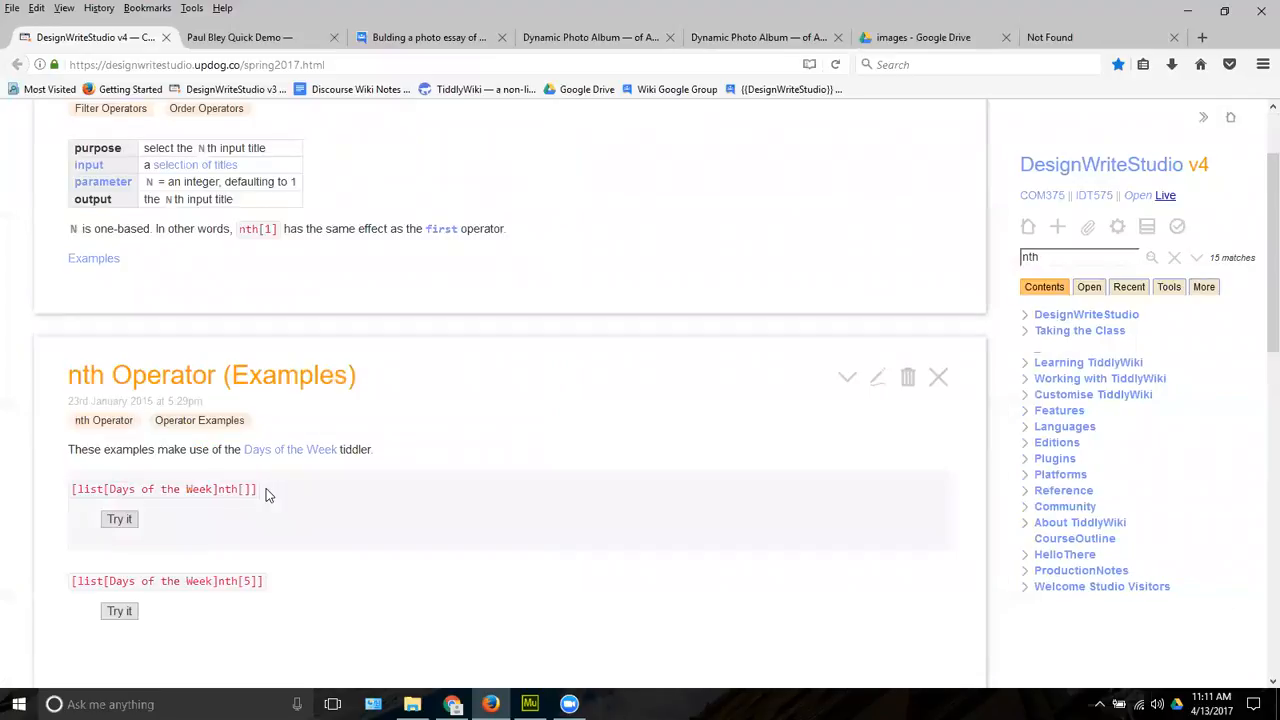
Scroll through the nth Operator examples in the documentation wiki
{"action": "scroll", "scroll_direction": "down", "scroll_amount": 3}
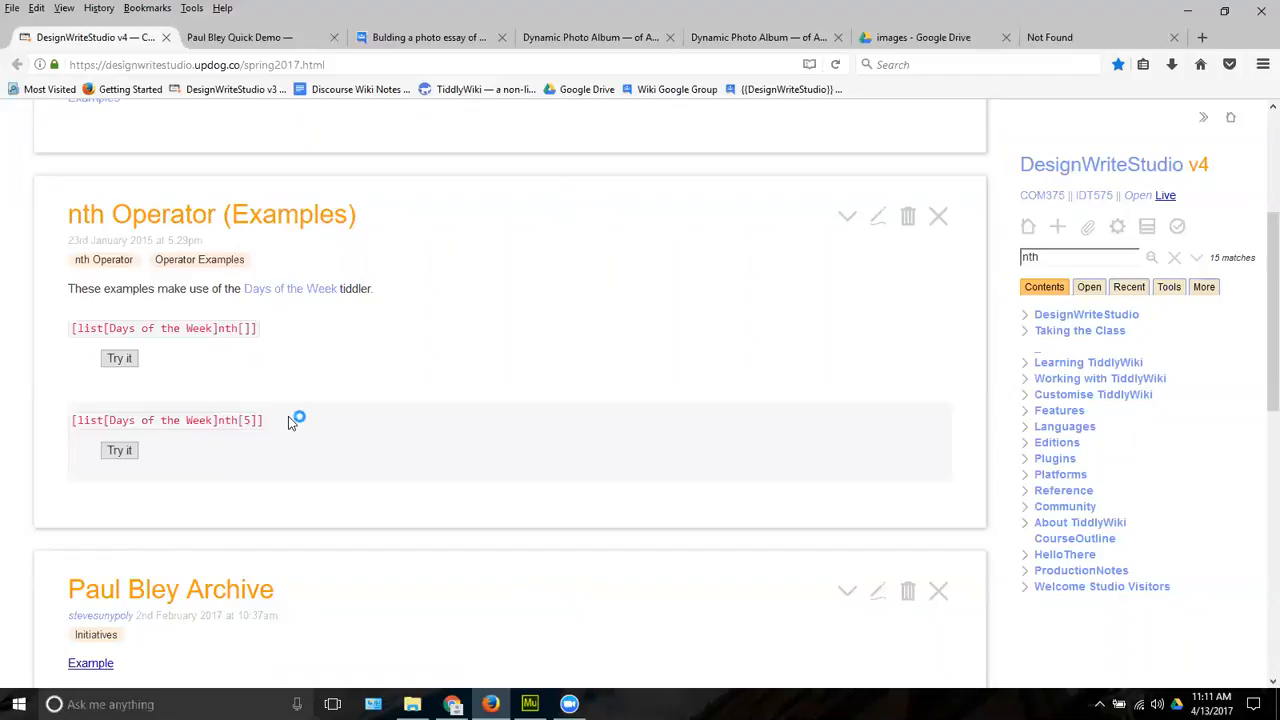
{"action": "mouse_move", "coordinate": [292, 420]}
{"action": "type", "text": "index"}
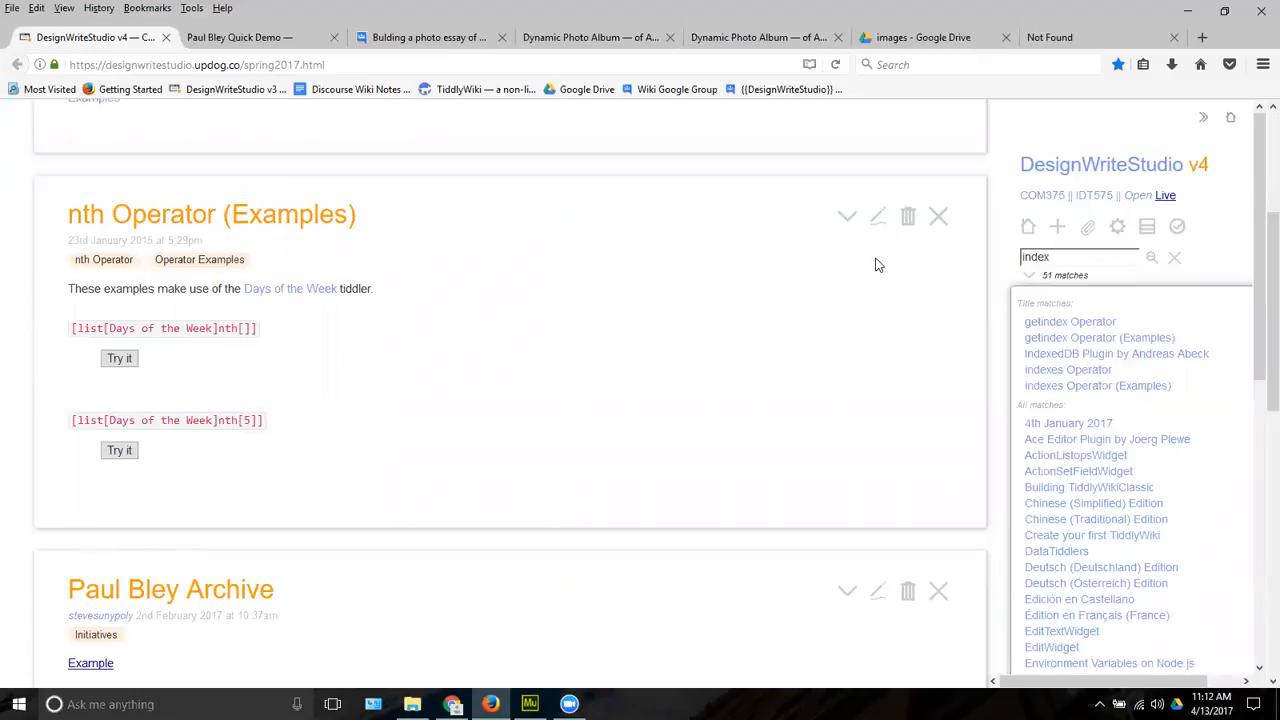
{"action": "mouse_move", "coordinate": [1100, 336]}
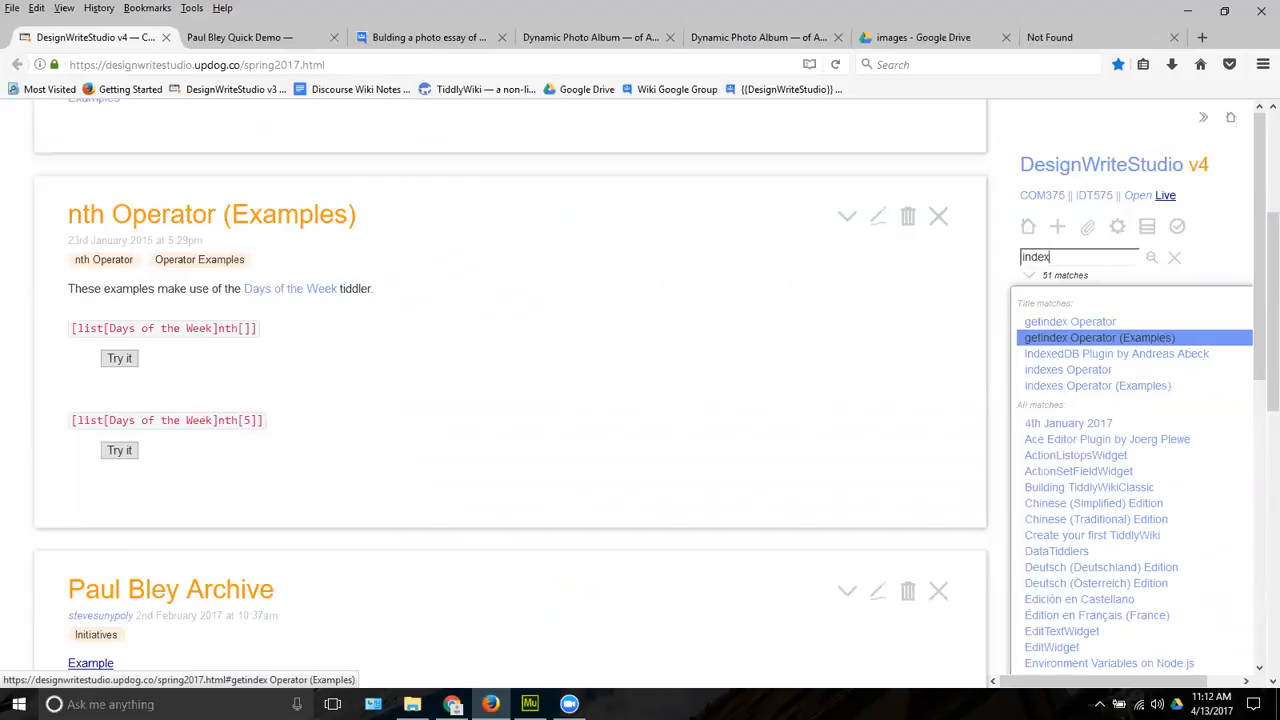
Bring up the getindex Operator and indexes Operator docs from the 'index' search results
{"action": "left_click", "coordinate": [1068, 320]}
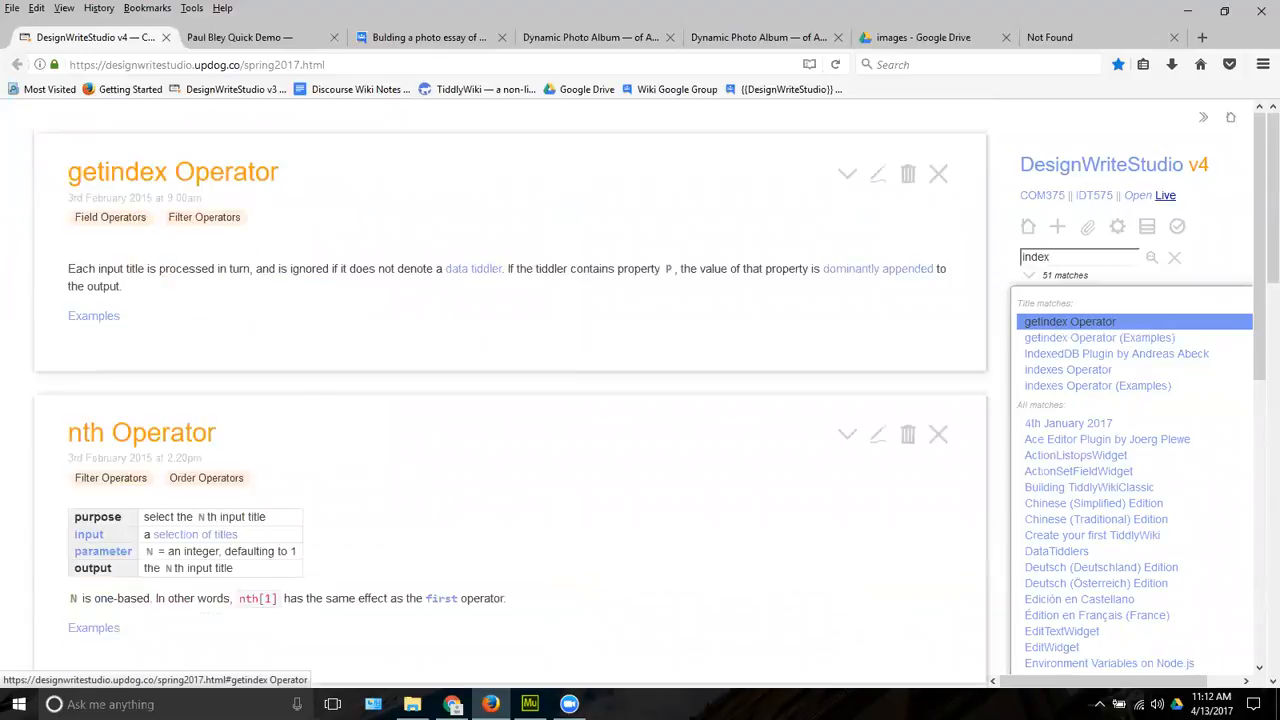
{"action": "mouse_move", "coordinate": [508, 206]}
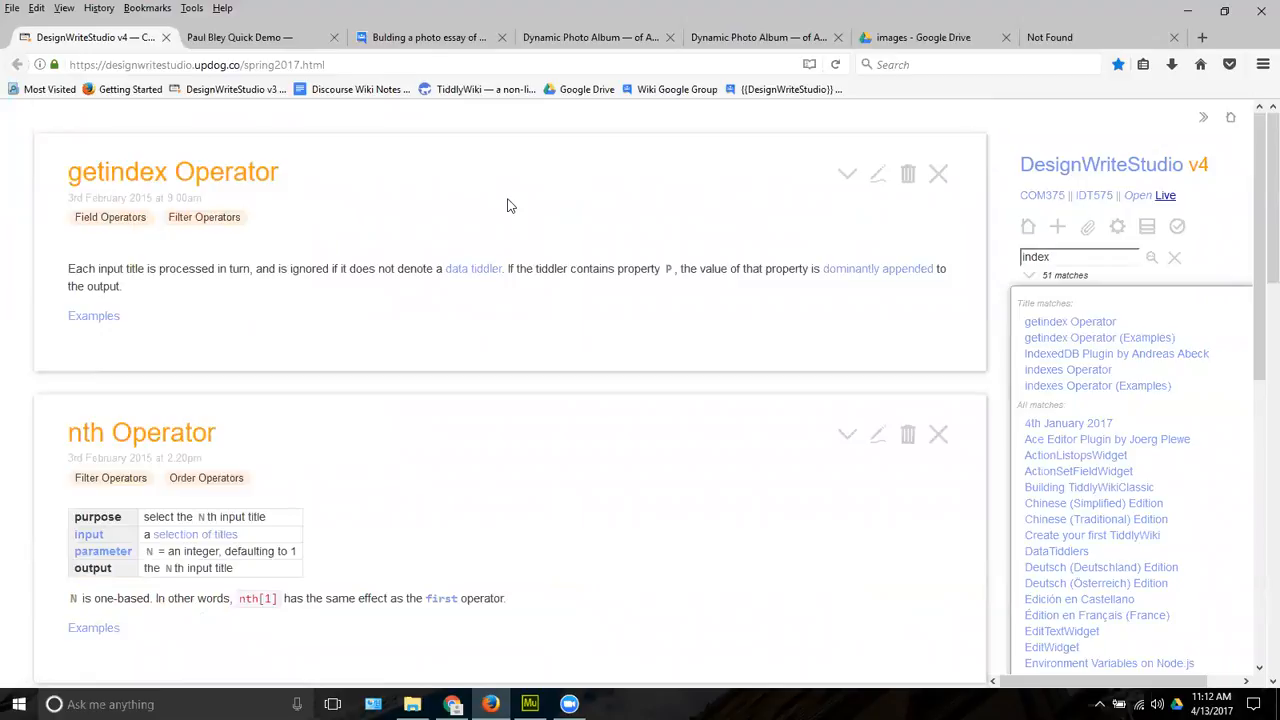
{"action": "mouse_move", "coordinate": [194, 240]}
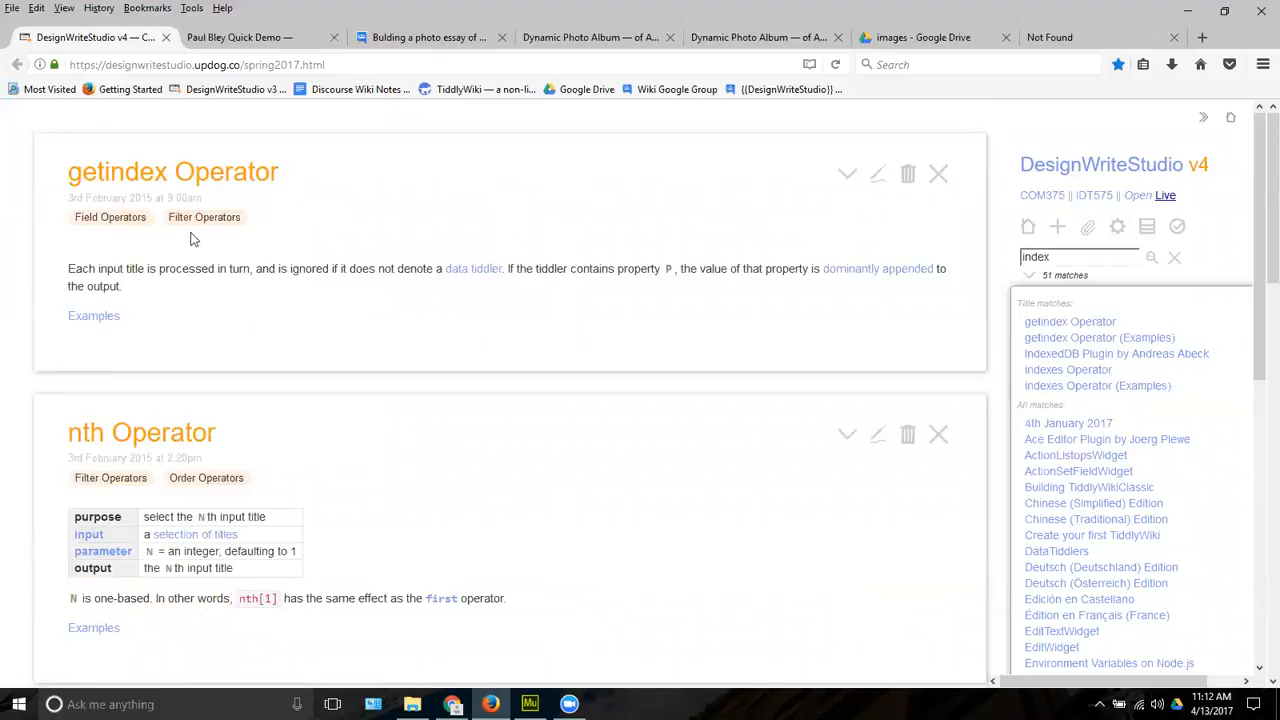
{"action": "mouse_move", "coordinate": [512, 288]}
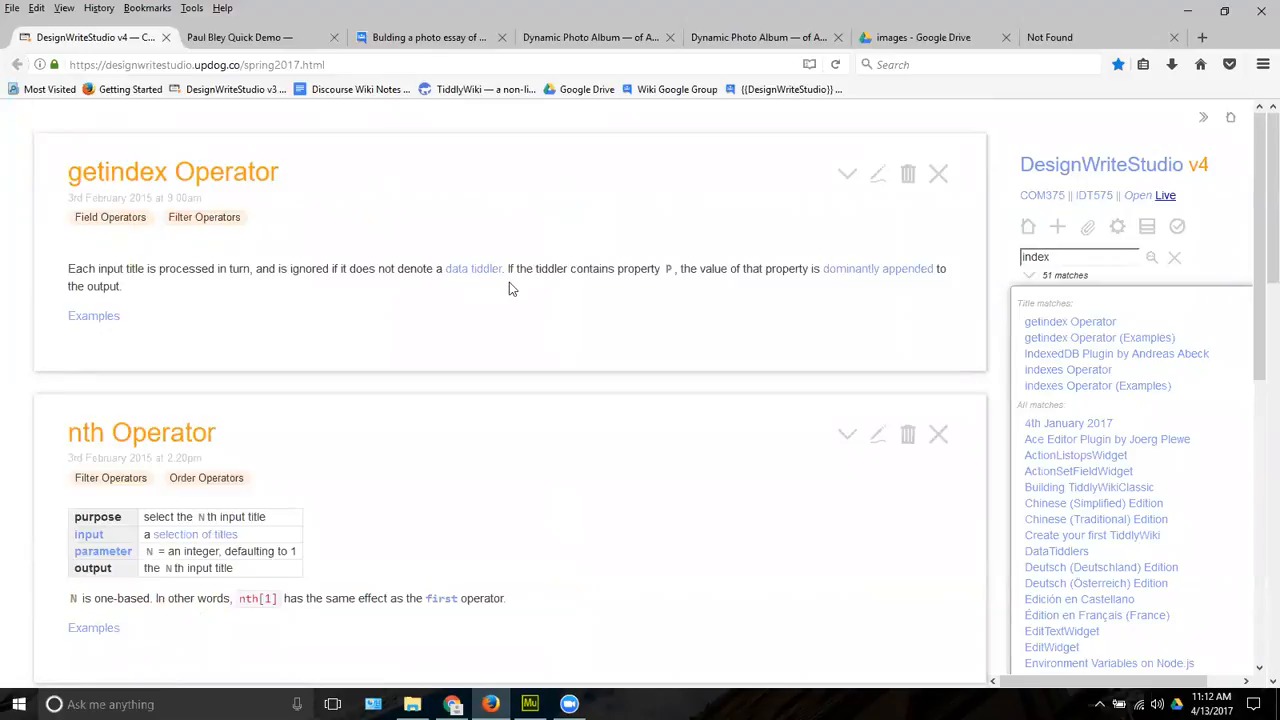
{"action": "mouse_move", "coordinate": [670, 330]}
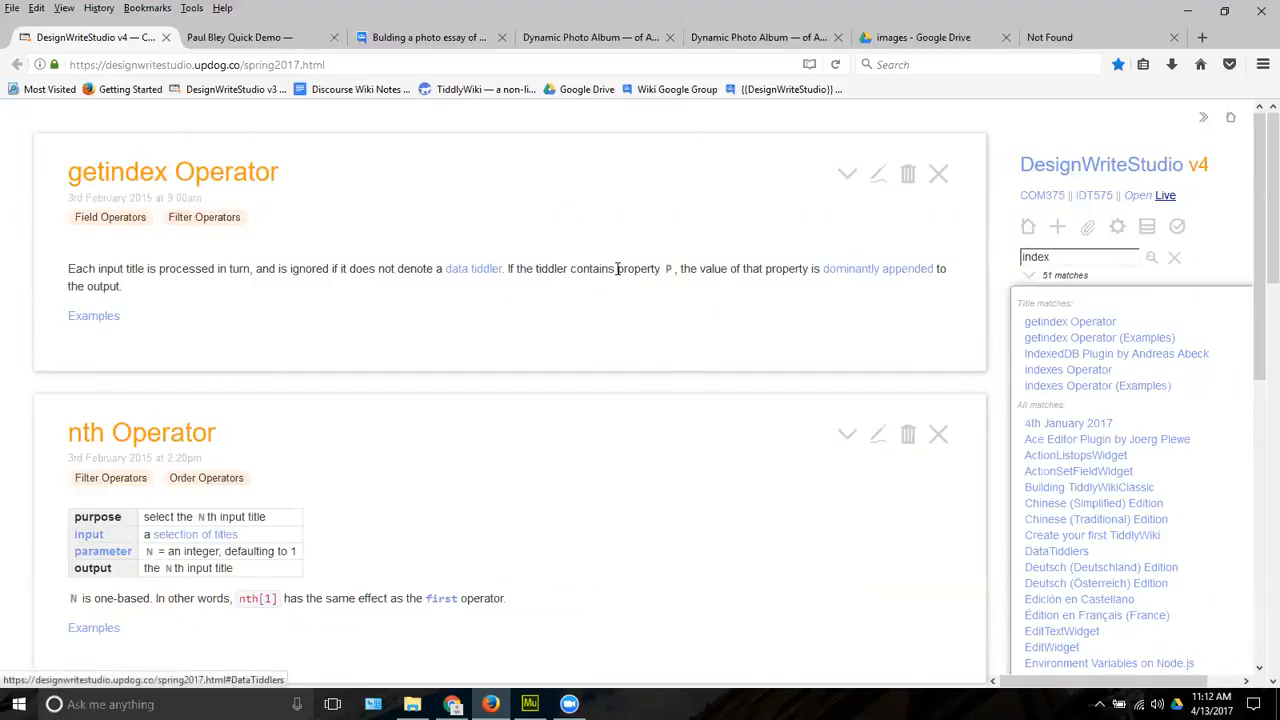
{"action": "mouse_move", "coordinate": [1068, 368]}
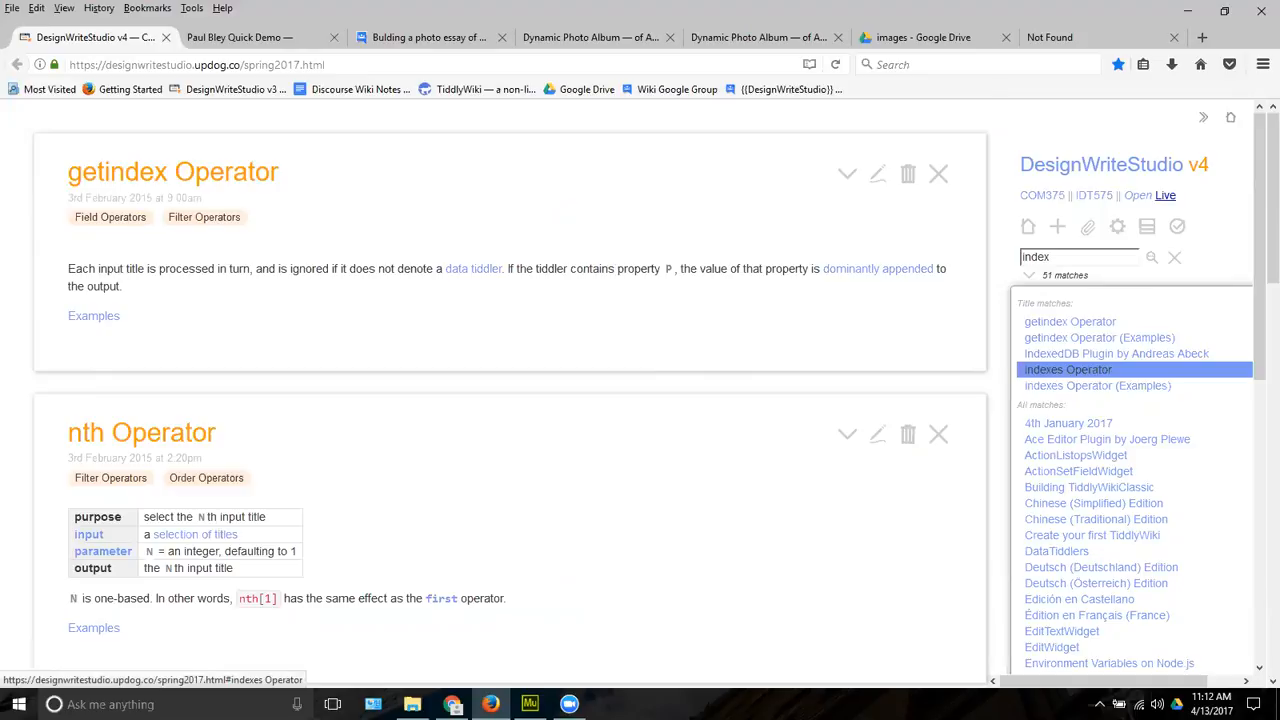
{"action": "left_click", "coordinate": [1068, 368]}
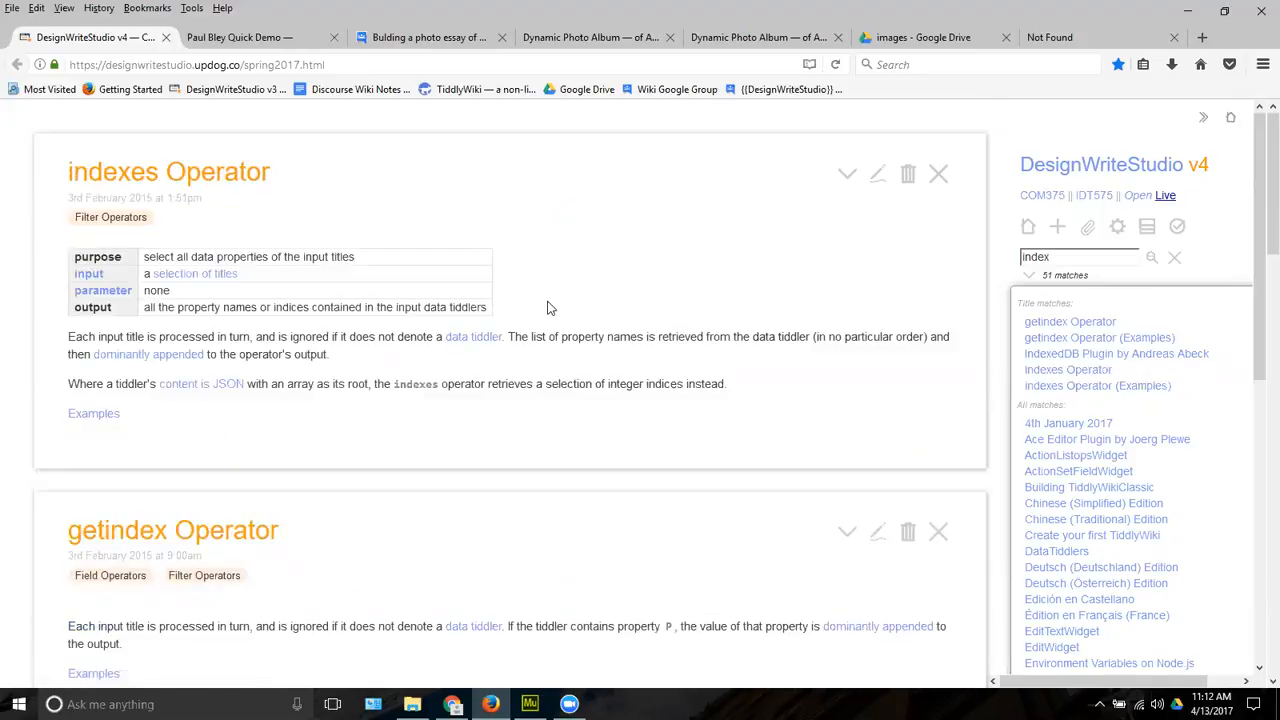
{"action": "mouse_move", "coordinate": [504, 312]}
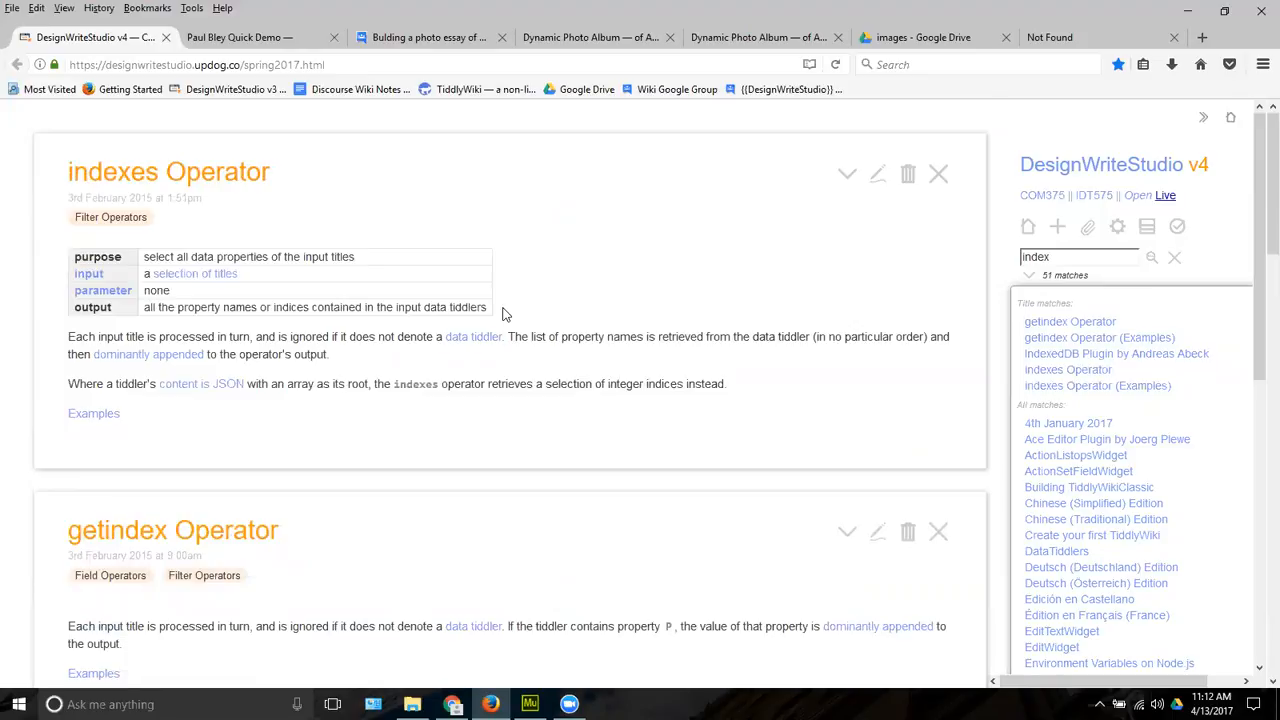
{"action": "mouse_move", "coordinate": [938, 174]}
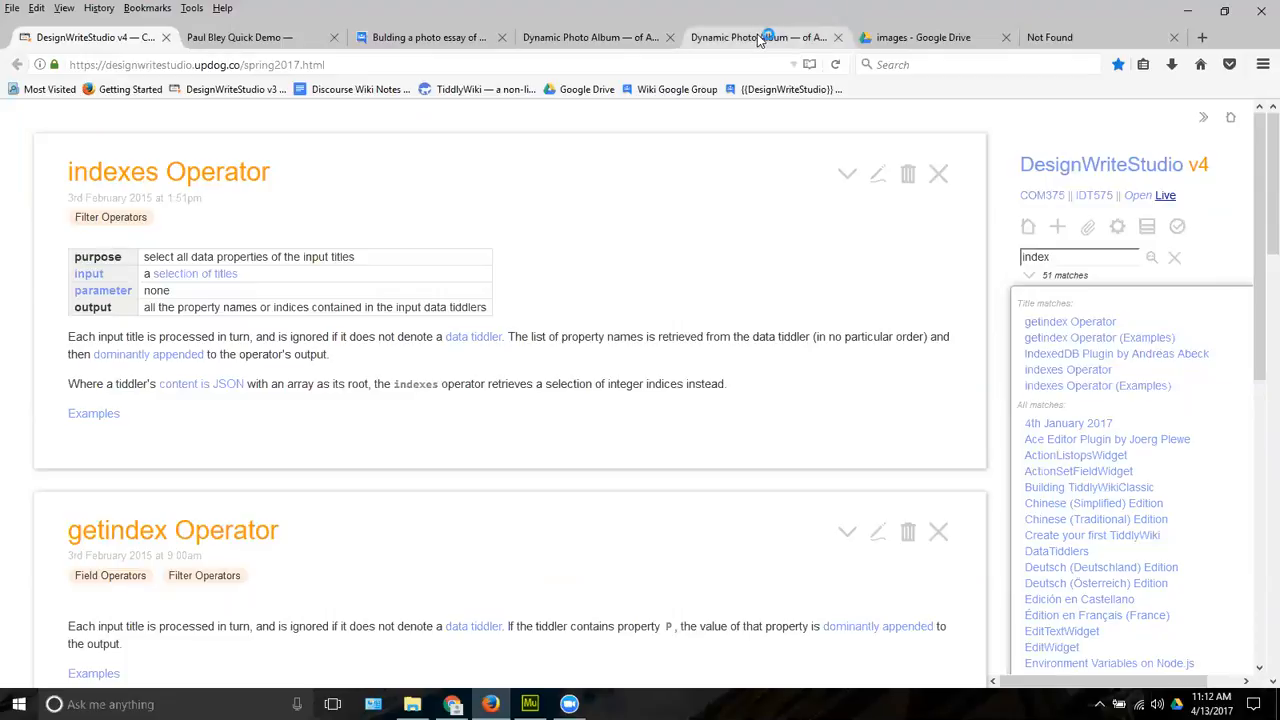
{"action": "mouse_move", "coordinate": [760, 36]}
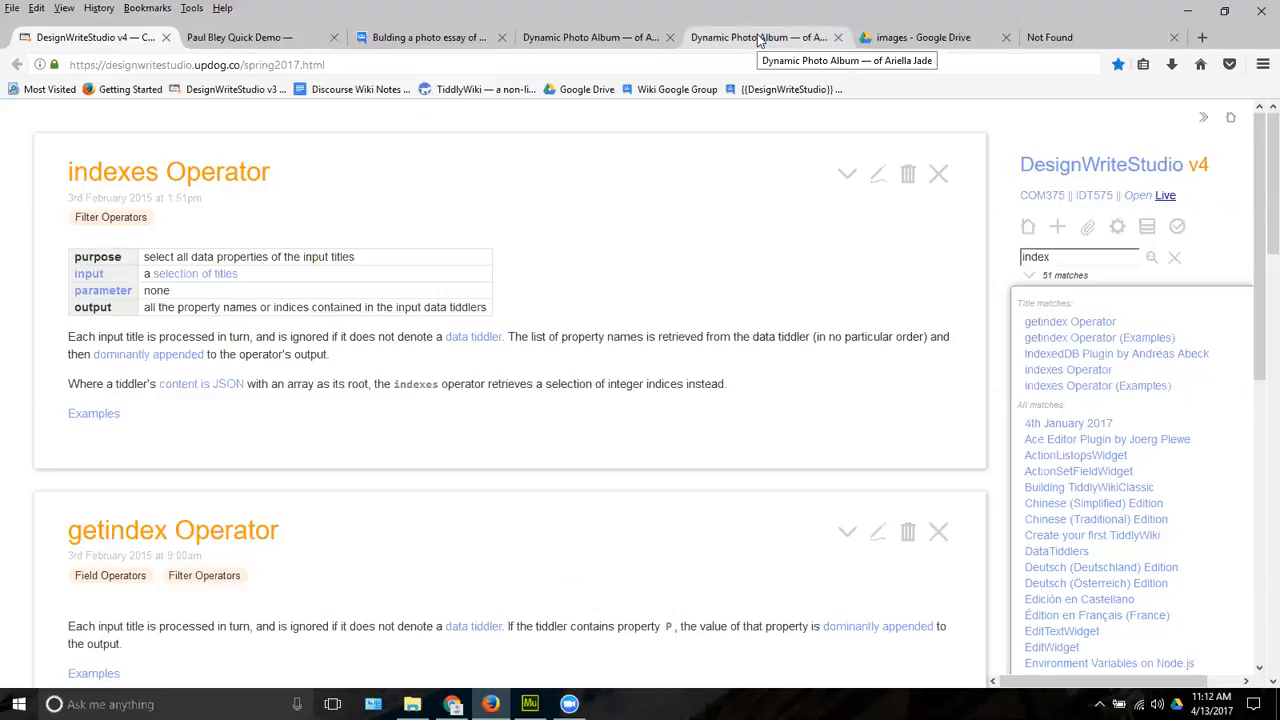
Return to the Dynamic Photo Album wiki showing Meta-Ariella Xmas 4.jpg and its recent list
{"action": "left_click", "coordinate": [758, 36]}
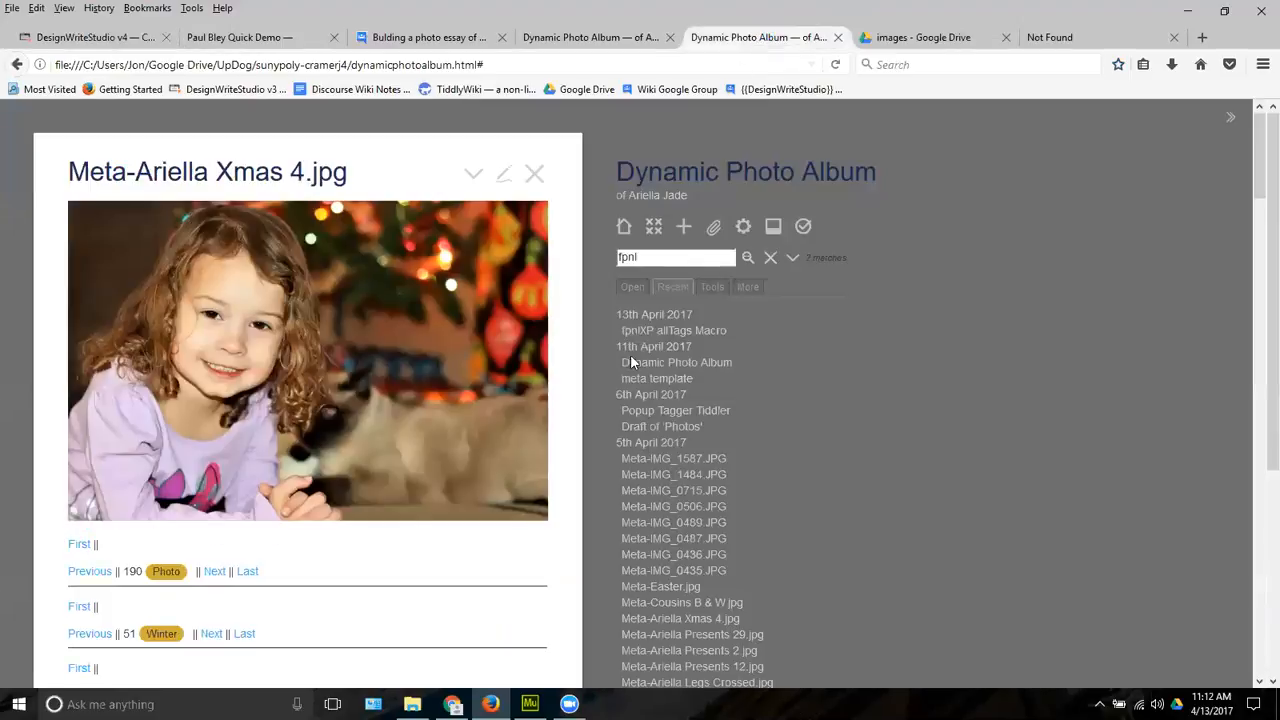
{"action": "scroll", "scroll_direction": "down", "scroll_amount": 3}
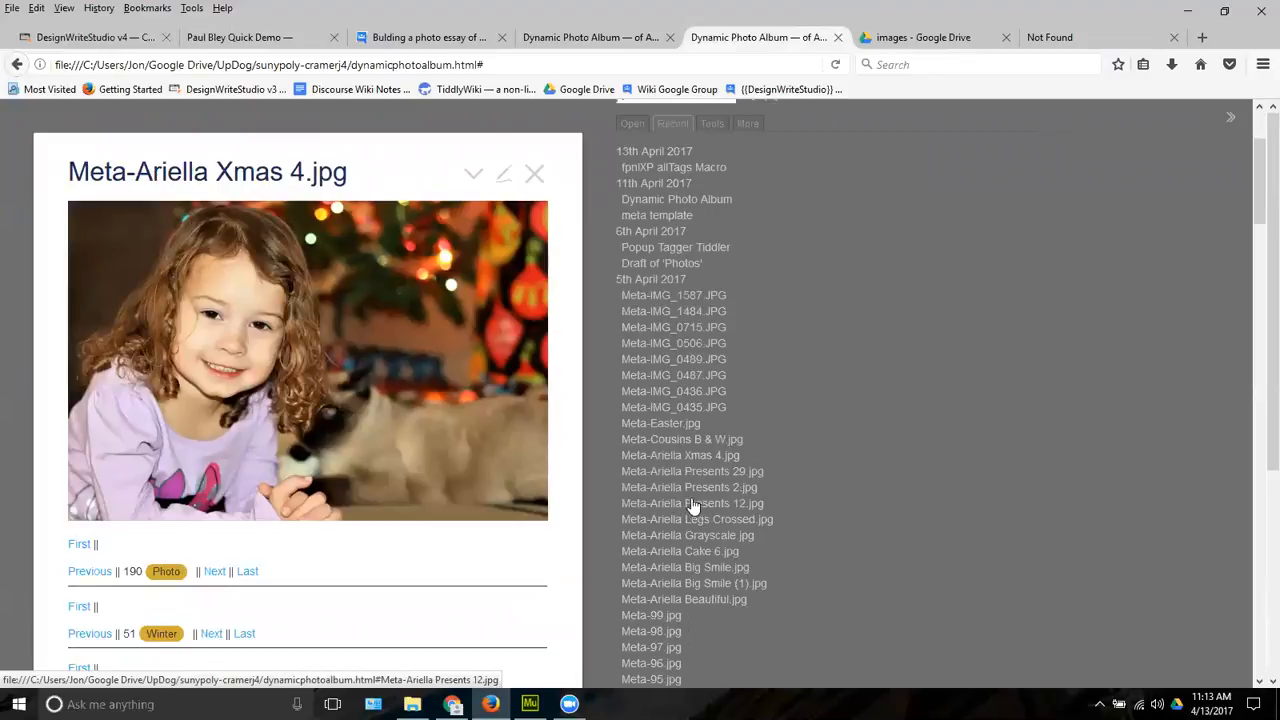
{"action": "mouse_move", "coordinate": [238, 200]}
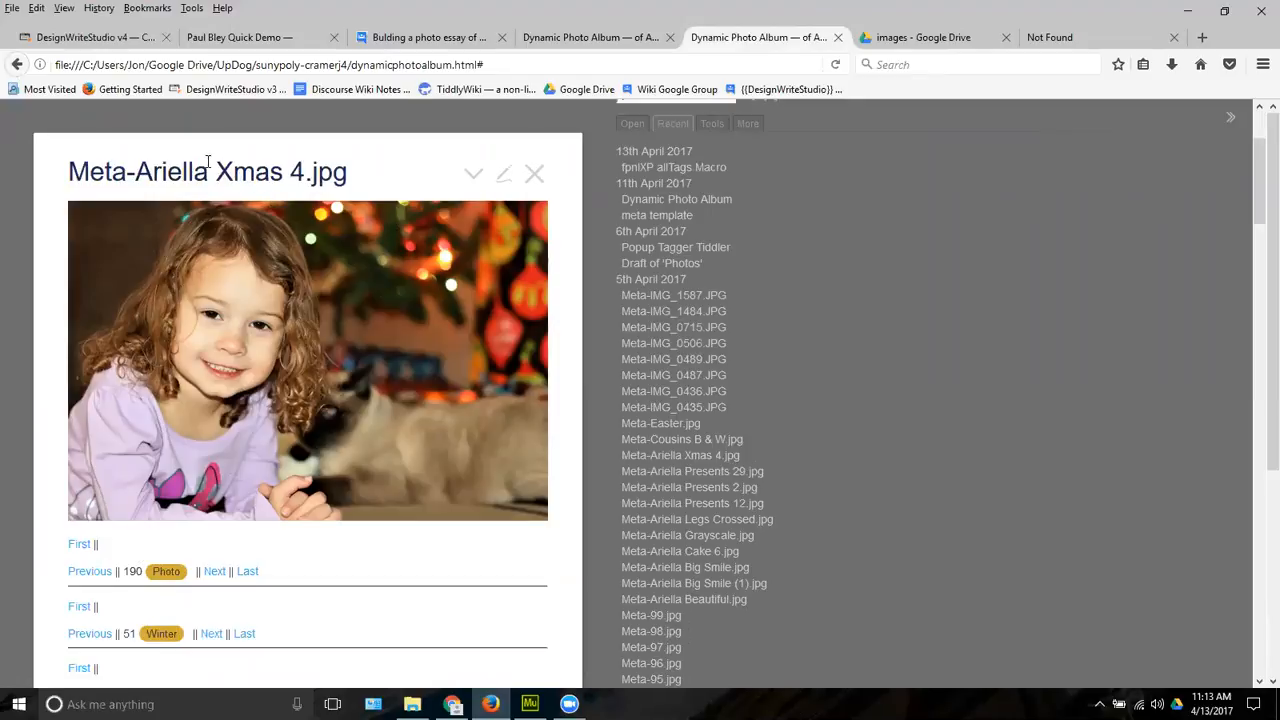
{"action": "double_click", "coordinate": [172, 172]}
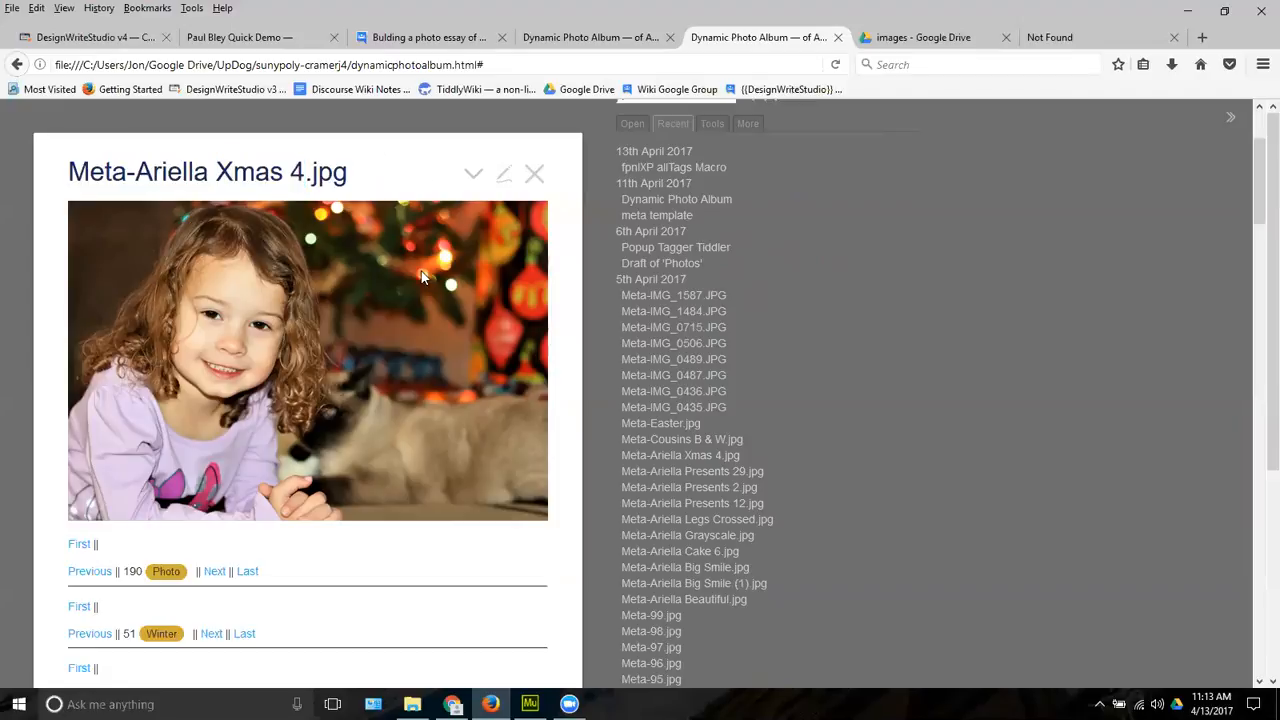
{"action": "mouse_move", "coordinate": [208, 562]}
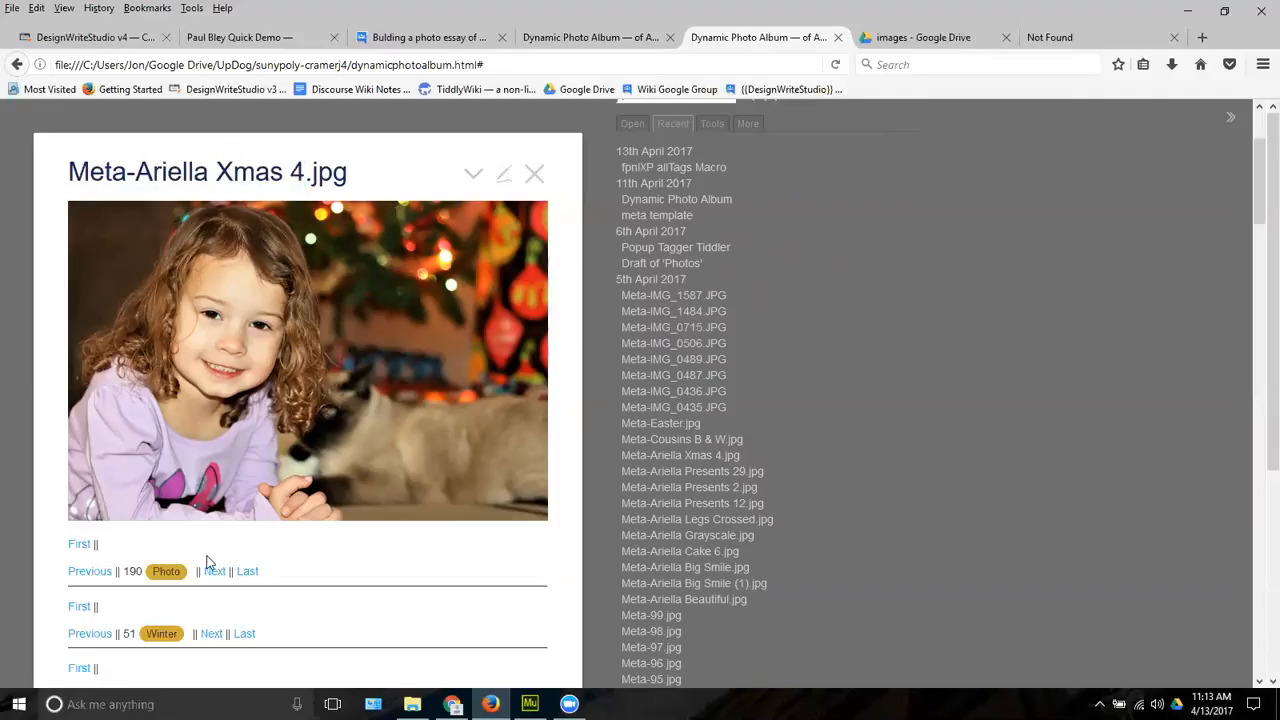
{"action": "left_click", "coordinate": [166, 572]}
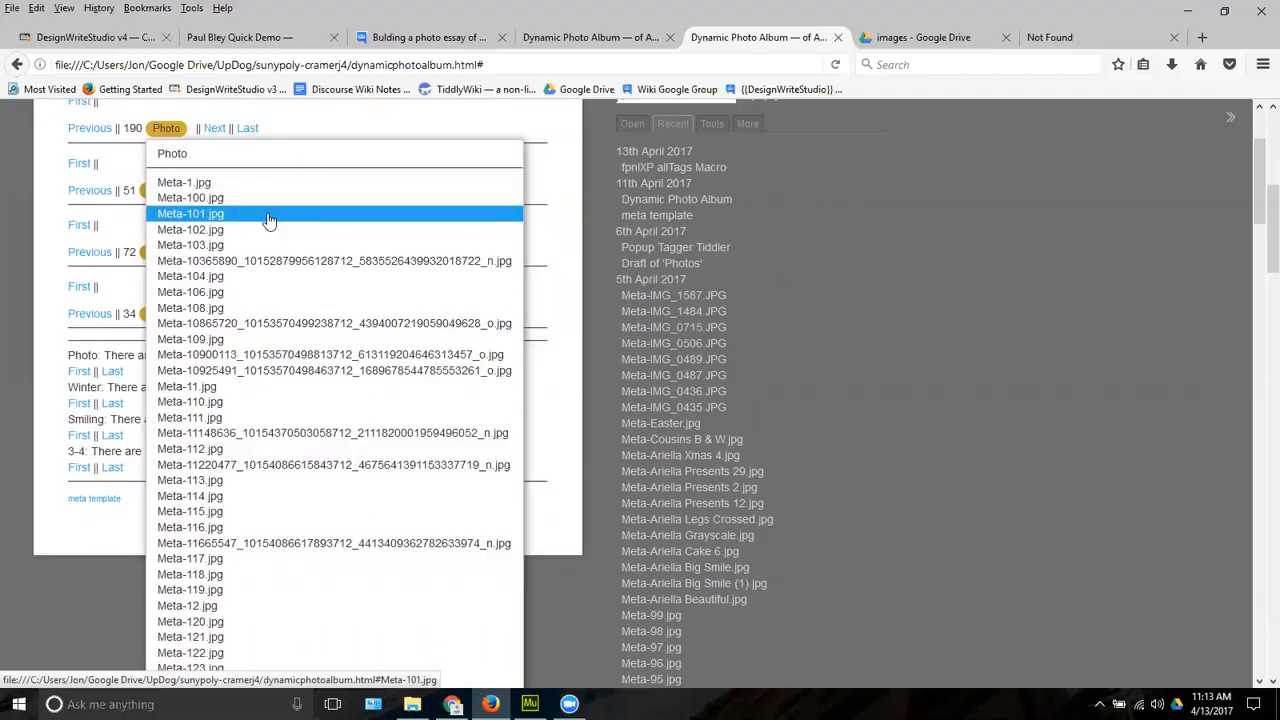
{"action": "scroll", "scroll_direction": "down", "scroll_amount": 3}
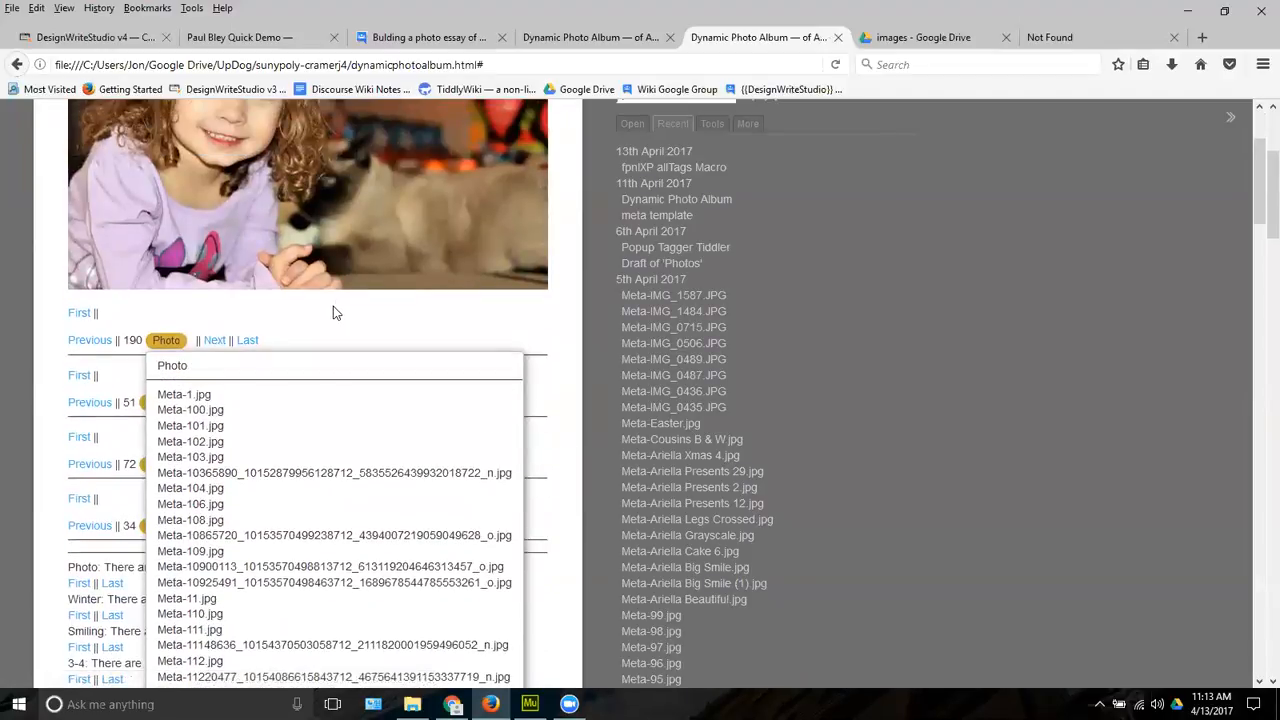
{"action": "left_click", "coordinate": [356, 308]}
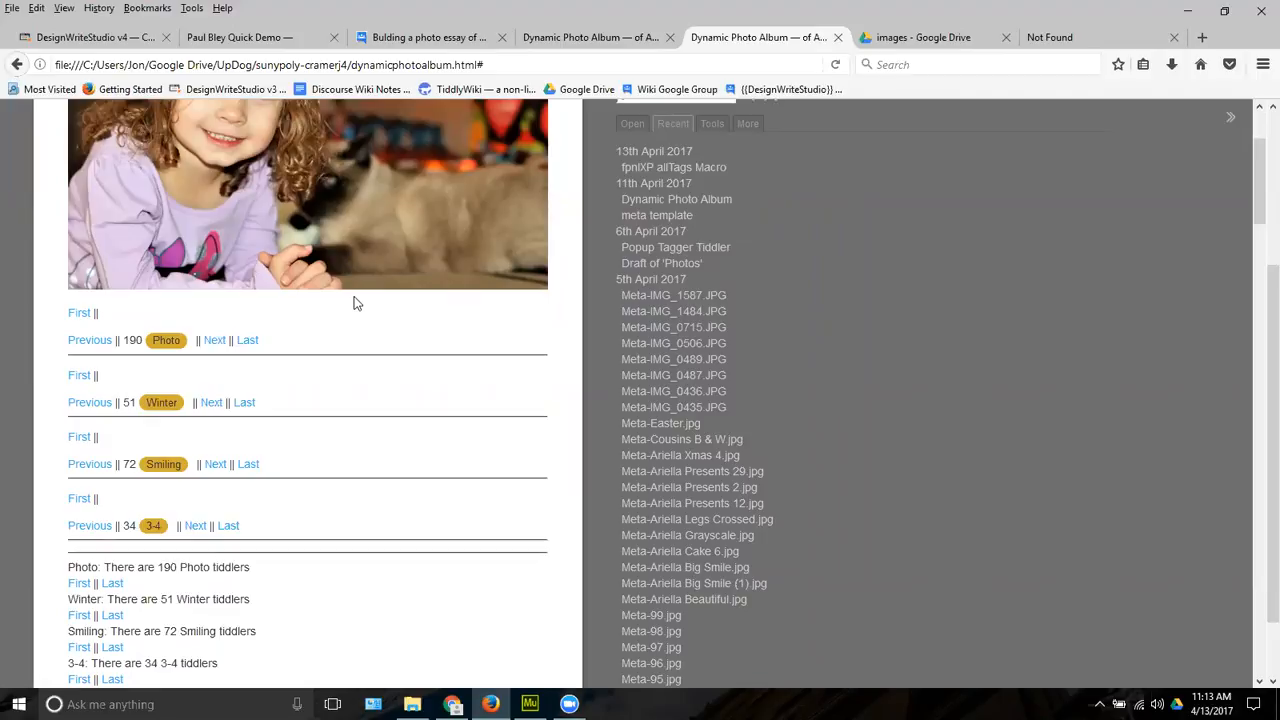
Follow the 'meta template' link at the bottom of the photo tiddler
{"action": "left_click", "coordinate": [680, 456]}
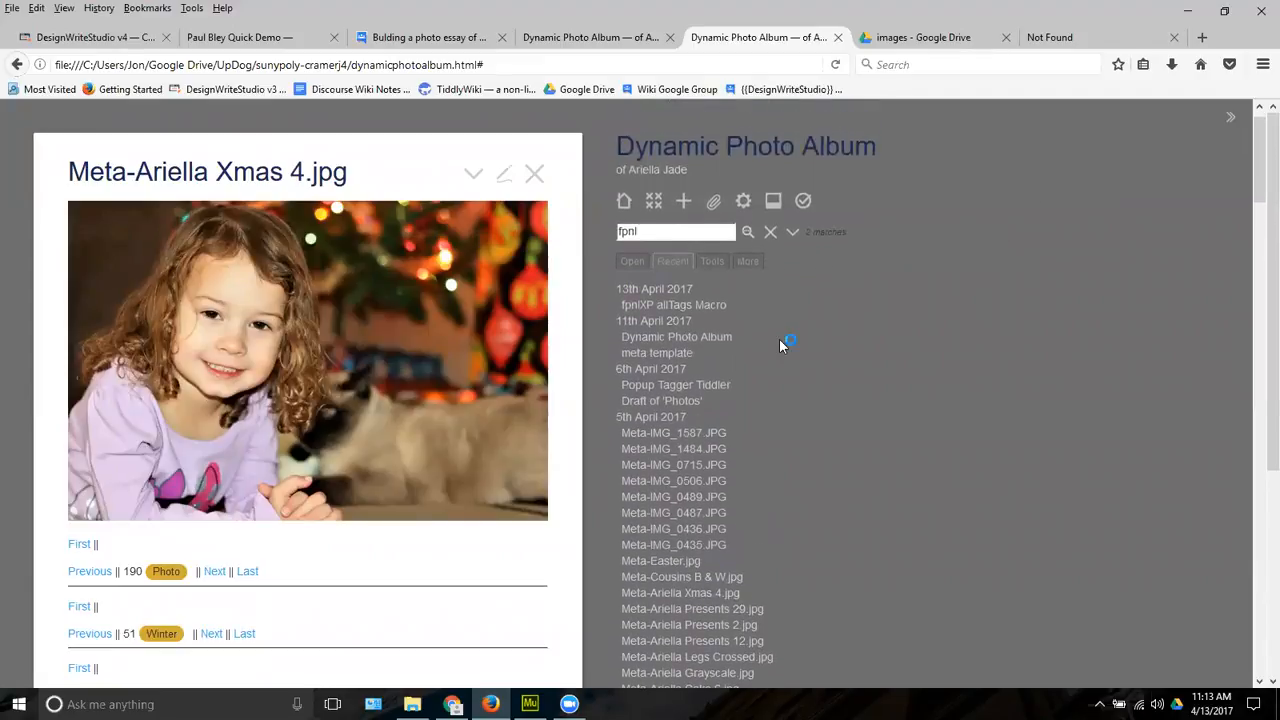
{"action": "scroll", "scroll_direction": "down", "scroll_amount": 3}
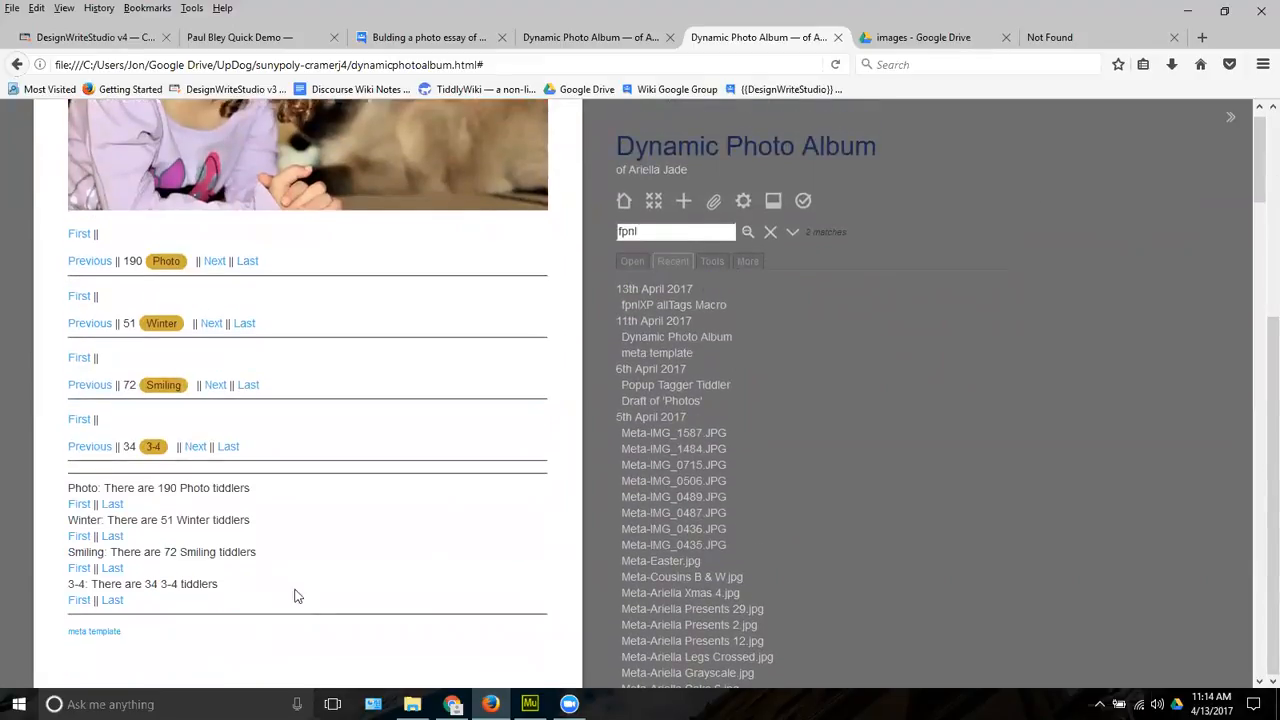
{"action": "left_click", "coordinate": [92, 632]}
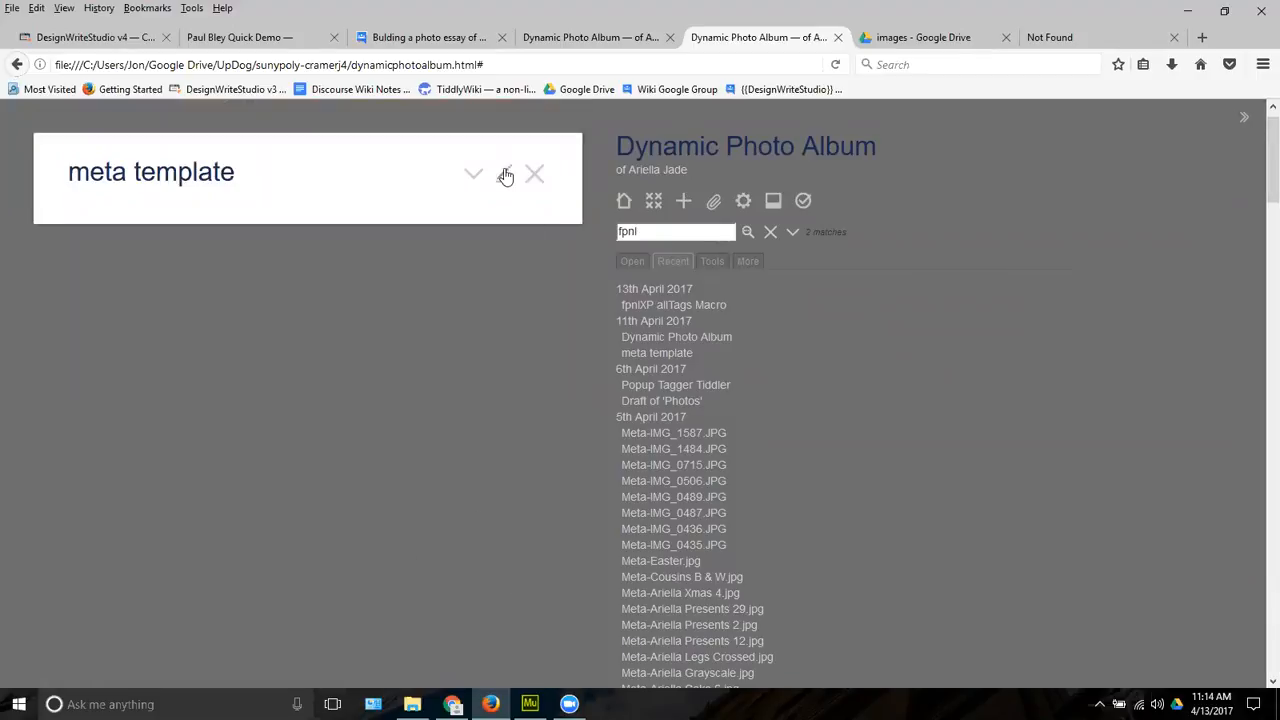
Put the meta template into edit mode, then head back to the DesignWriteStudio wiki
{"action": "left_click", "coordinate": [504, 174]}
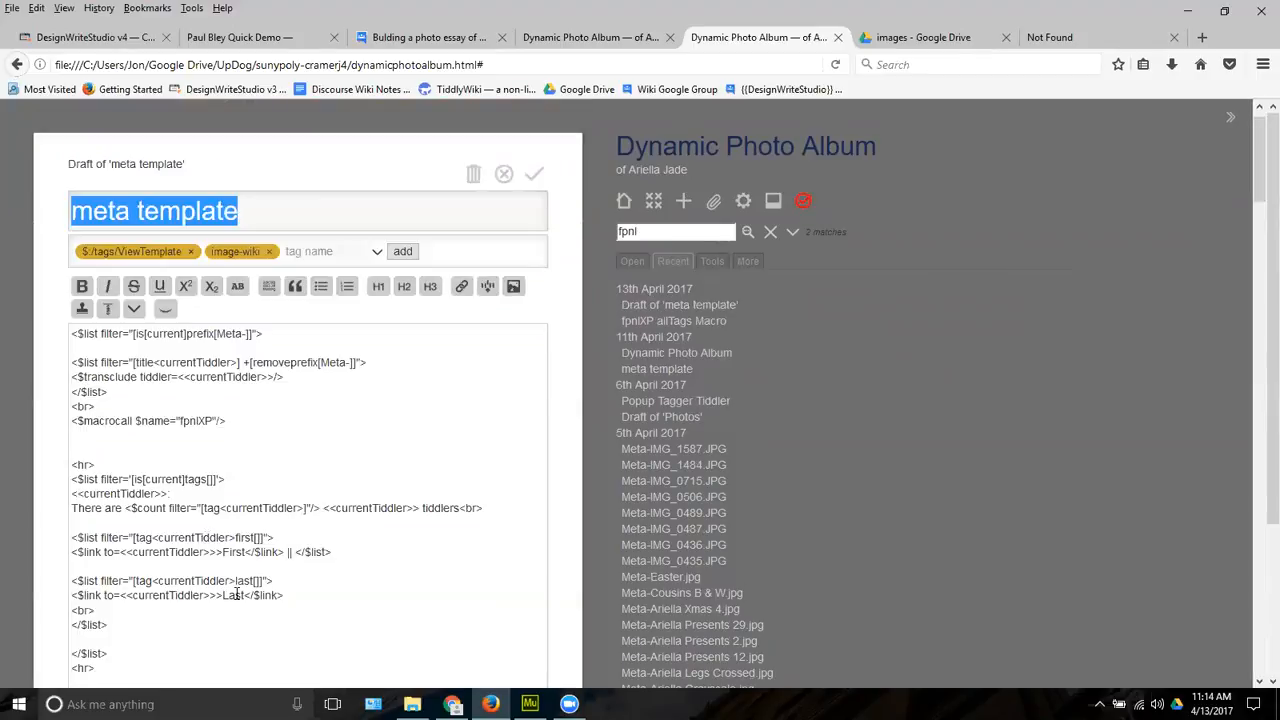
{"action": "scroll", "scroll_direction": "down", "scroll_amount": 3}
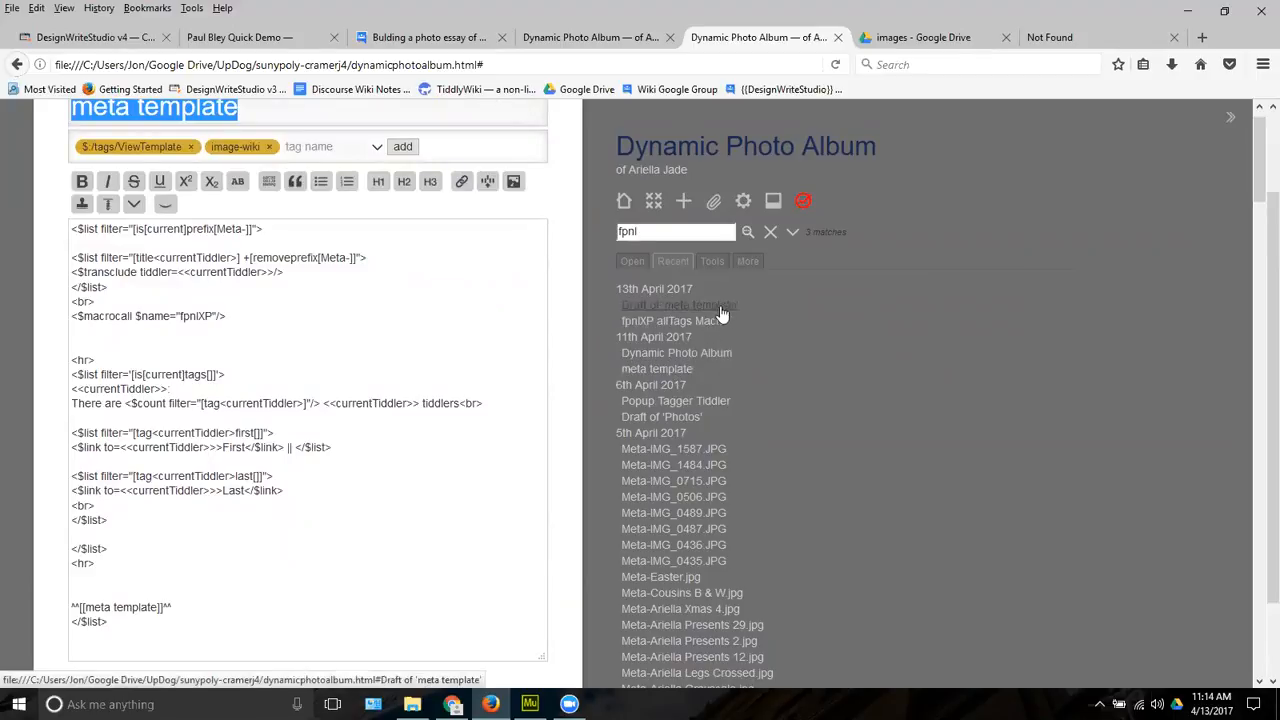
{"action": "mouse_move", "coordinate": [676, 400]}
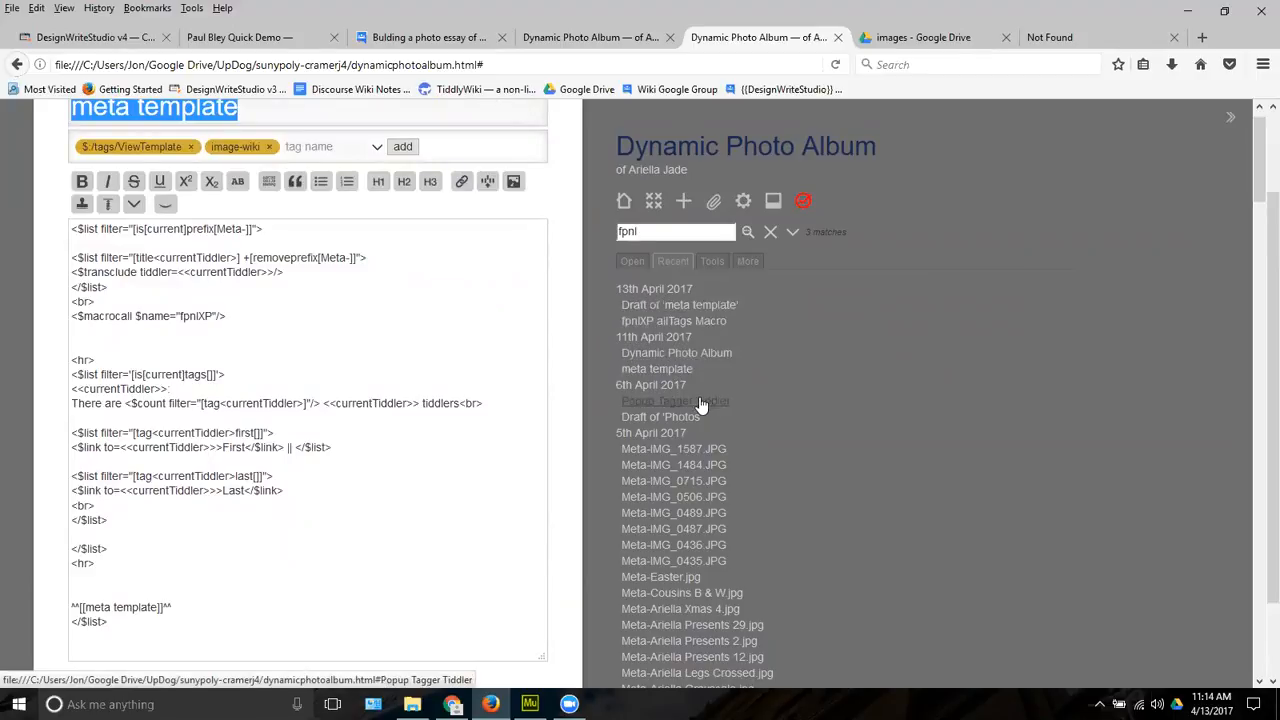
{"action": "mouse_move", "coordinate": [676, 400]}
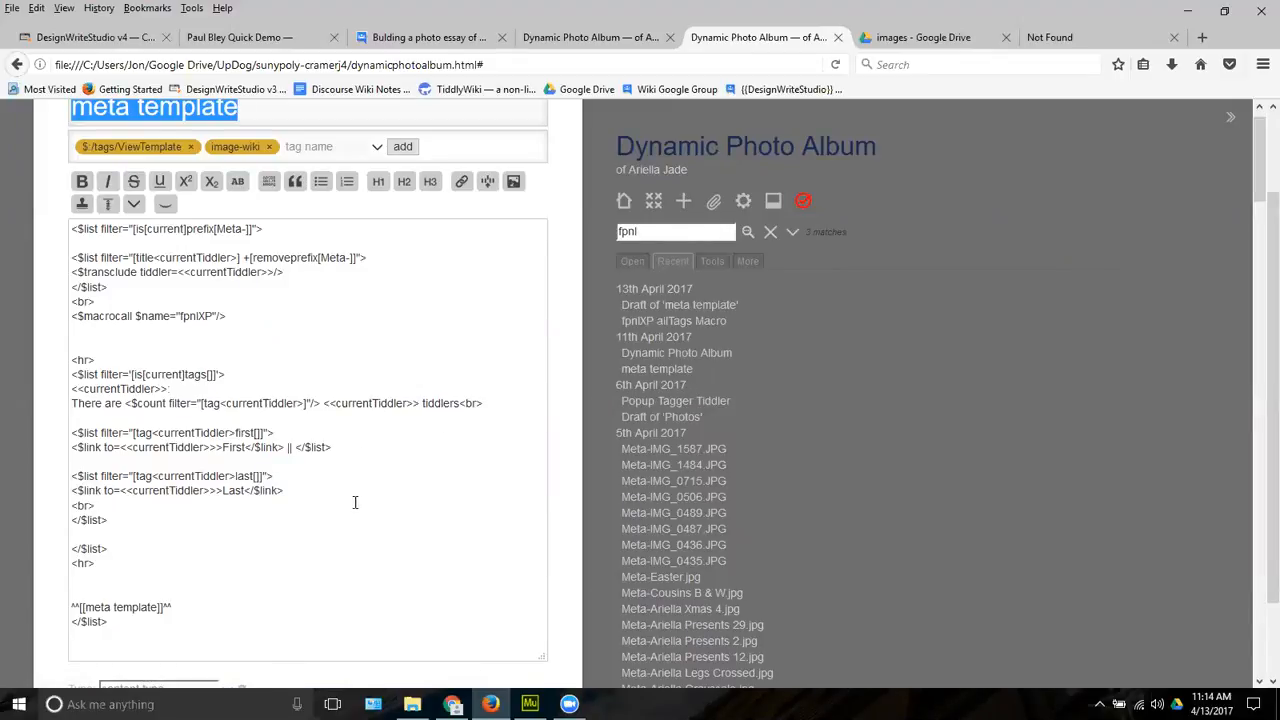
{"action": "left_click", "coordinate": [356, 502]}
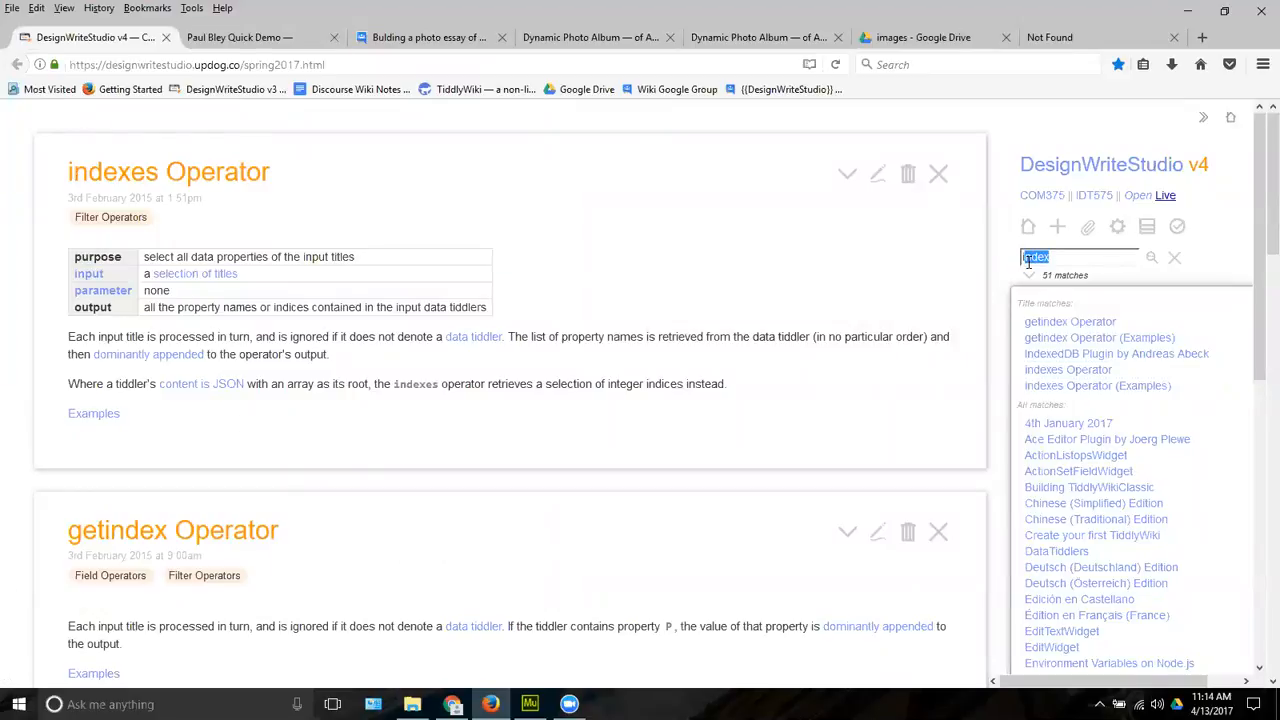
Search 'image' and read the ImageWidget attributes table (source, width, height, tooltip, alt, class)
{"action": "type", "text": "image"}
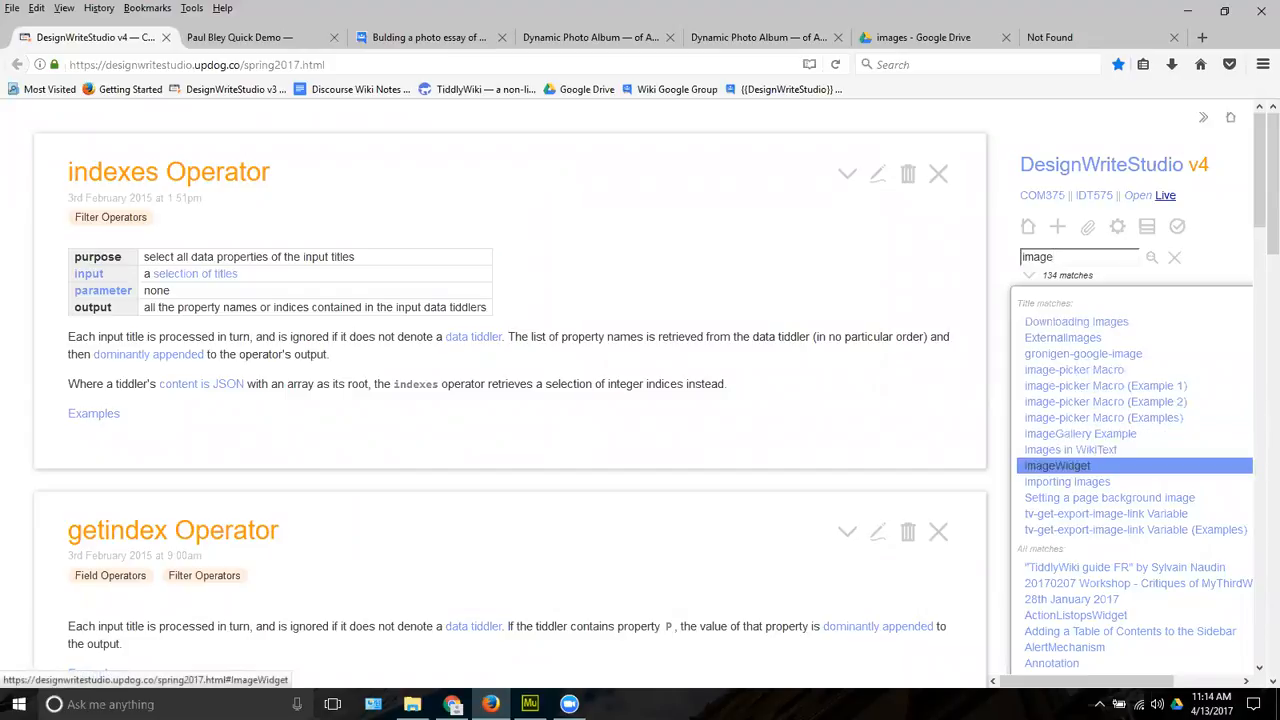
{"action": "left_click", "coordinate": [1056, 464]}
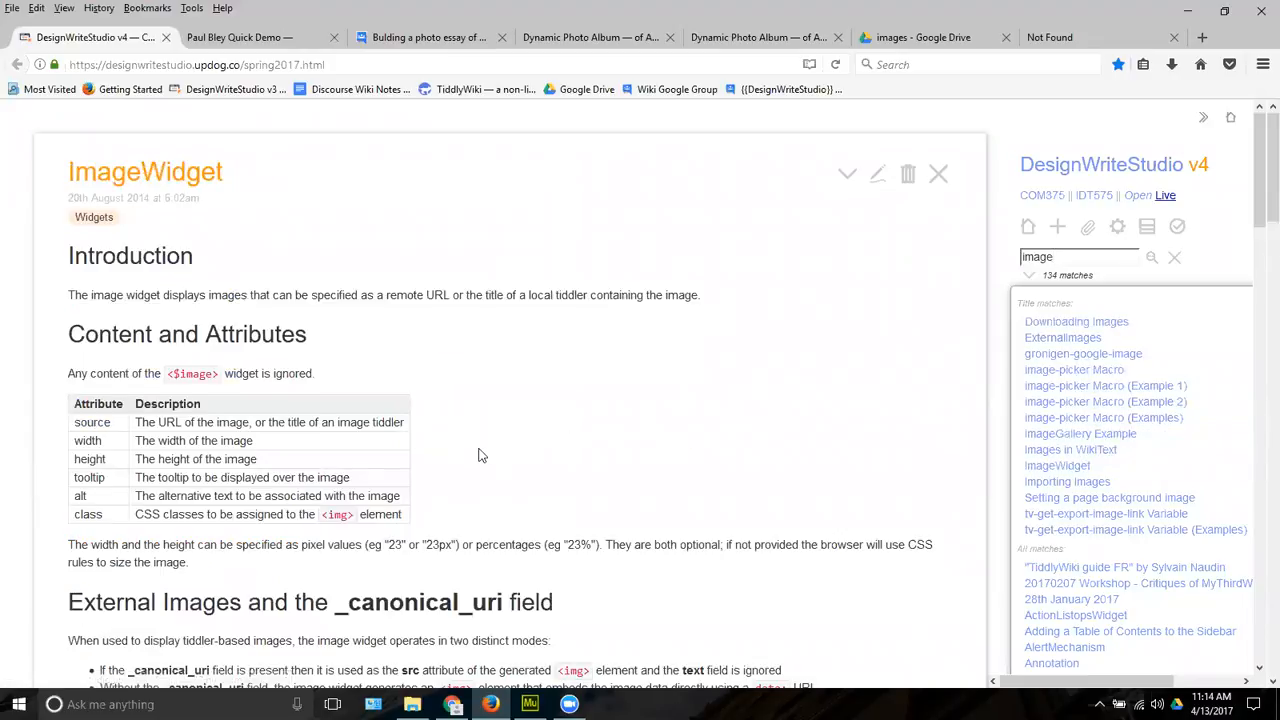
{"action": "scroll", "scroll_direction": "down", "scroll_amount": 3}
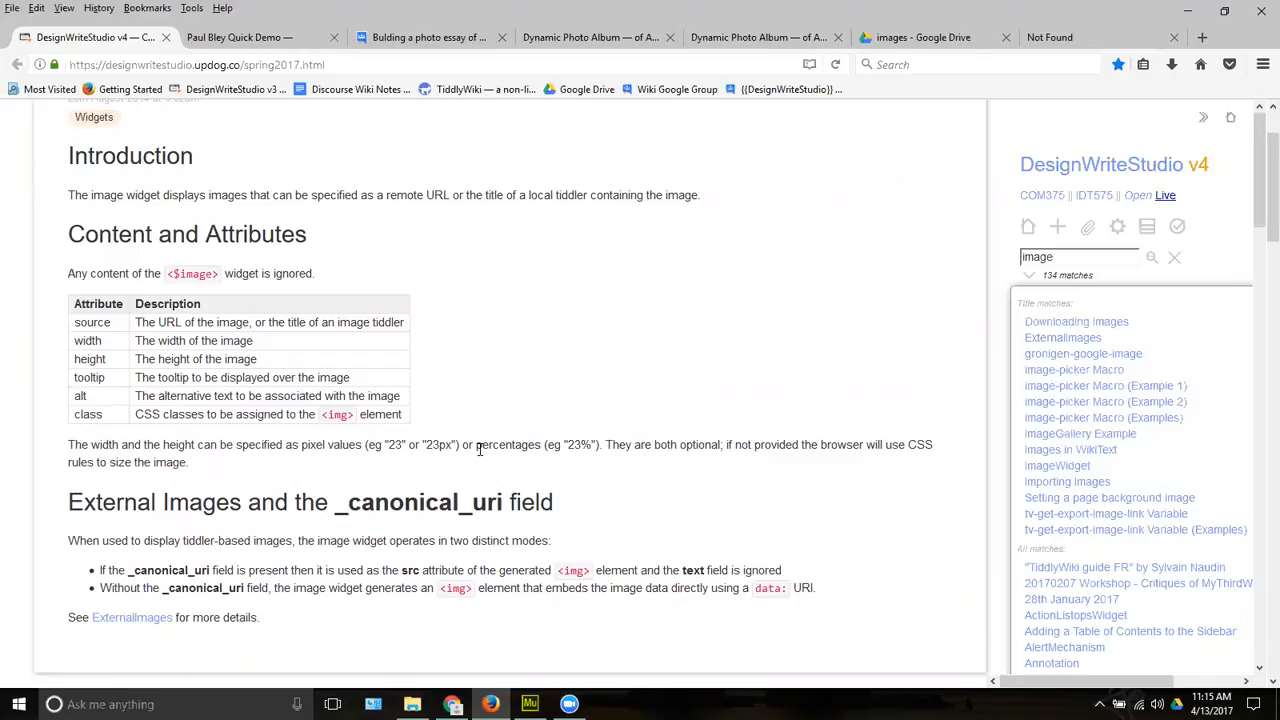
{"action": "mouse_move", "coordinate": [668, 138]}
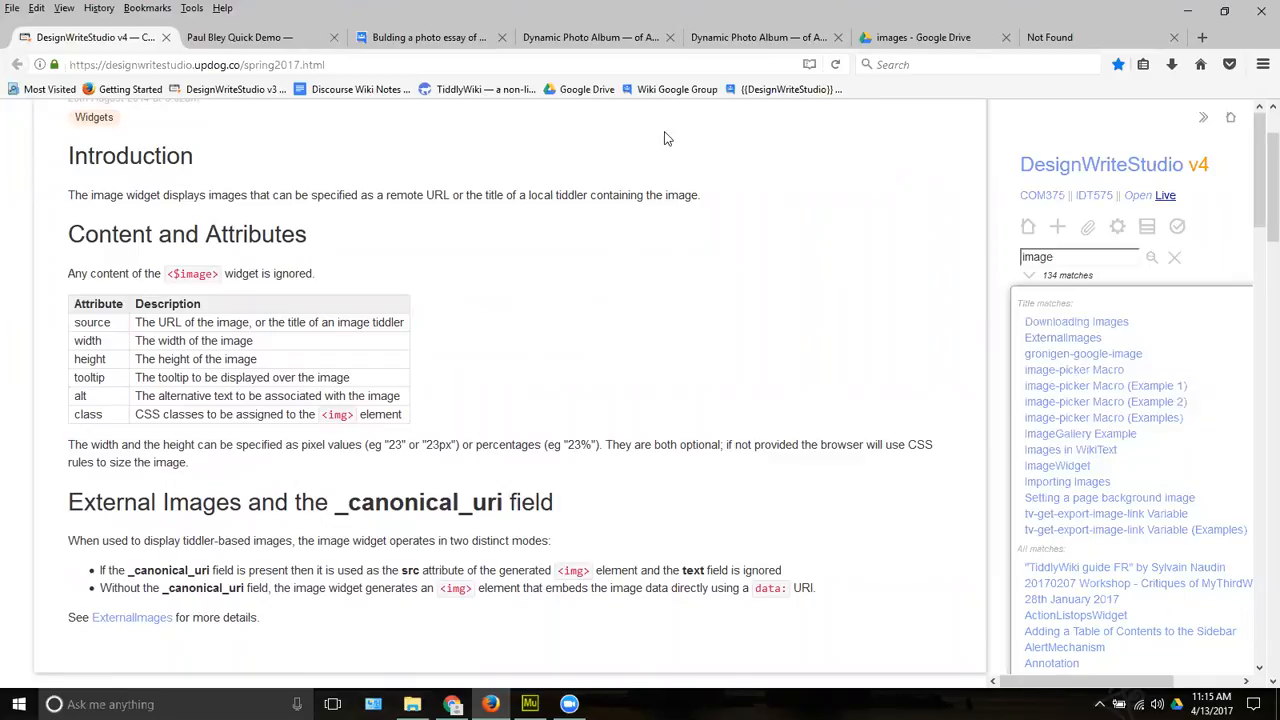
In the meta template draft, add <$image width="100px" on a line after $transclude
{"action": "left_click", "coordinate": [758, 36]}
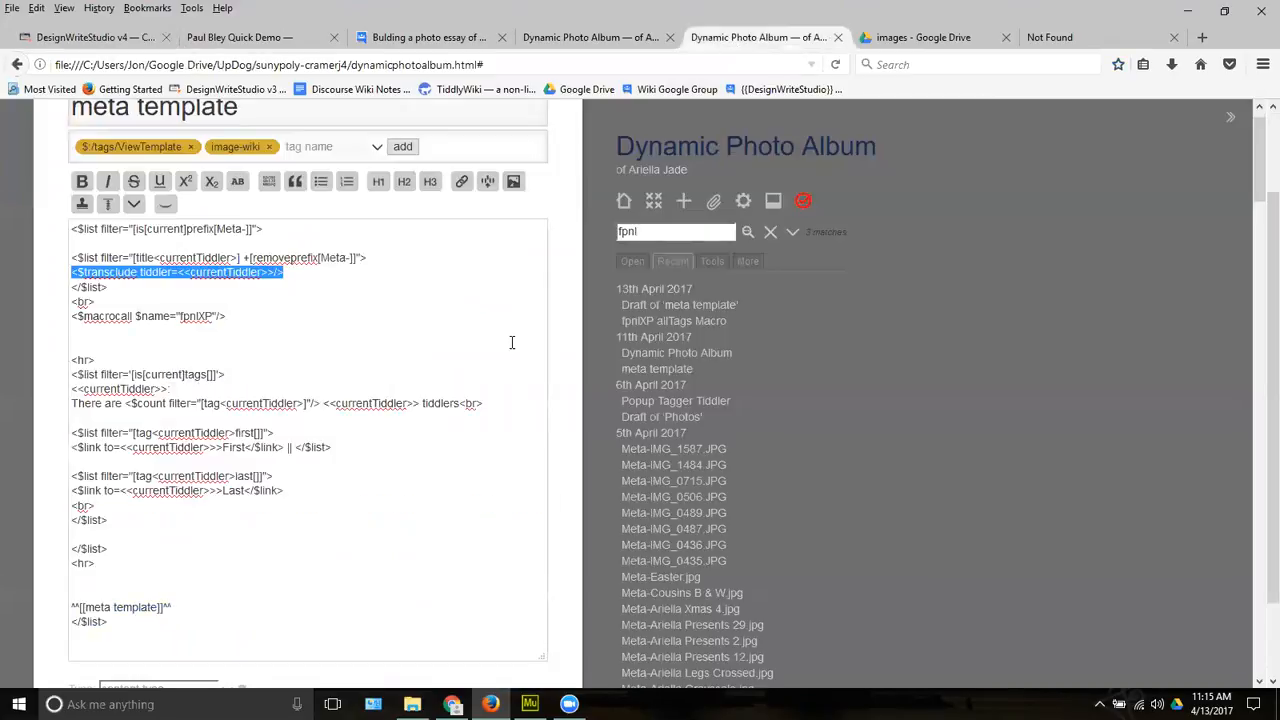
{"action": "mouse_move", "coordinate": [336, 268]}
{"action": "type", "text": "<"}
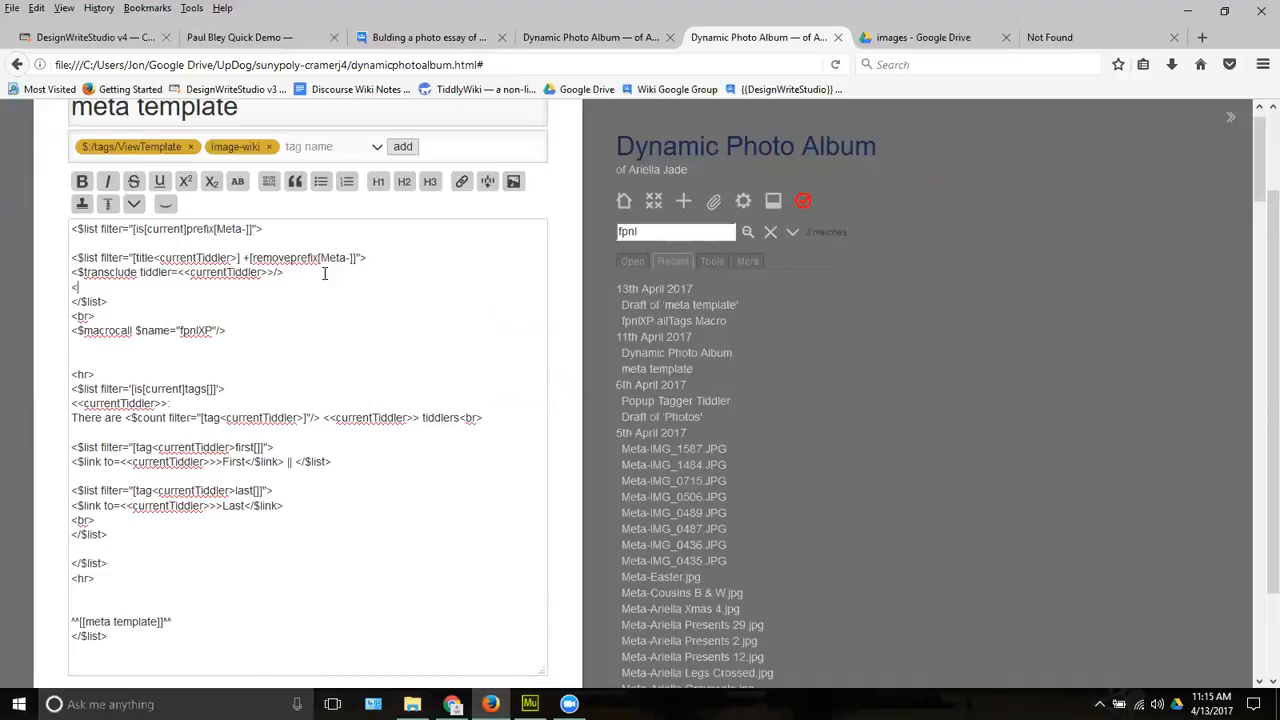
{"action": "type", "text": "S"}
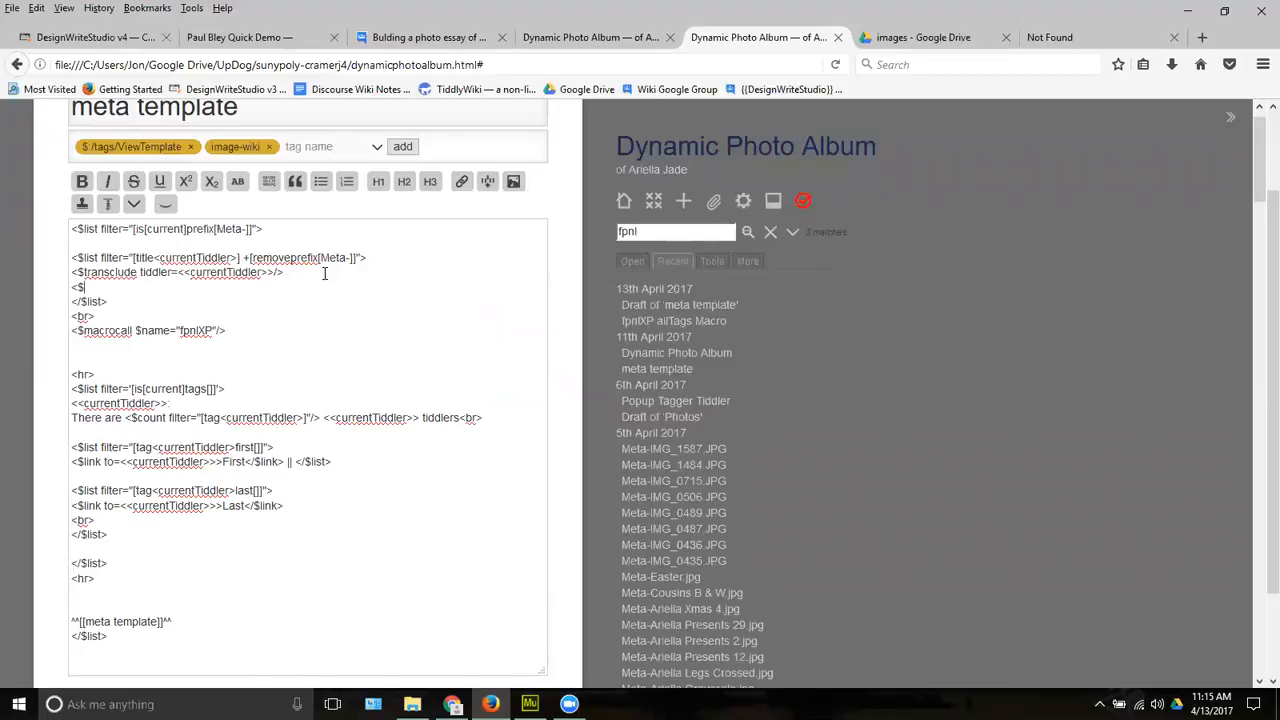
{"action": "type", "text": "image"}
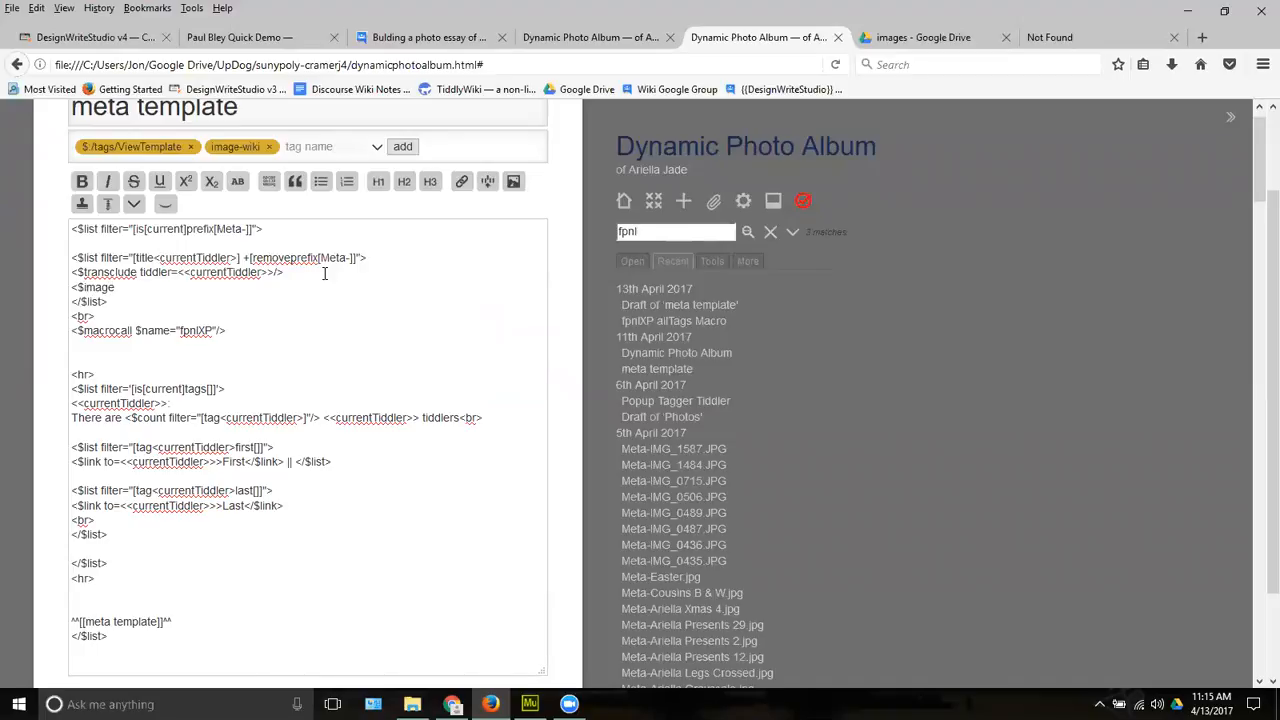
{"action": "type", "text": "width"}
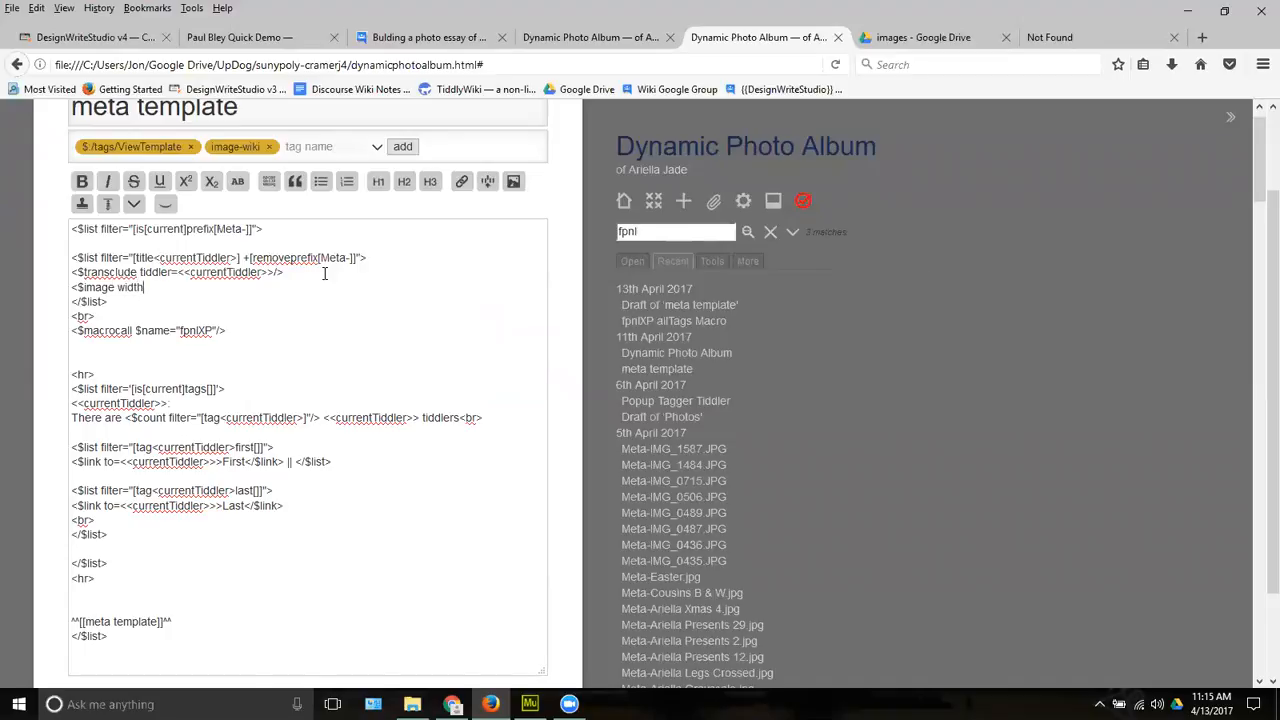
{"action": "type", "text": "="}
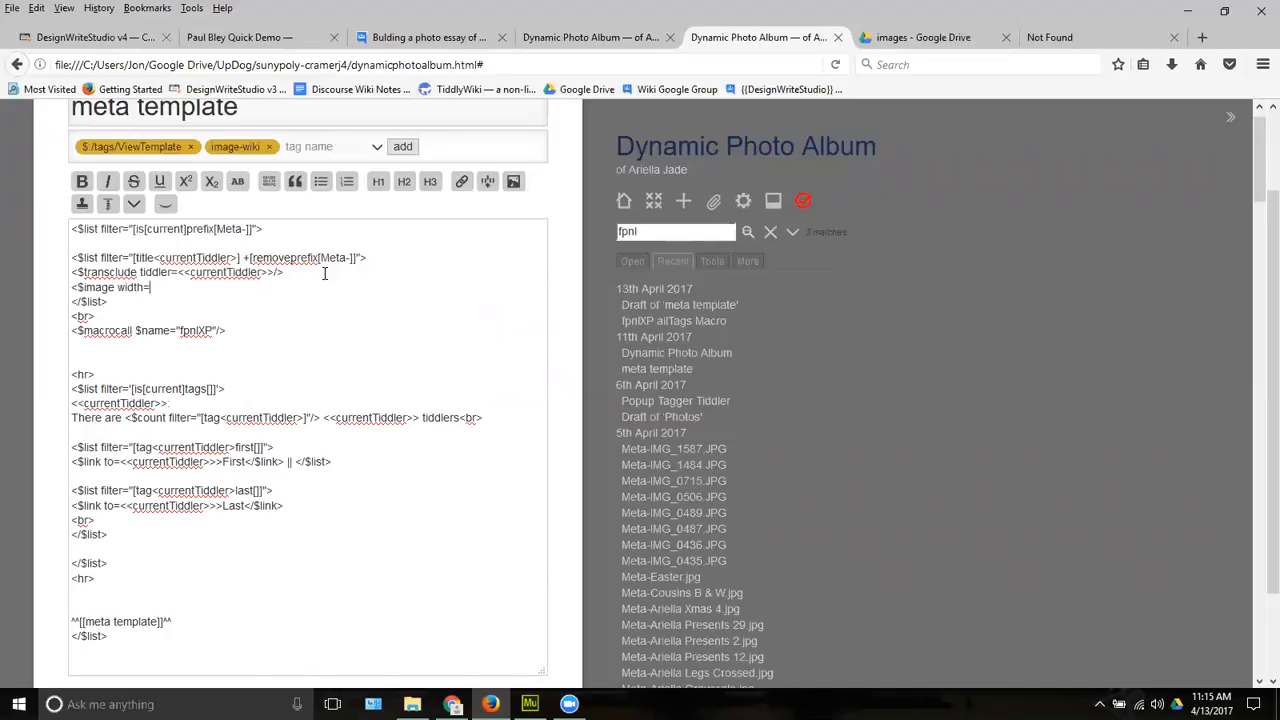
{"action": "type", "text": "\""}
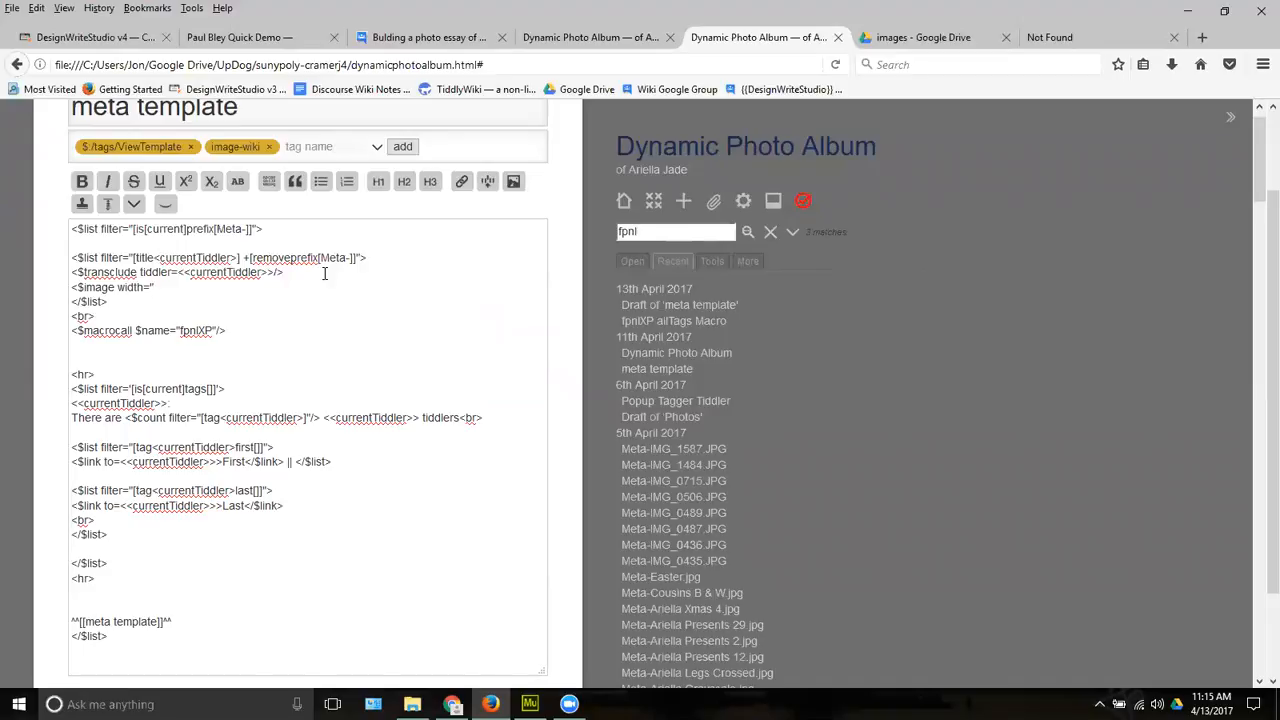
{"action": "type", "text": "100"}
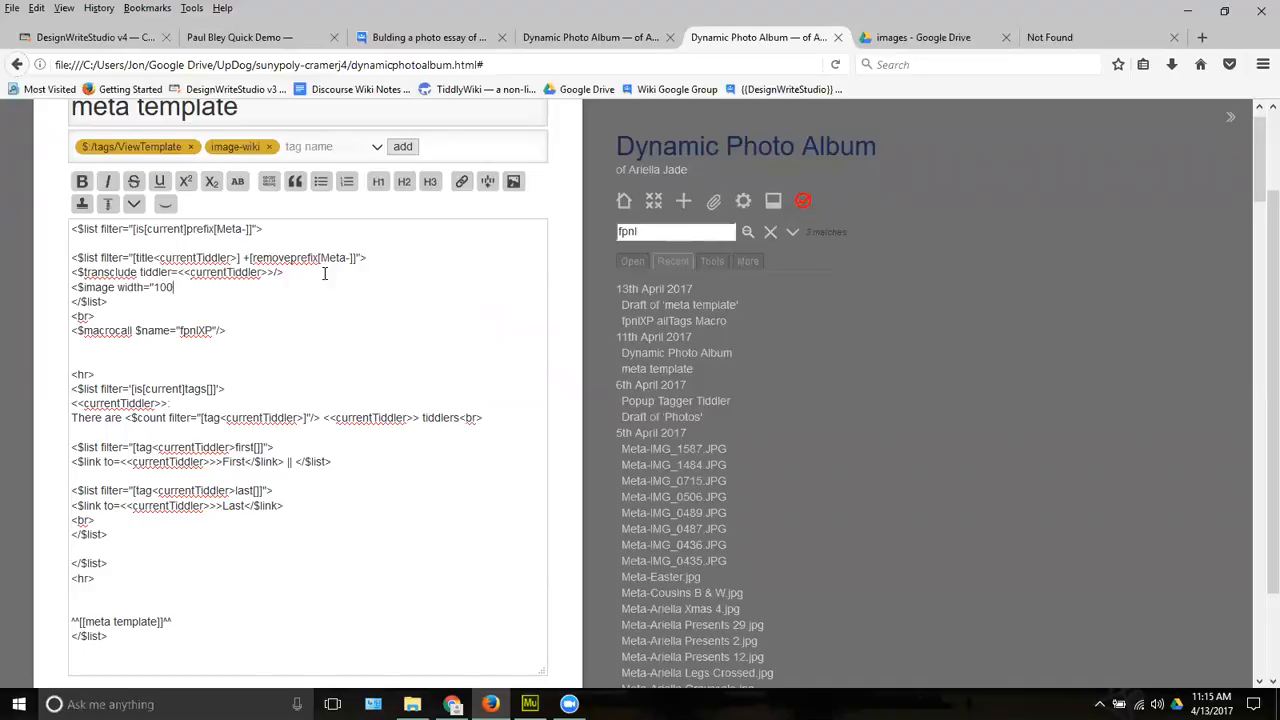
{"action": "type", "text": "px"}
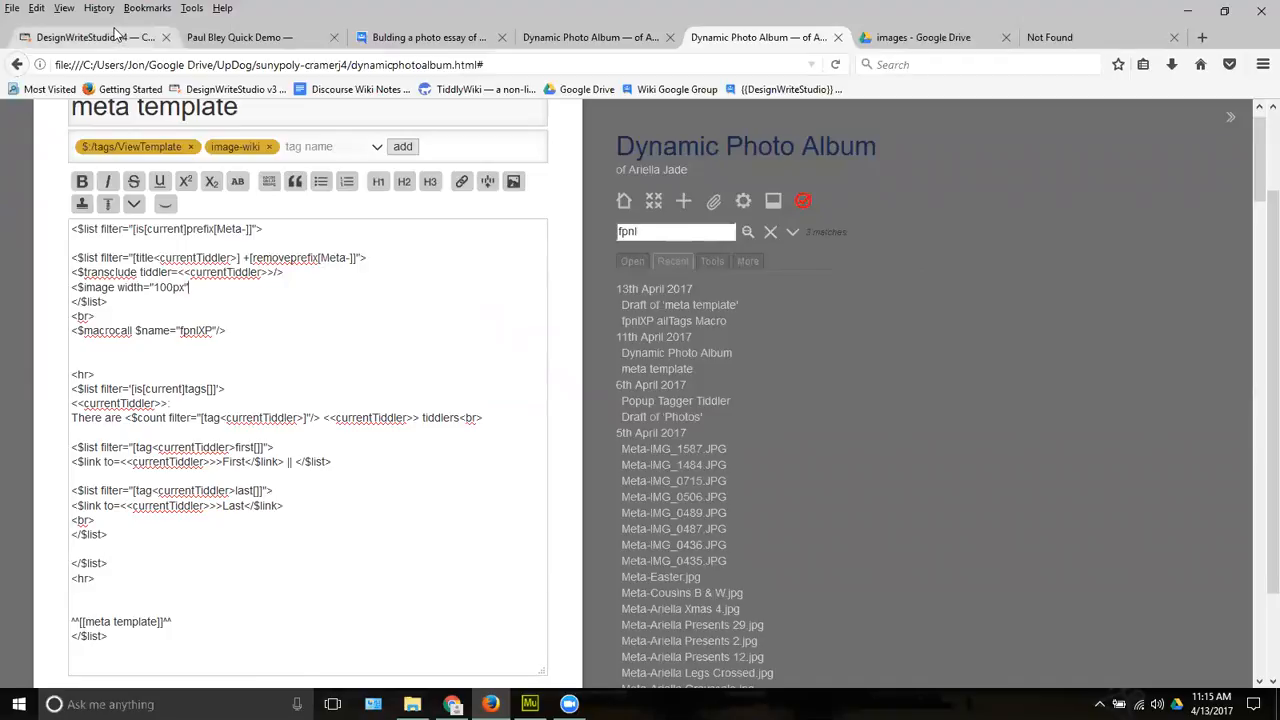
{"action": "left_click", "coordinate": [96, 36]}
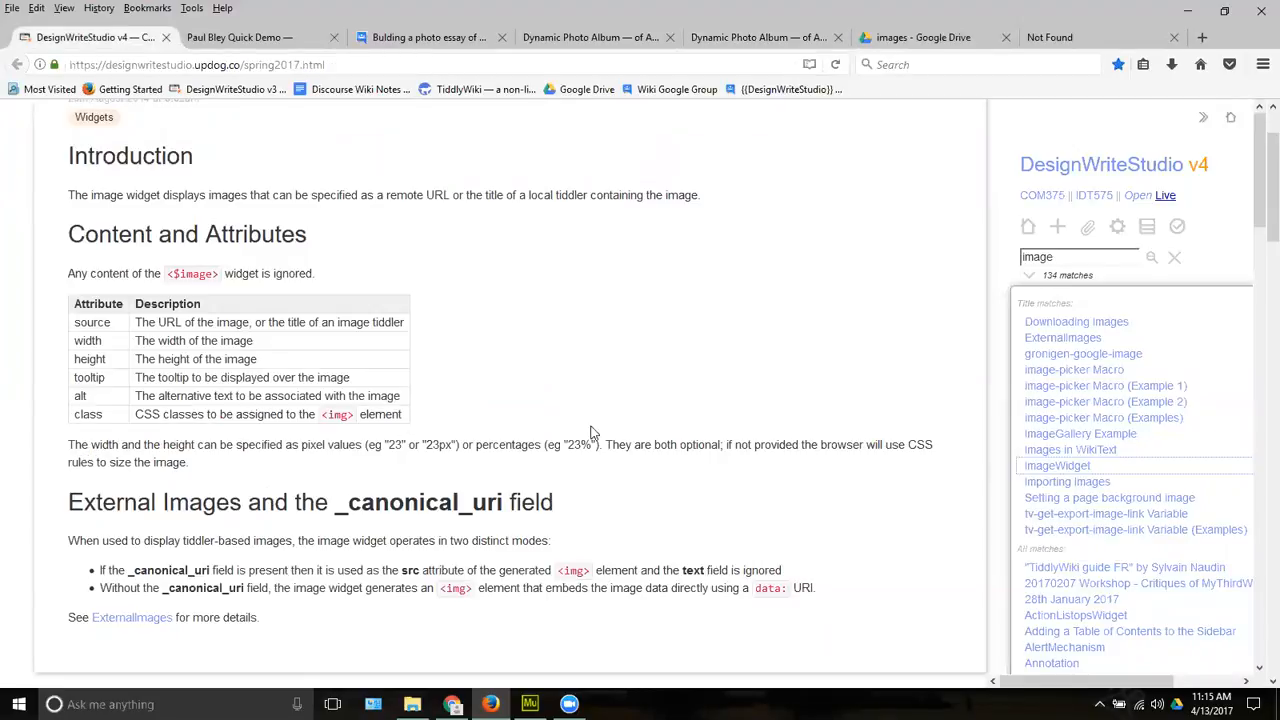
{"action": "mouse_move", "coordinate": [520, 356]}
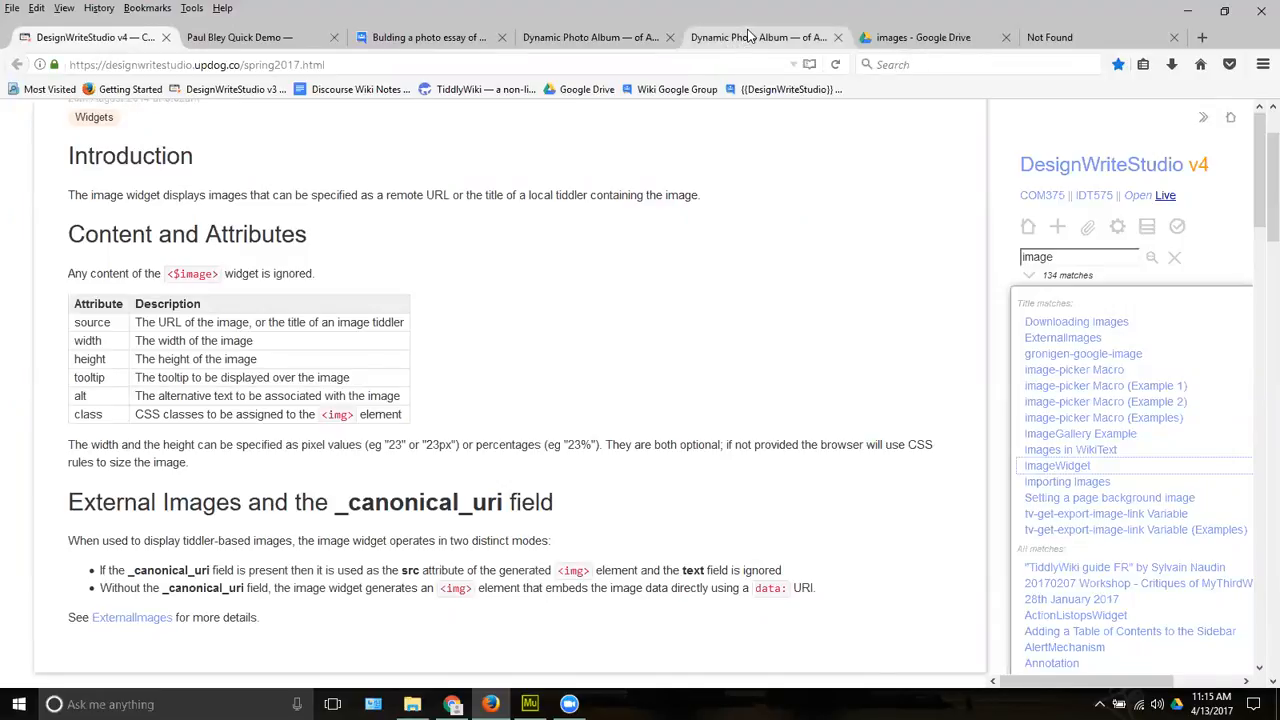
{"action": "left_click", "coordinate": [756, 36]}
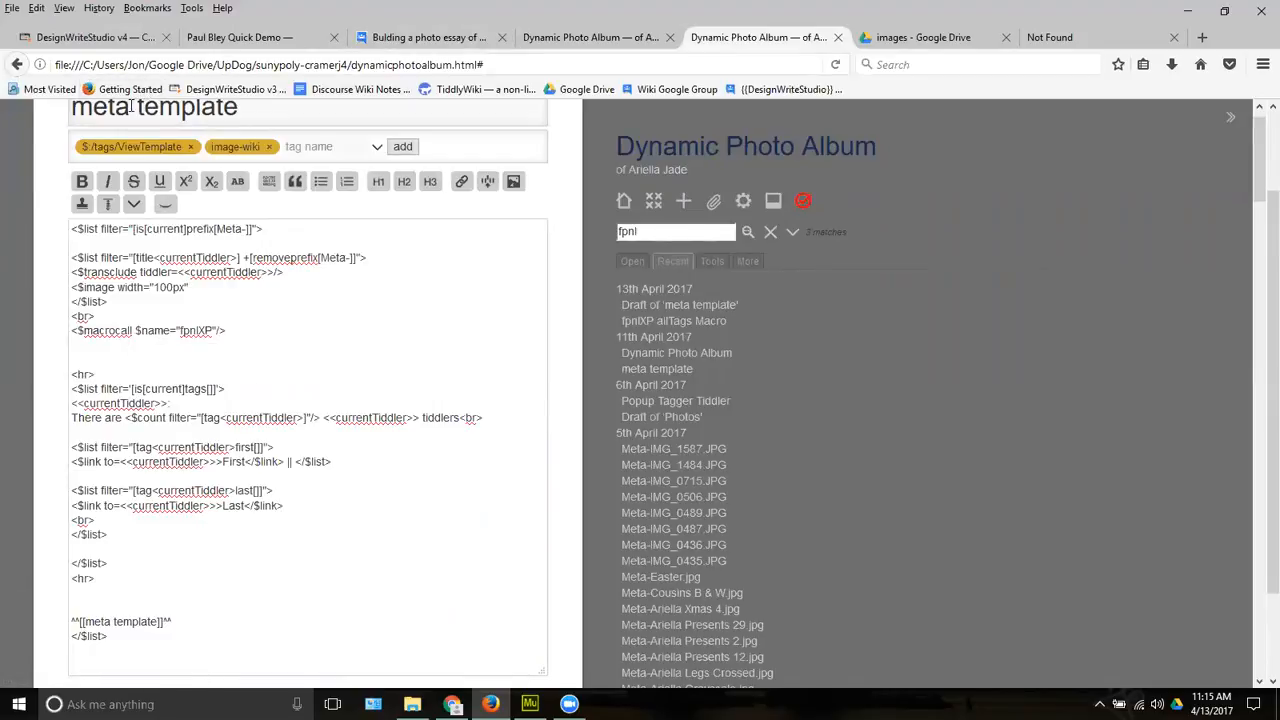
Add source=<<currentTiddler>>/> so the image widget shows the current photo
{"action": "type", "text": "spu"}
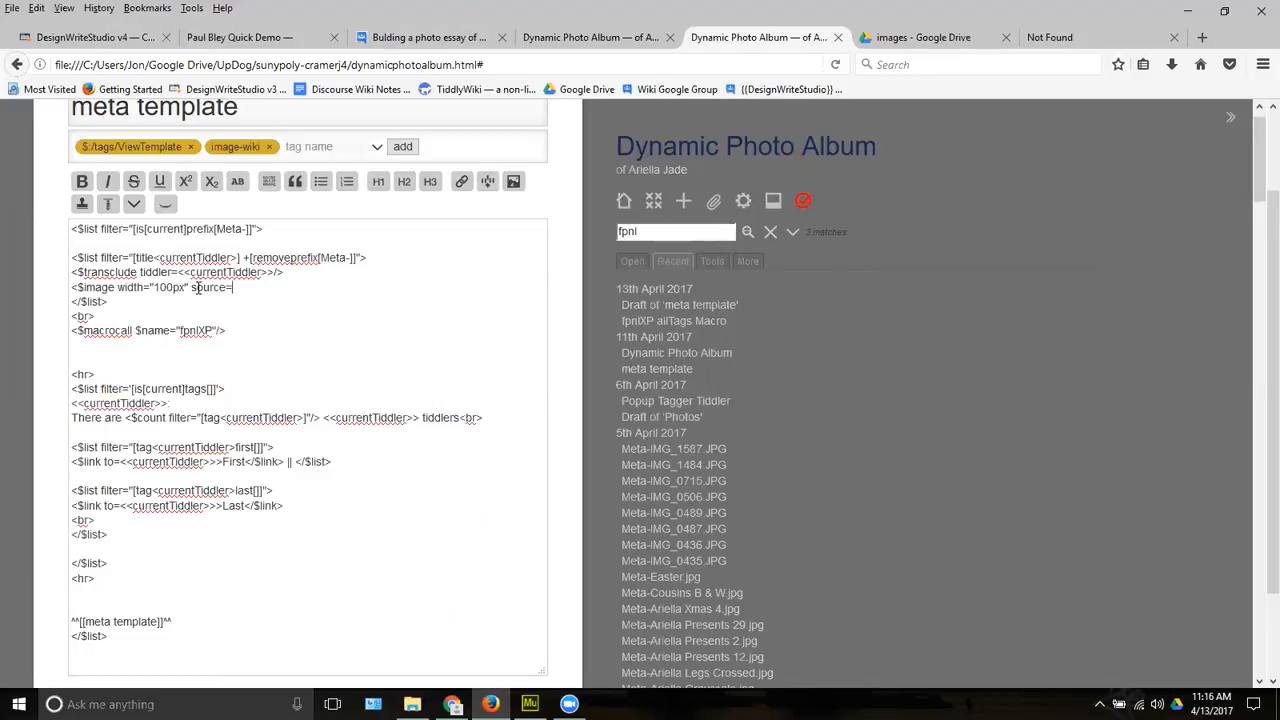
{"action": "type", "text": "currentTiddler>>/>"}
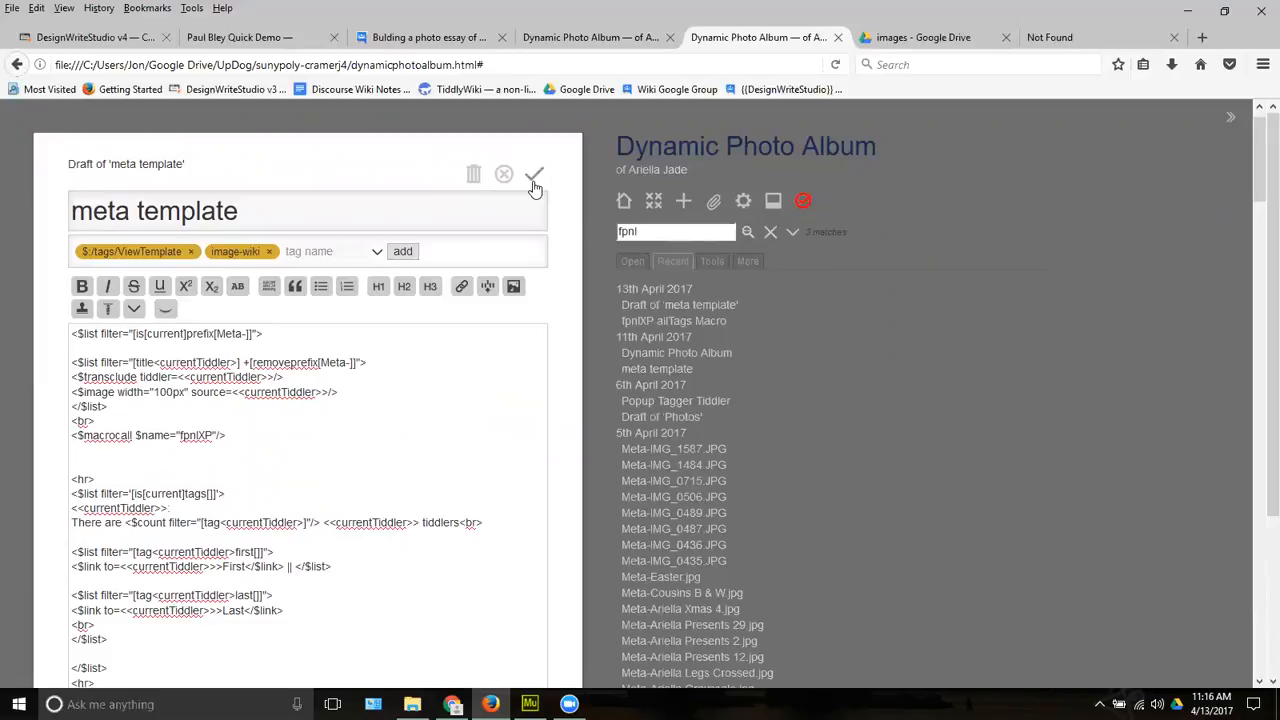
Save the meta template and check Meta-IMG_0487.JPG for its new 100px thumbnail
{"action": "left_click", "coordinate": [534, 176]}
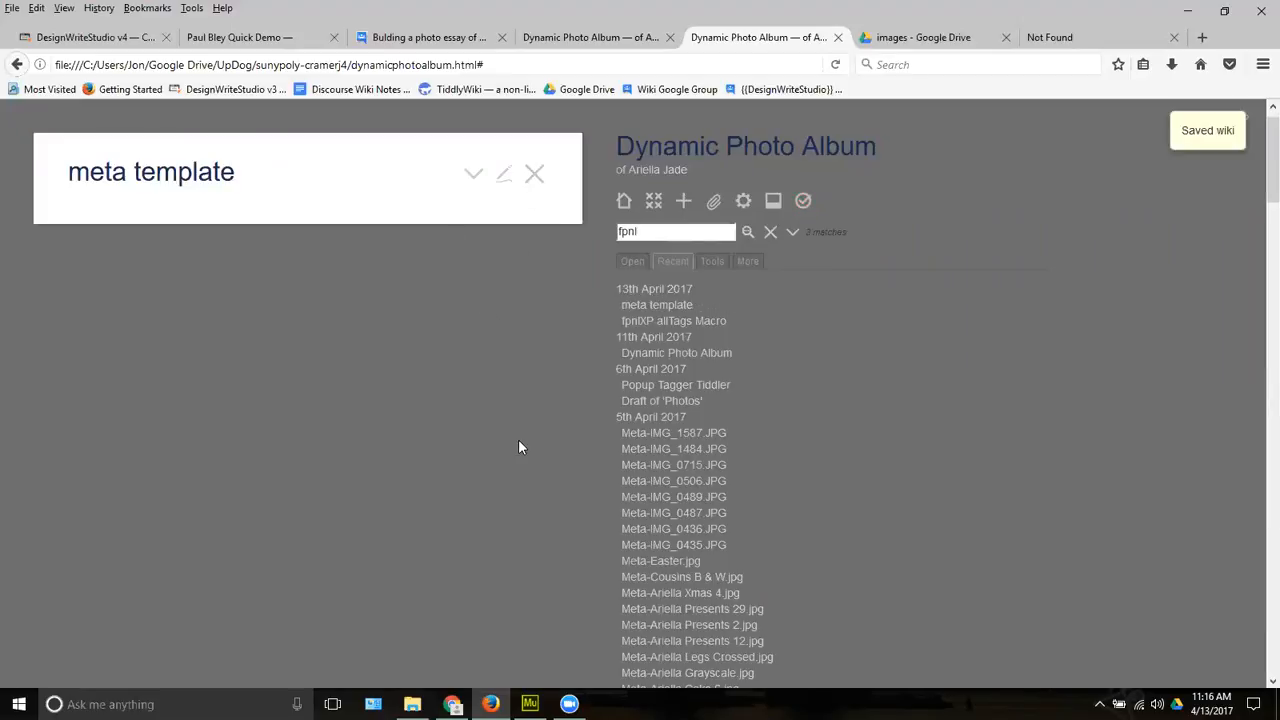
{"action": "mouse_move", "coordinate": [672, 512]}
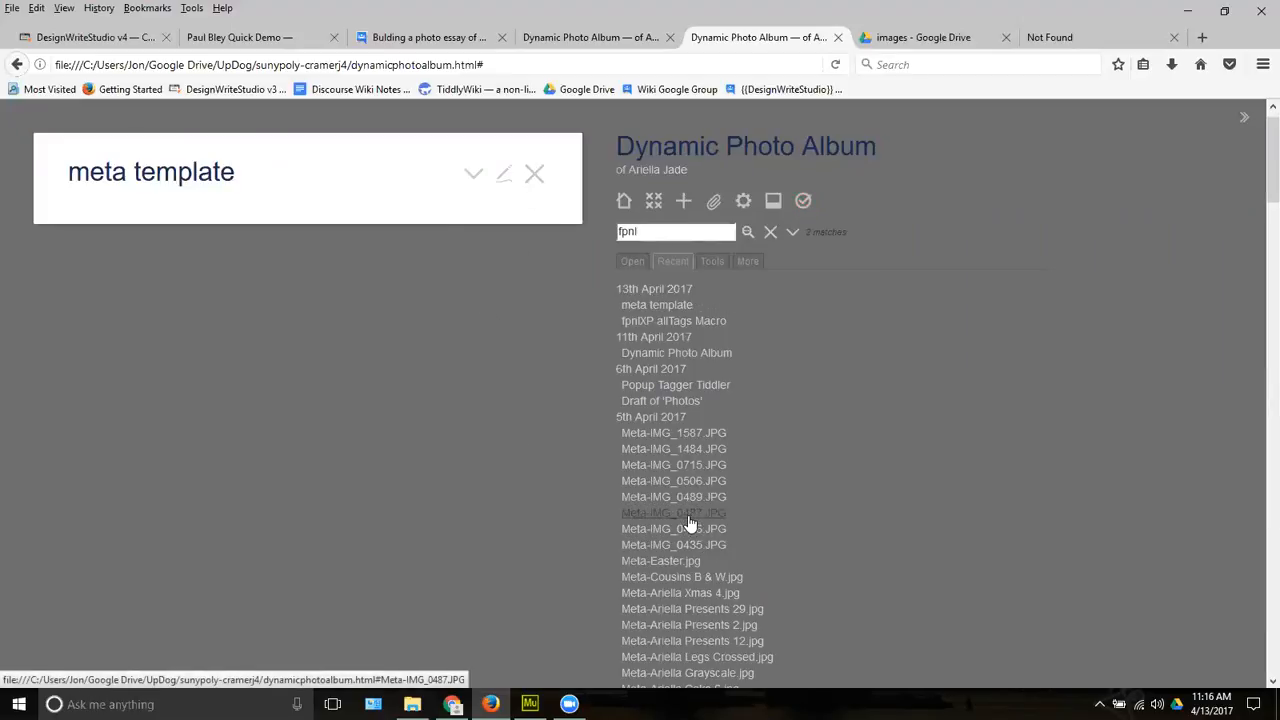
{"action": "left_click", "coordinate": [672, 512]}
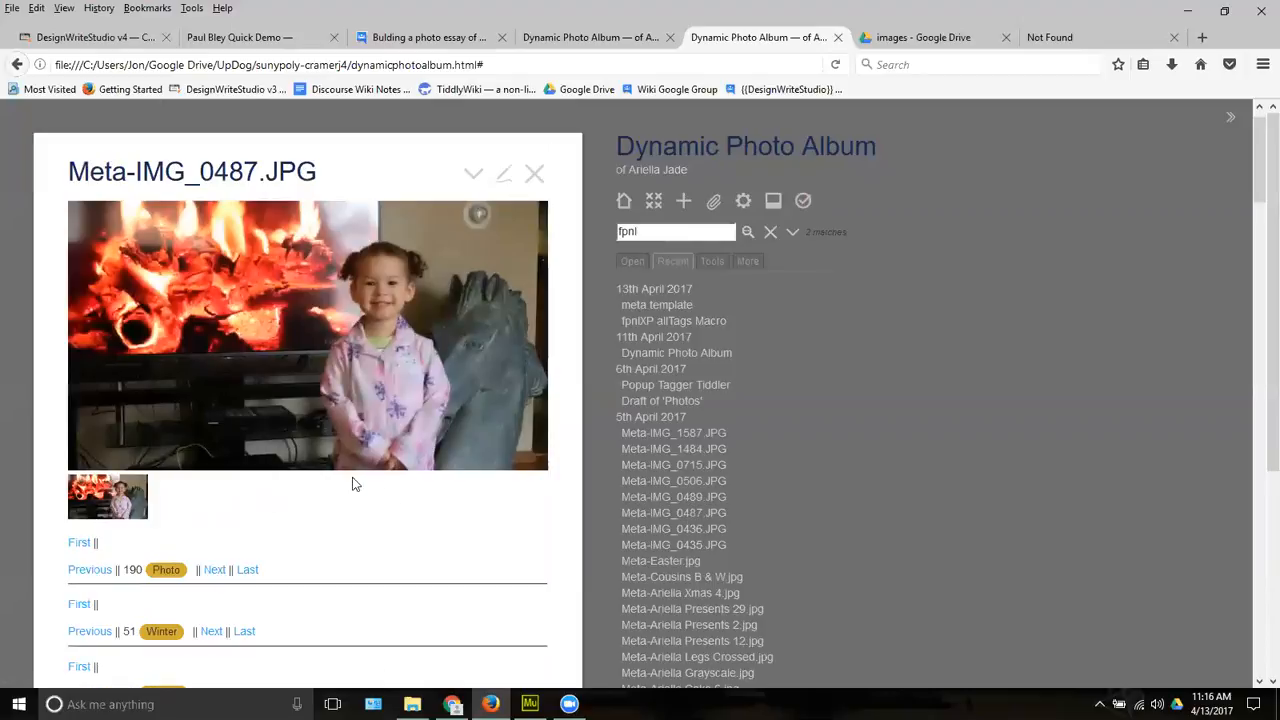
{"action": "mouse_move", "coordinate": [284, 480]}
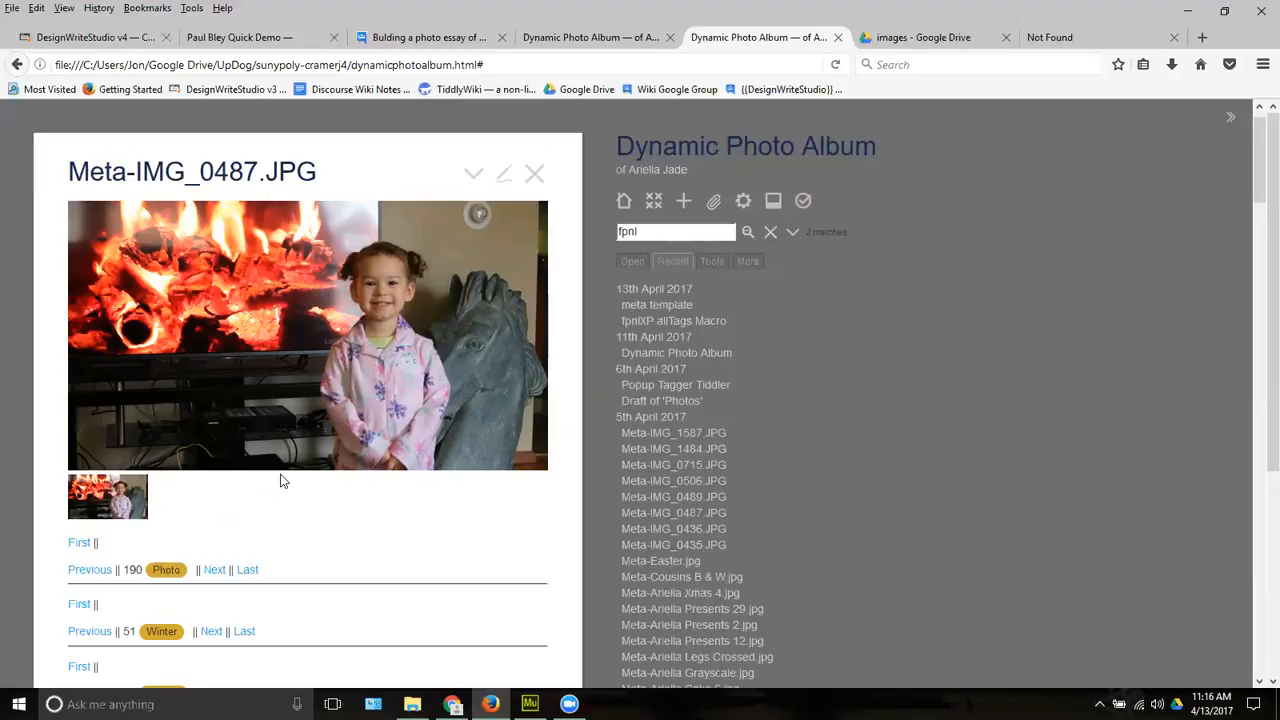
{"action": "mouse_move", "coordinate": [576, 428]}
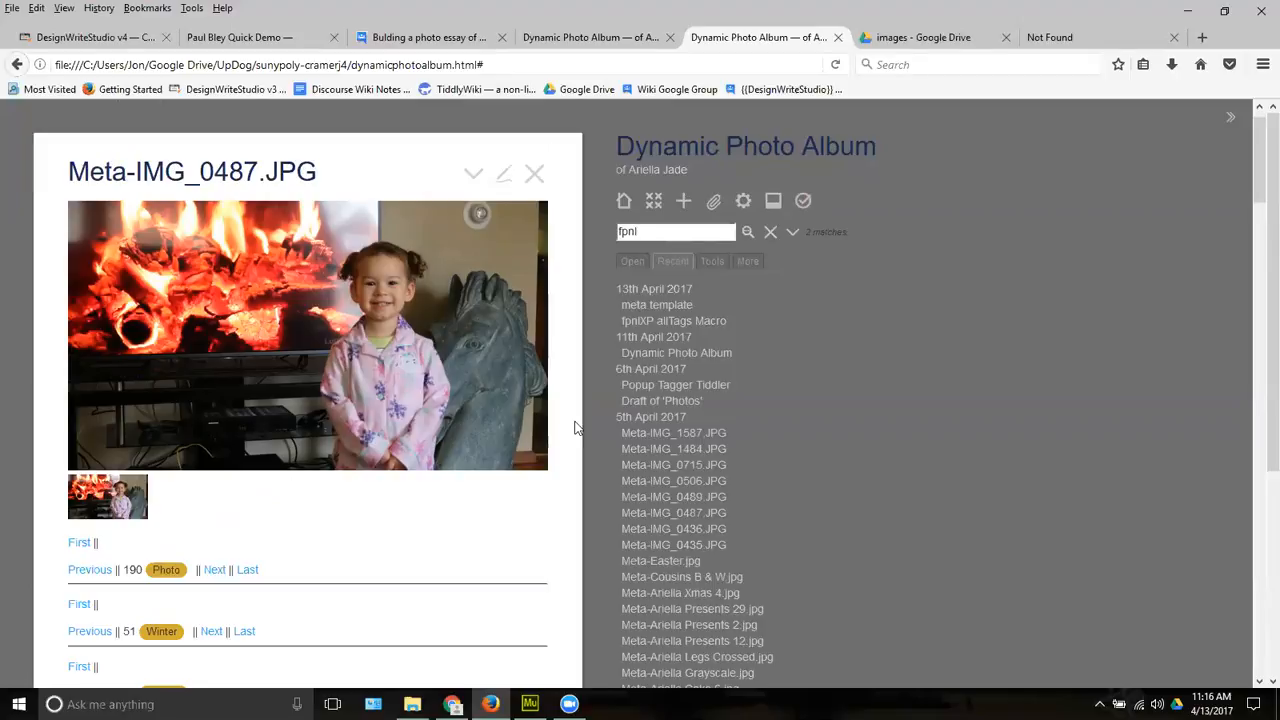
{"action": "mouse_move", "coordinate": [564, 428]}
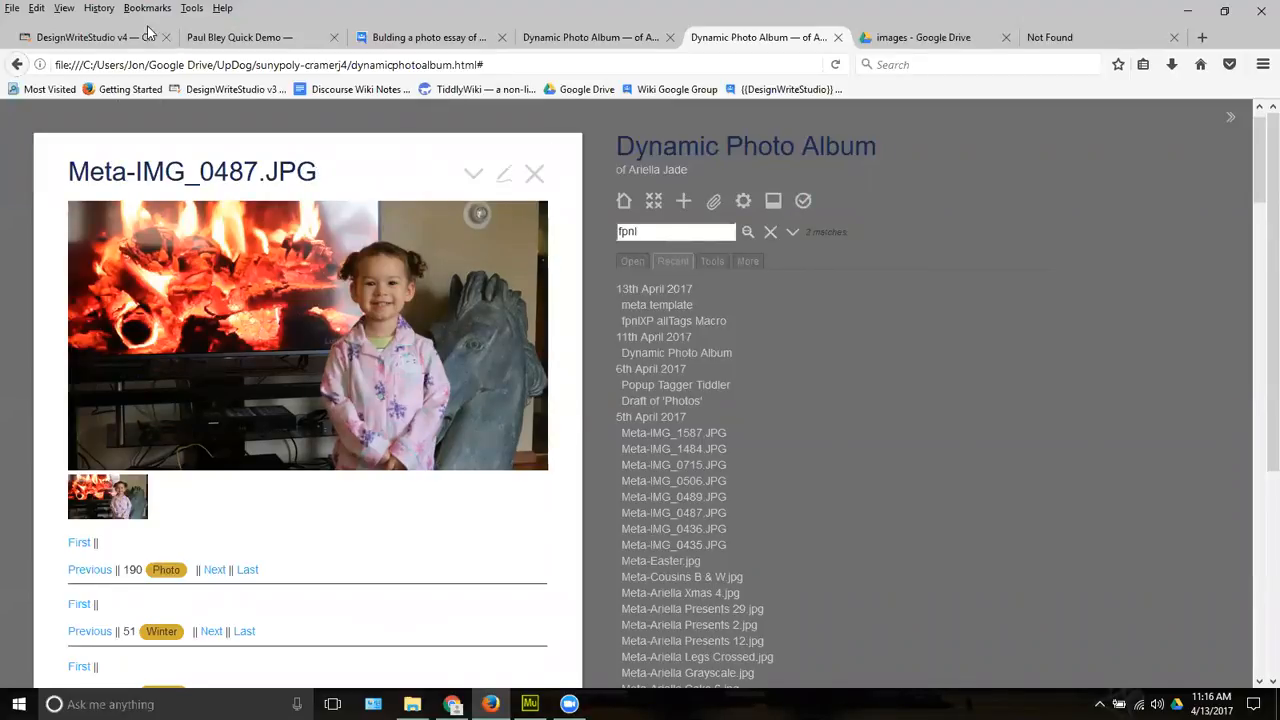
Switch back to the ImageWidget documentation in DesignWriteStudio
{"action": "left_click", "coordinate": [90, 36]}
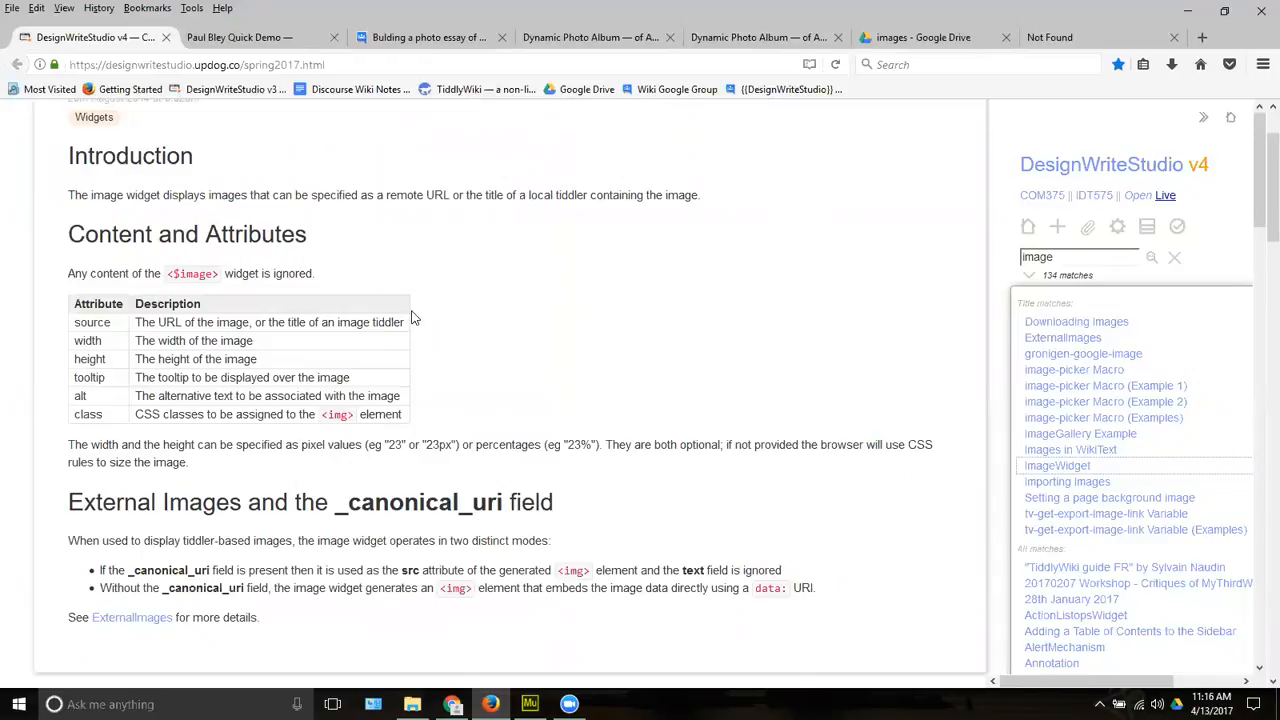
{"action": "mouse_move", "coordinate": [128, 380]}
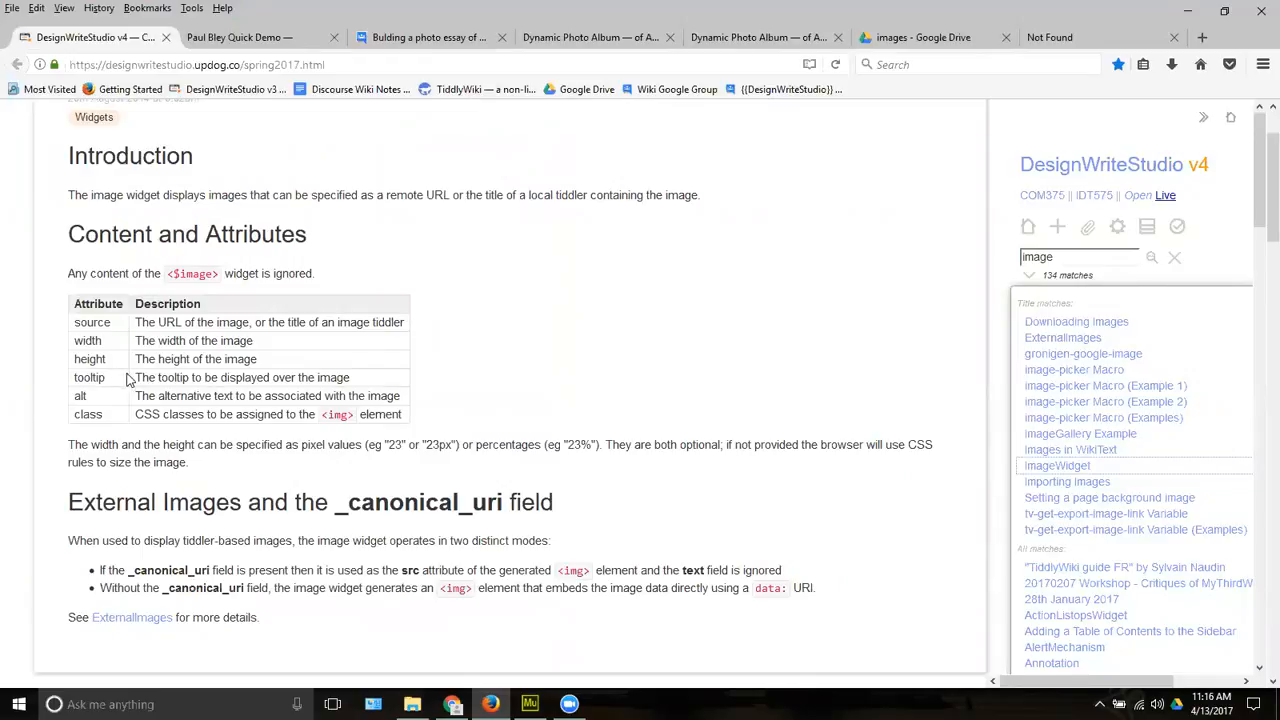
{"action": "mouse_move", "coordinate": [176, 390]}
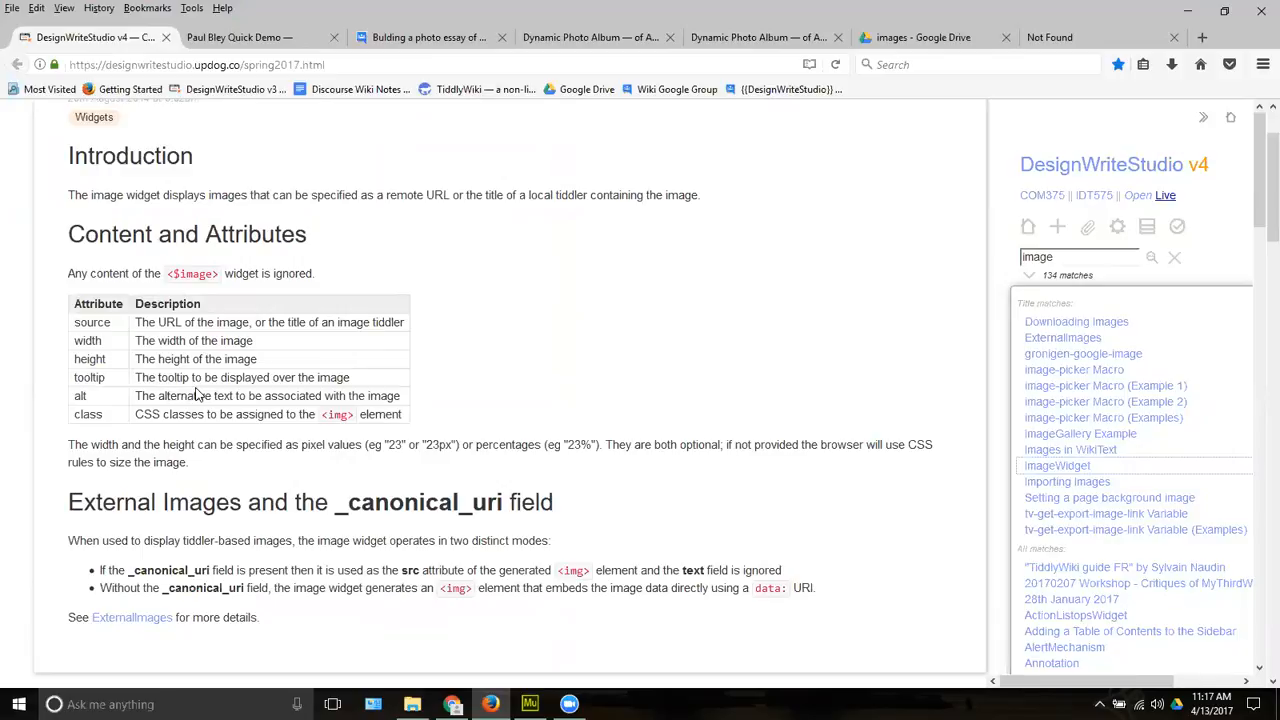
{"action": "mouse_move", "coordinate": [408, 364]}
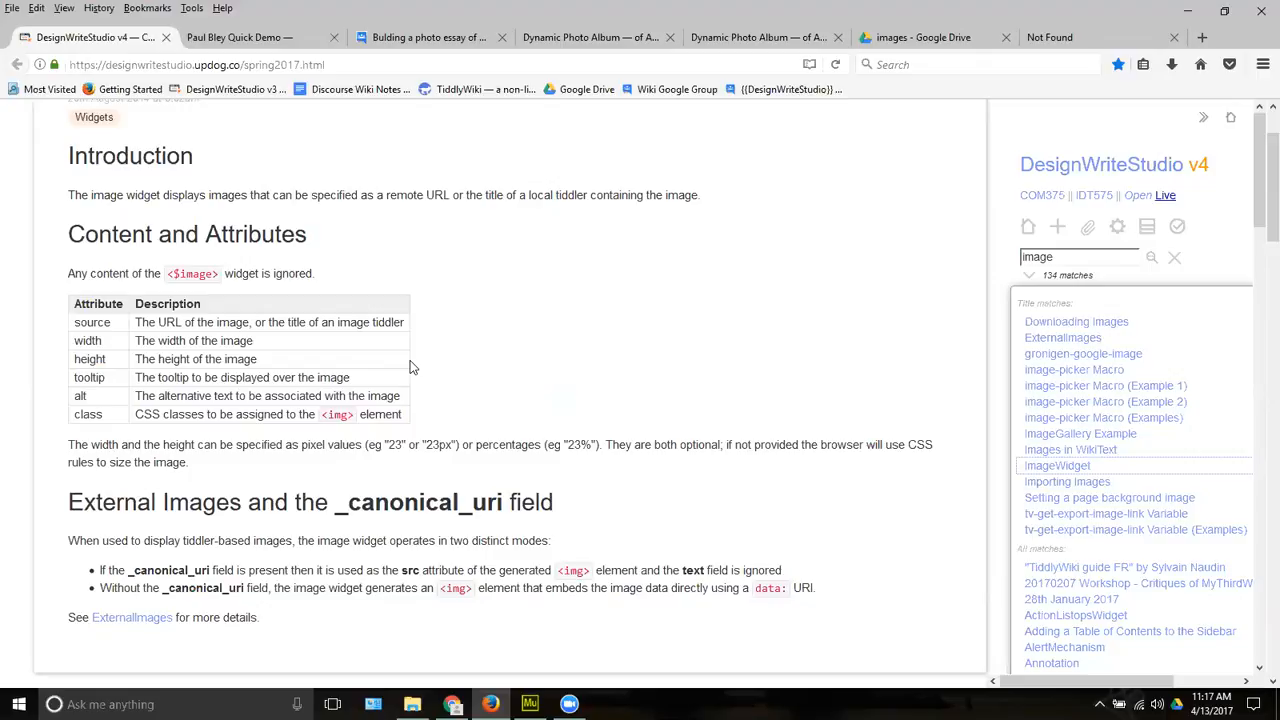
{"action": "mouse_move", "coordinate": [412, 348]}
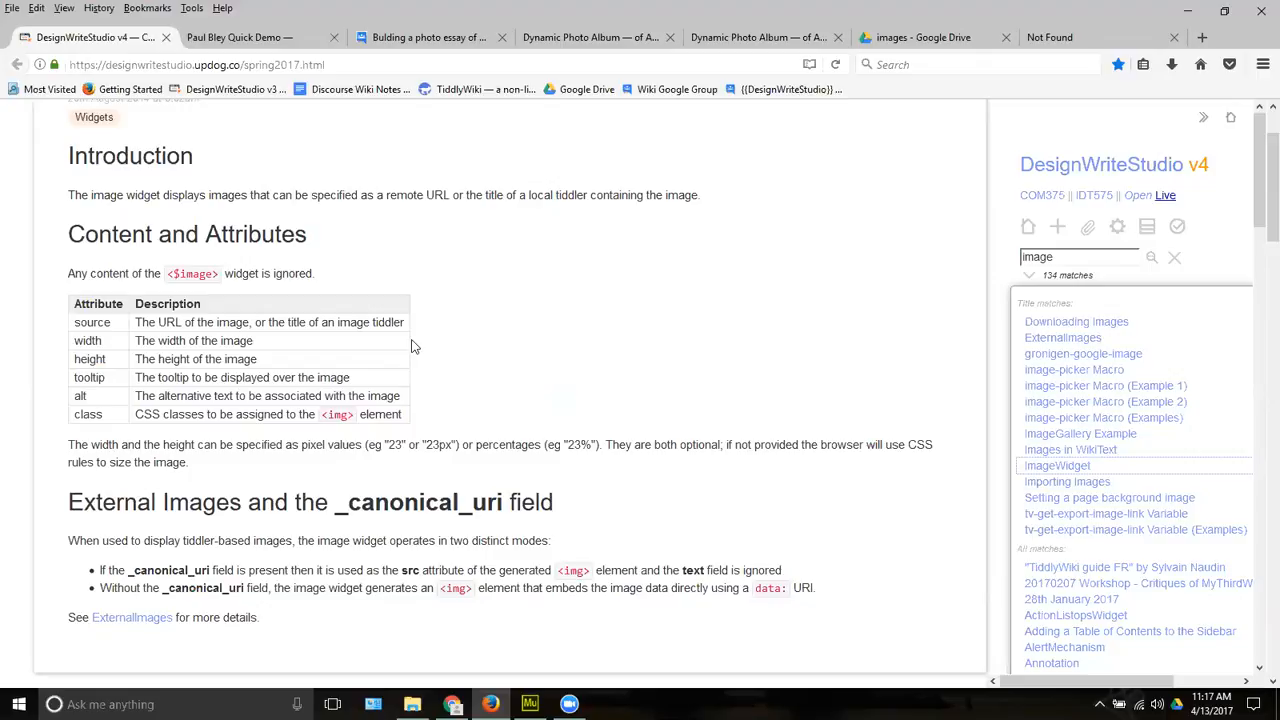
{"action": "mouse_move", "coordinate": [778, 228]}
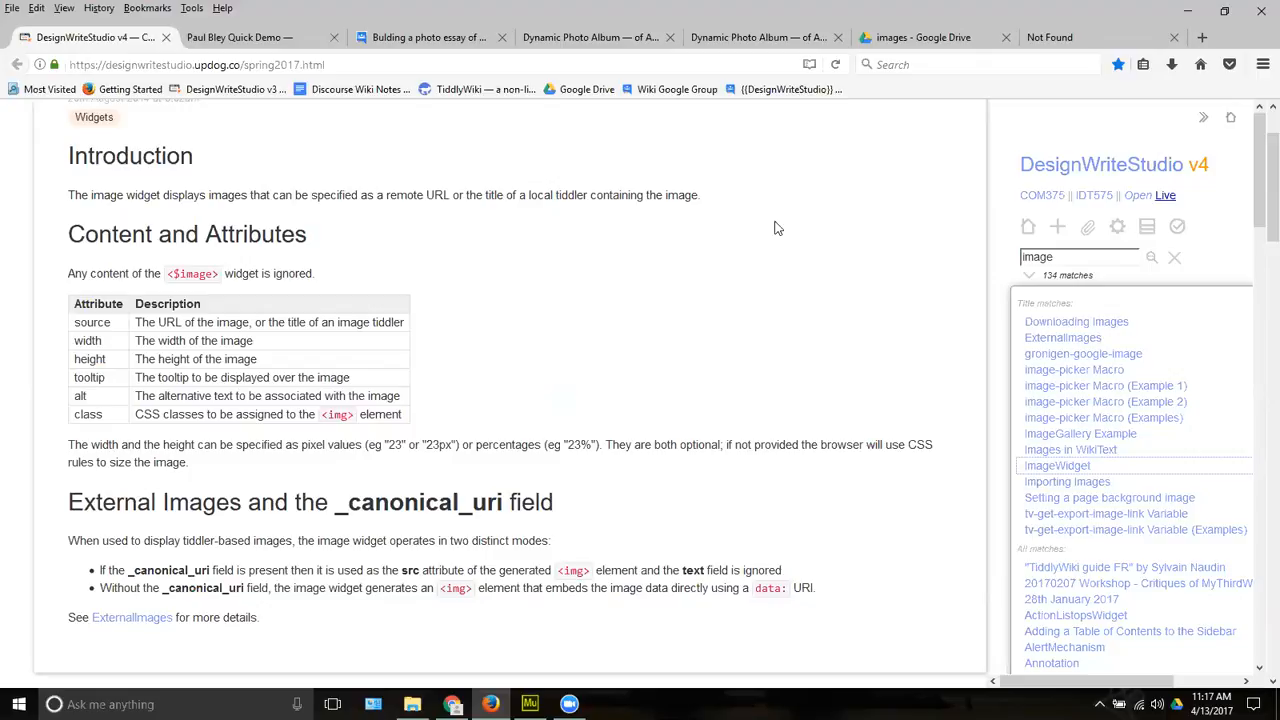
{"action": "mouse_move", "coordinate": [932, 532]}
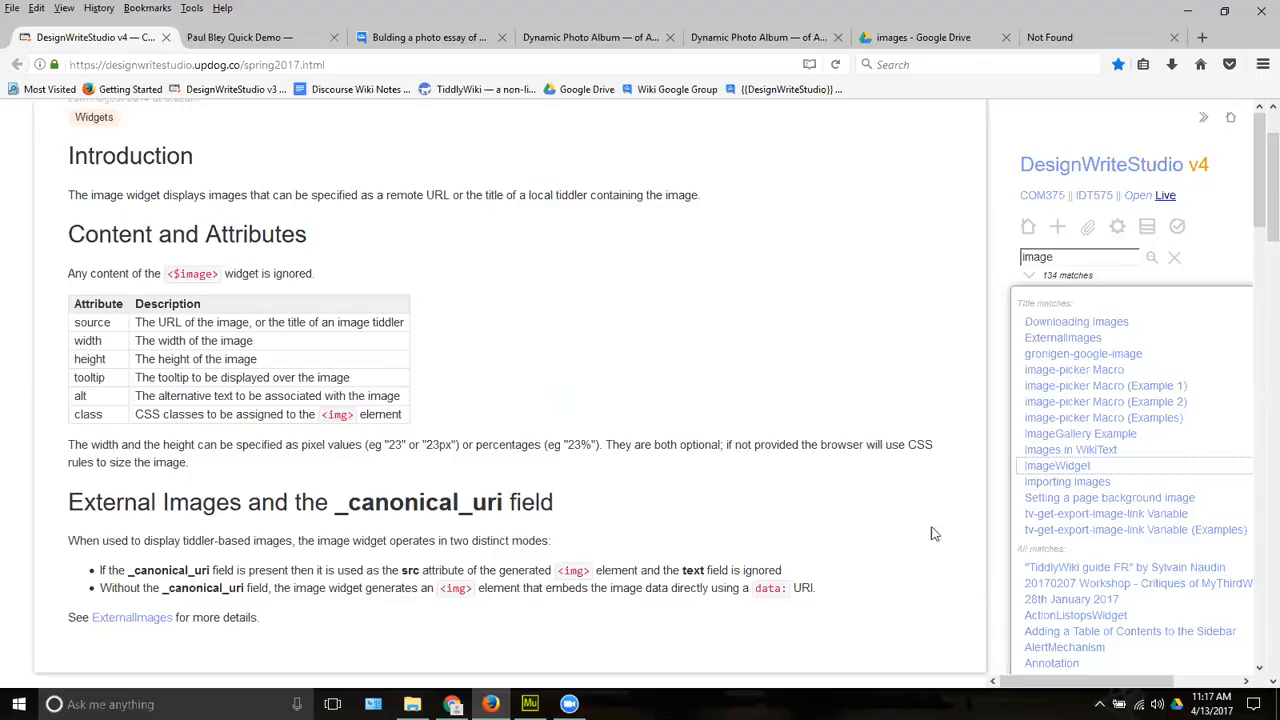